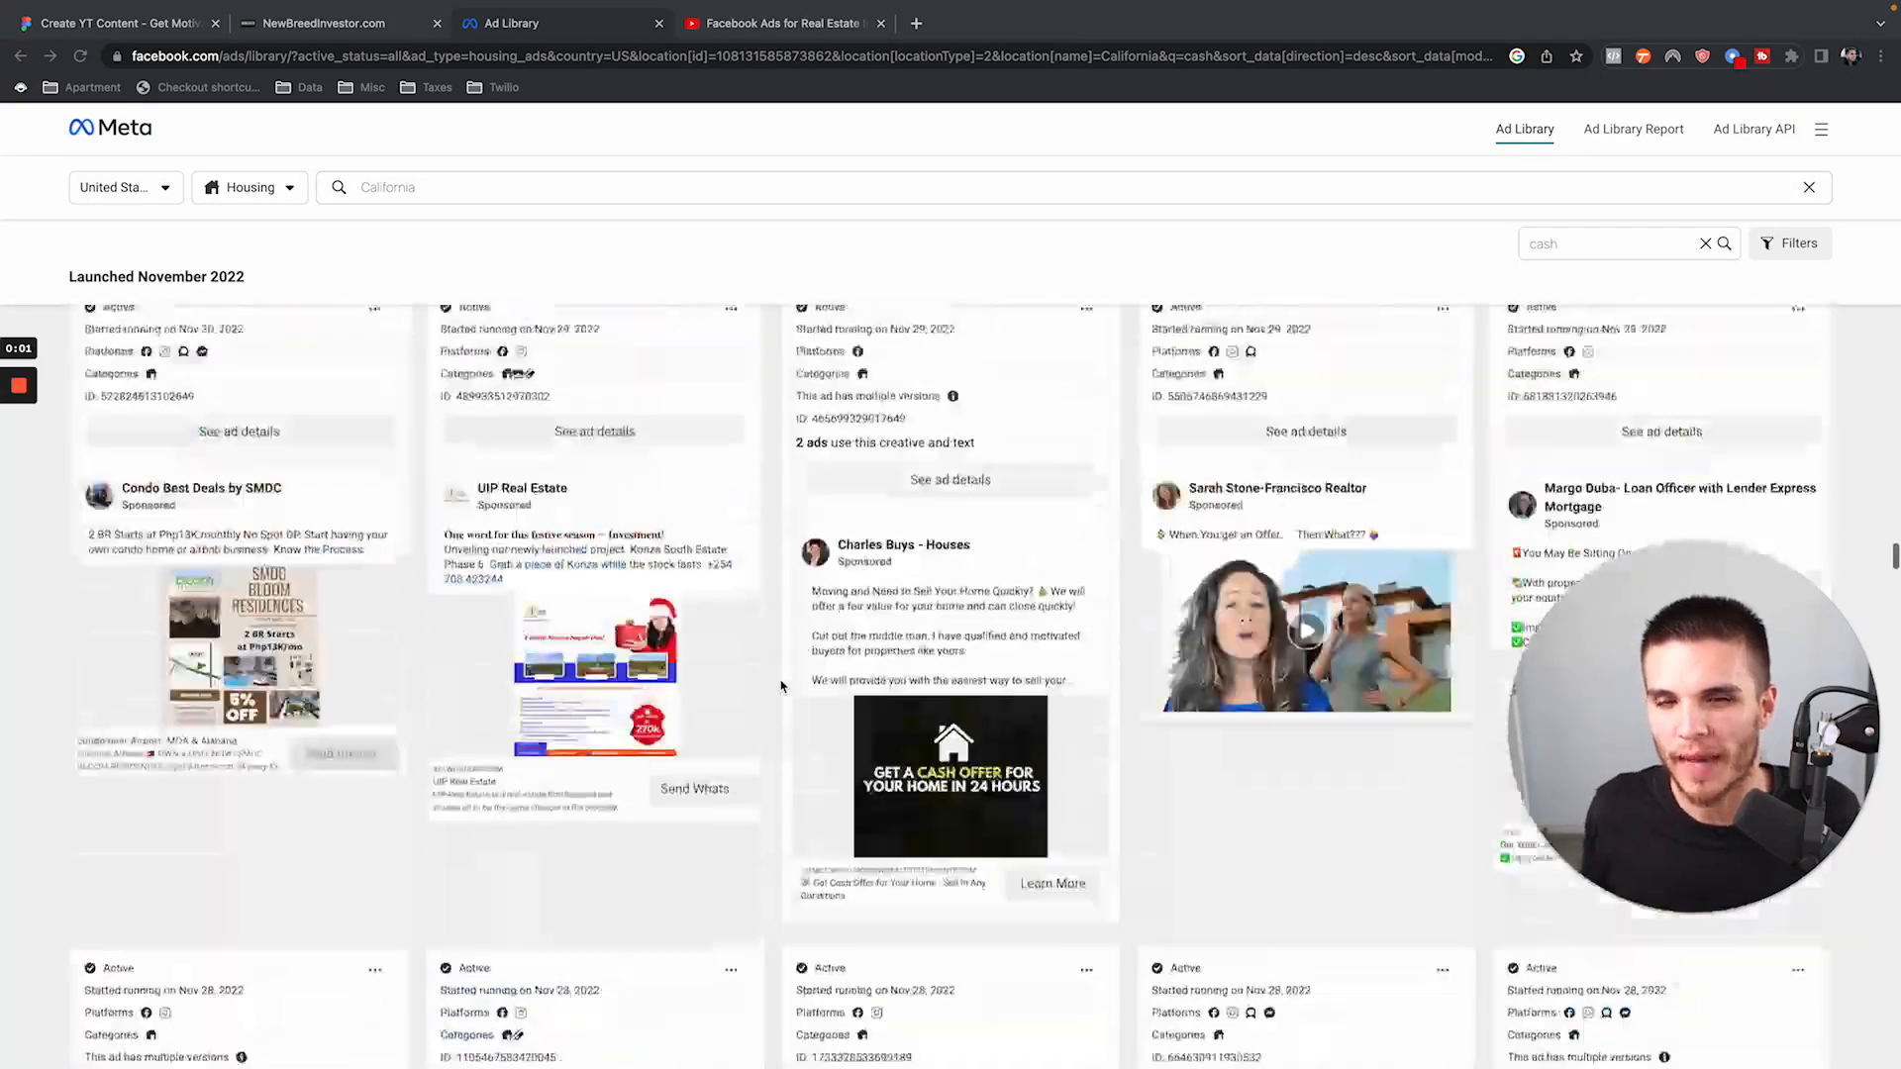
Scroll through the Facebook ads list.
scroll(down, 3)
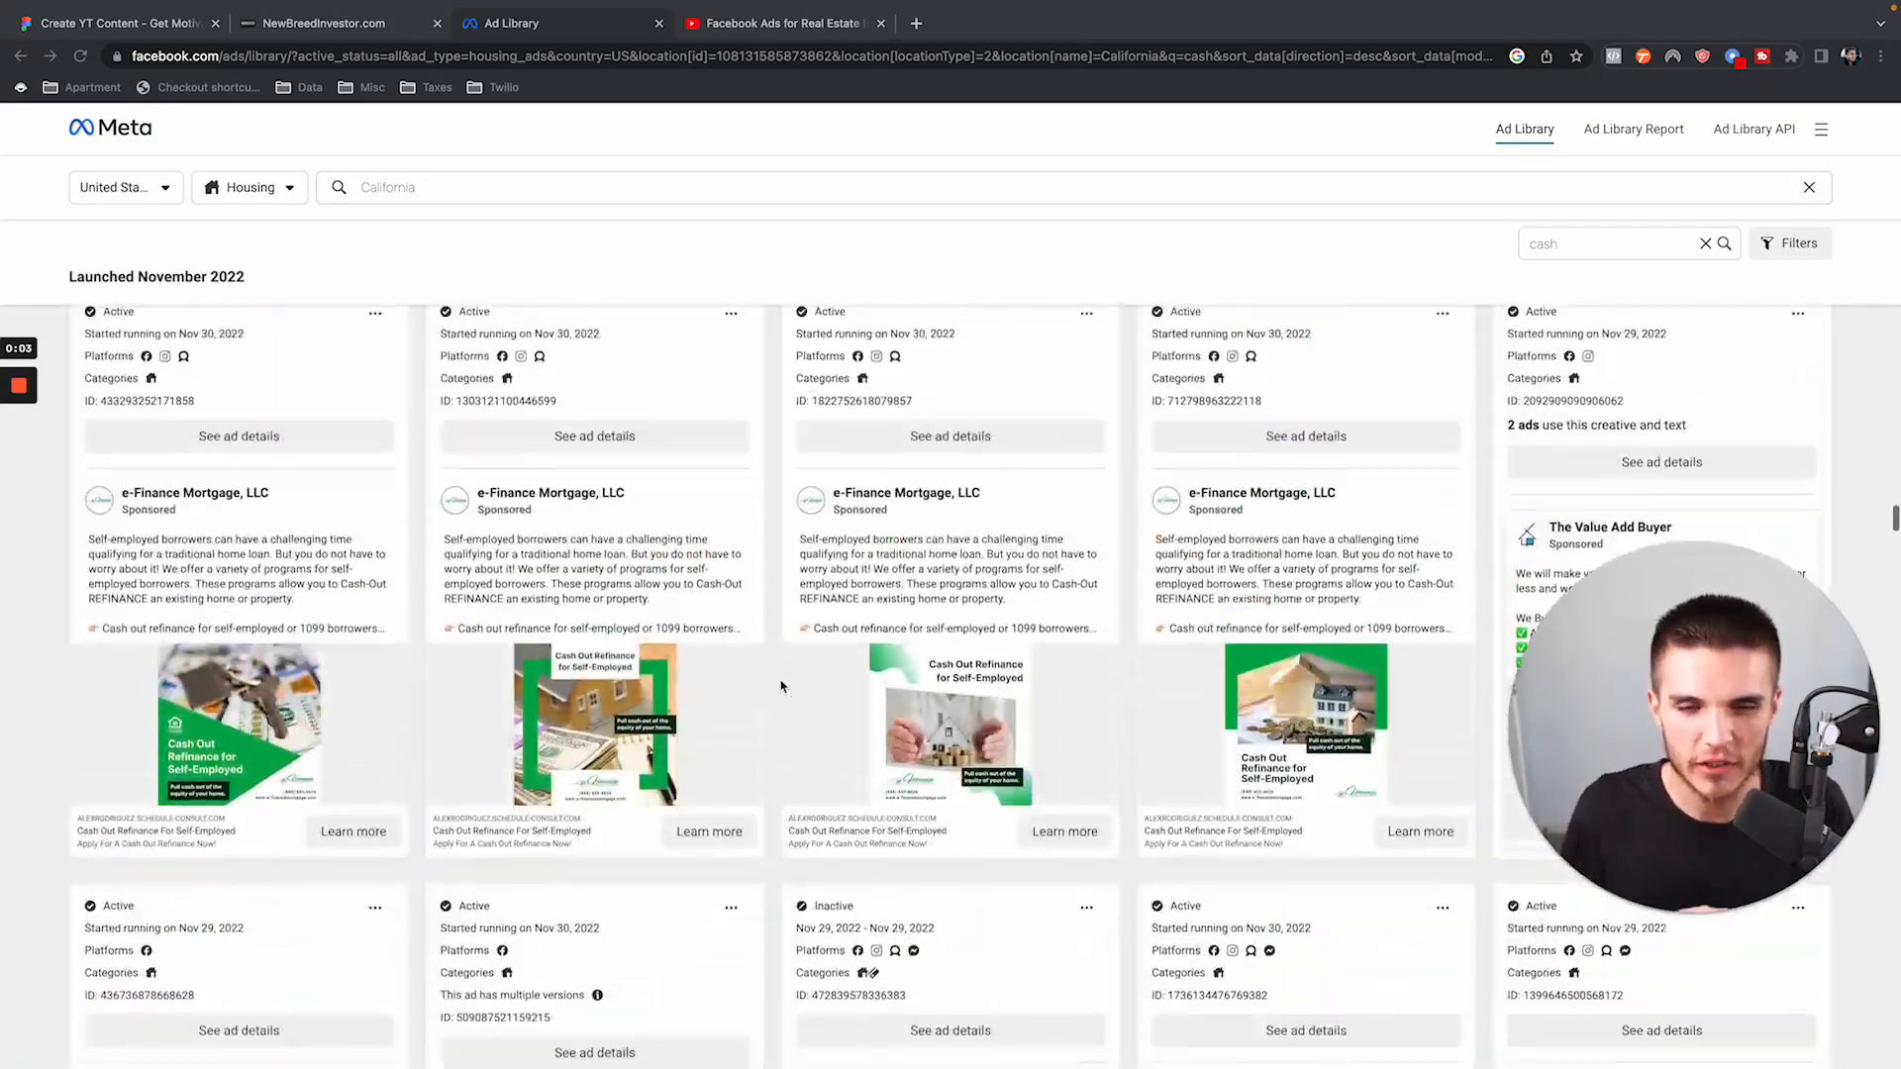
scroll(down, 3)
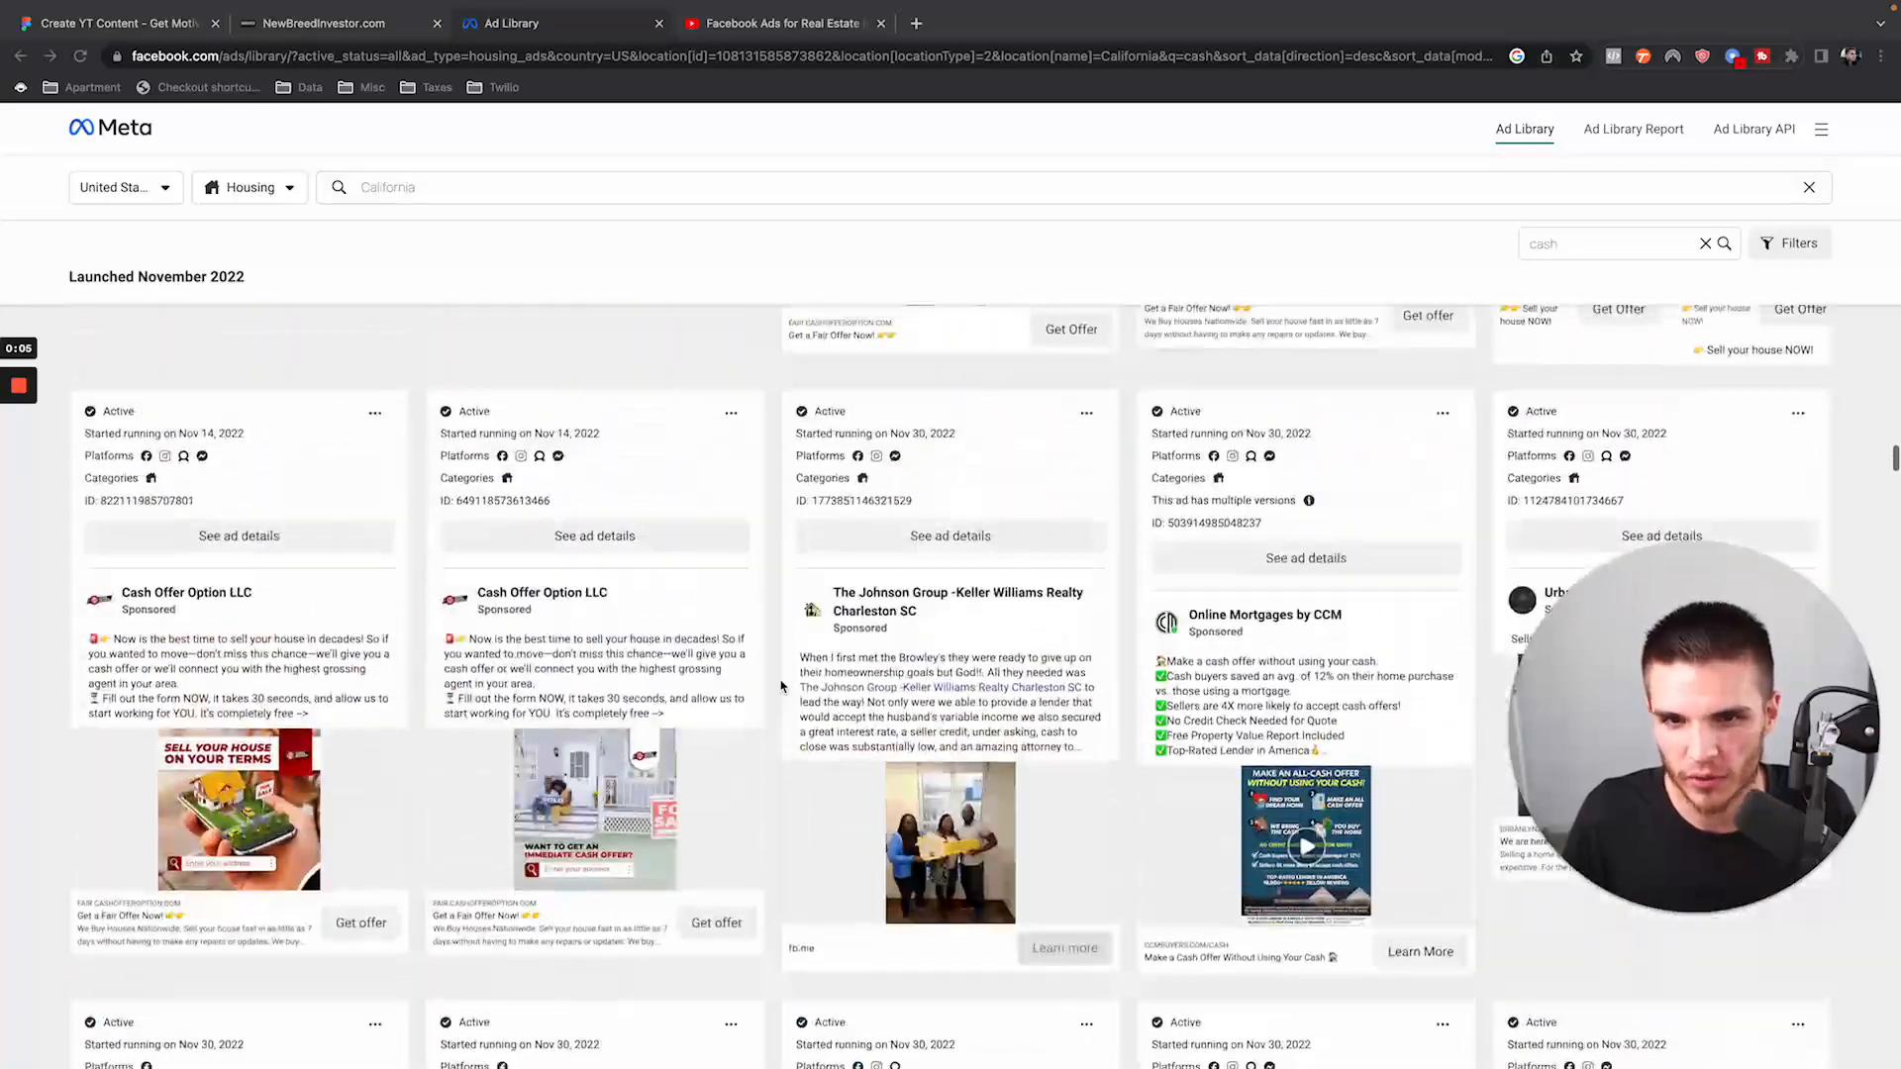
scroll(down, 3)
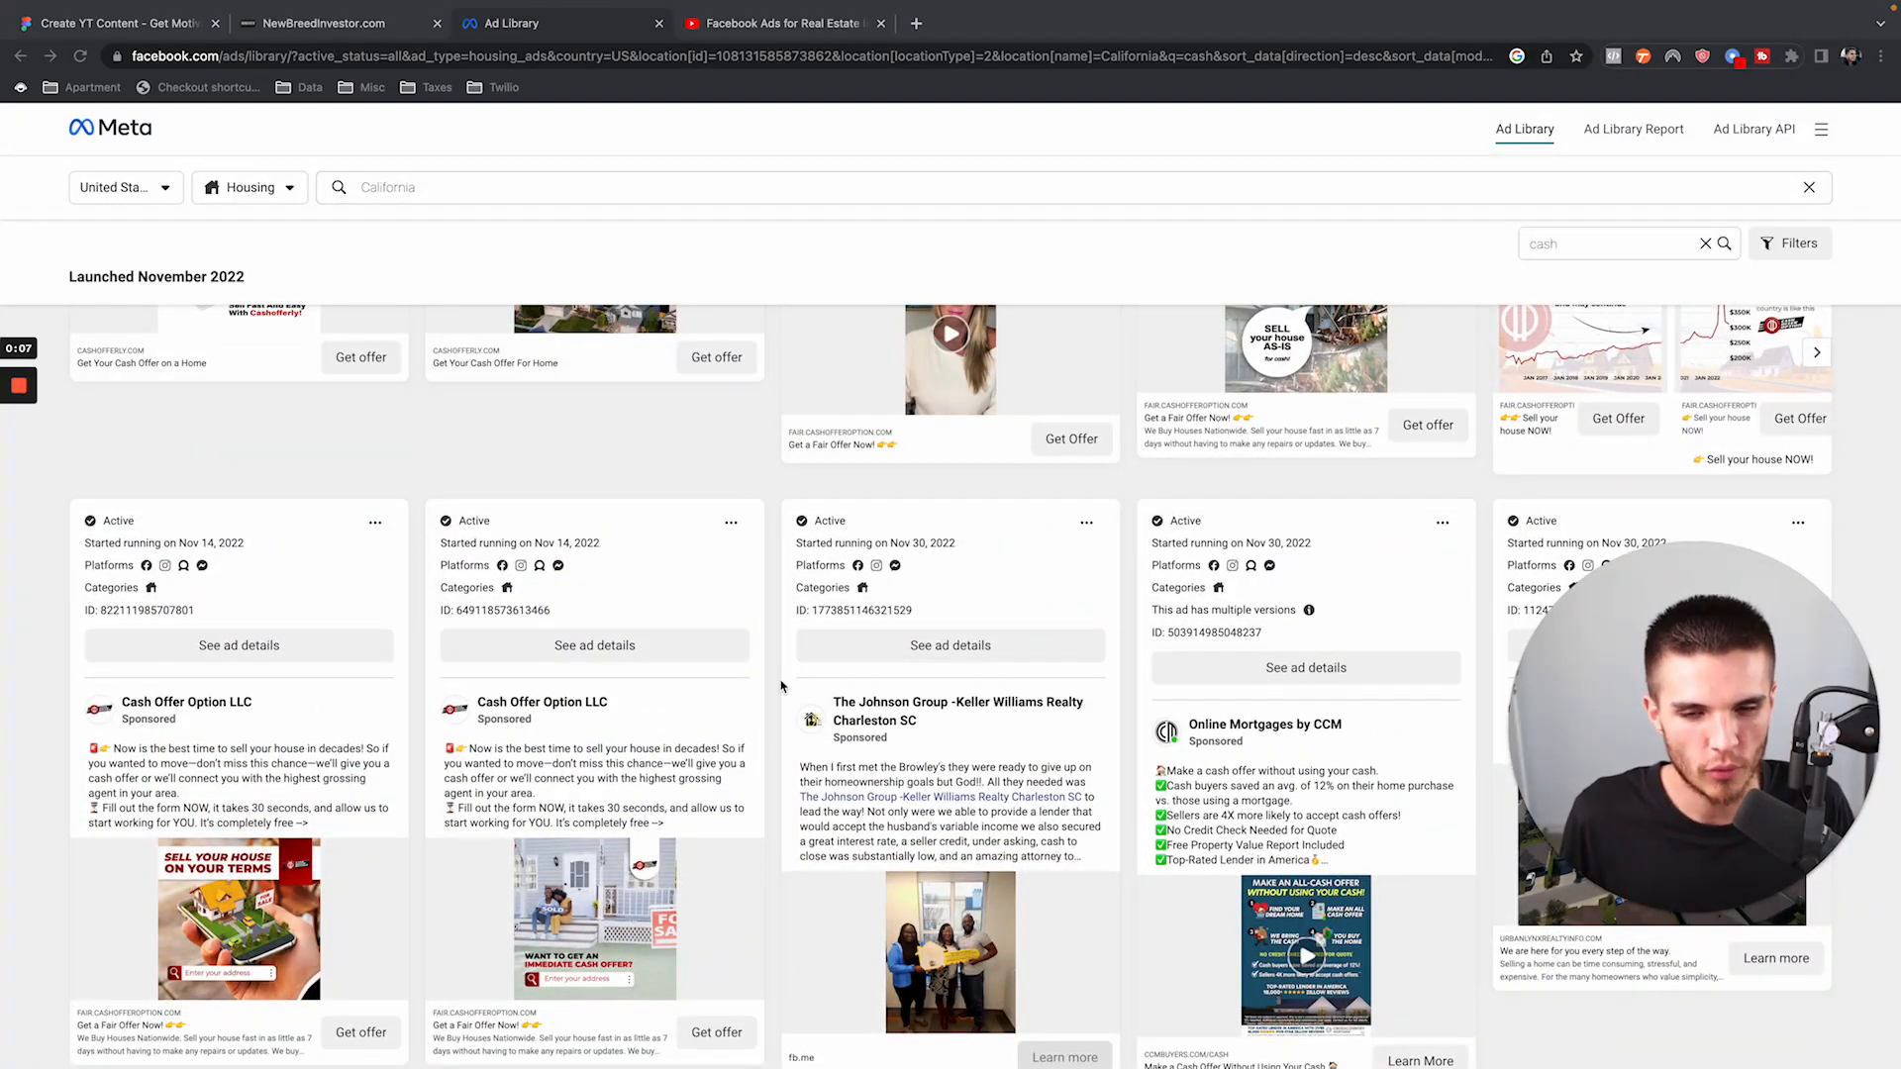
scroll(up, 3)
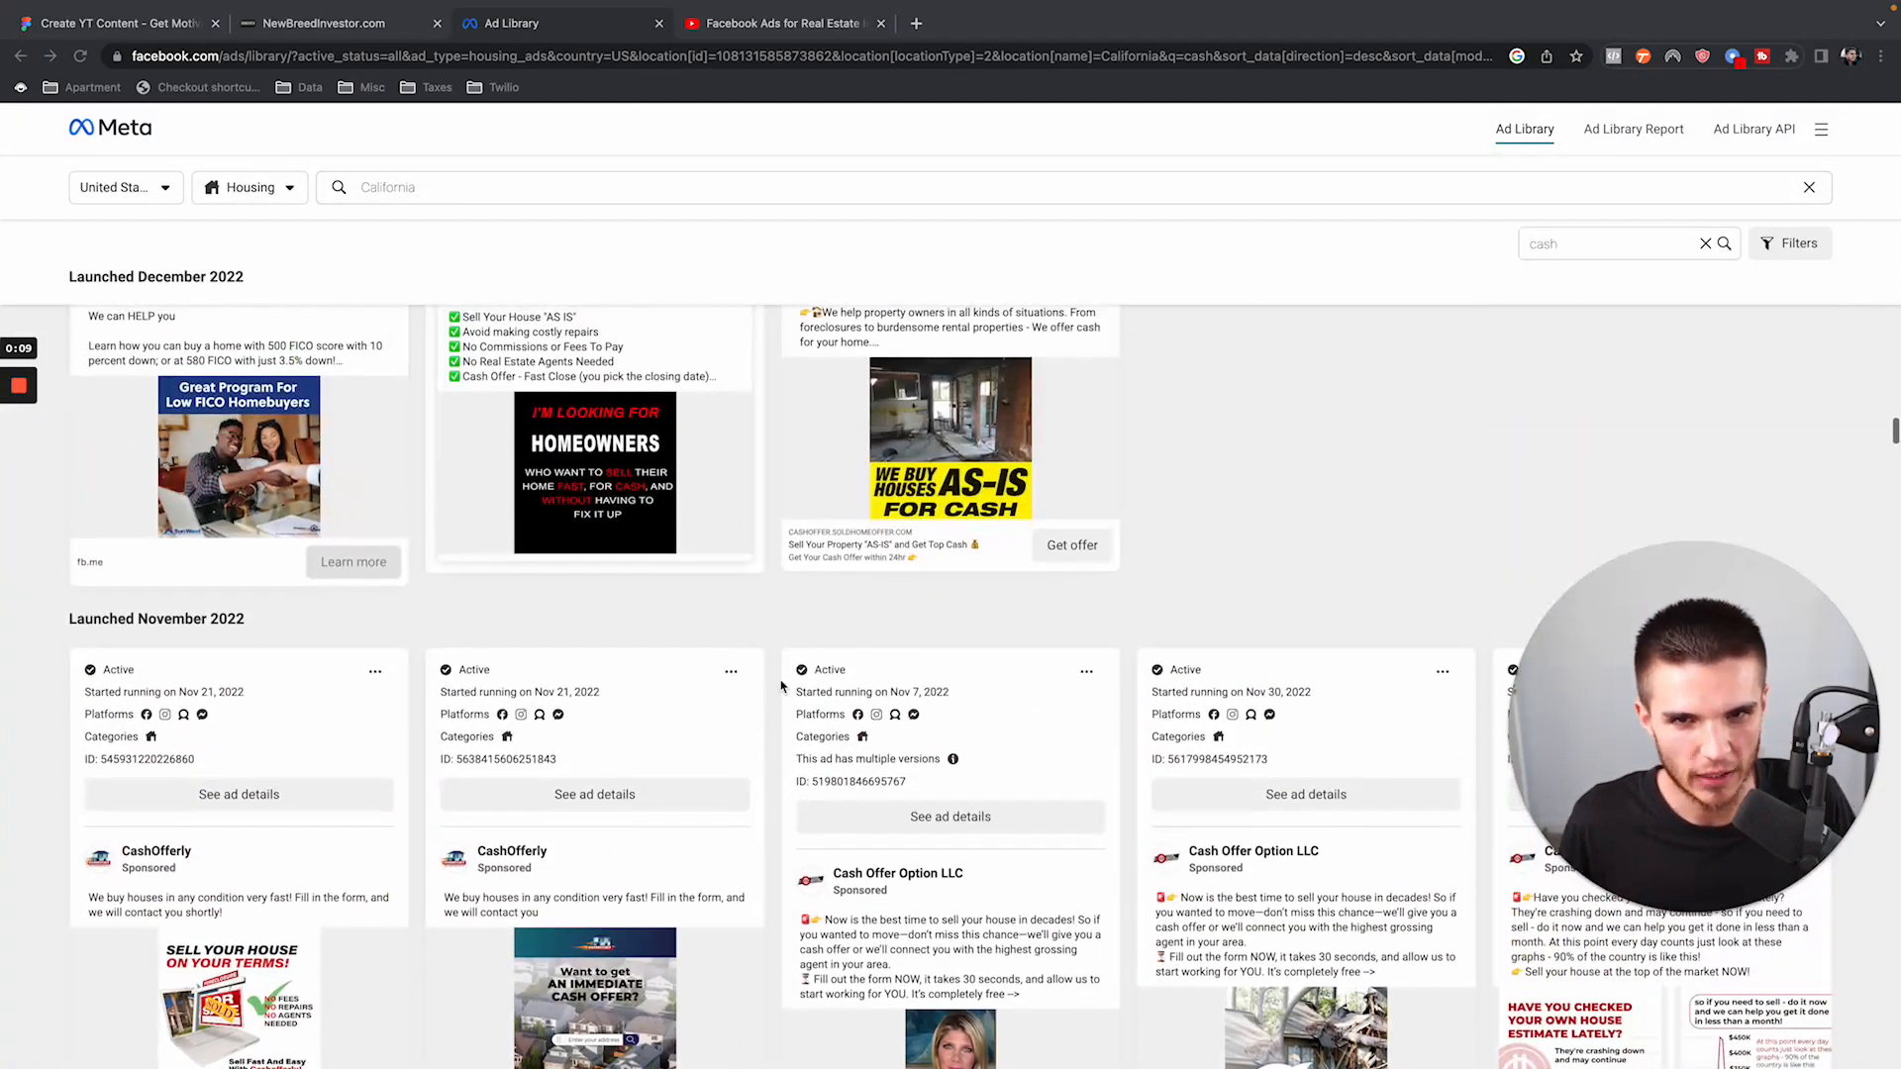
scroll(up, 3)
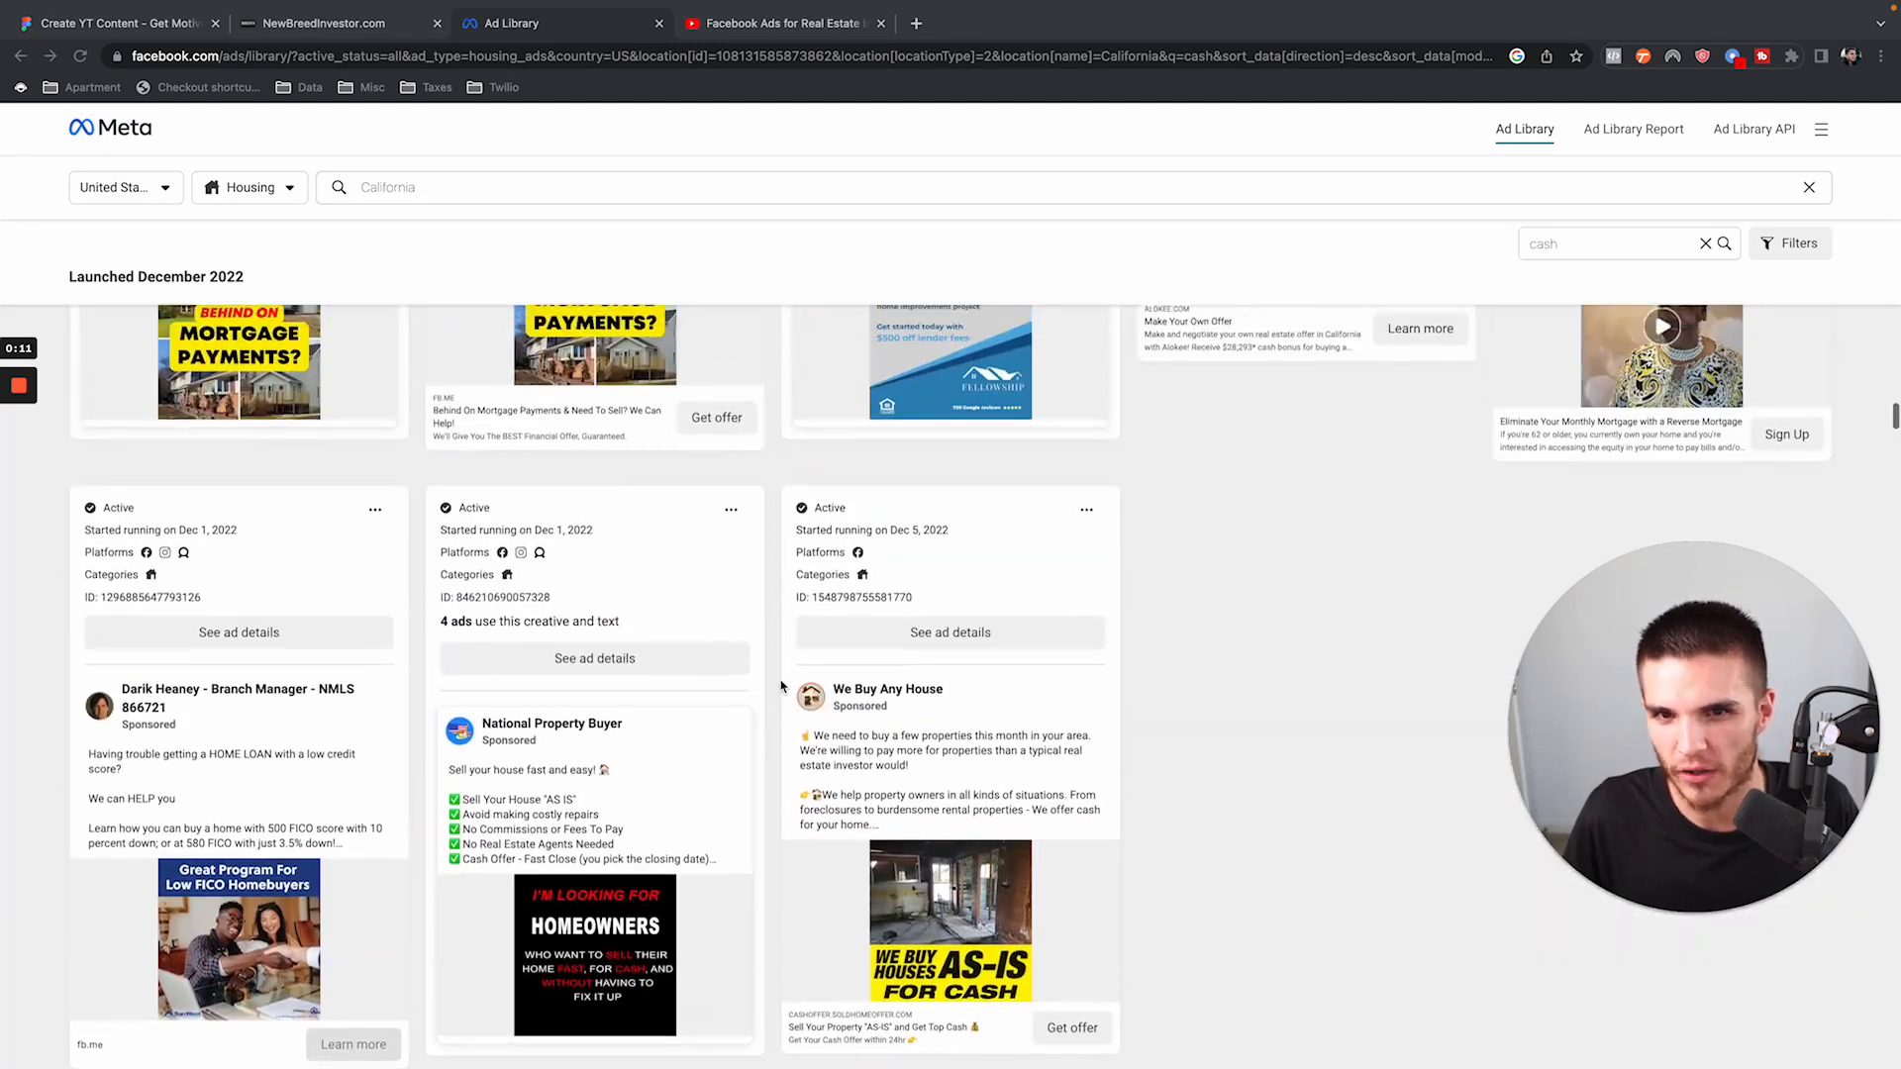
scroll(down, 3)
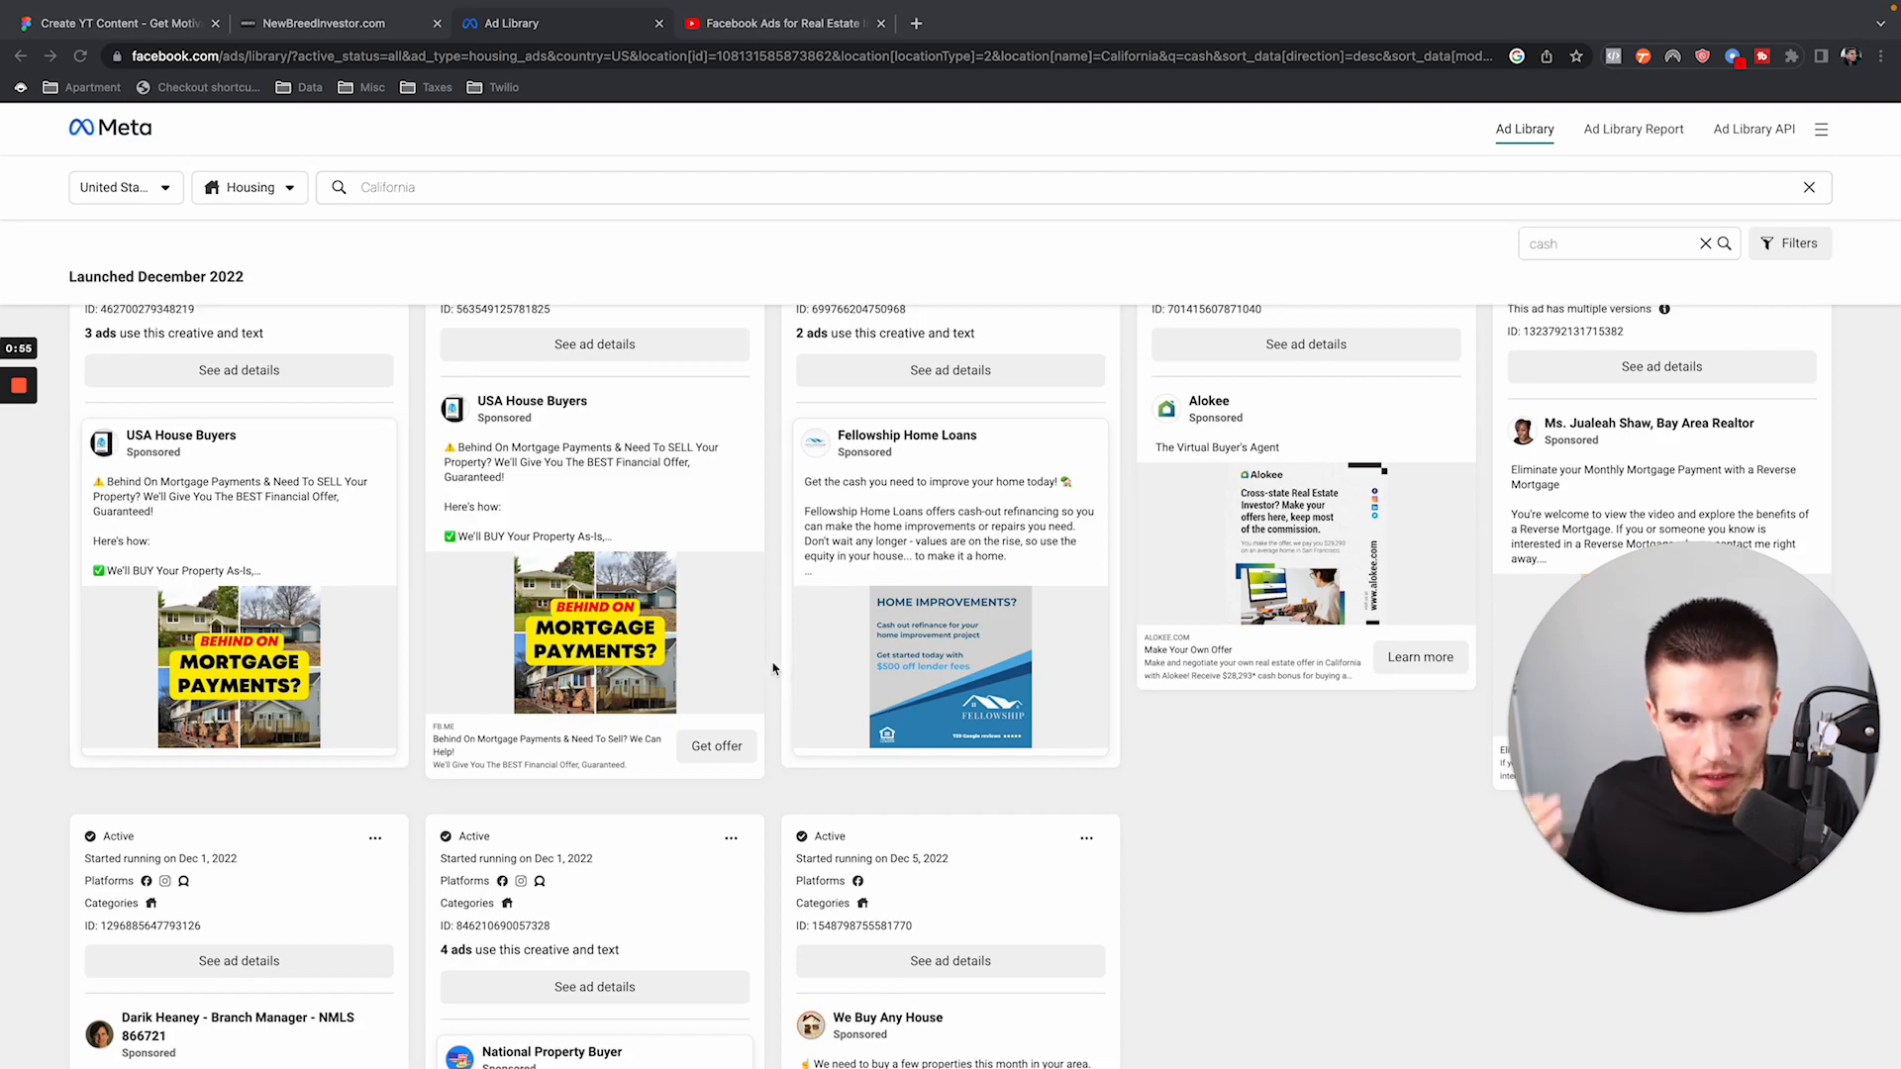
Scroll down to the Cash Offer Option ad and preview its landing page.
scroll(down, 3)
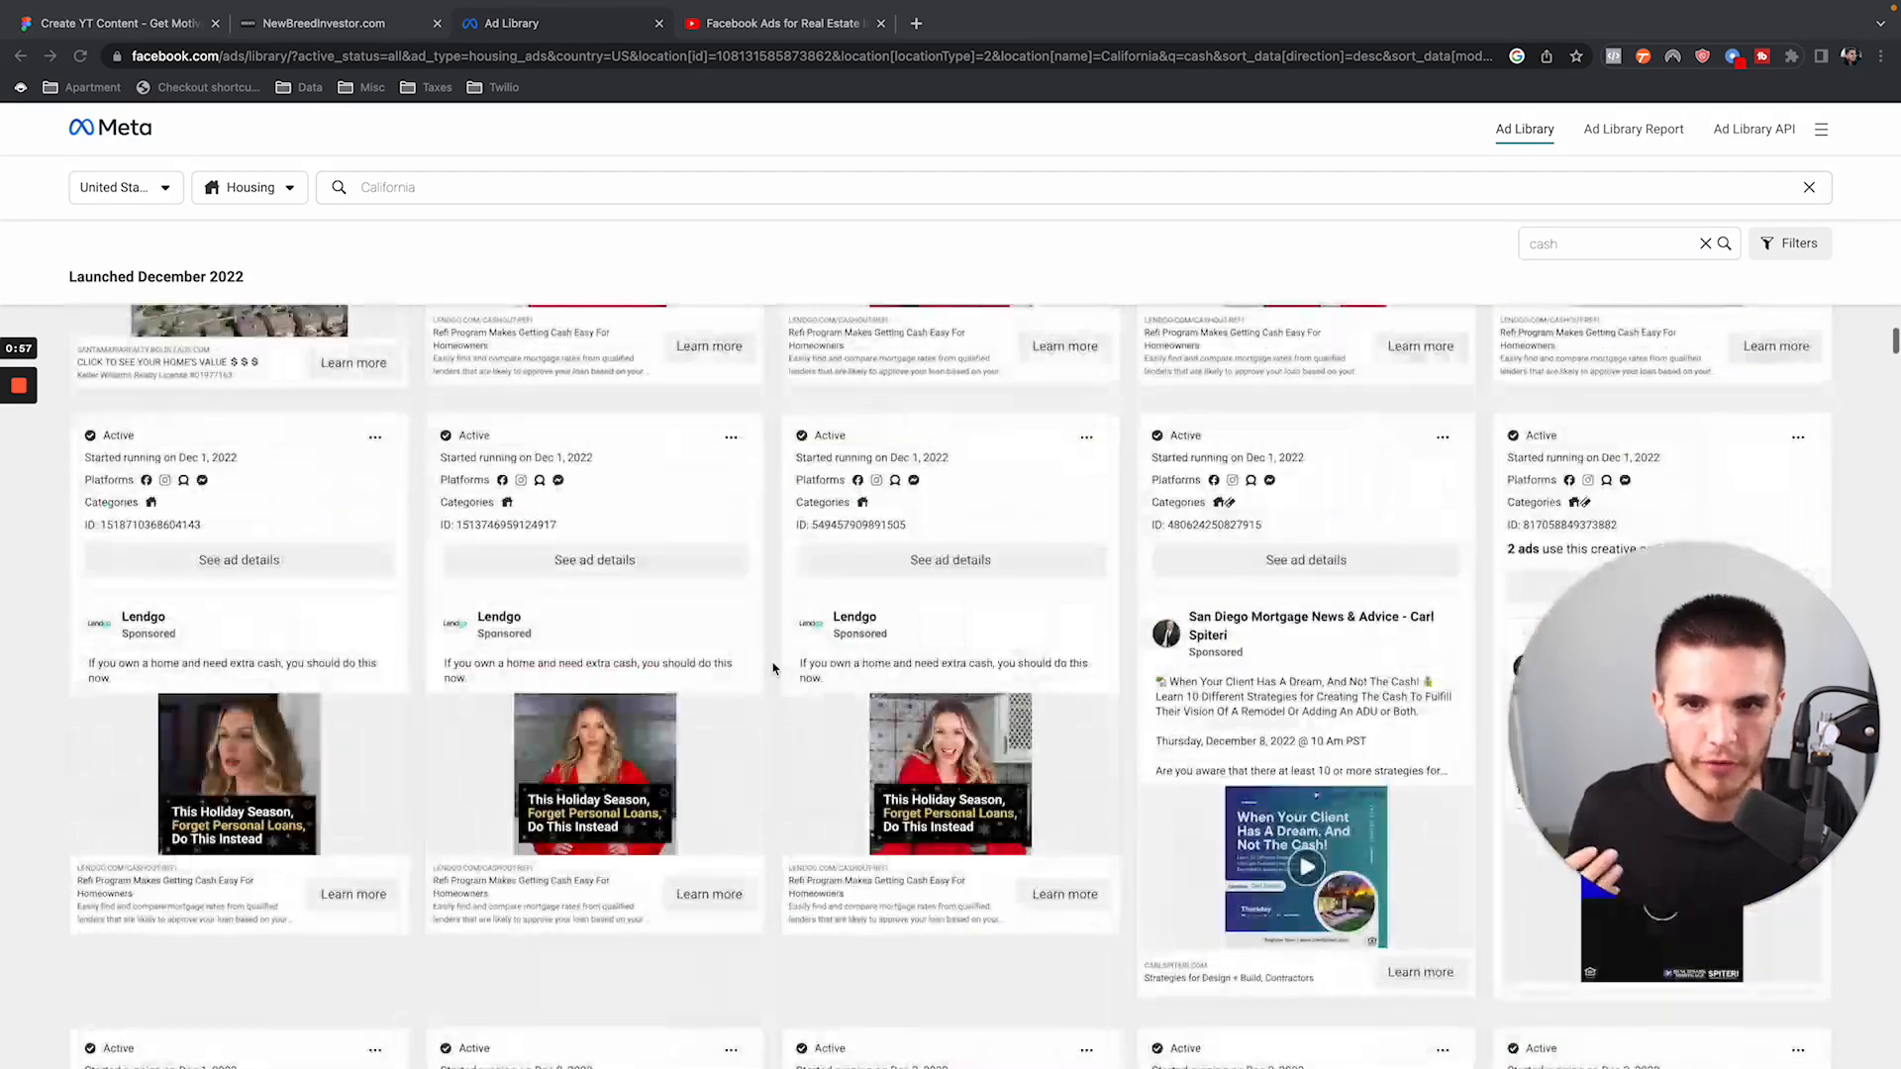
scroll(down, 3)
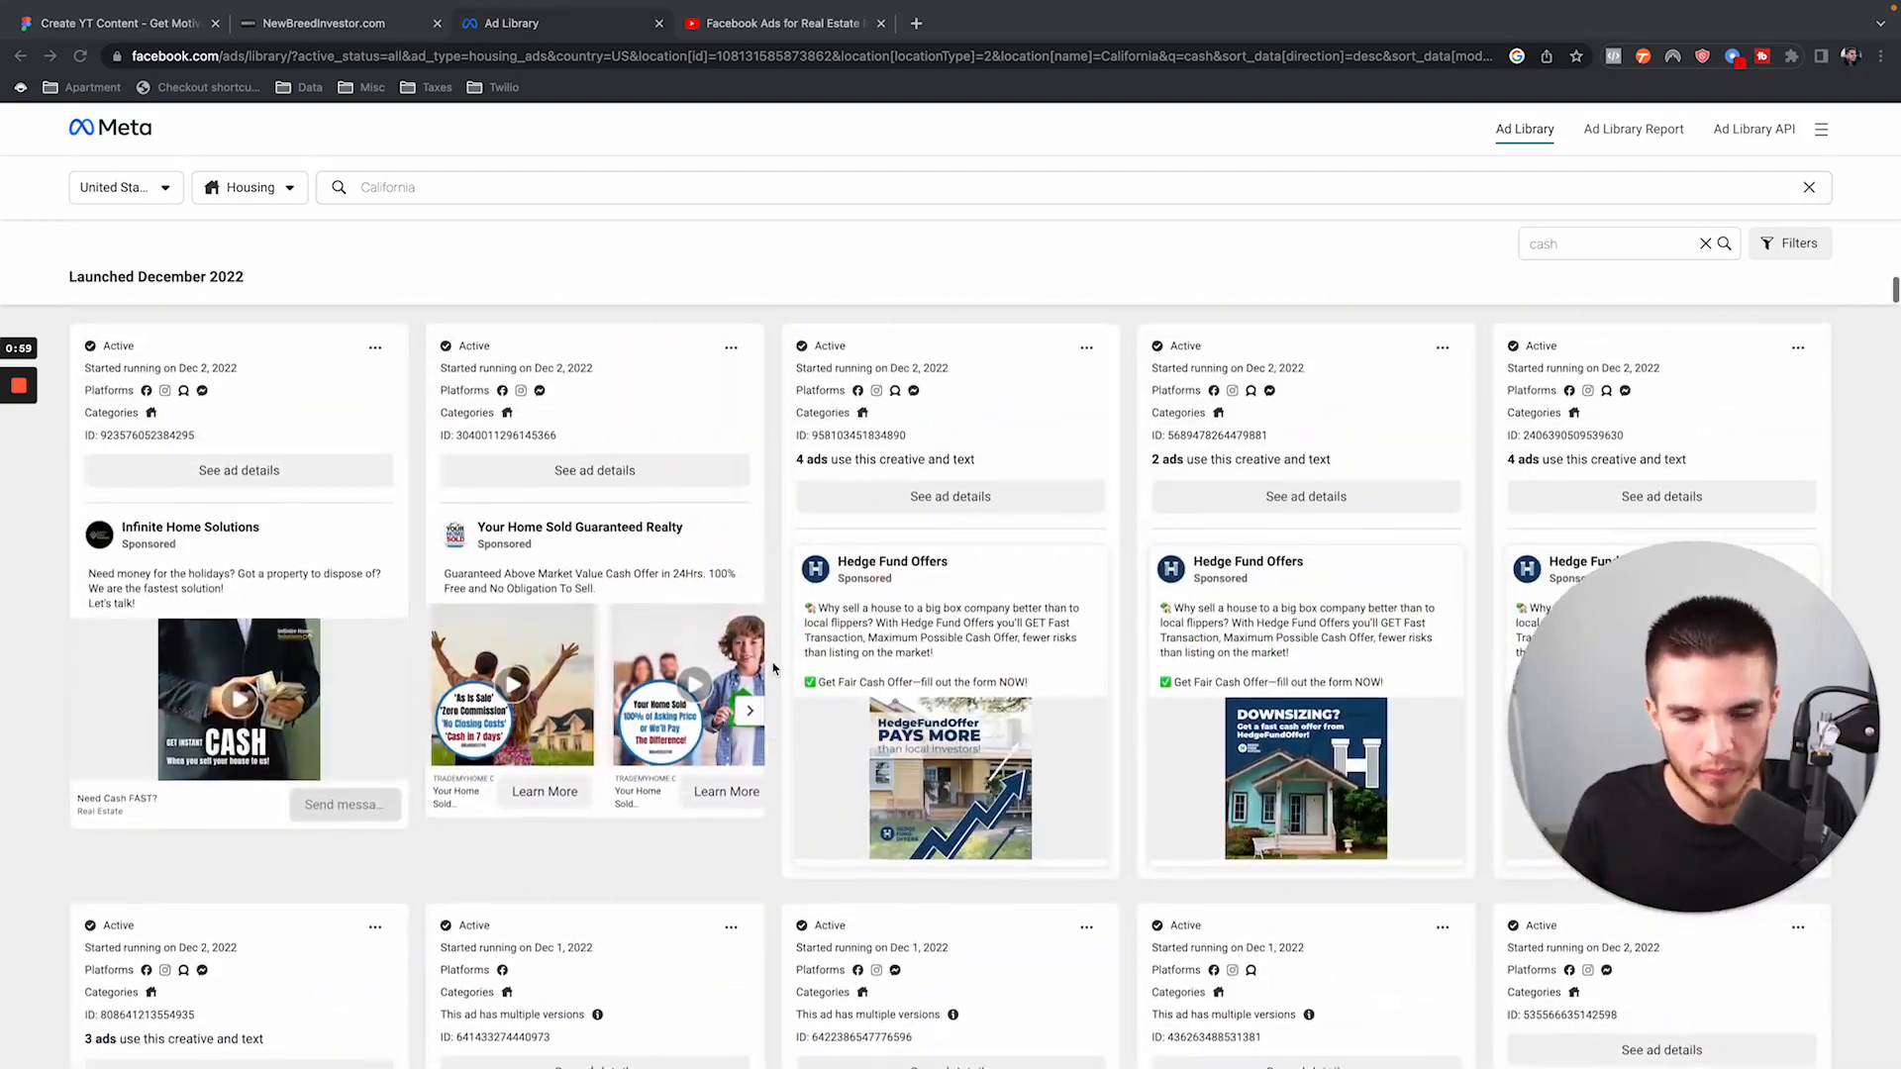
scroll(down, 3)
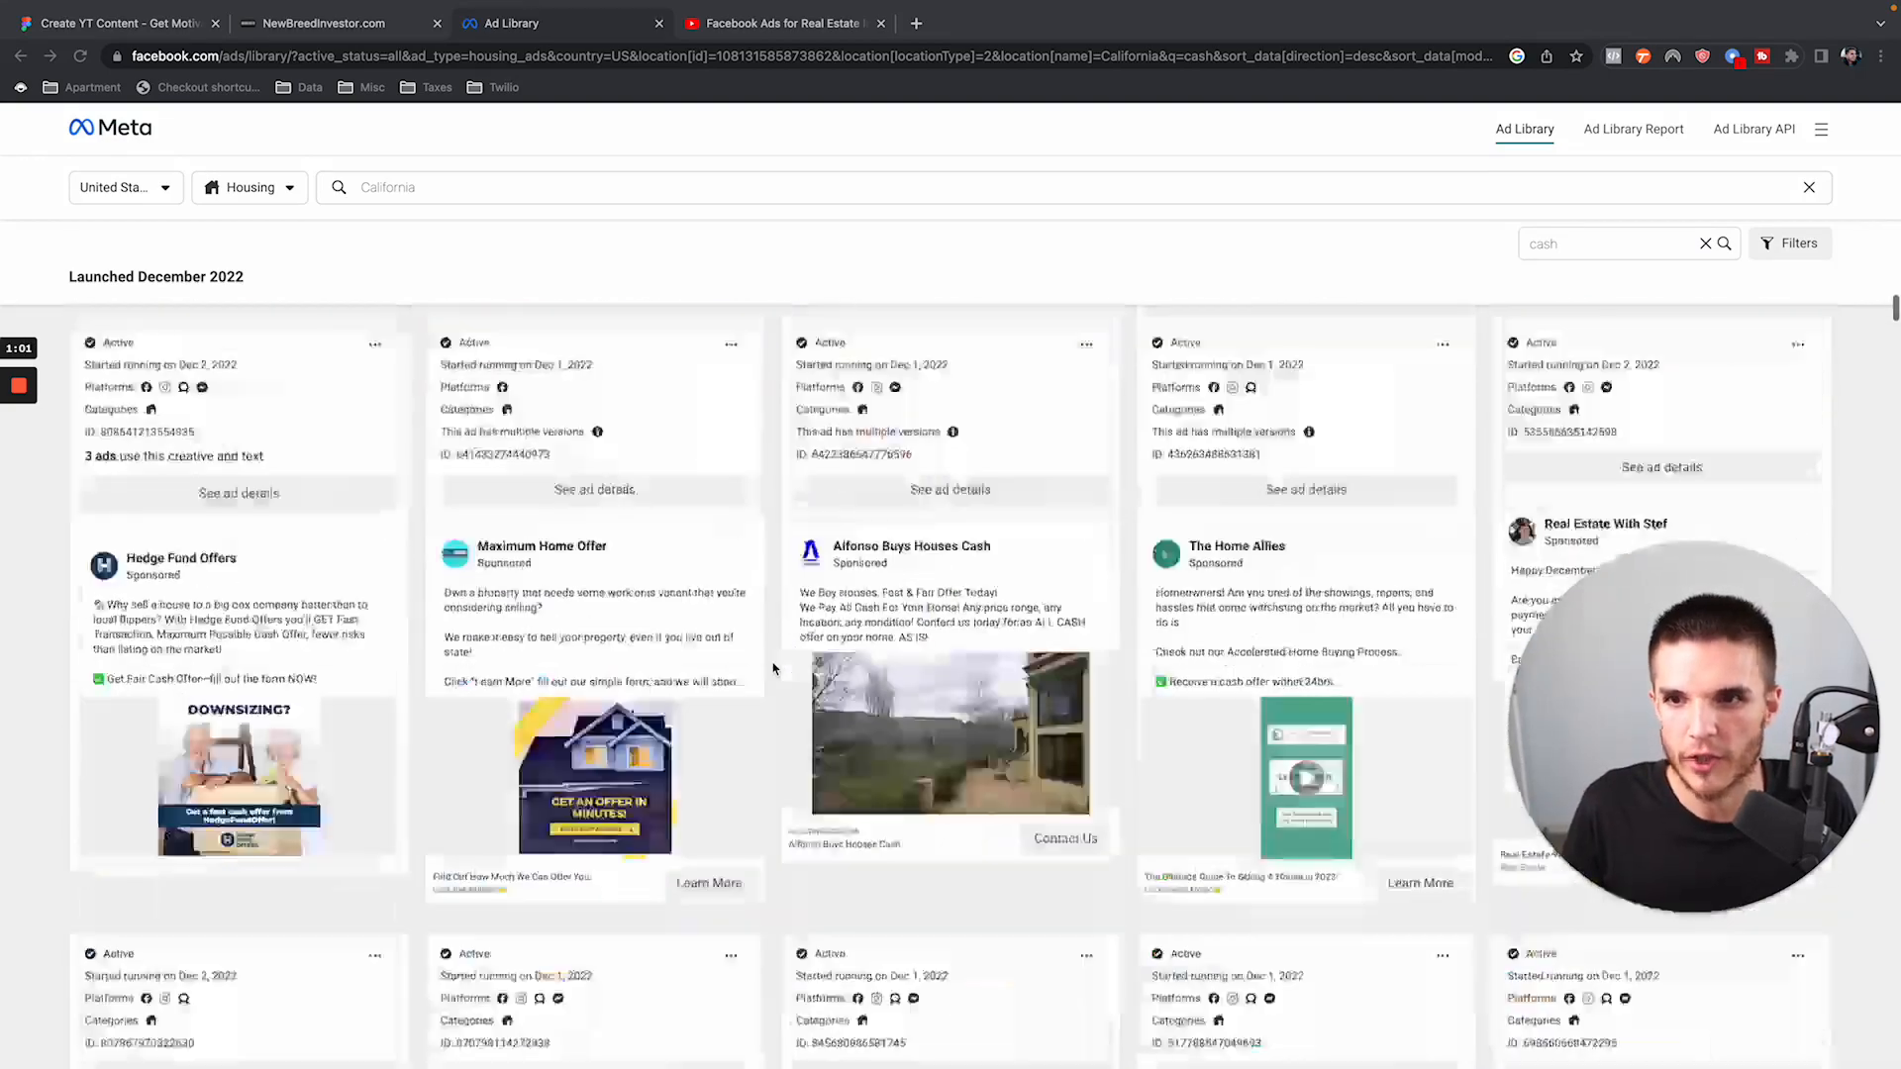
scroll(down, 3)
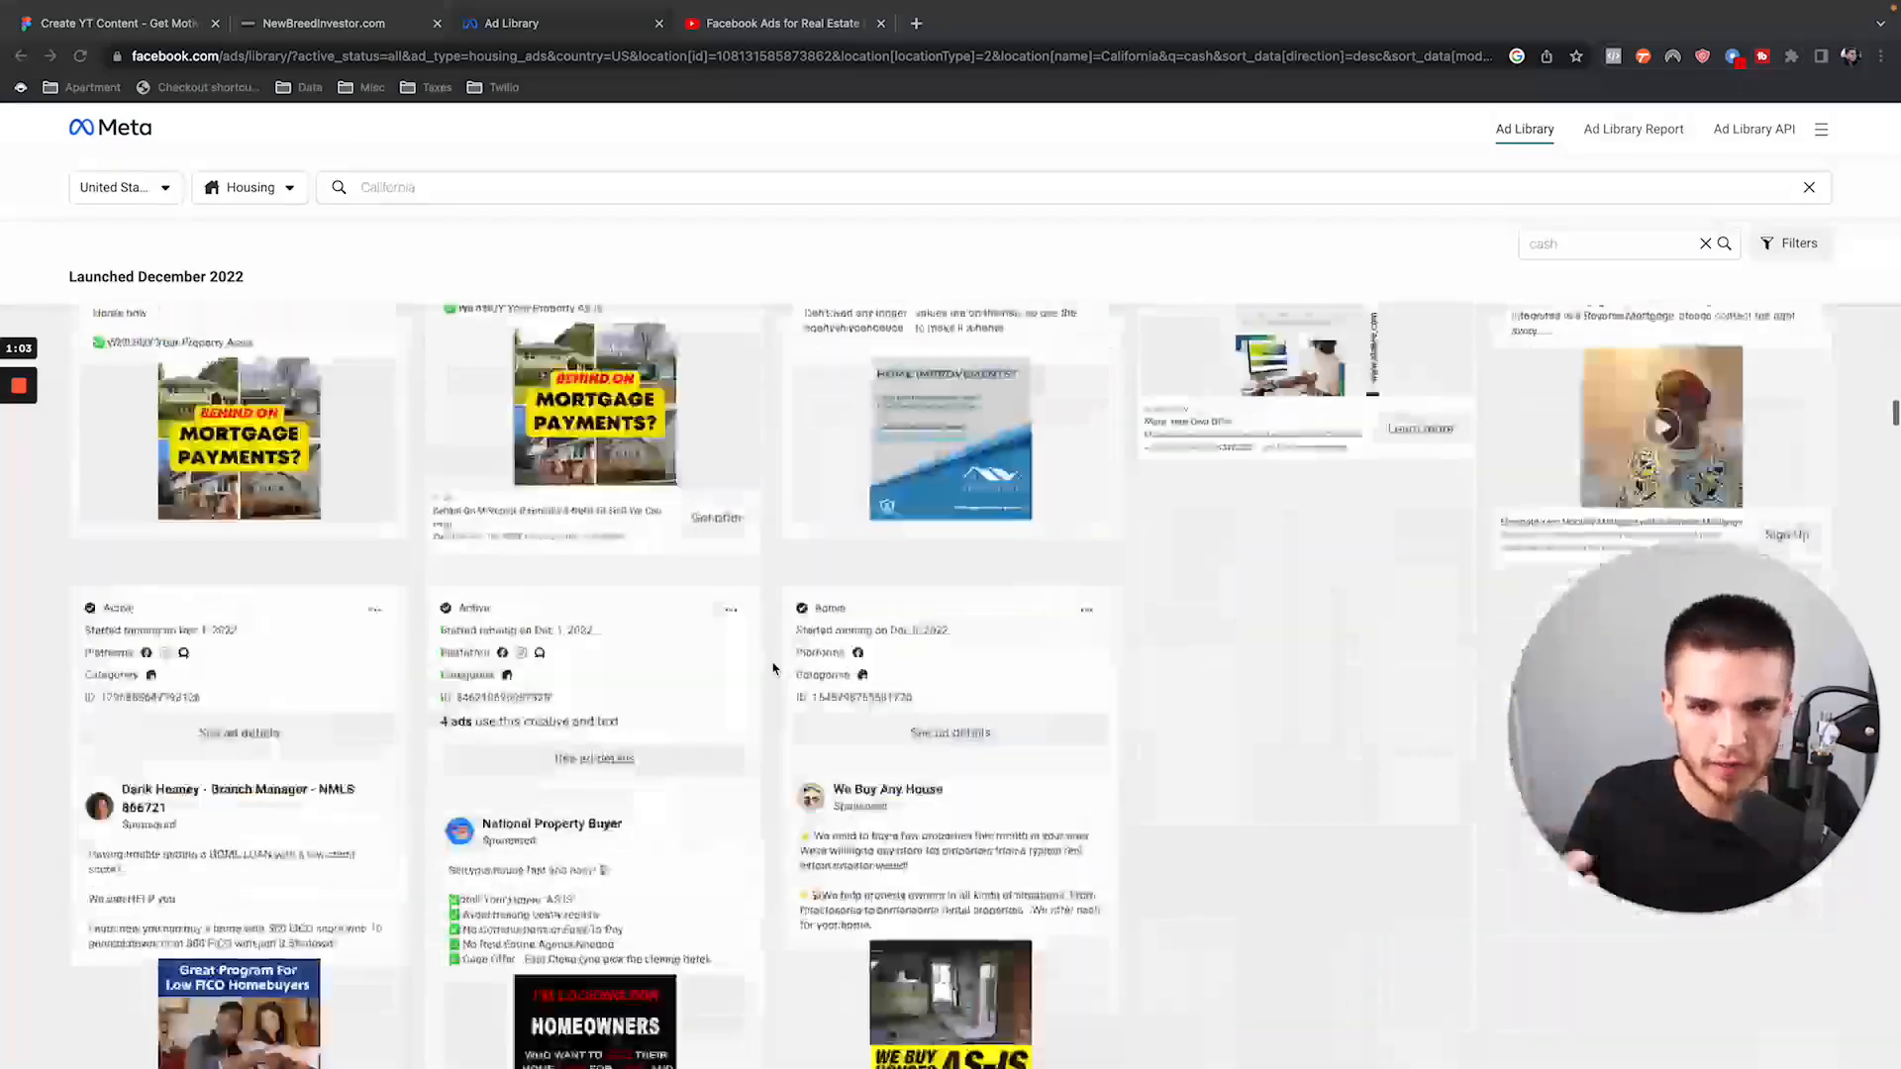
scroll(down, 3)
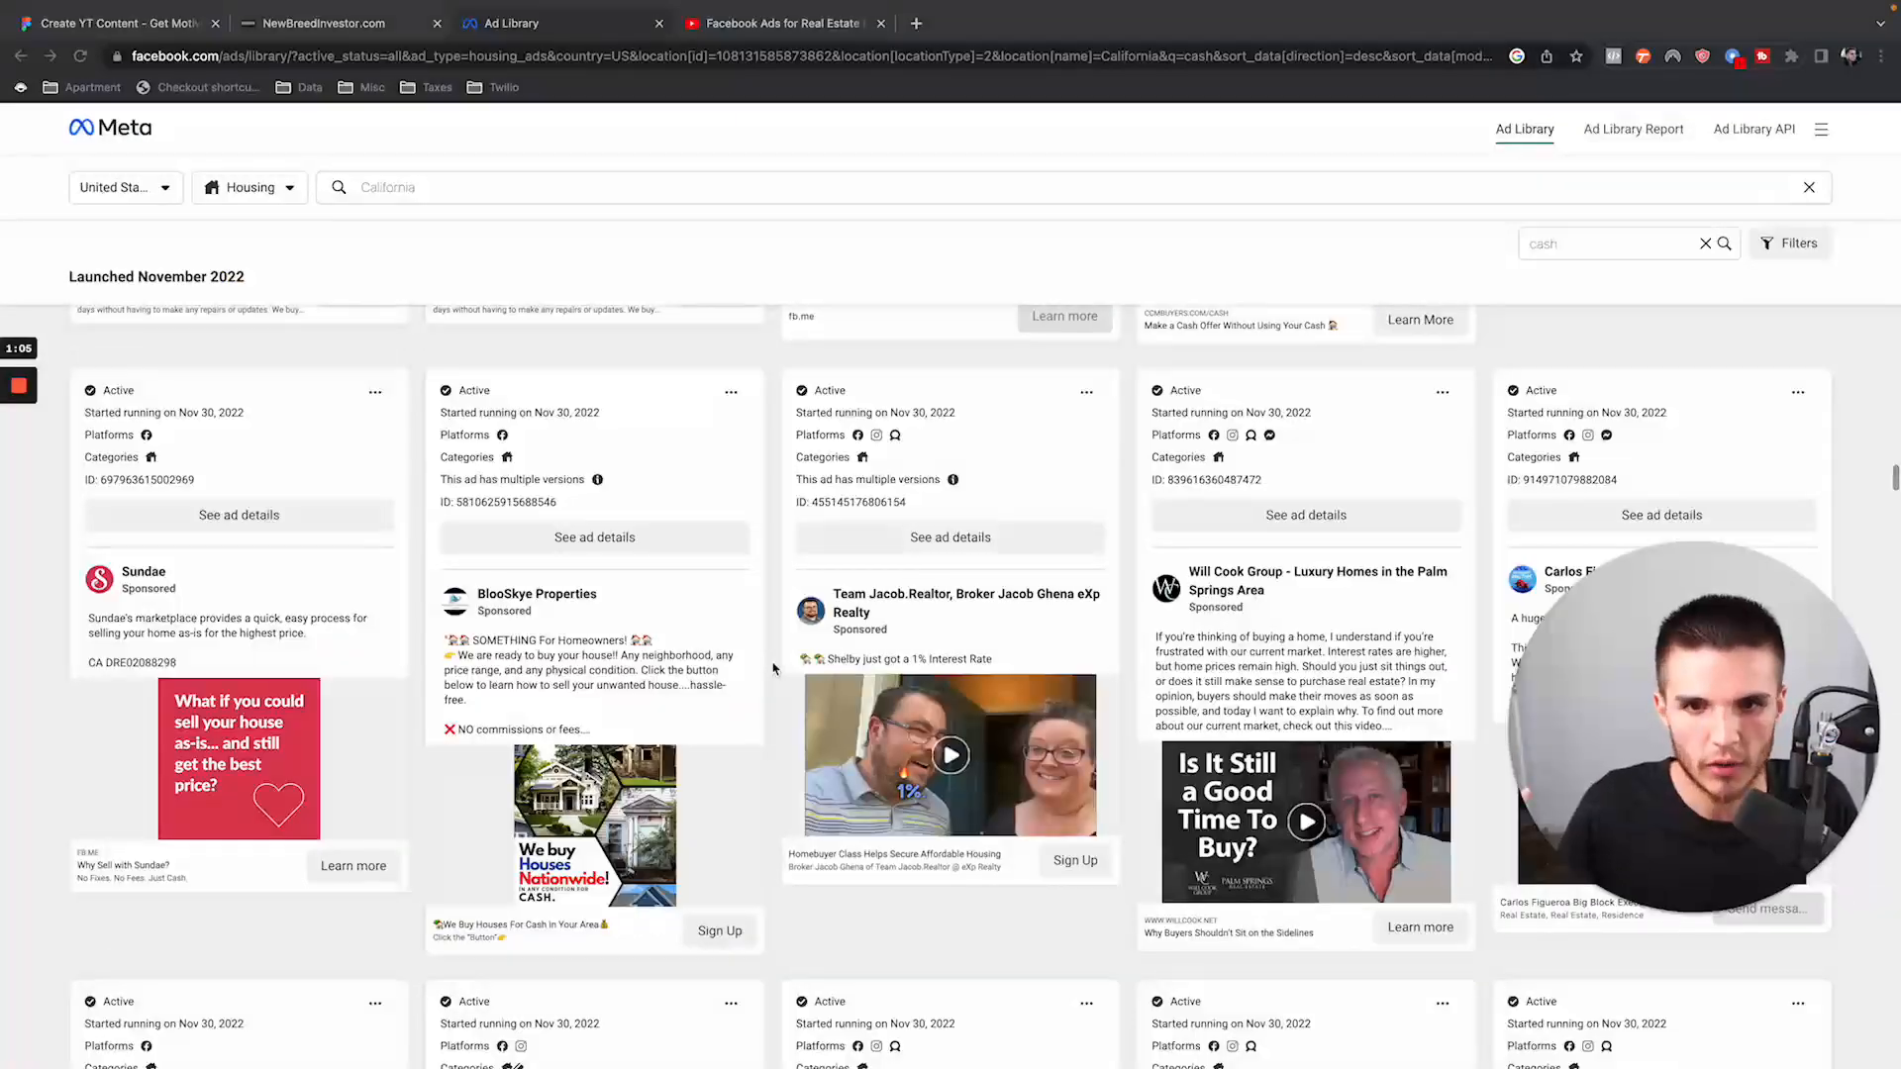
scroll(down, 3)
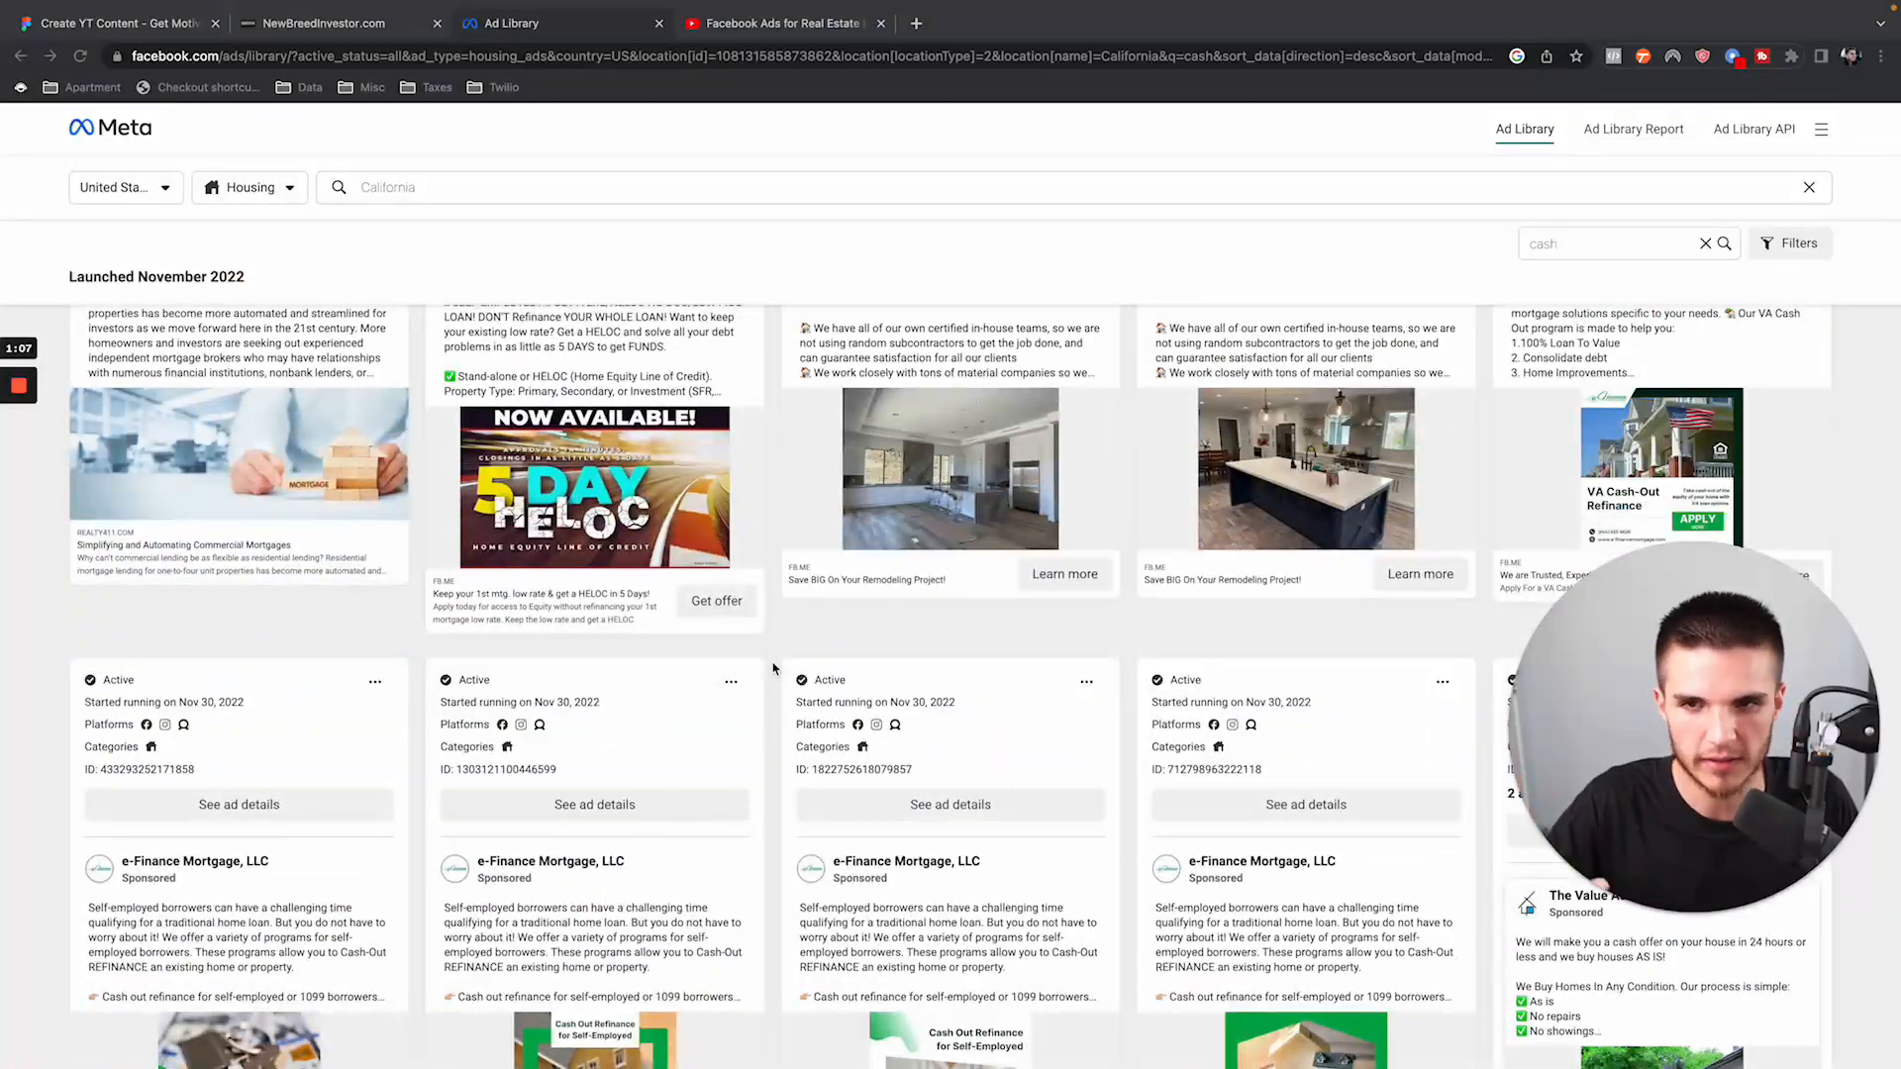
scroll(down, 3)
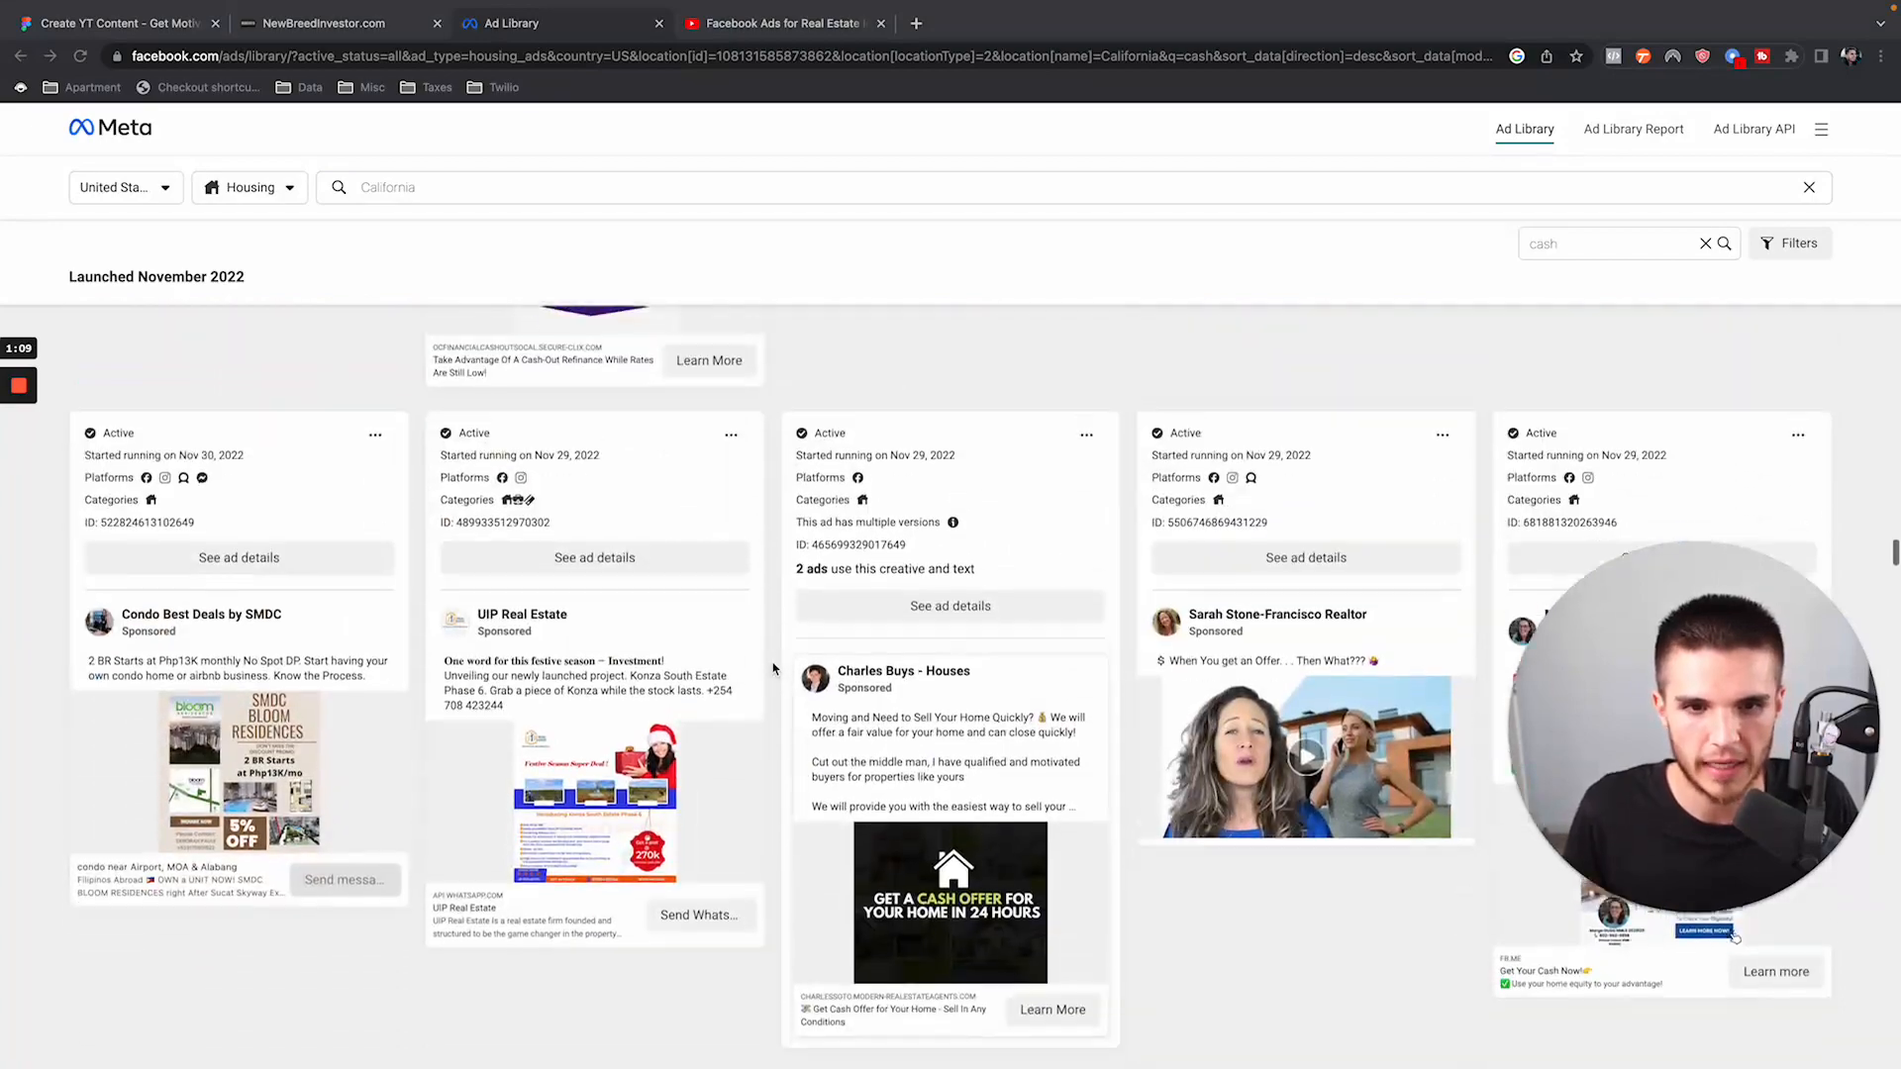
scroll(down, 3)
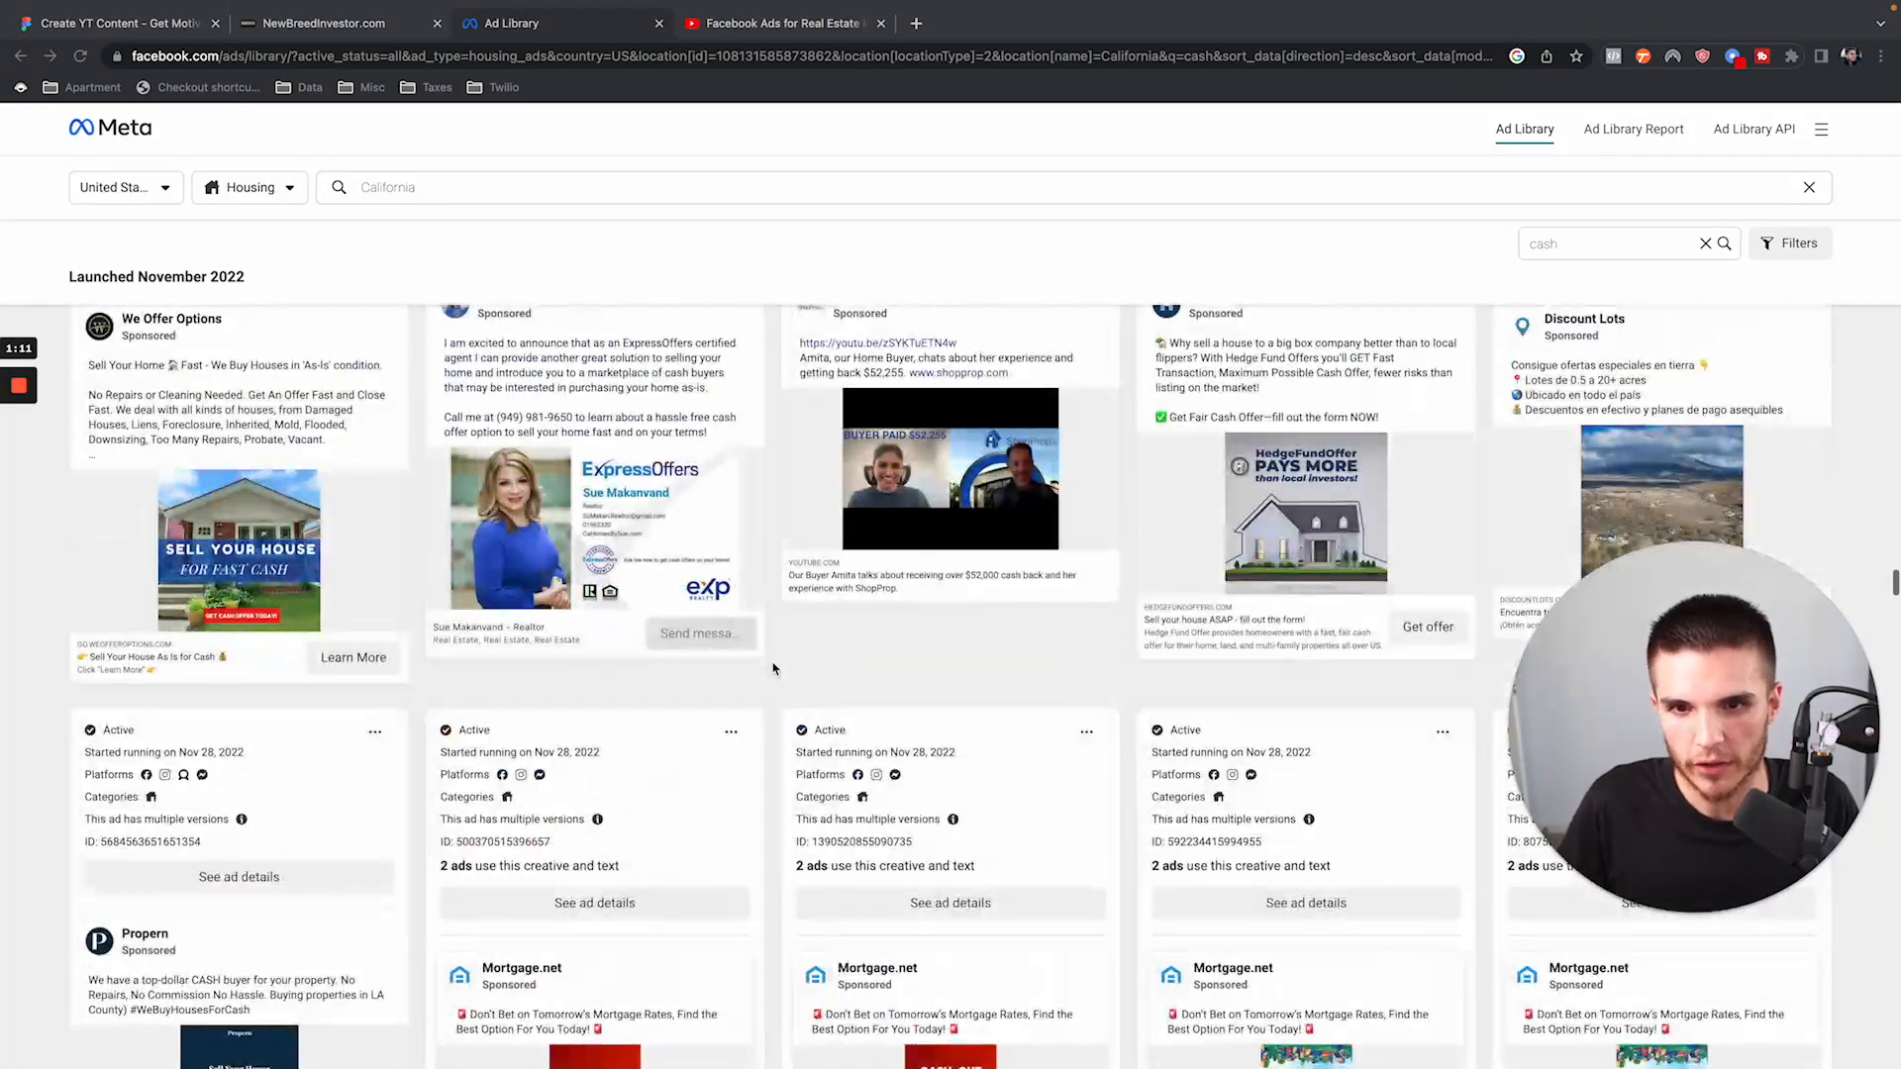
scroll(down, 3)
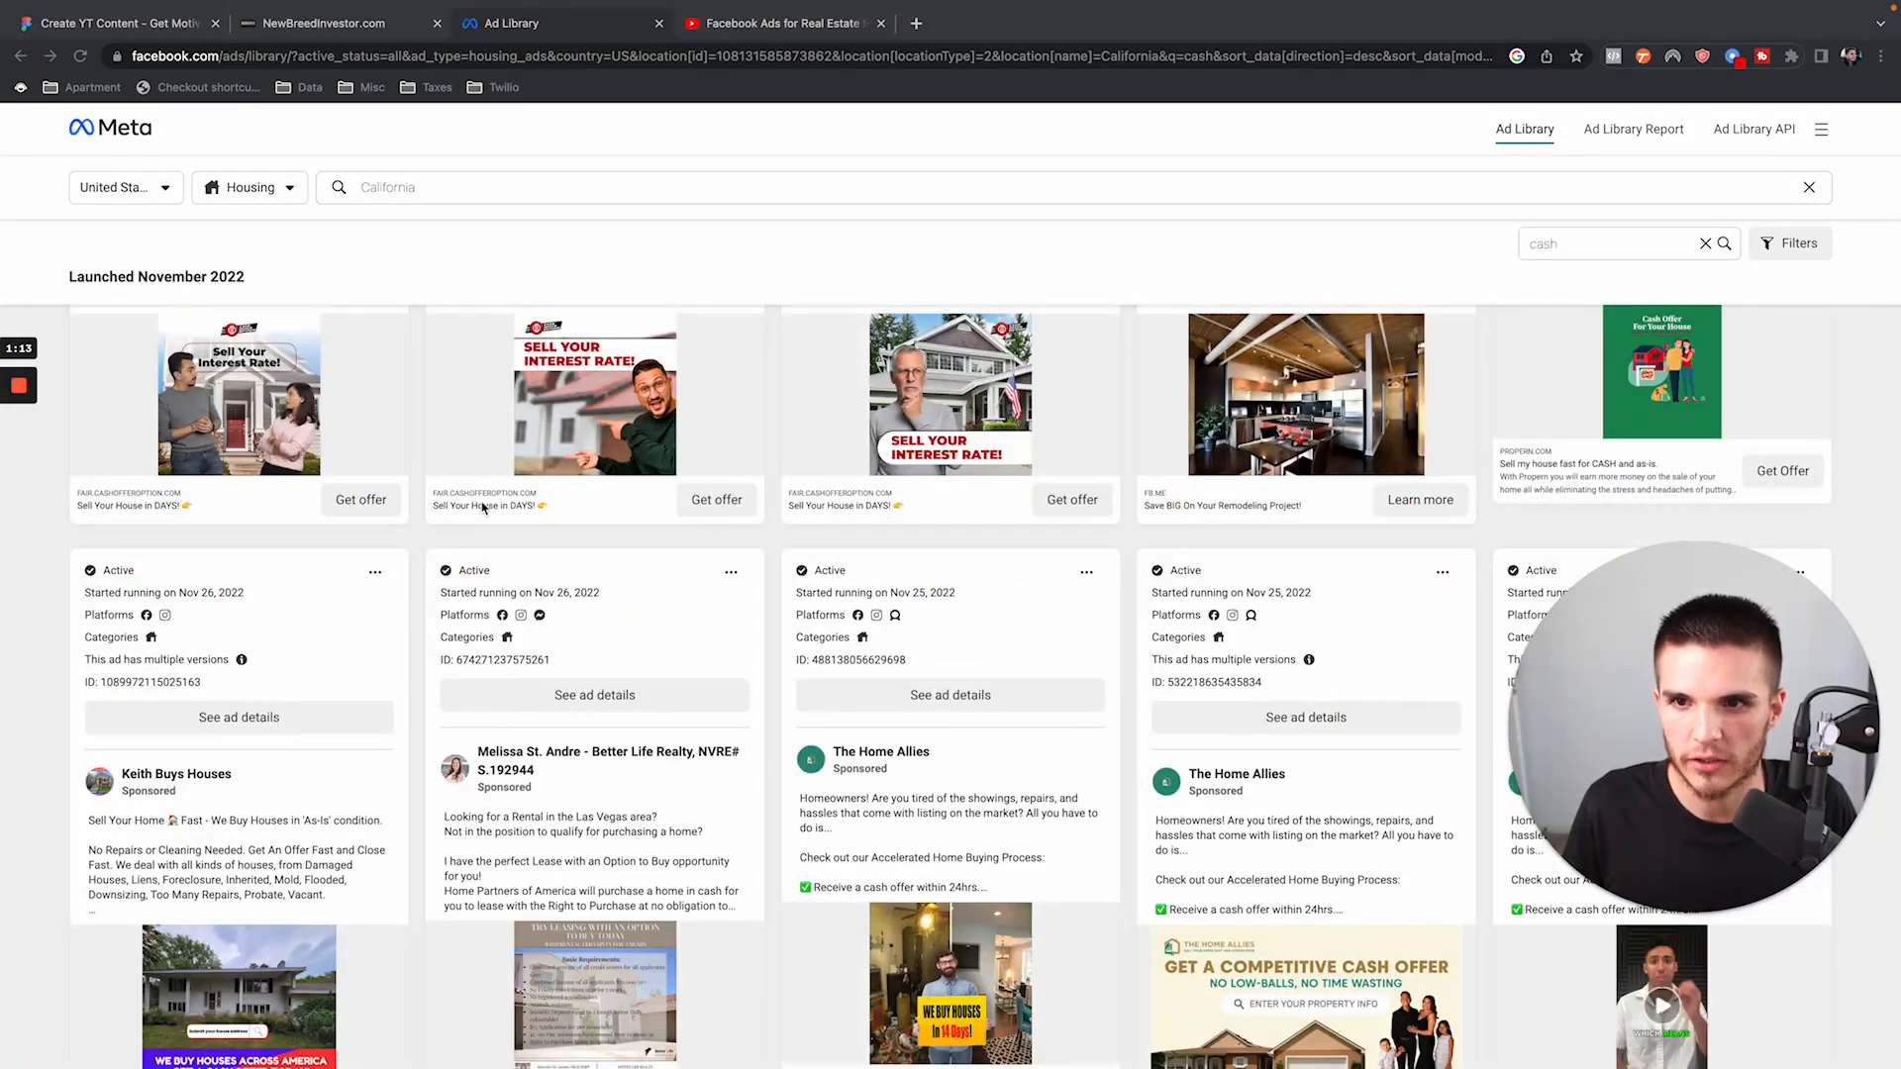
click(914, 22)
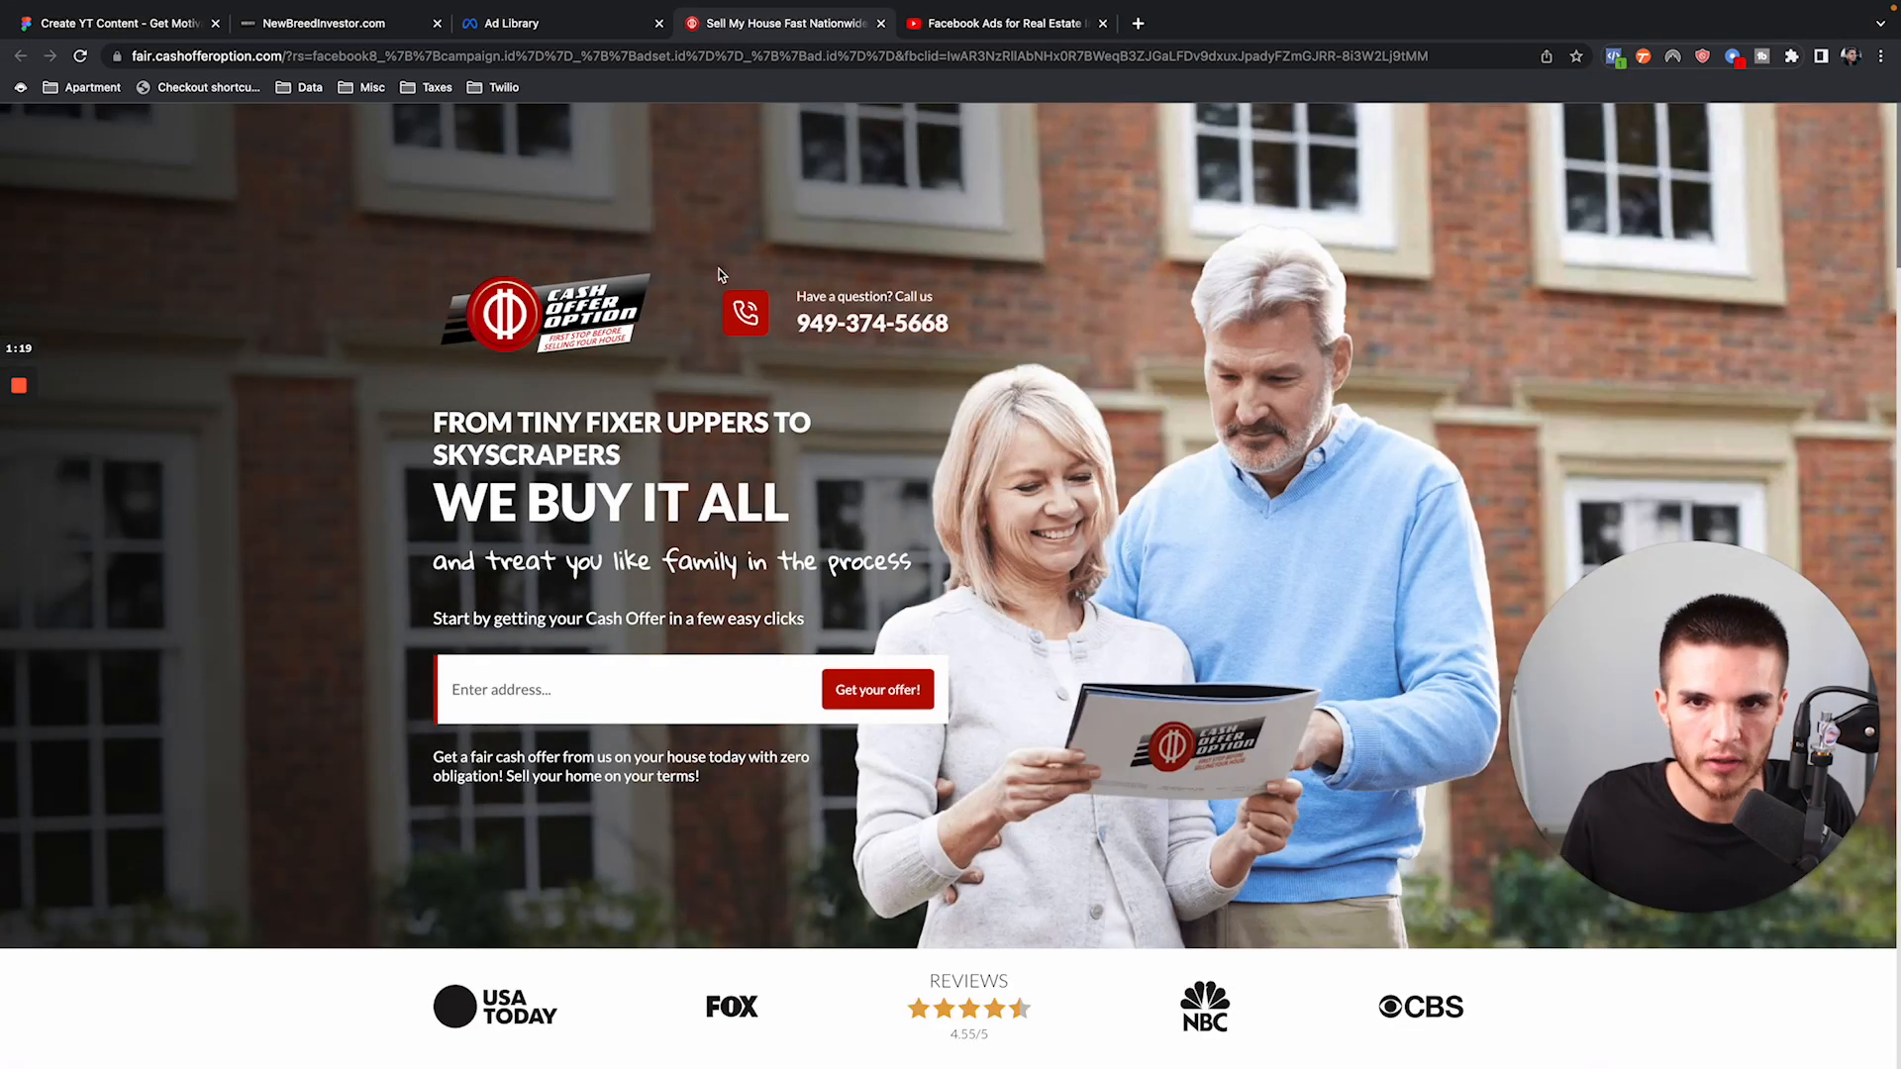
click(522, 22)
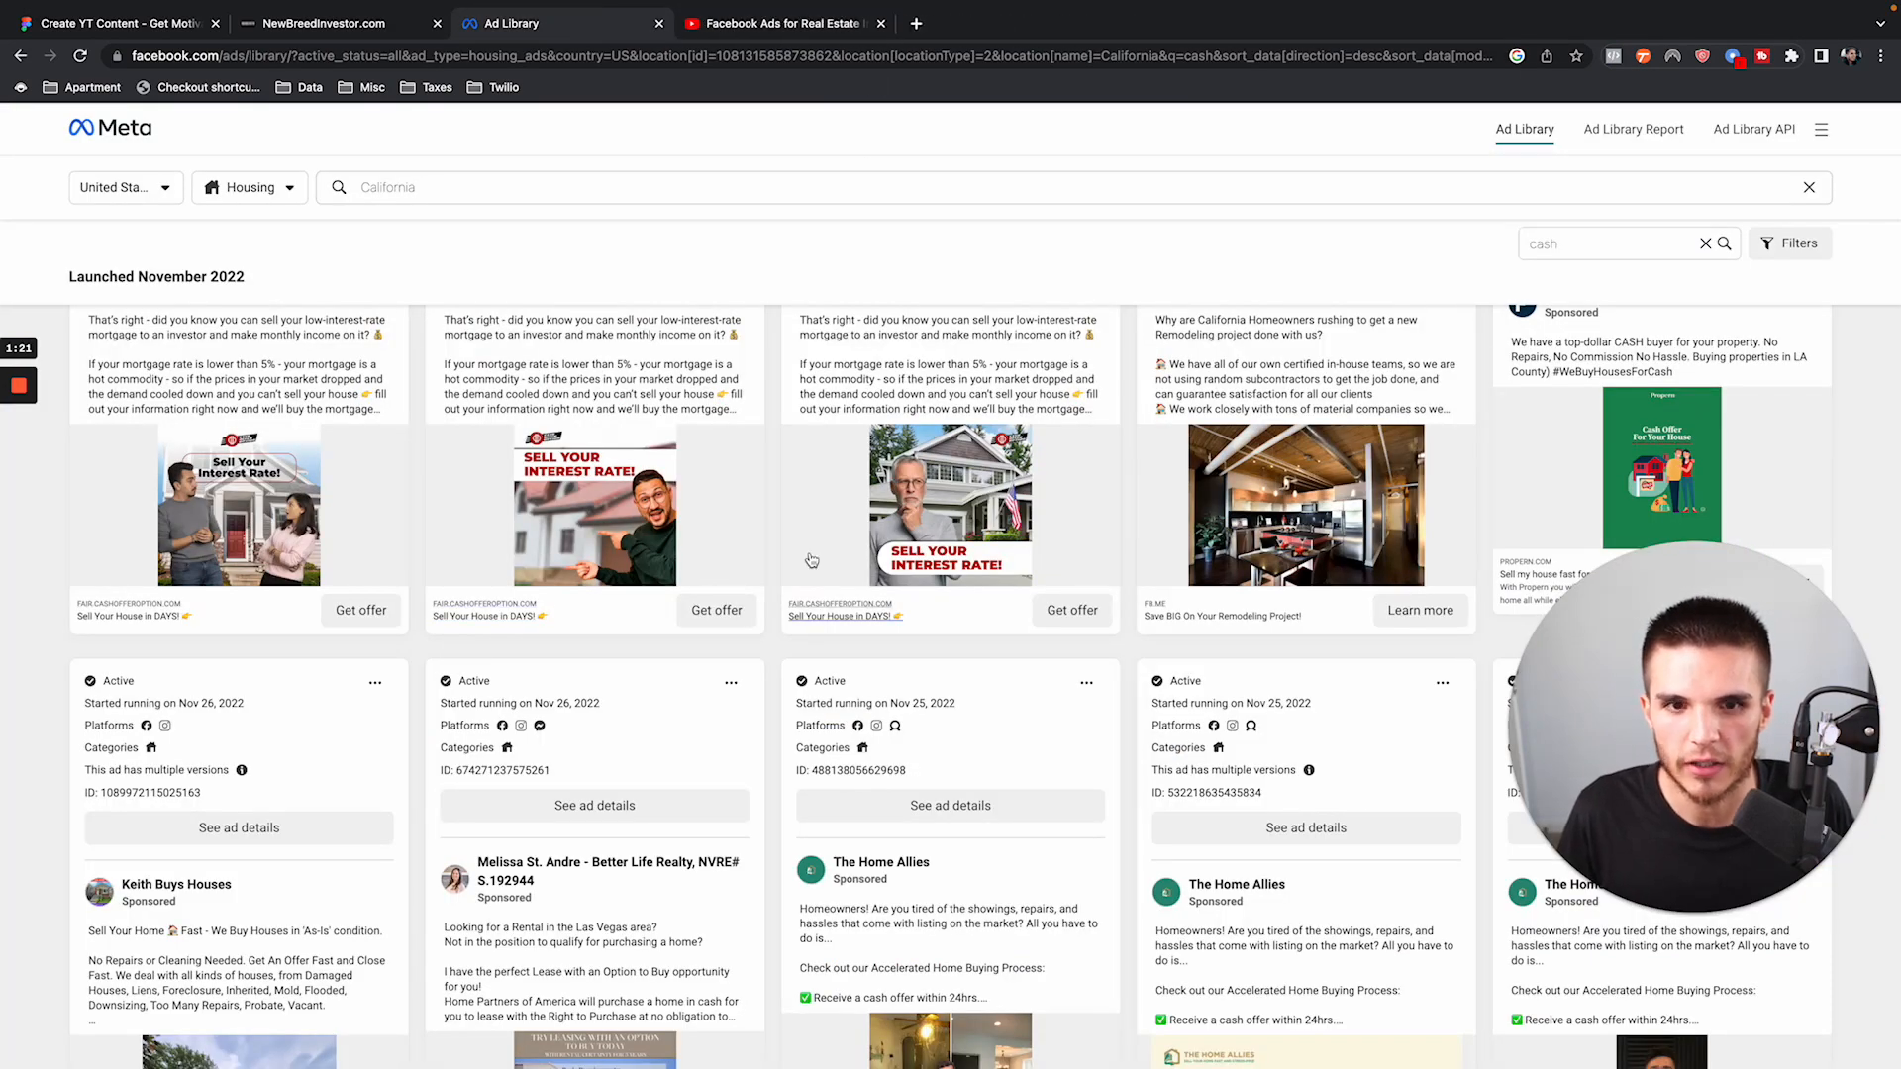
Scroll further, then switch to the seller leads training video tab.
scroll(down, 3)
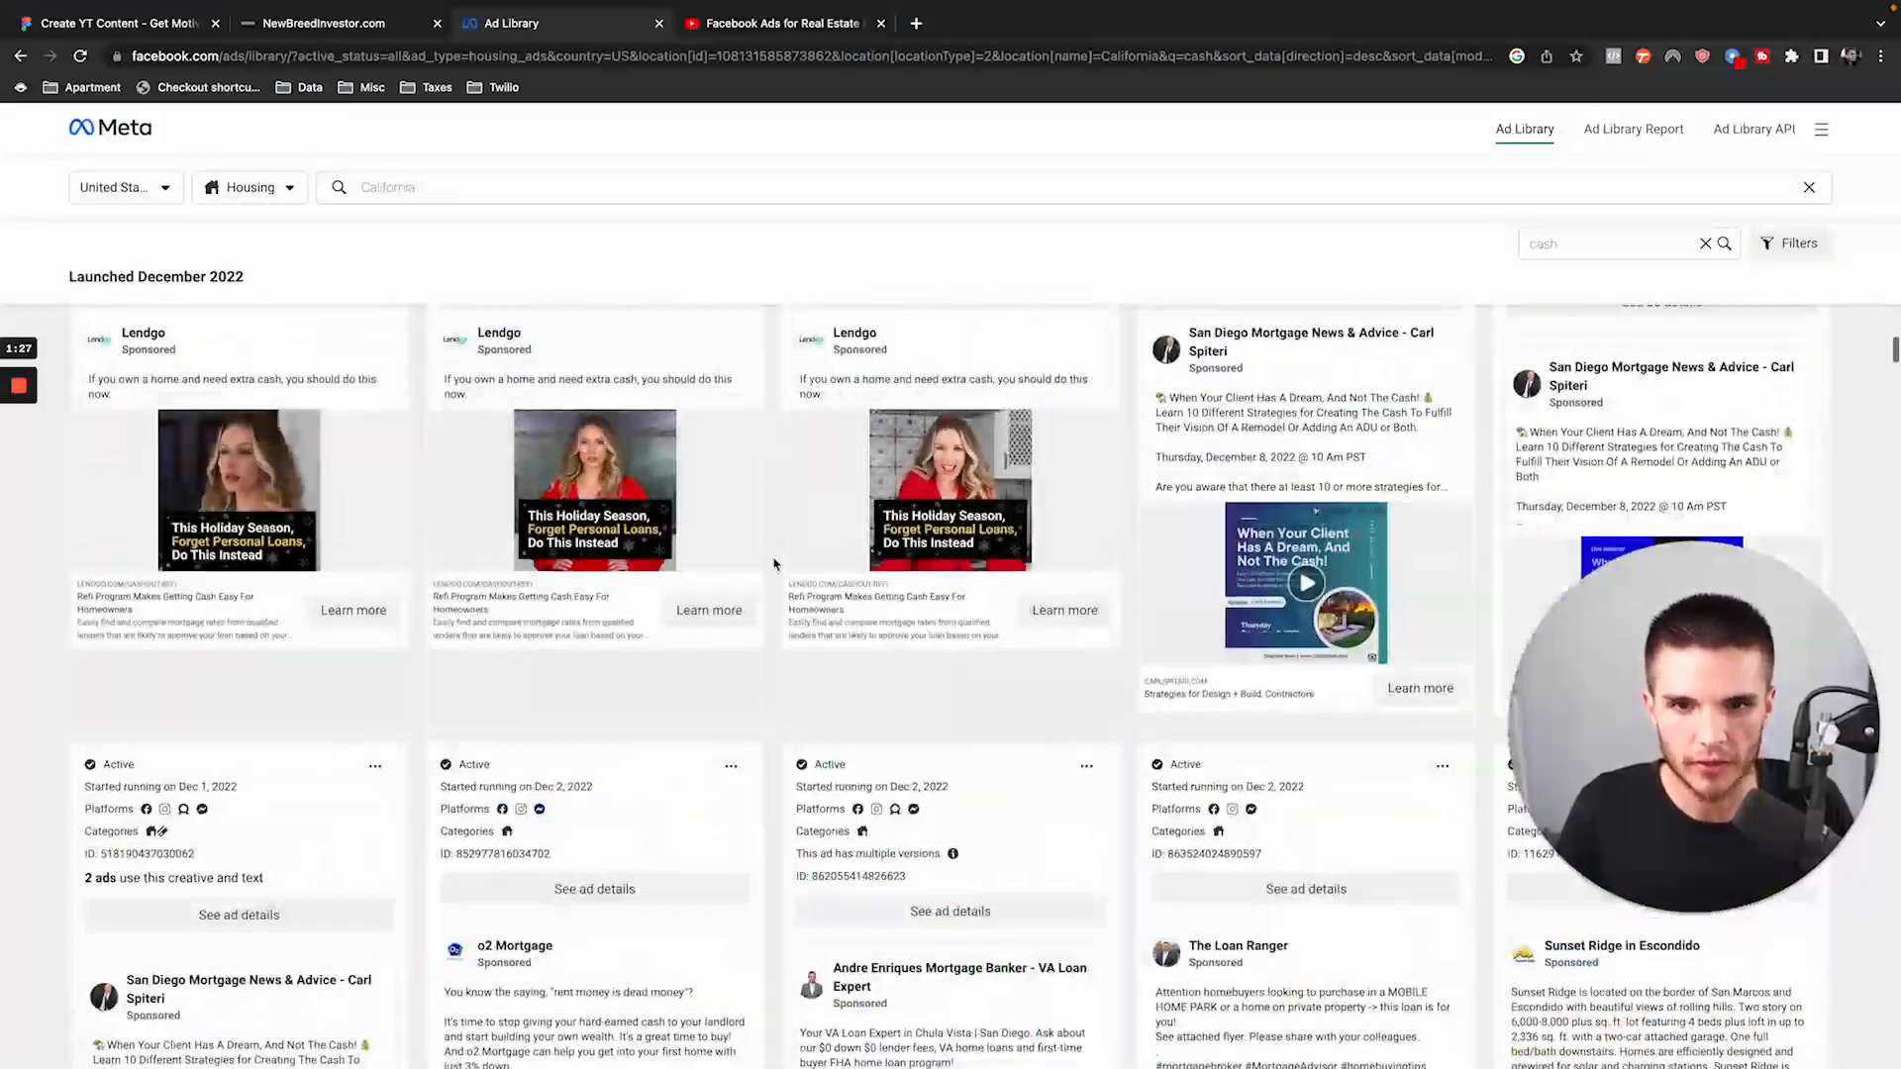
scroll(down, 3)
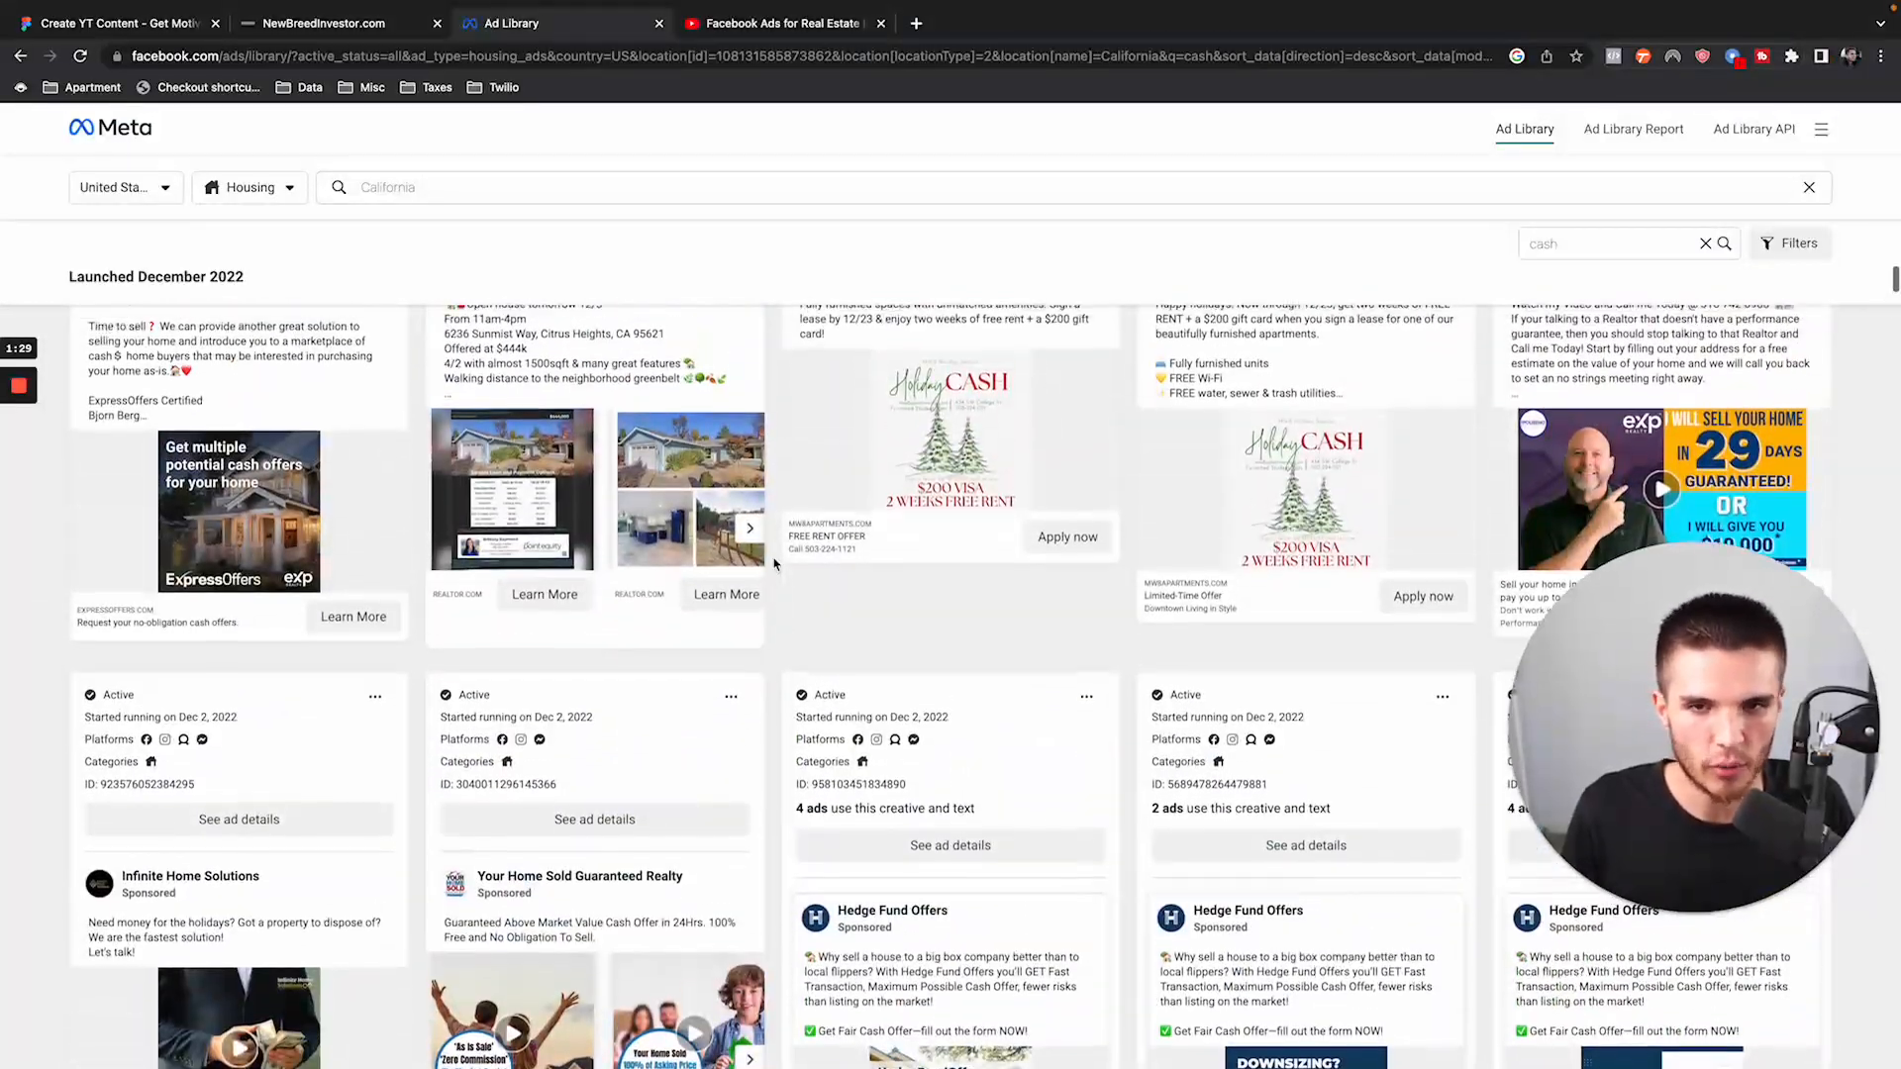
scroll(down, 3)
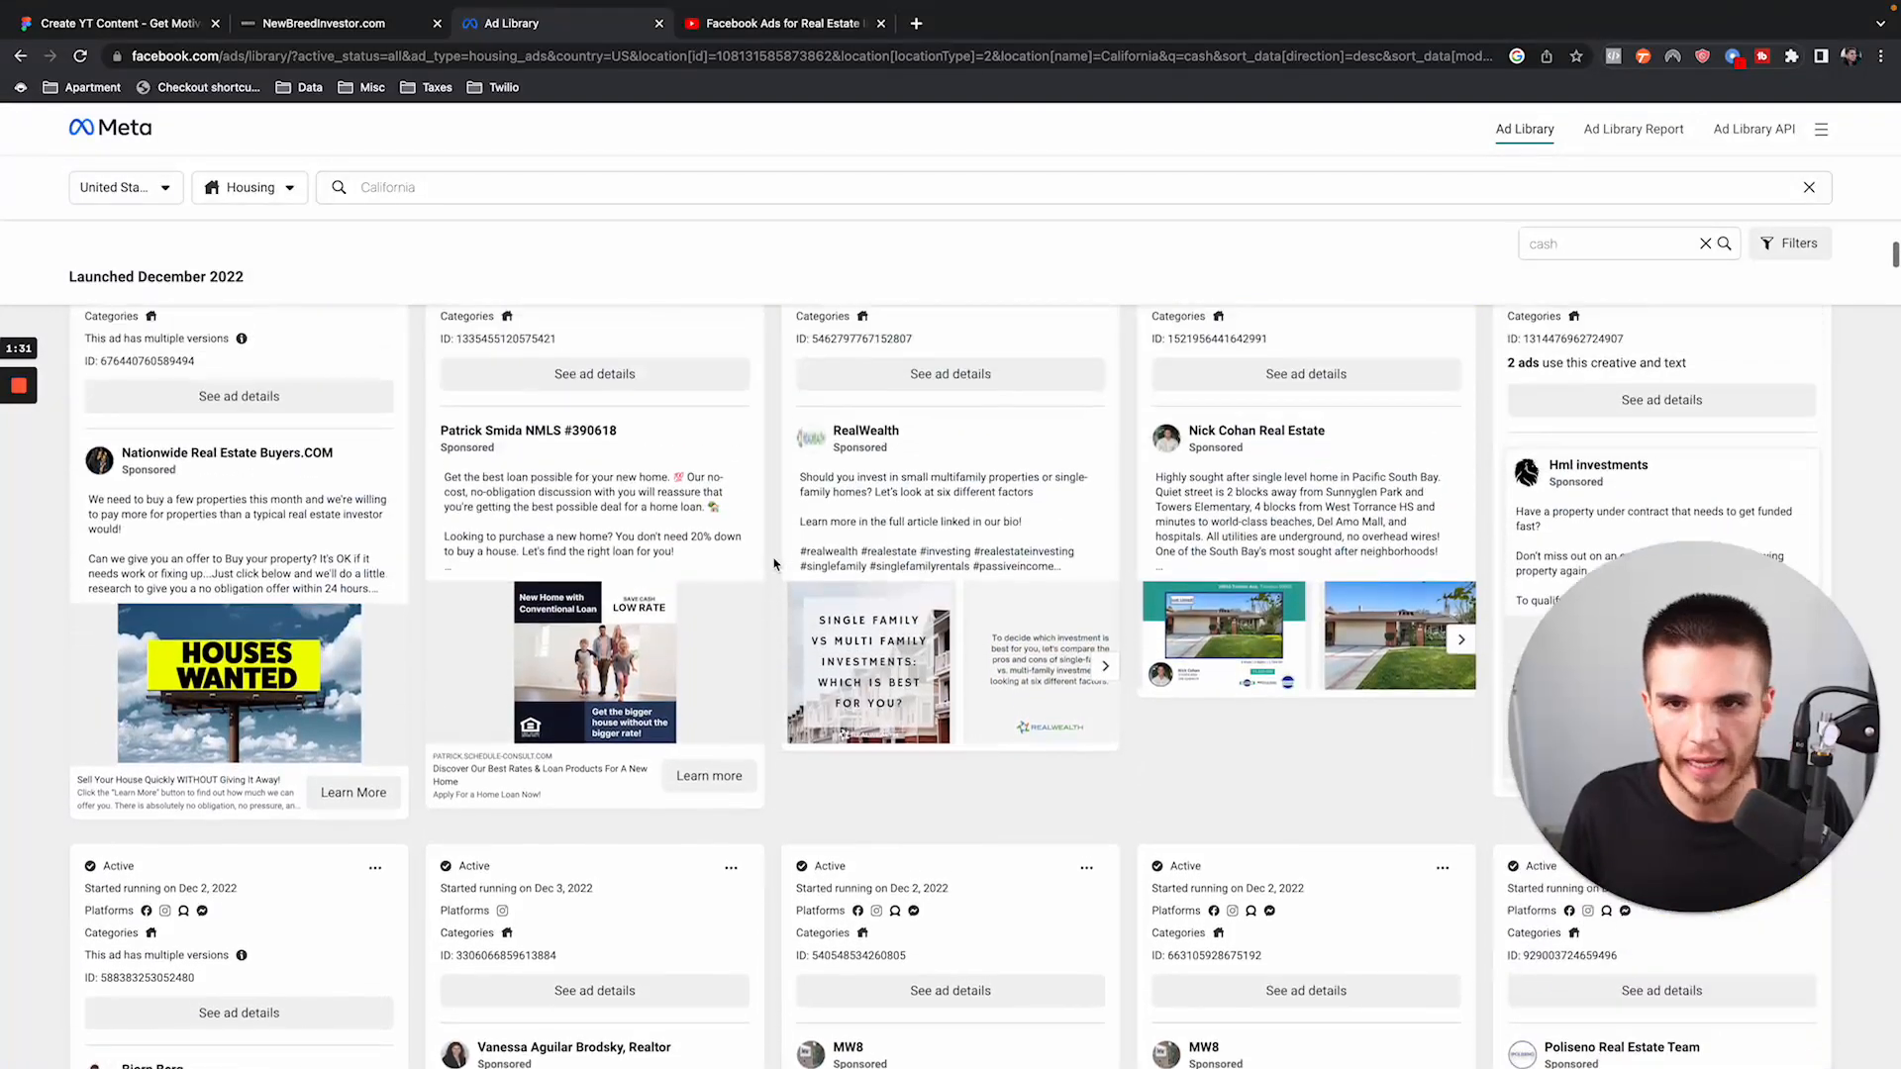
scroll(down, 3)
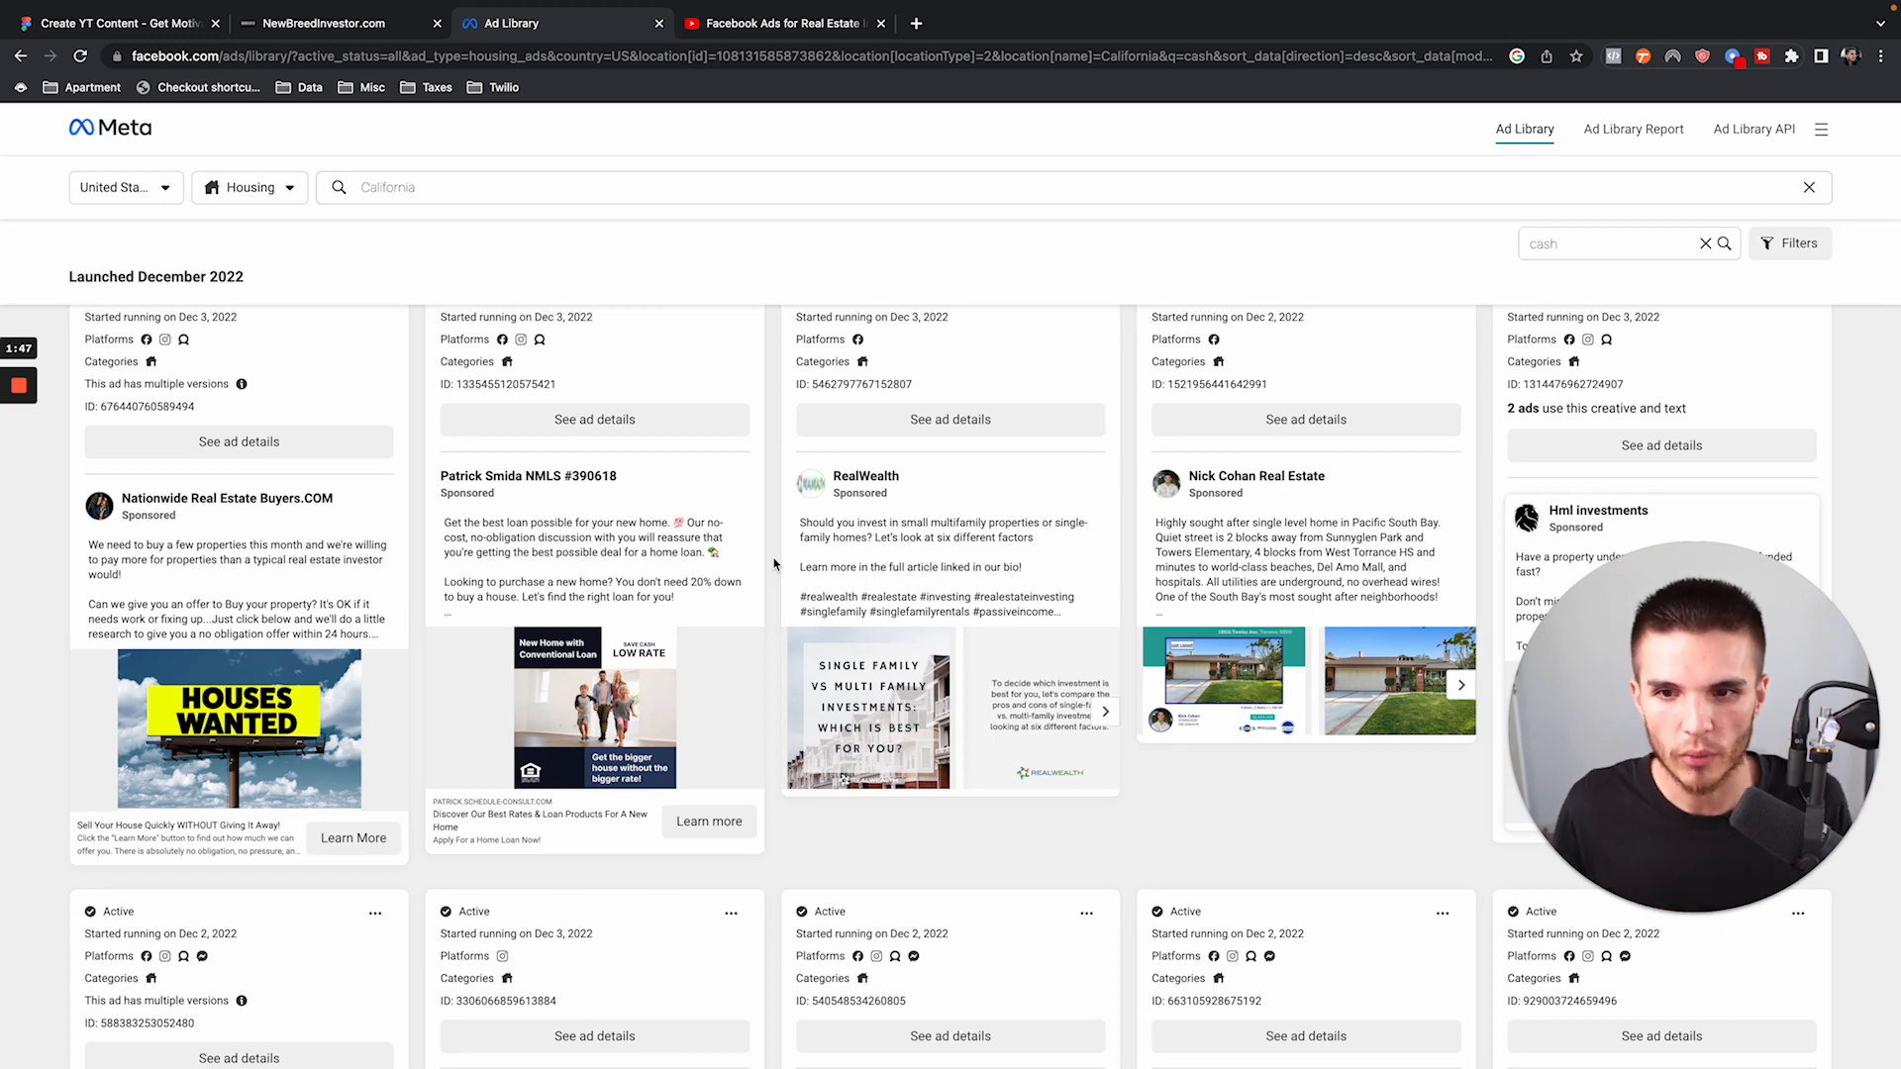
click(782, 23)
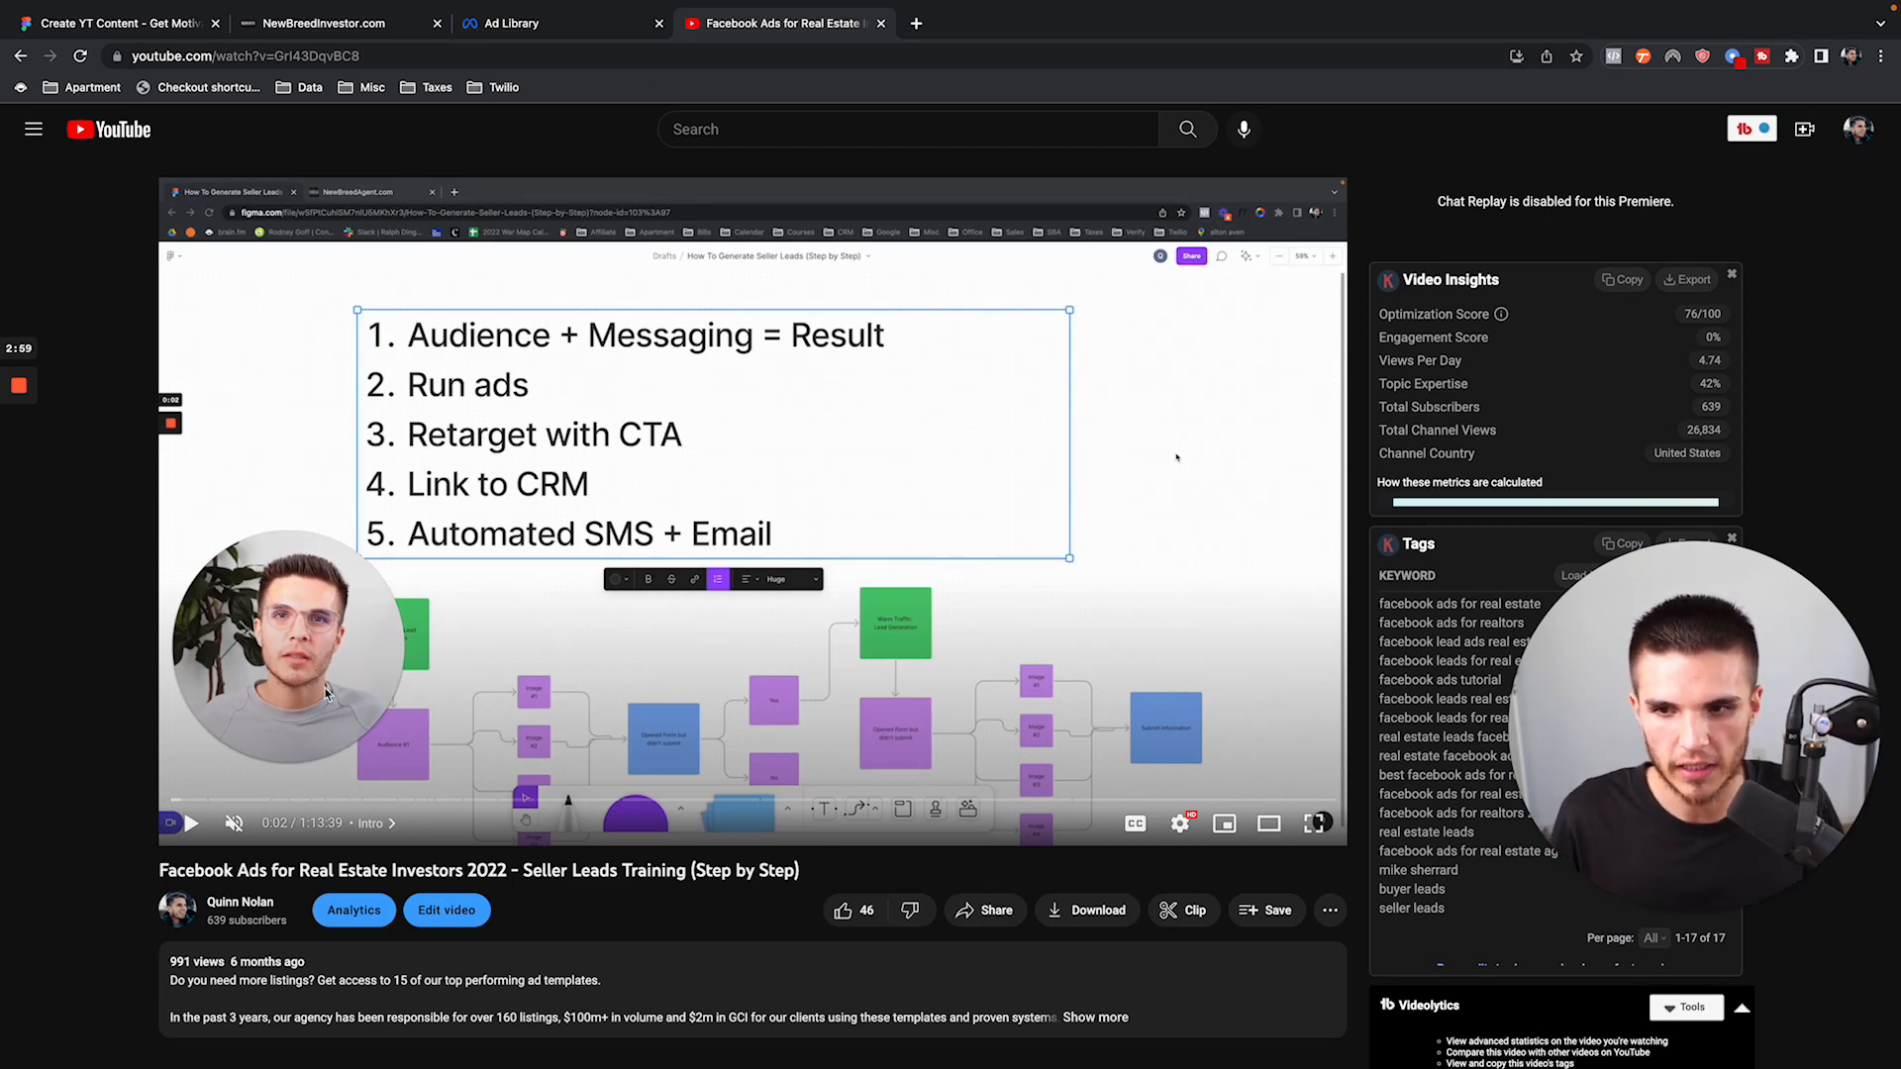
mouse_move(269, 799)
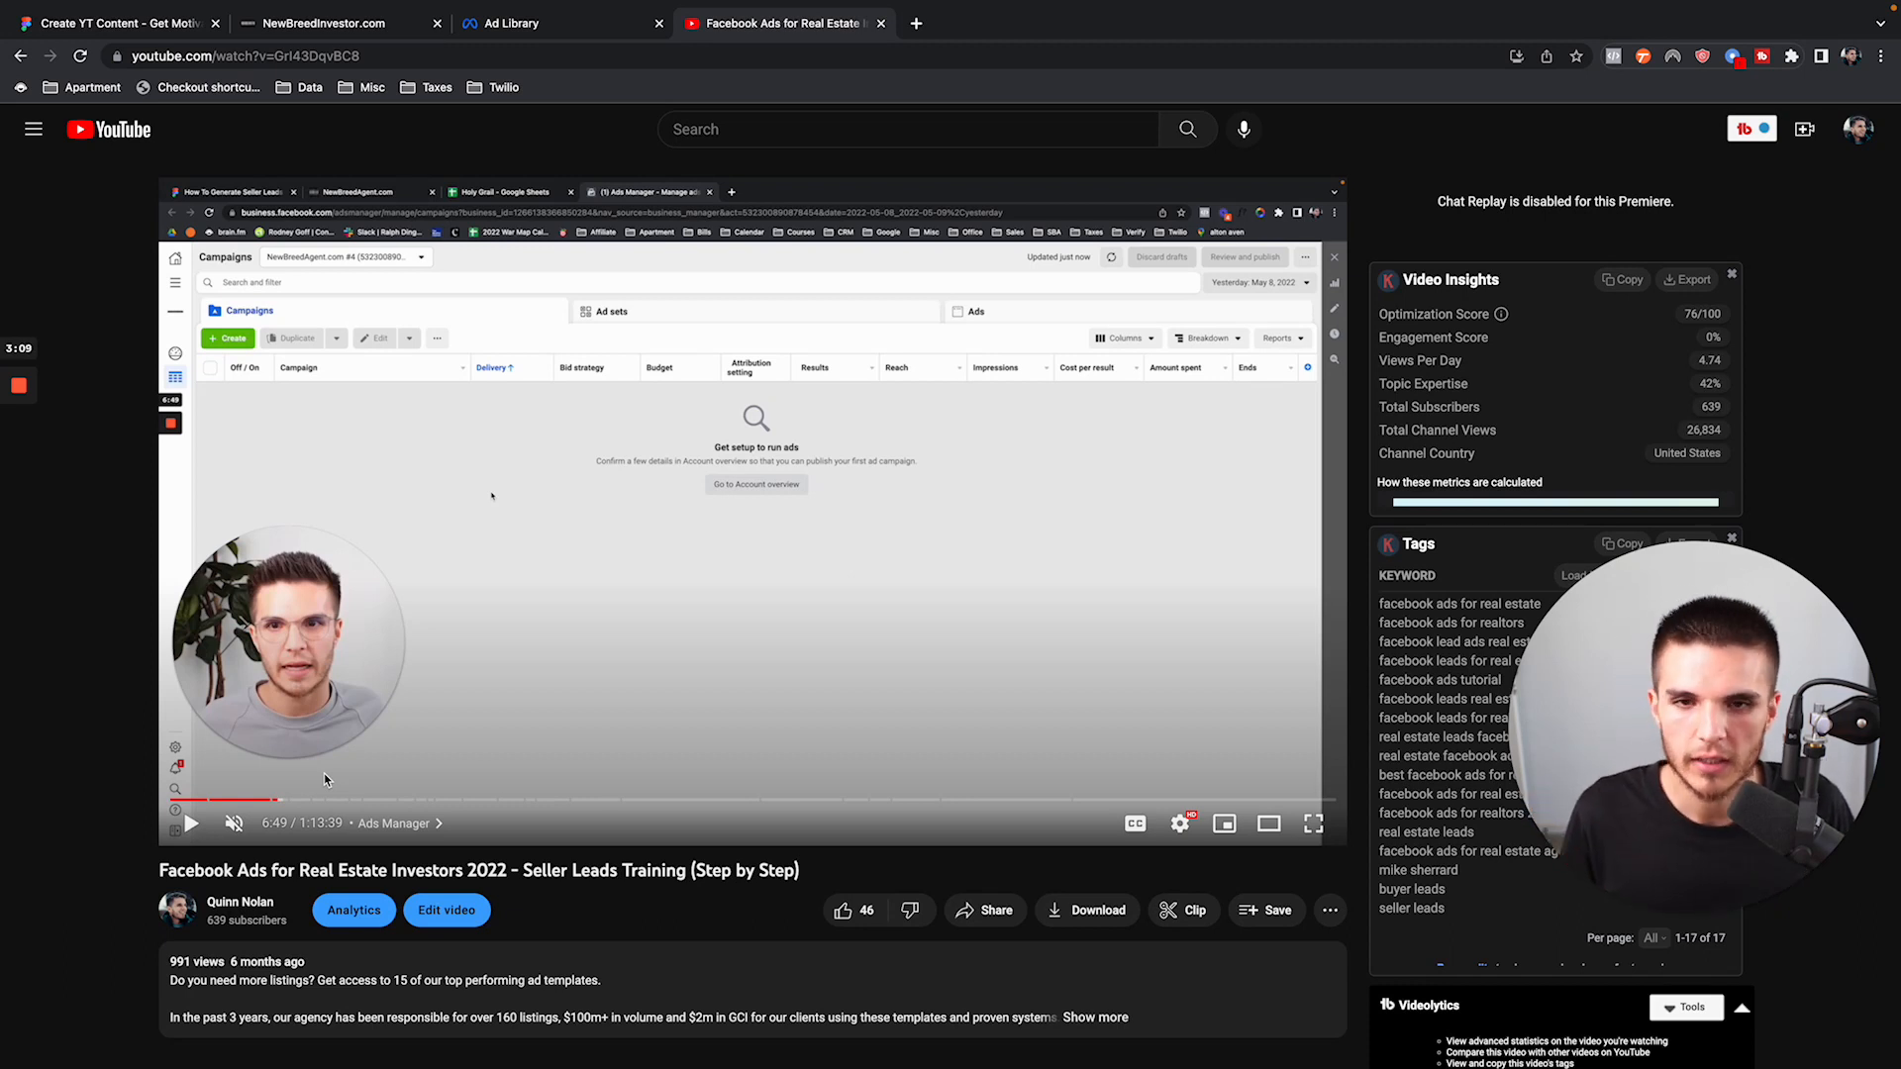
mouse_move(297, 800)
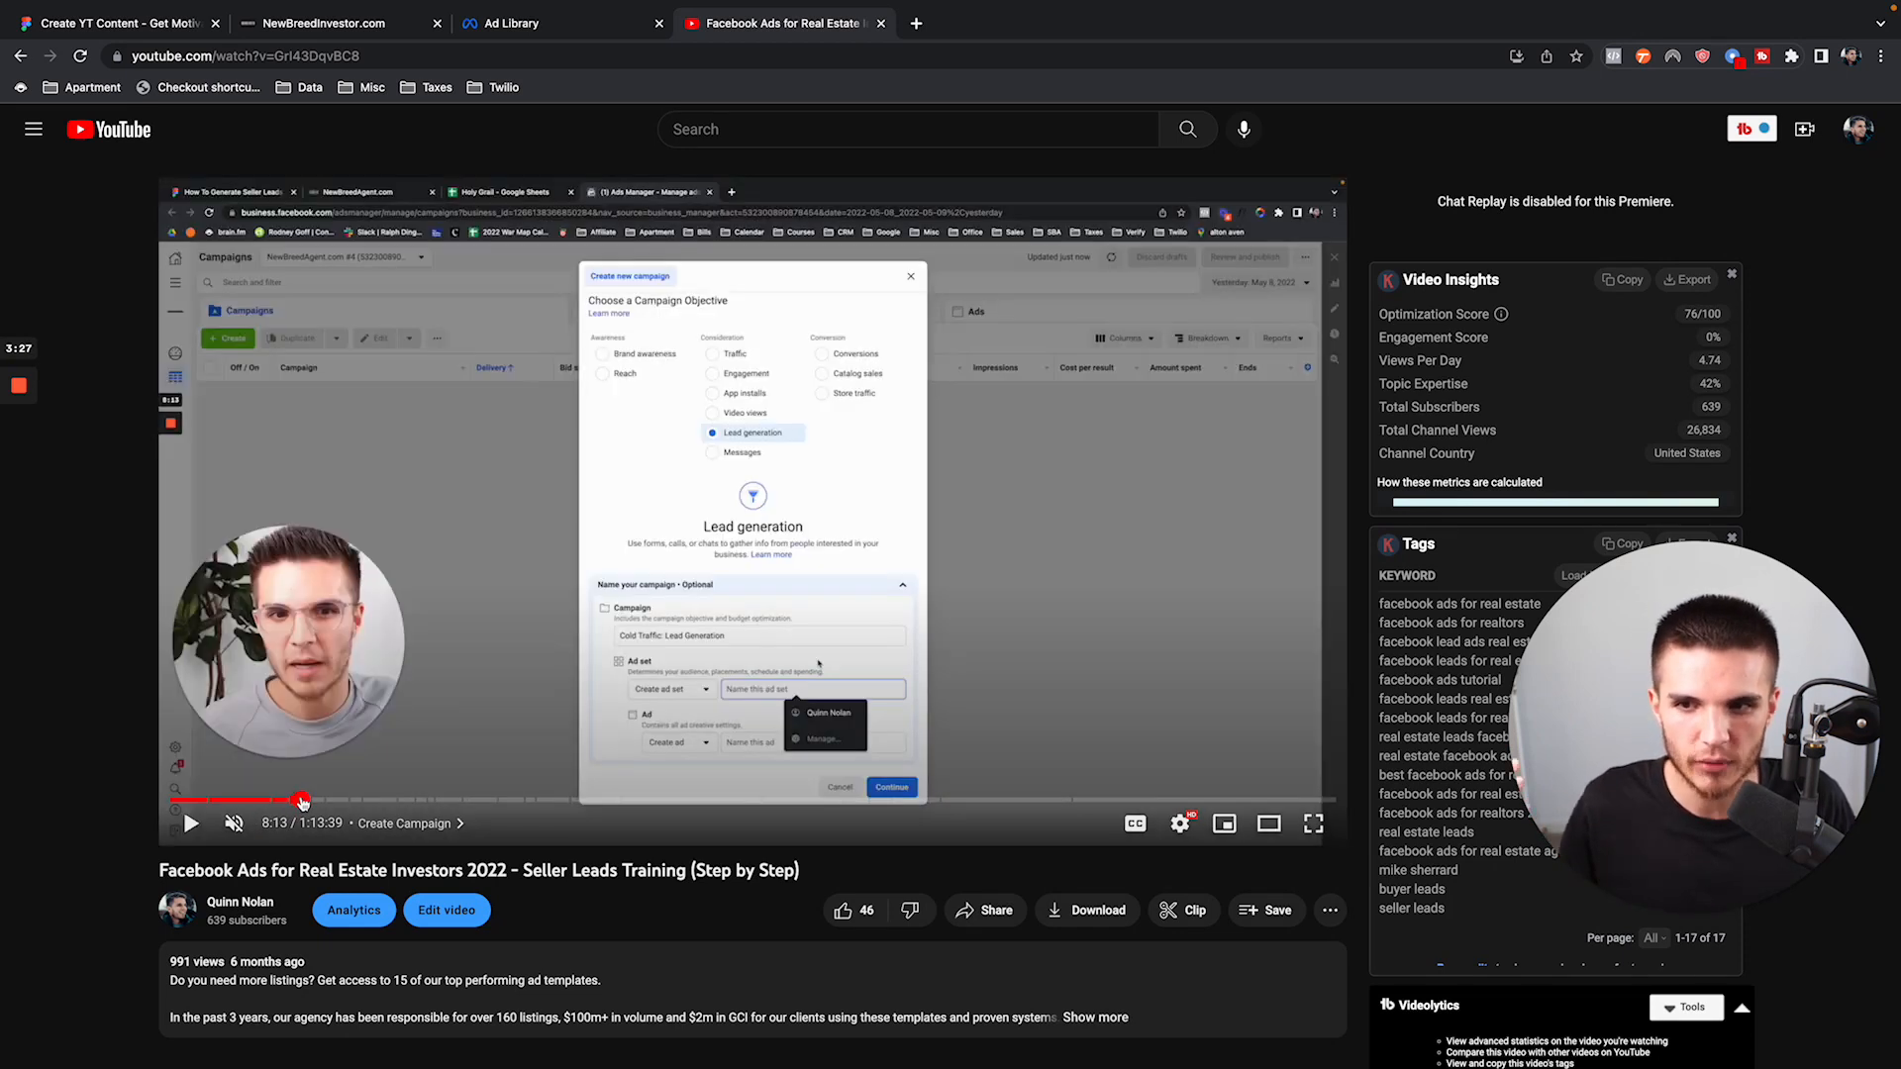
mouse_move(317, 799)
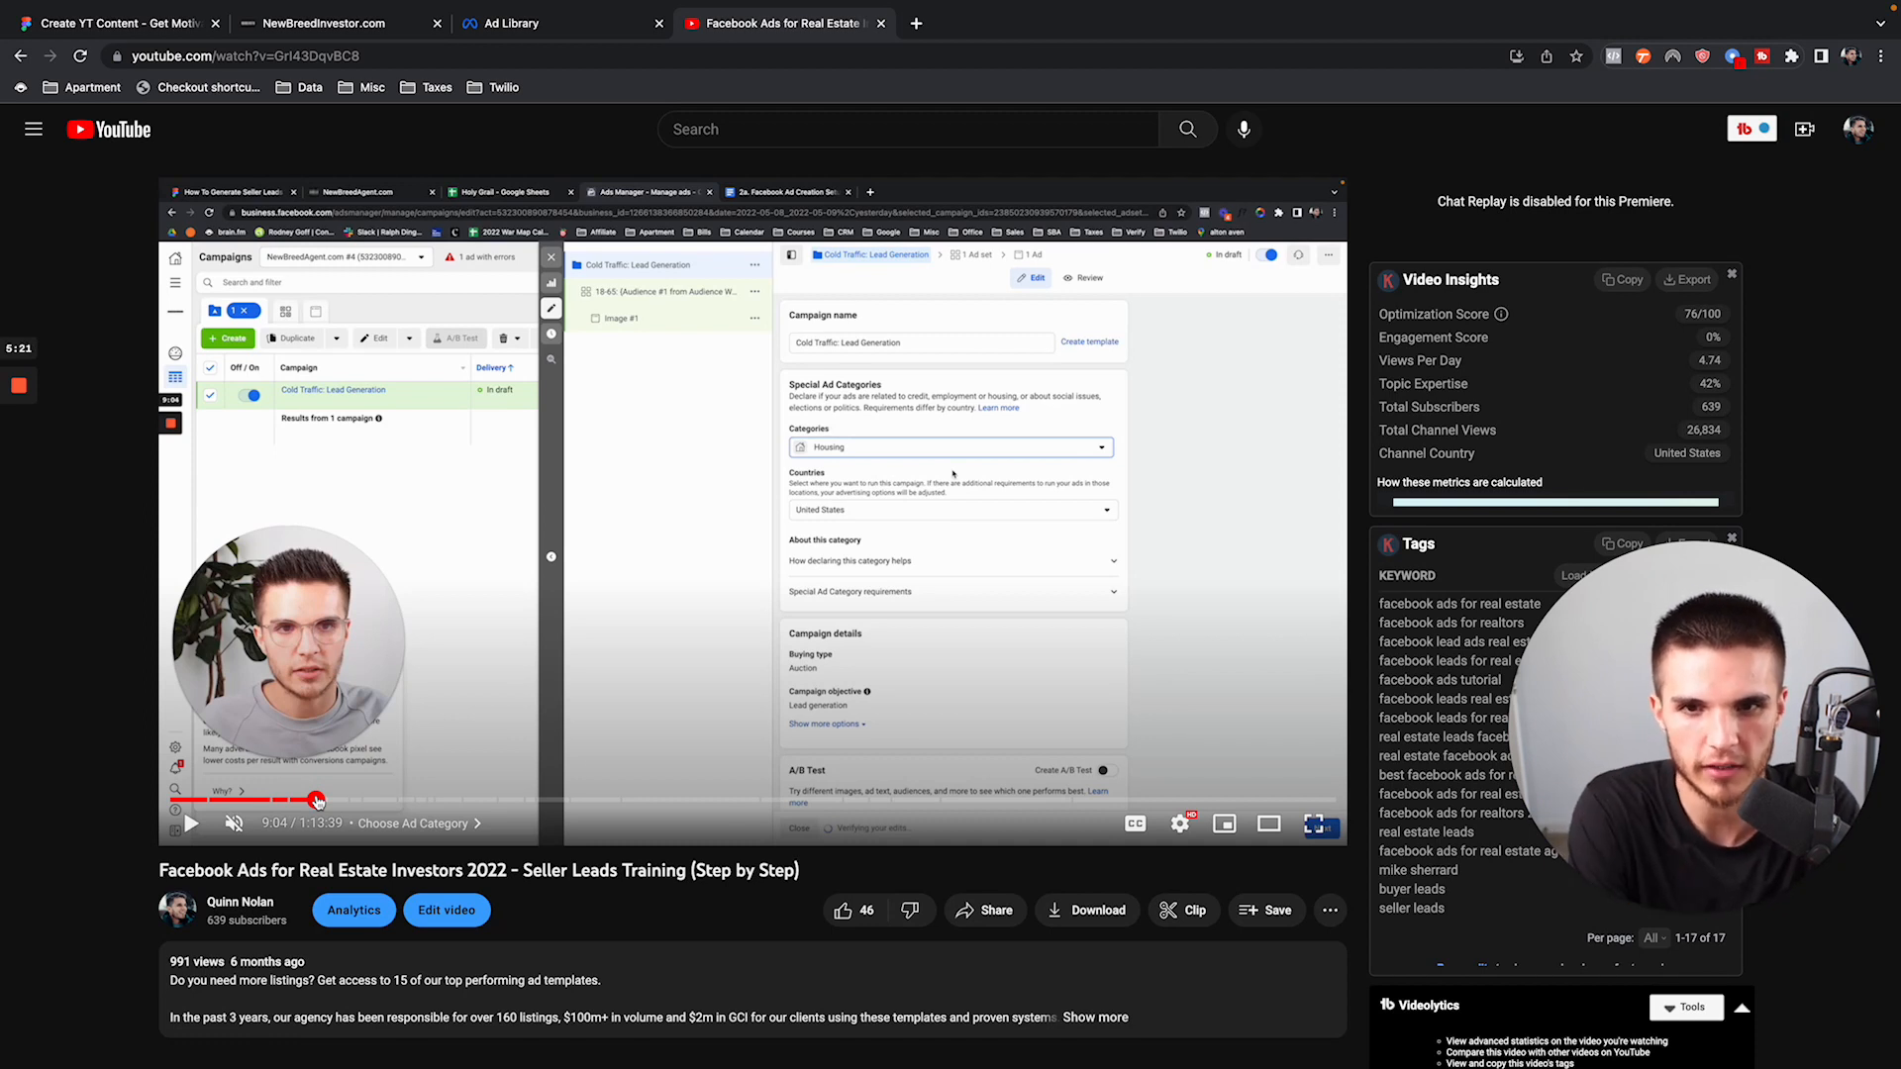
mouse_move(334, 800)
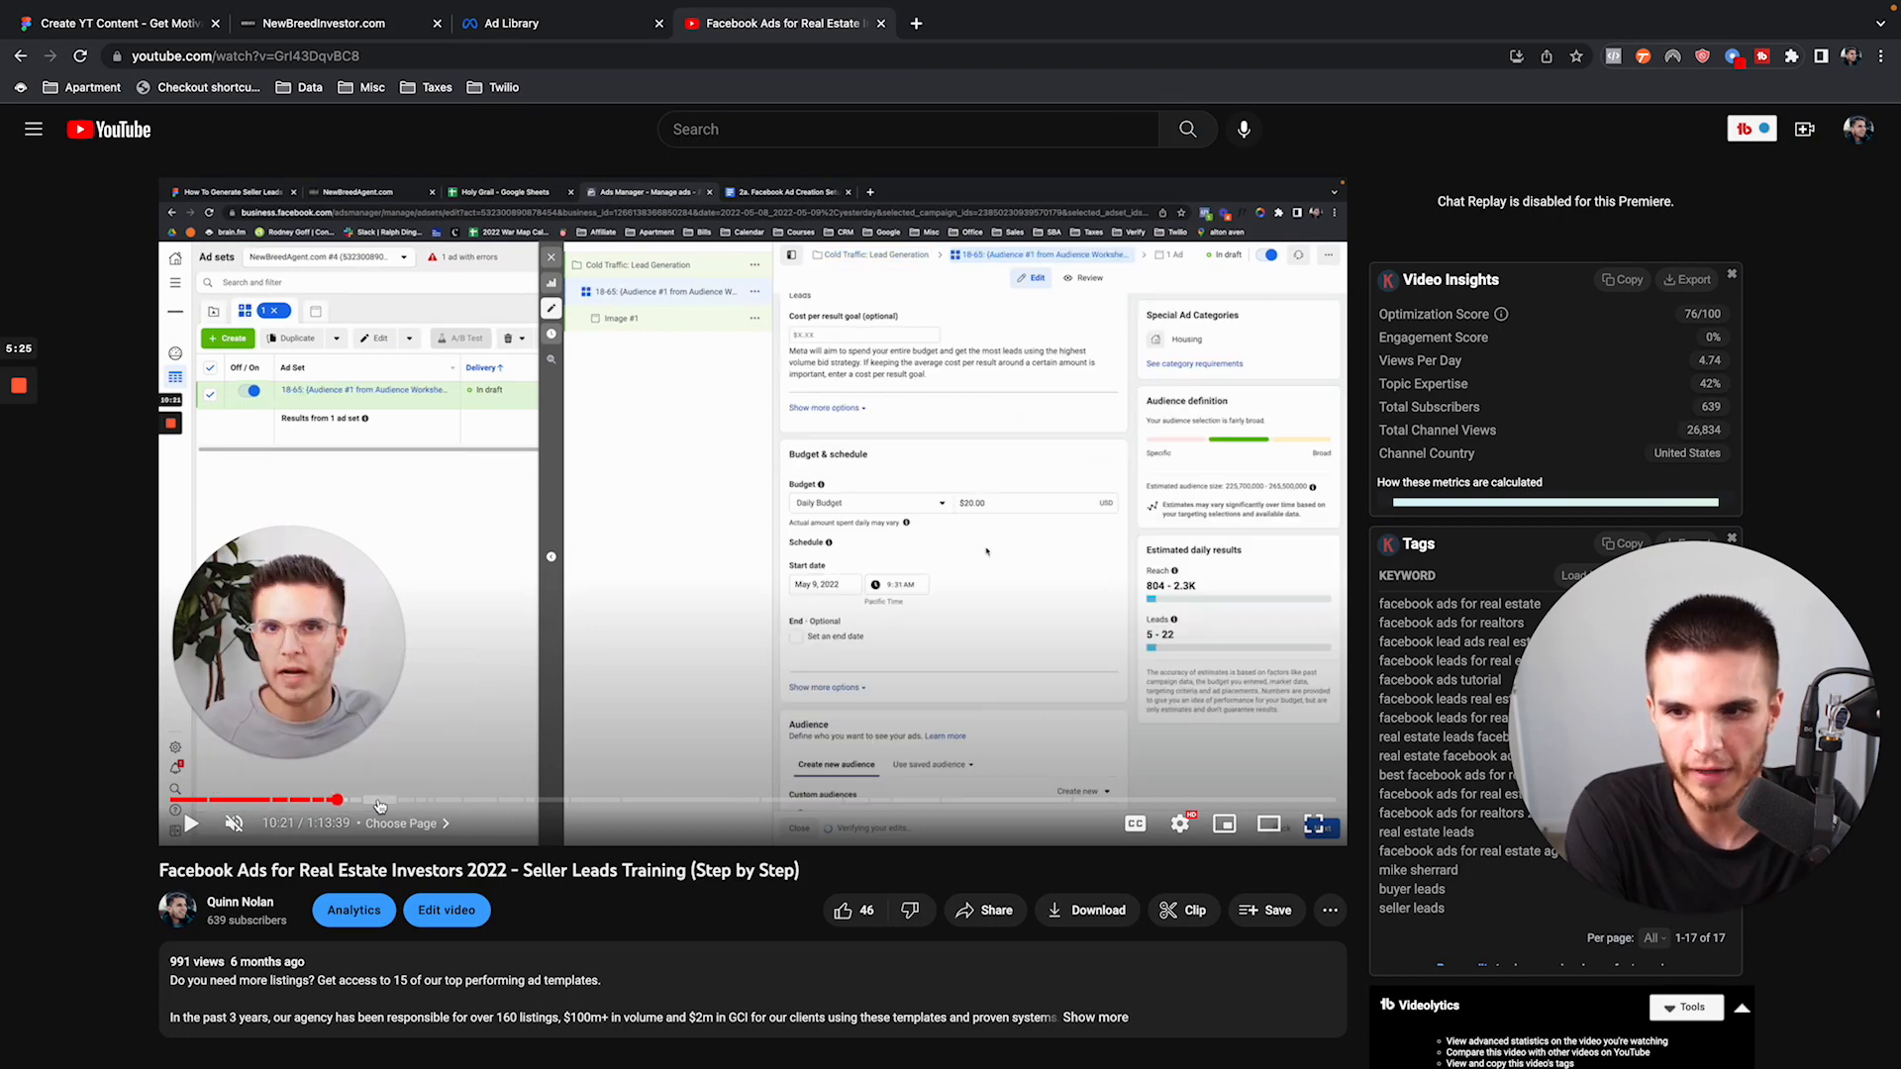
Jump the video to the Audience Worksheet chapter, then ahead to the lead form section.
click(382, 799)
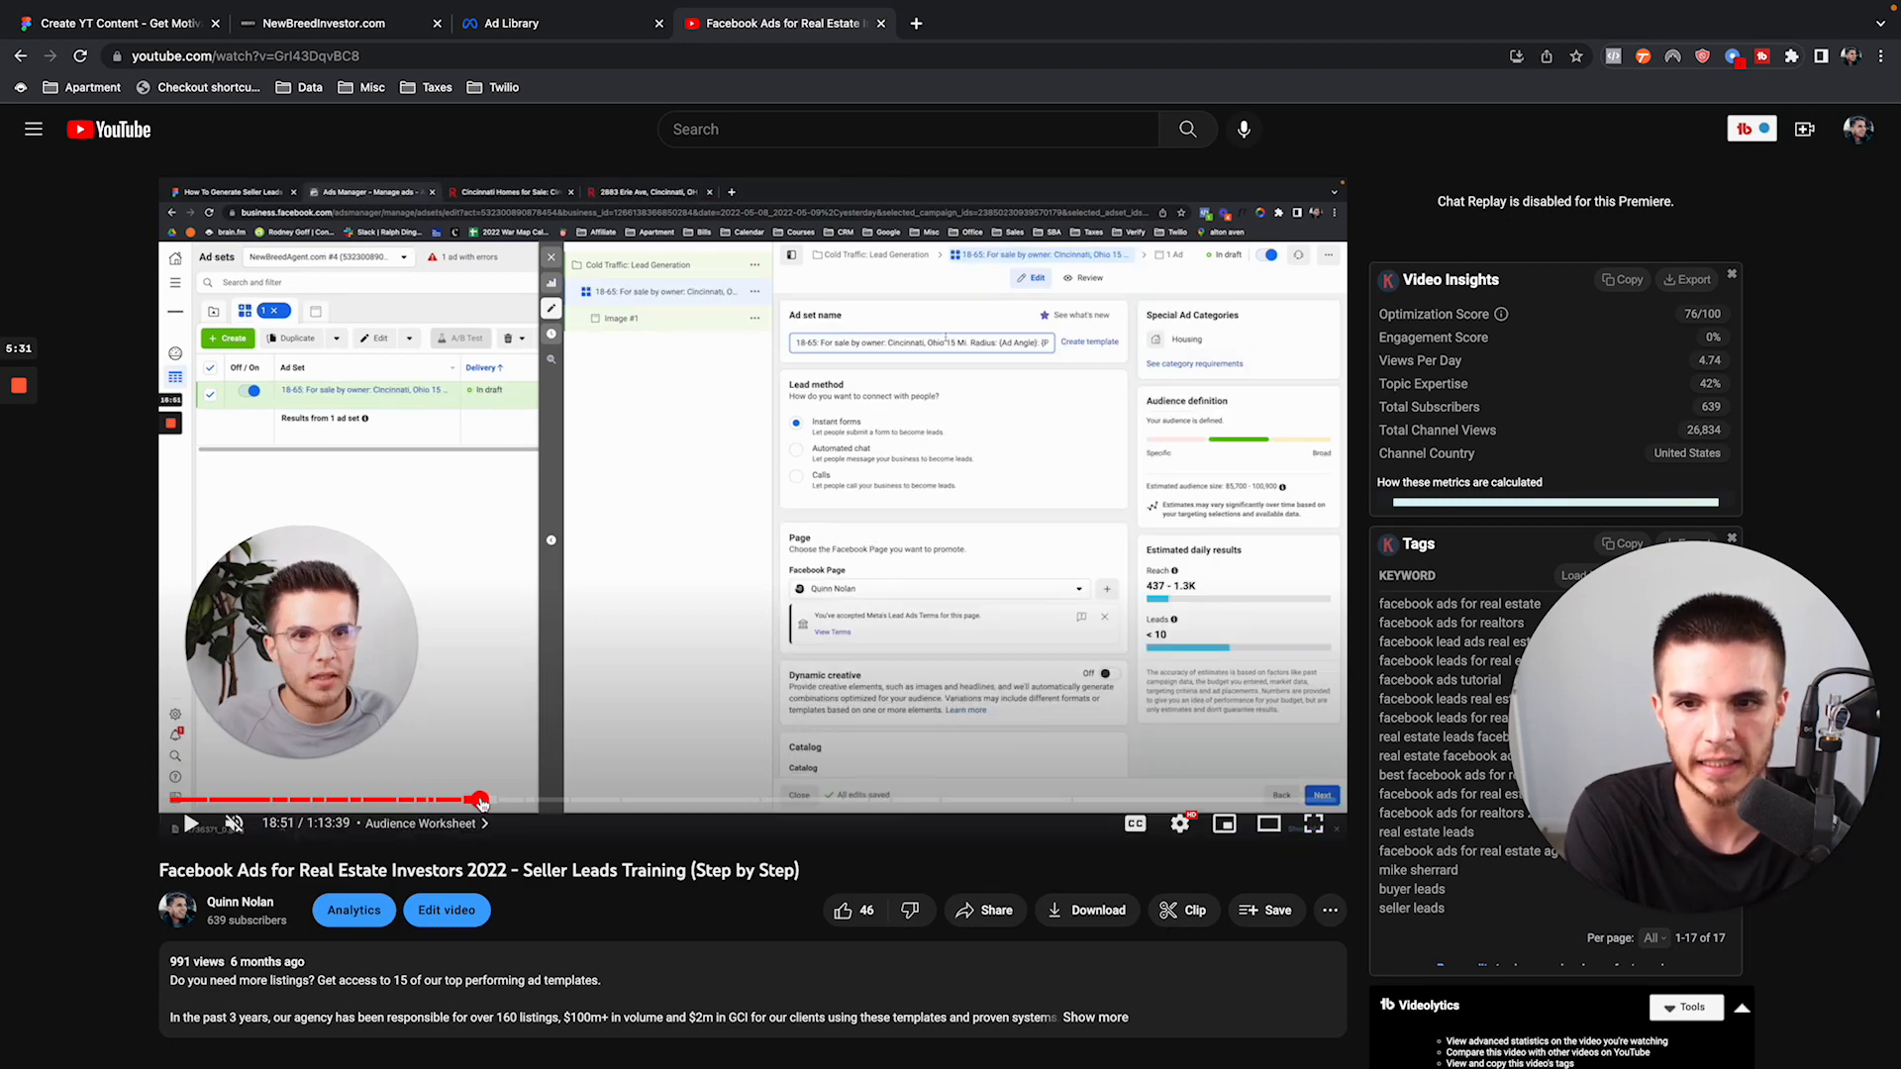
mouse_move(519, 800)
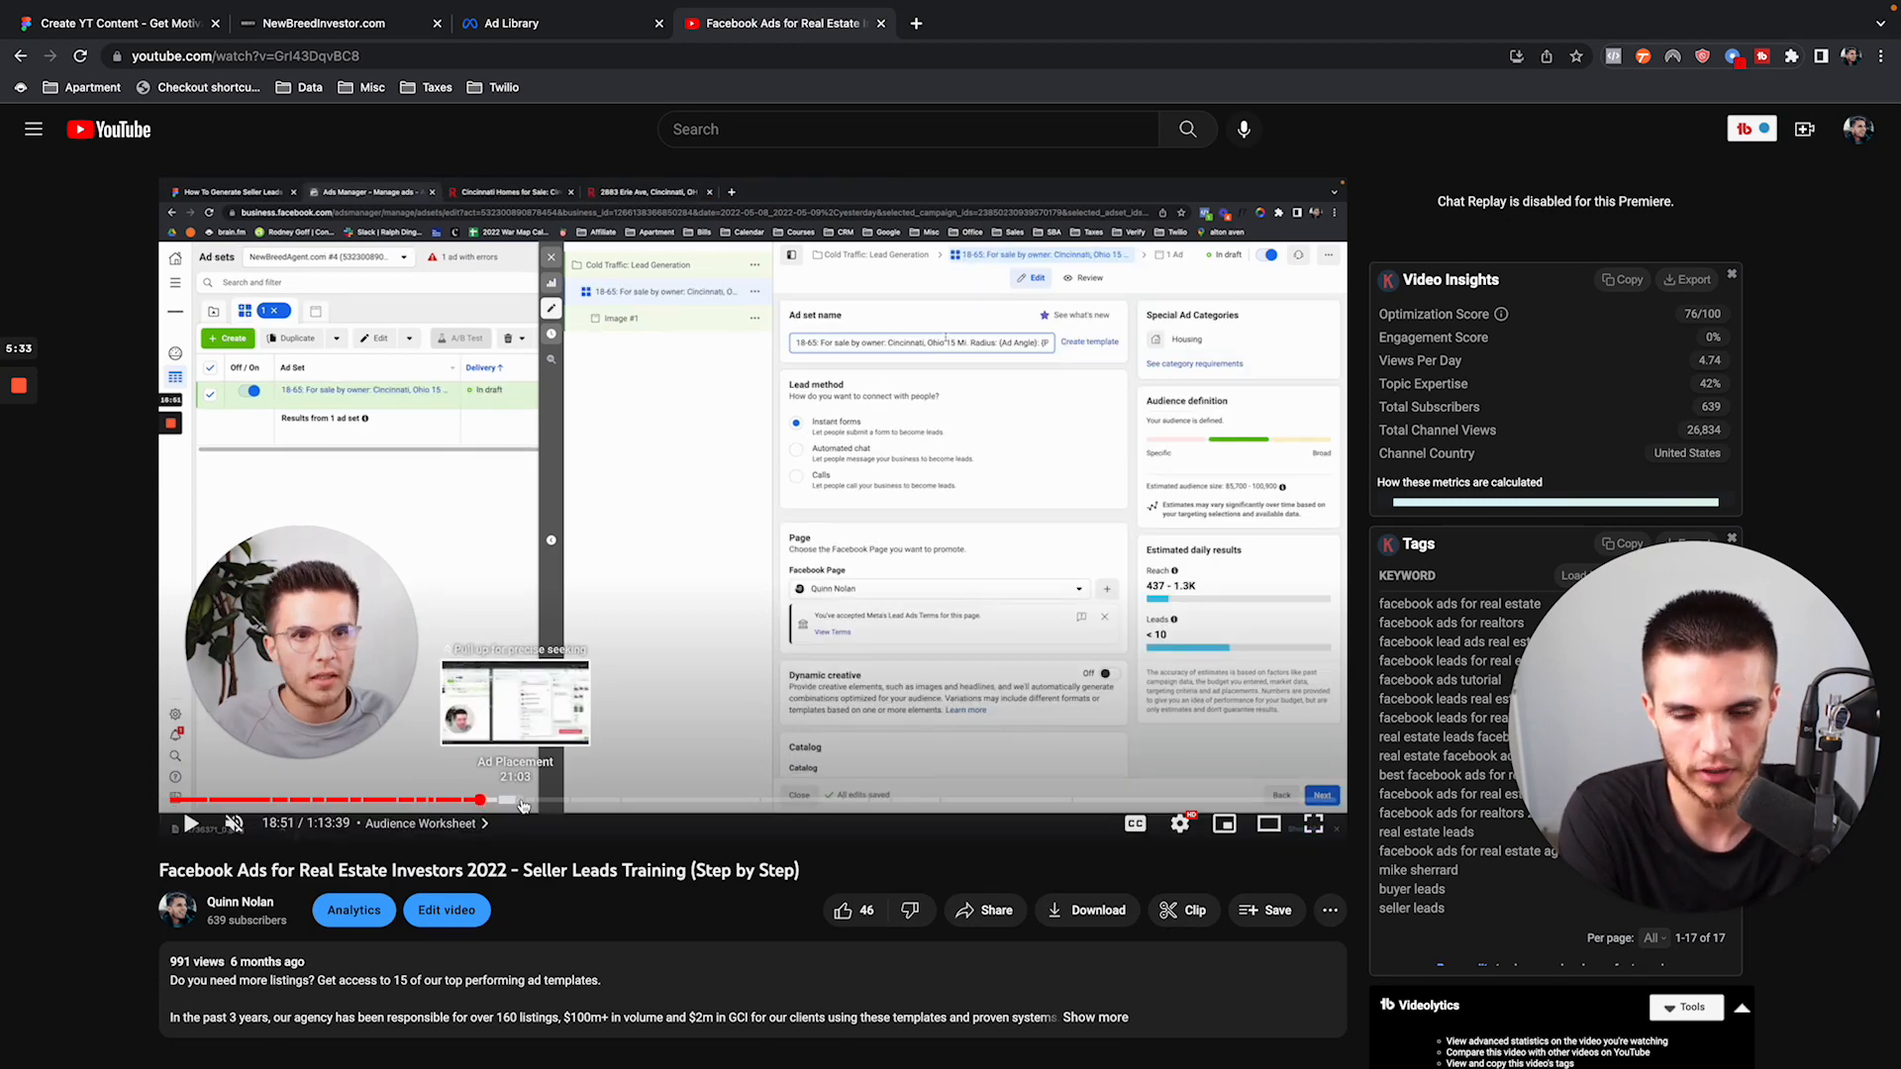
click(531, 799)
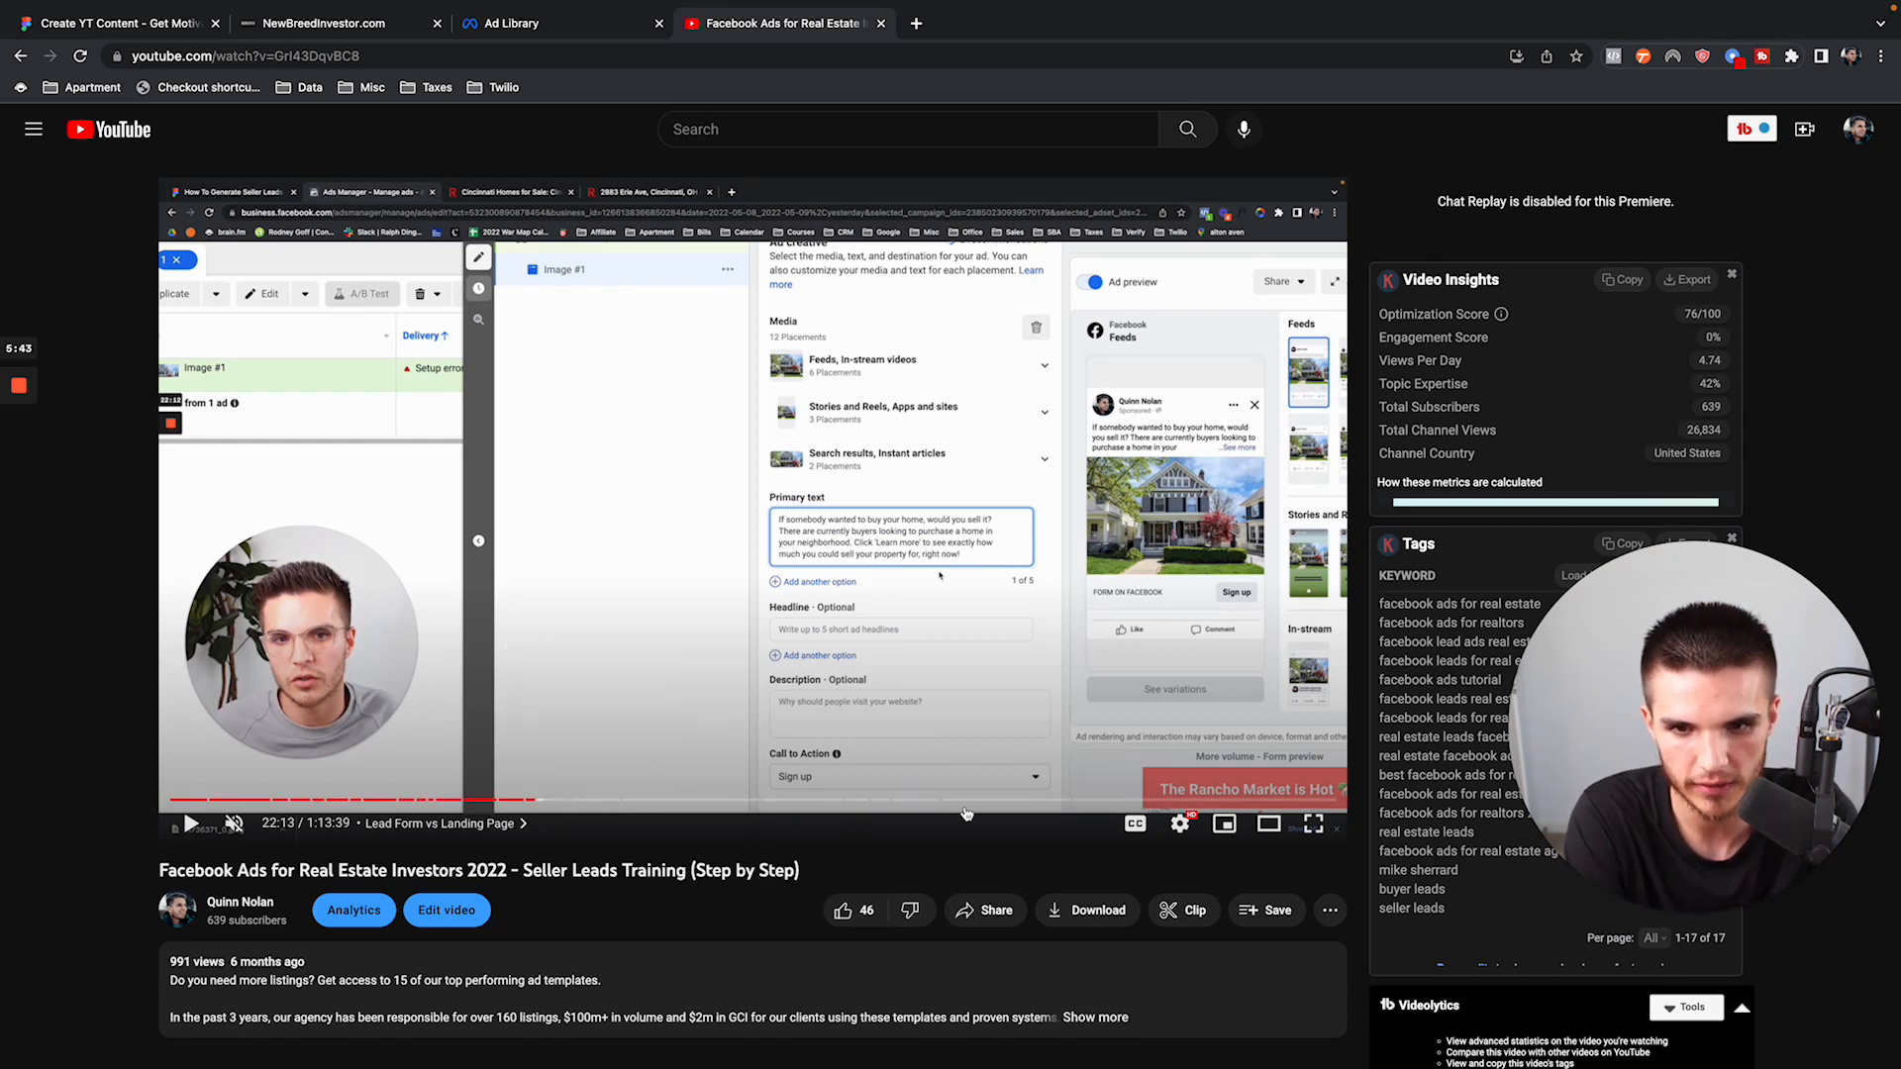
mouse_move(1145, 804)
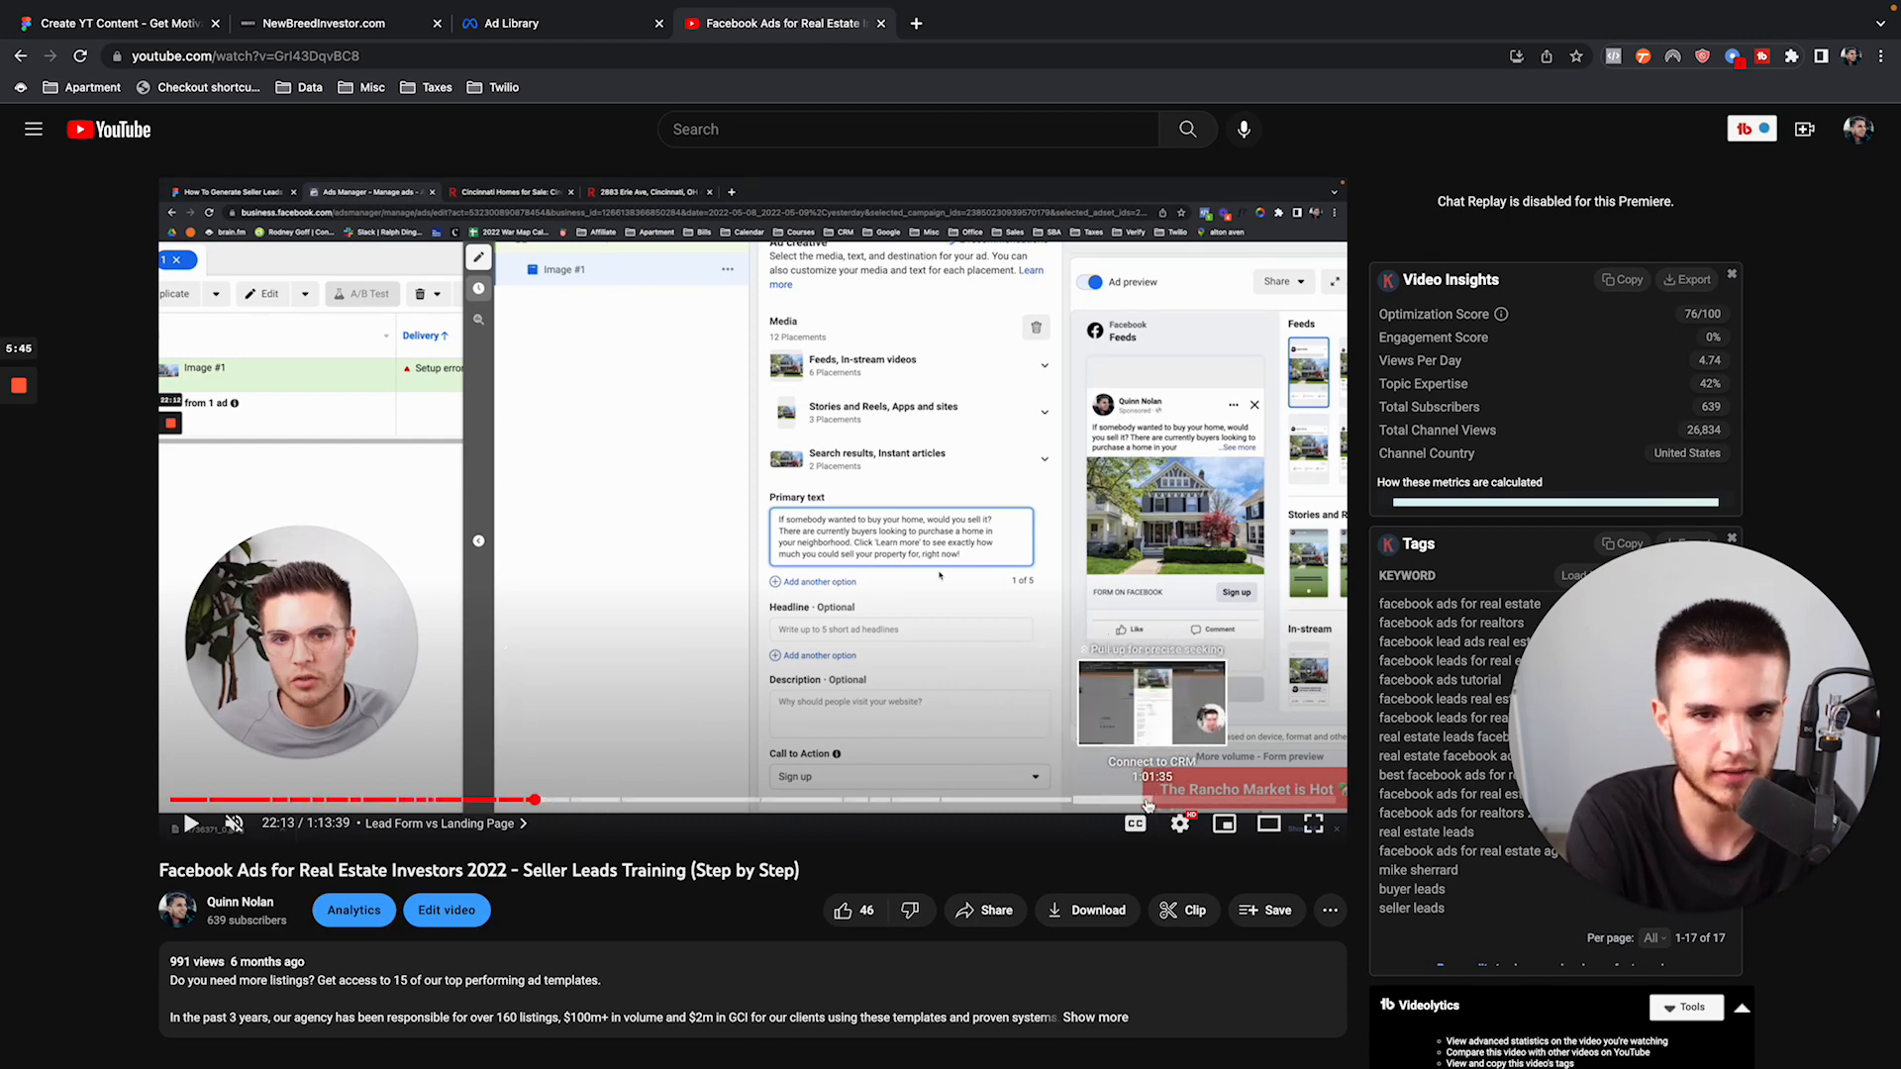
Skip the video to the Connect to CRM chapter and return to the NewBreedInvestor tab.
click(1012, 798)
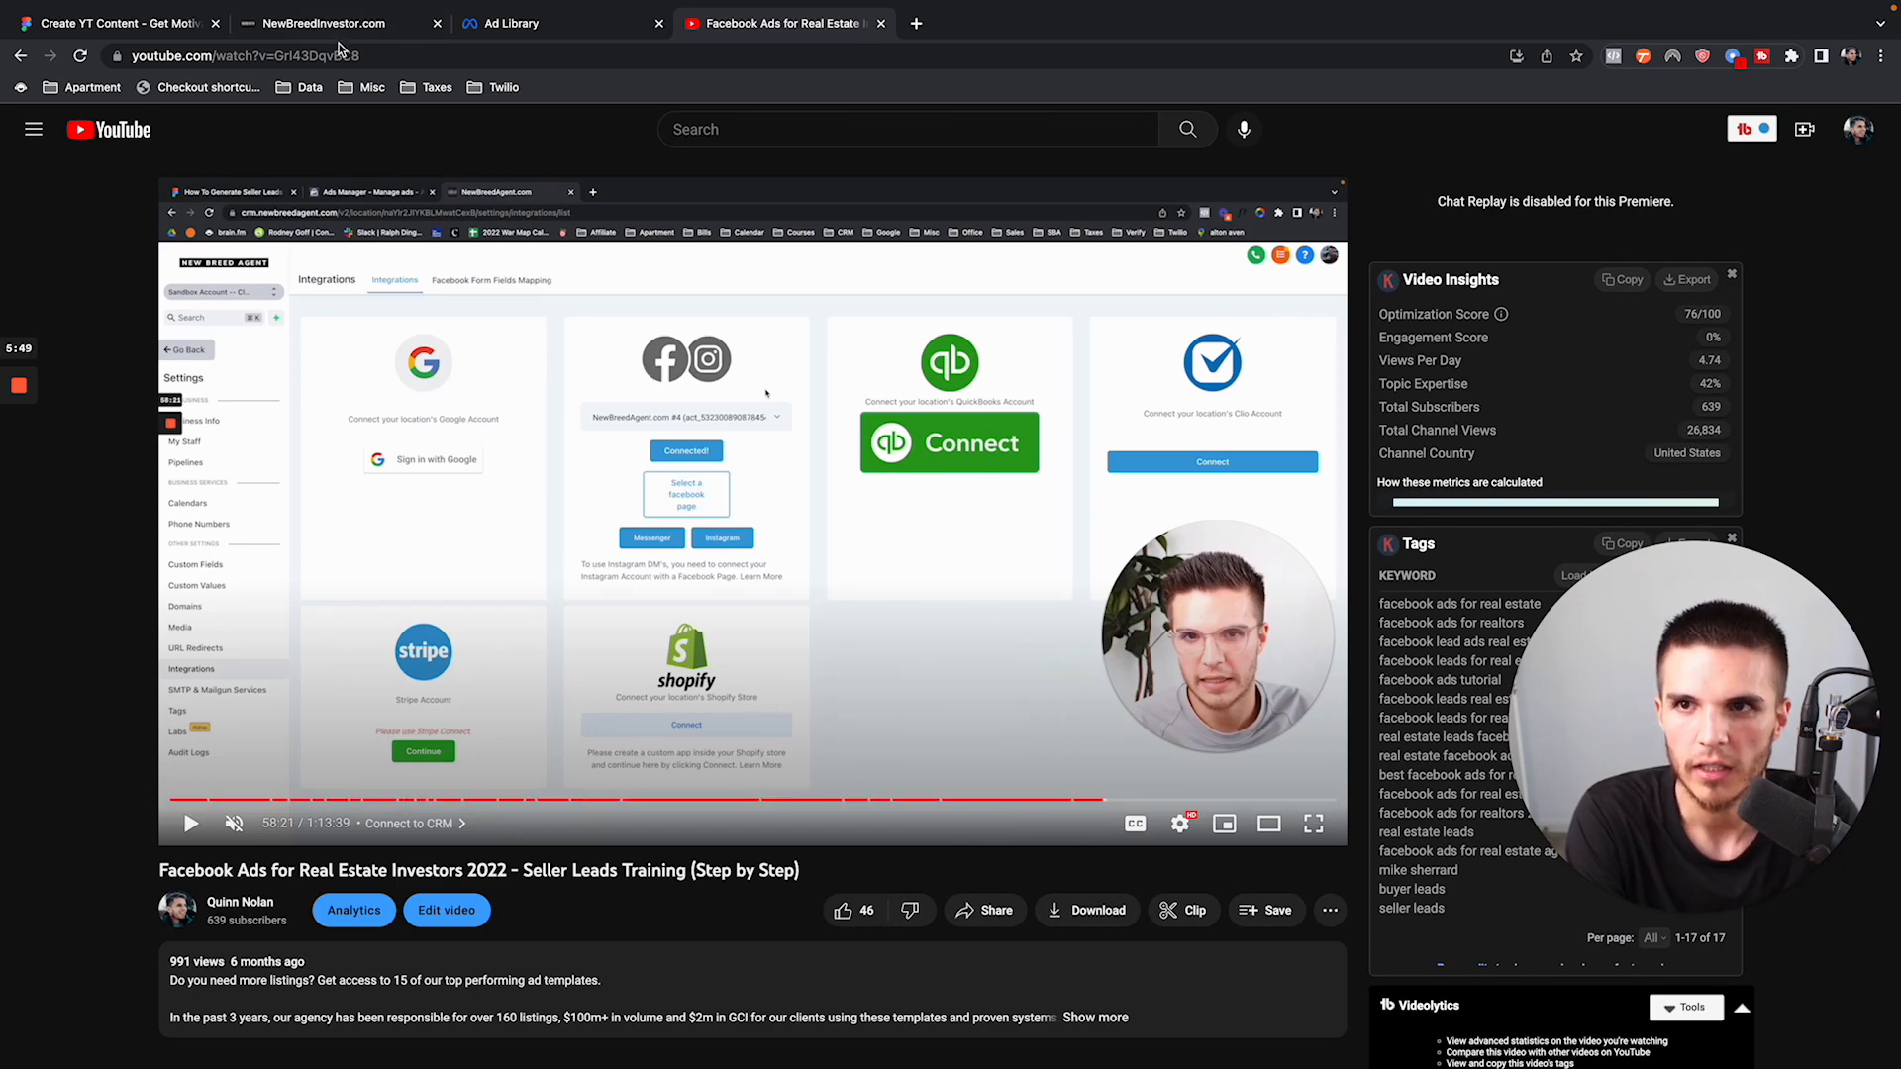
click(325, 23)
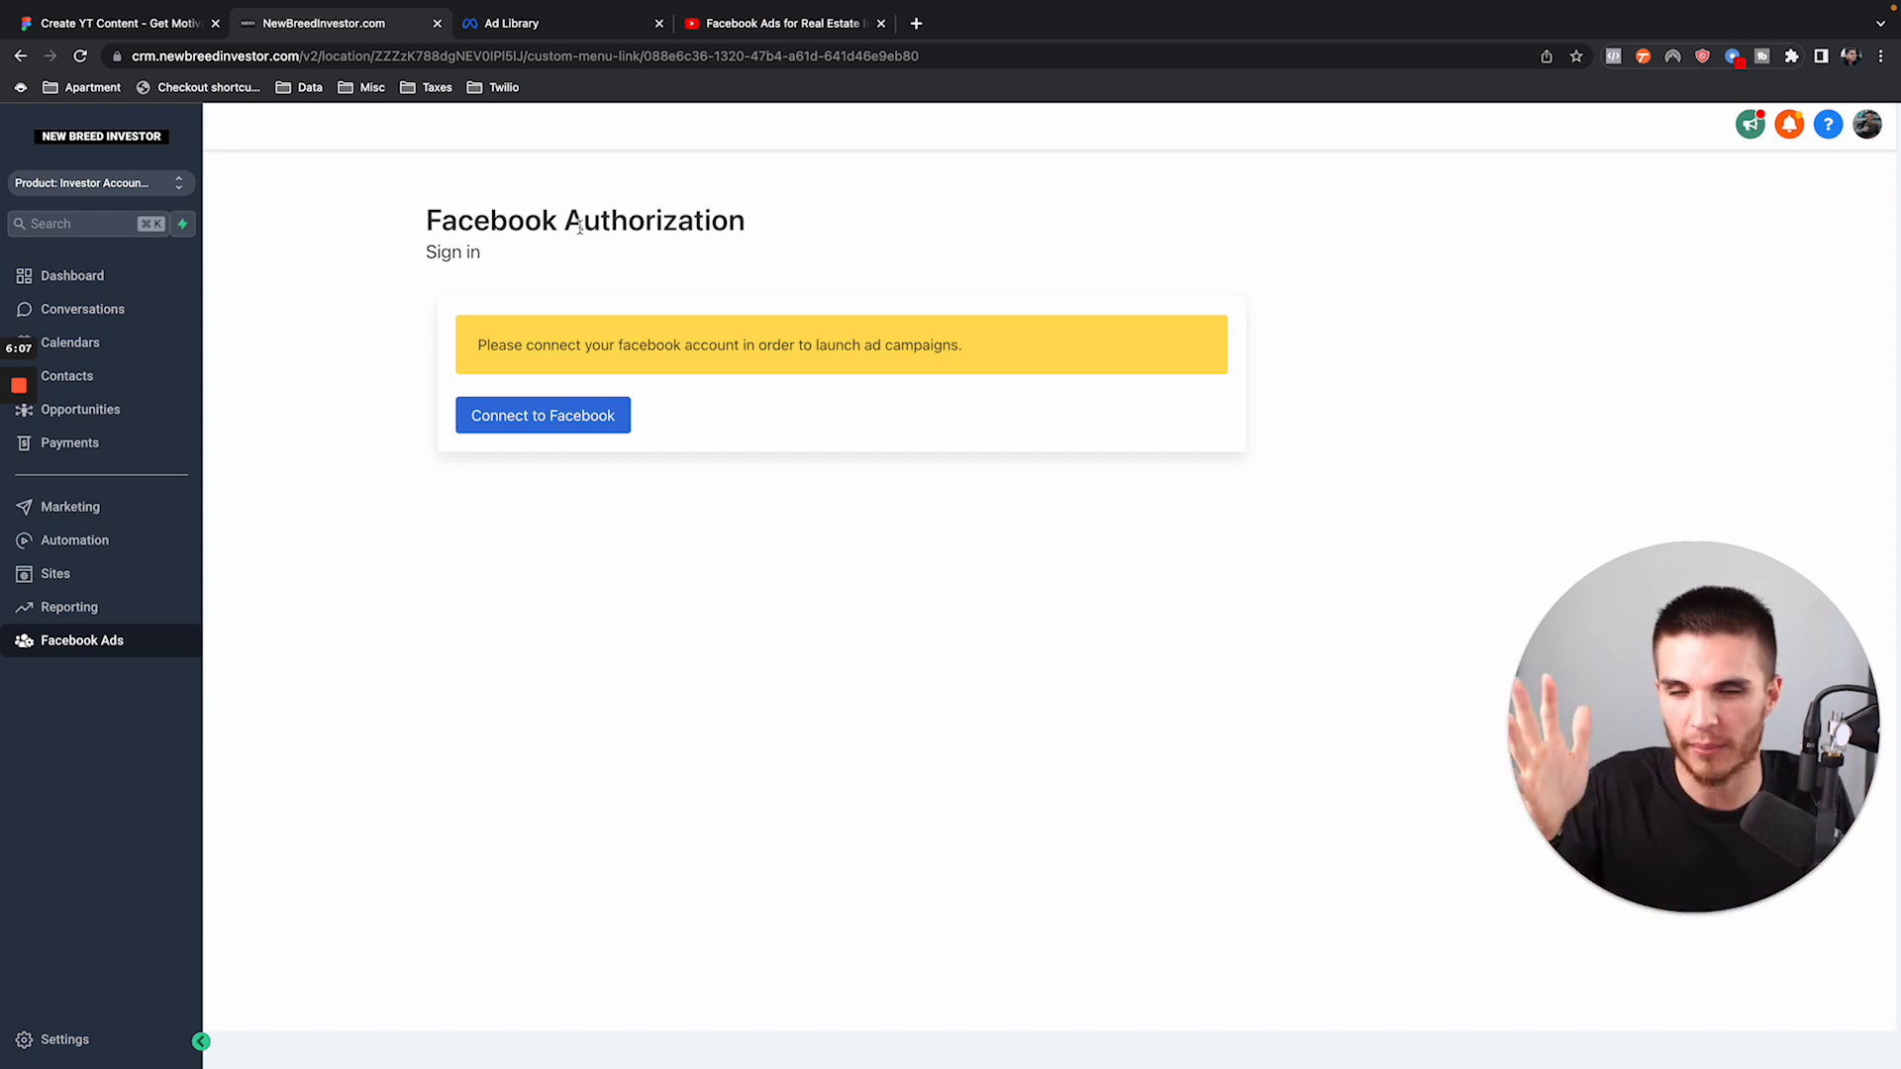
mouse_move(579, 244)
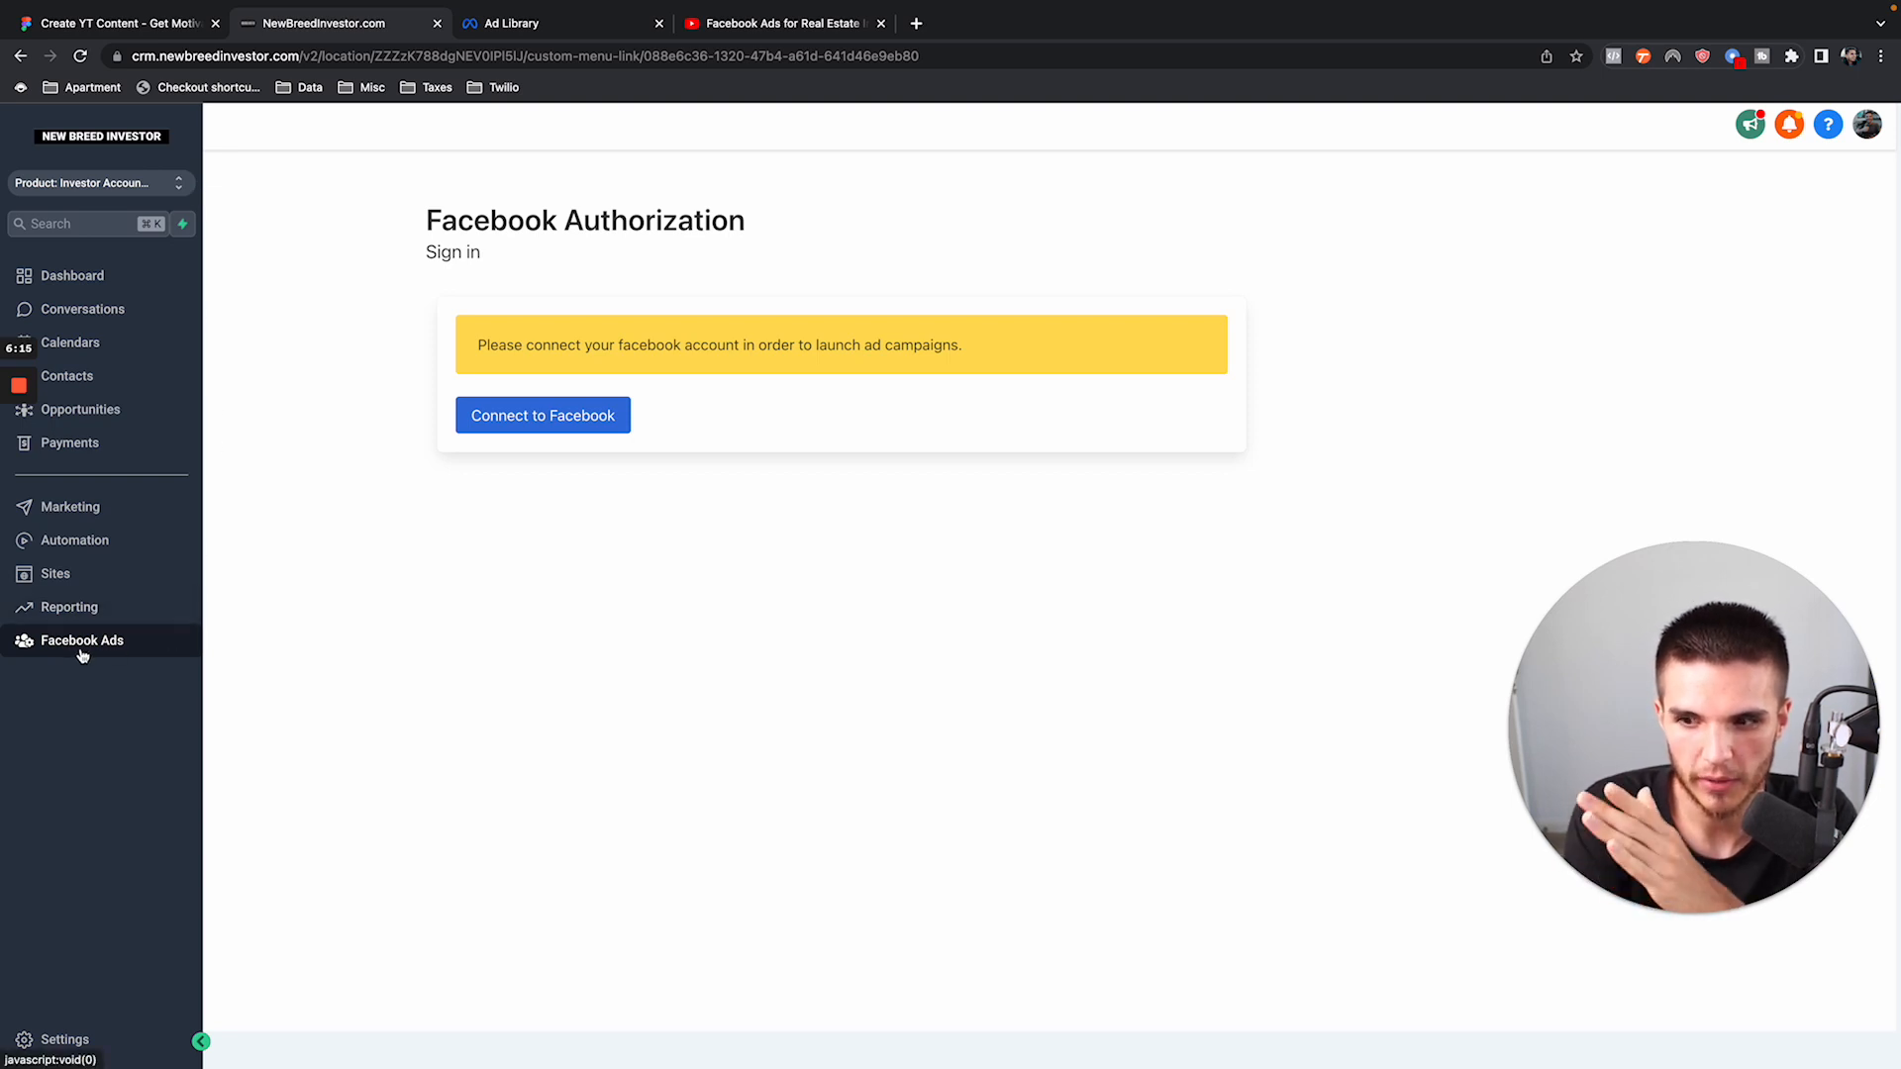
mouse_move(258, 656)
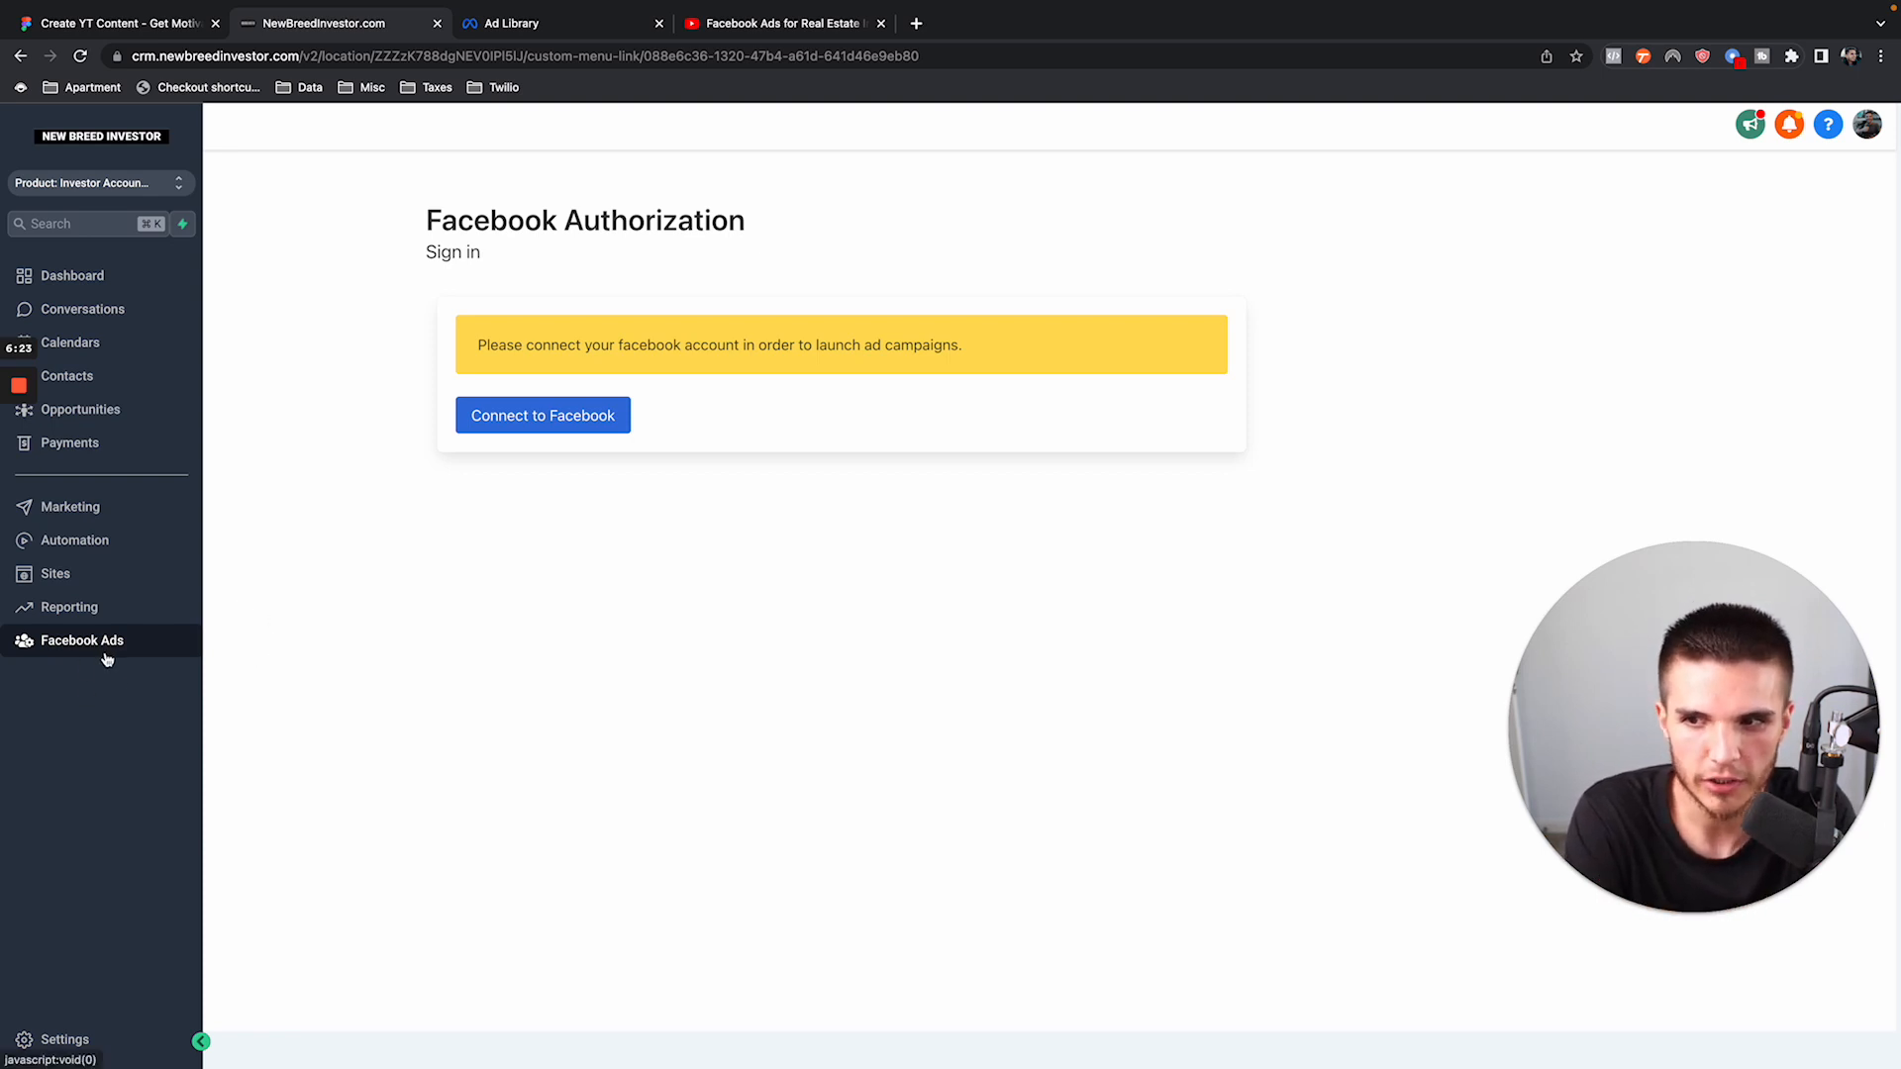
Start connecting the Facebook account from the CRM.
click(543, 414)
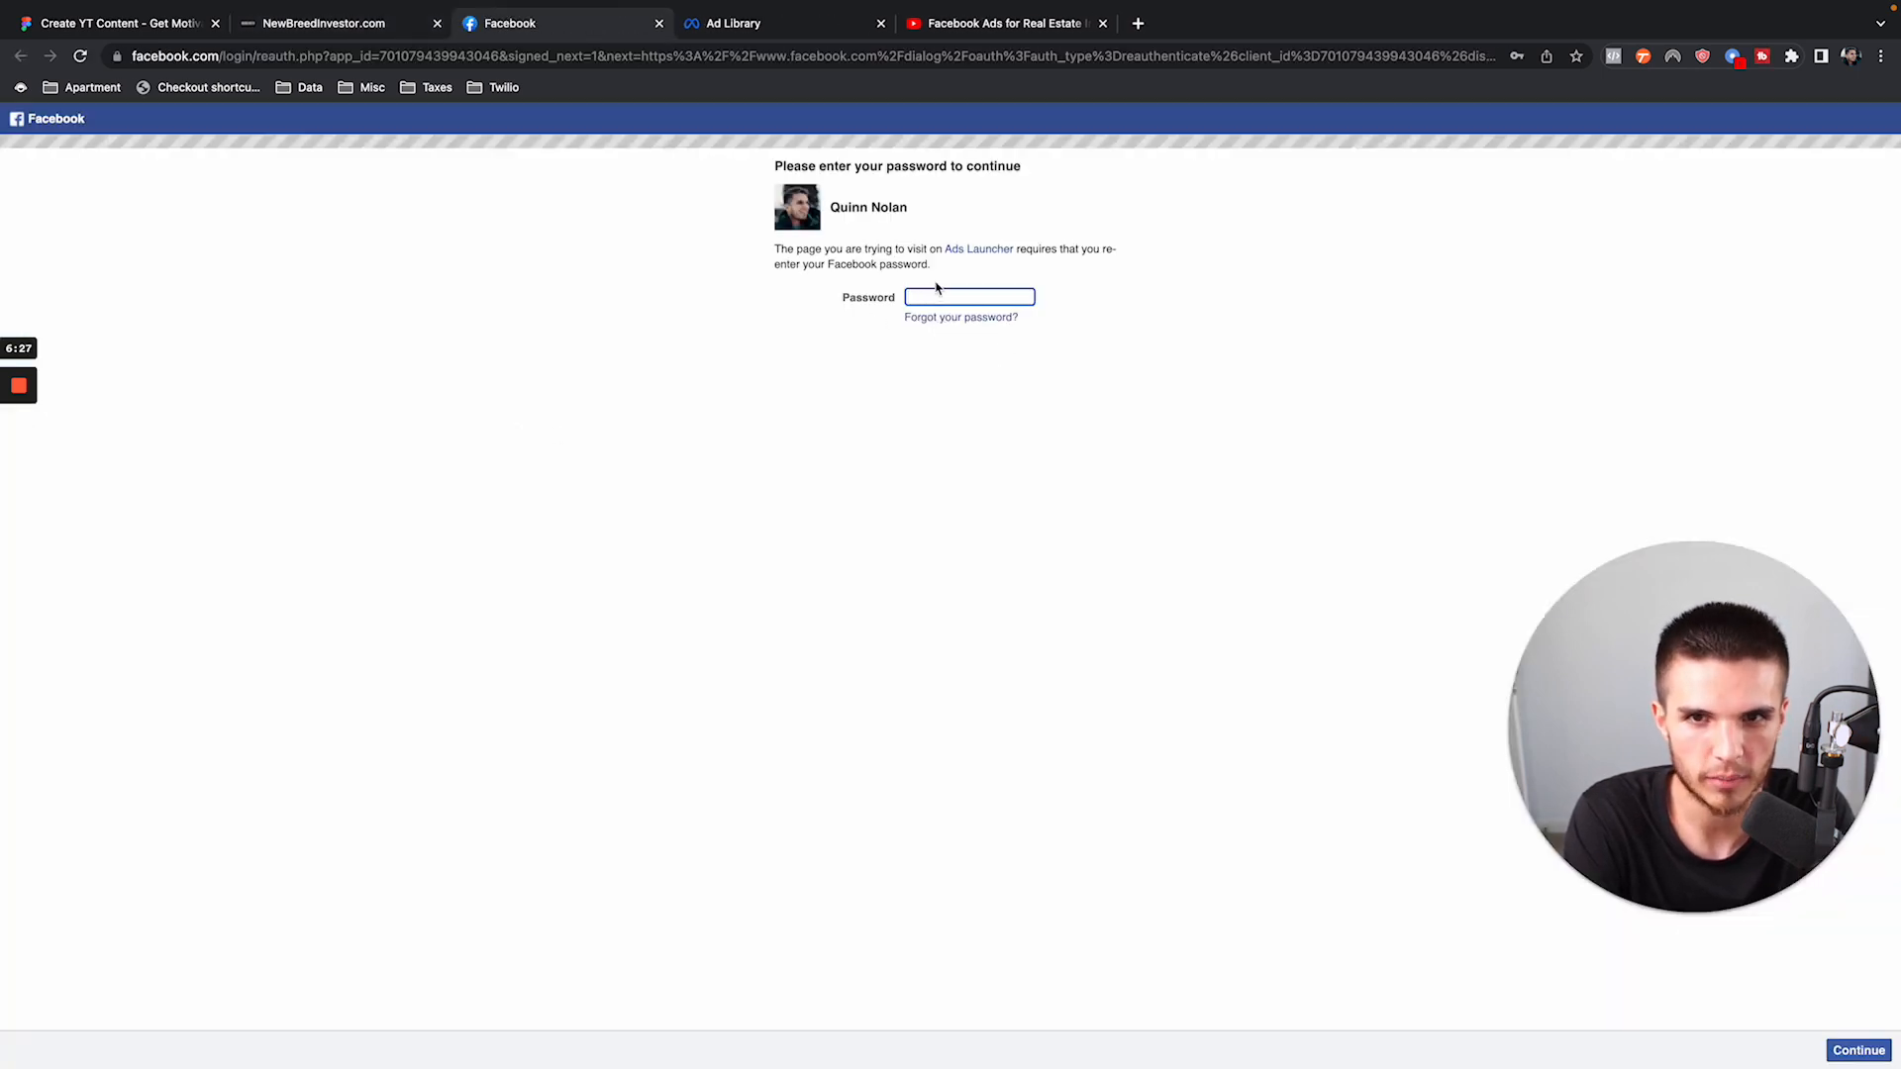
mouse_move(563, 412)
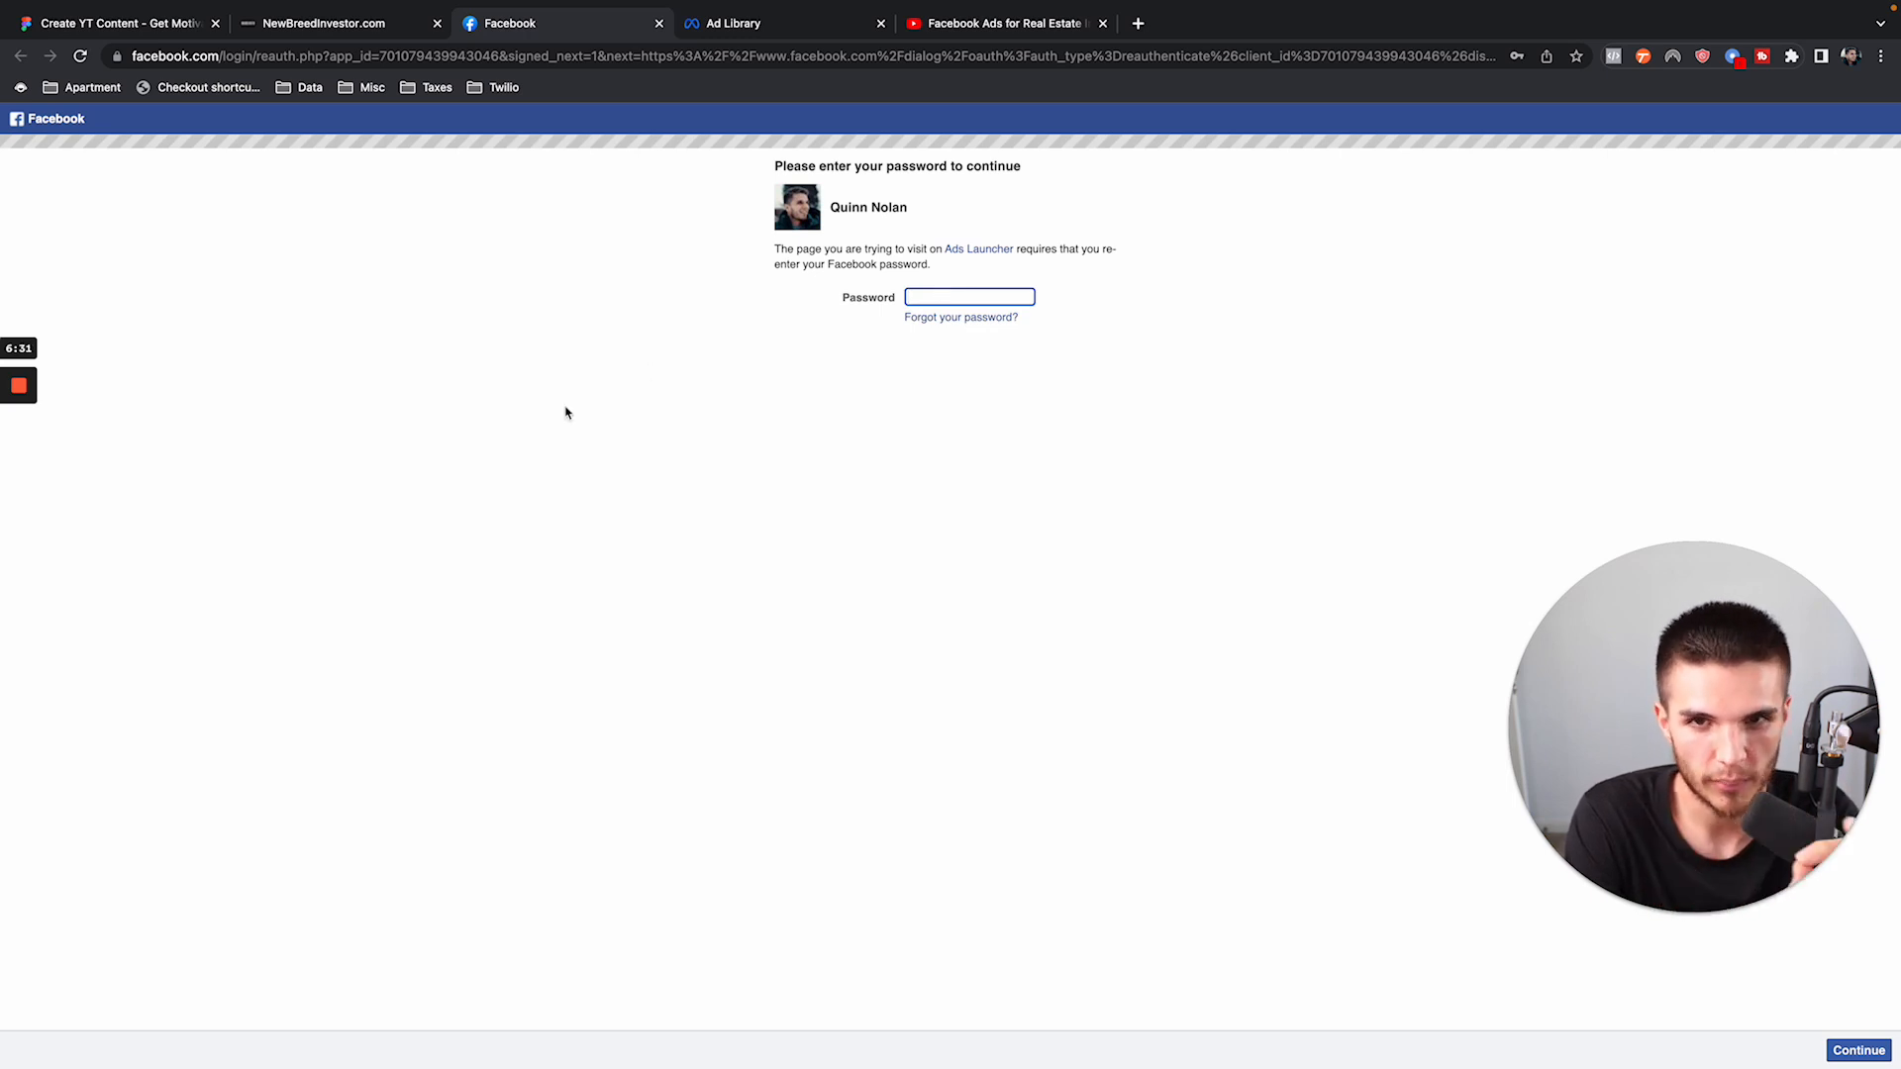
mouse_move(537, 413)
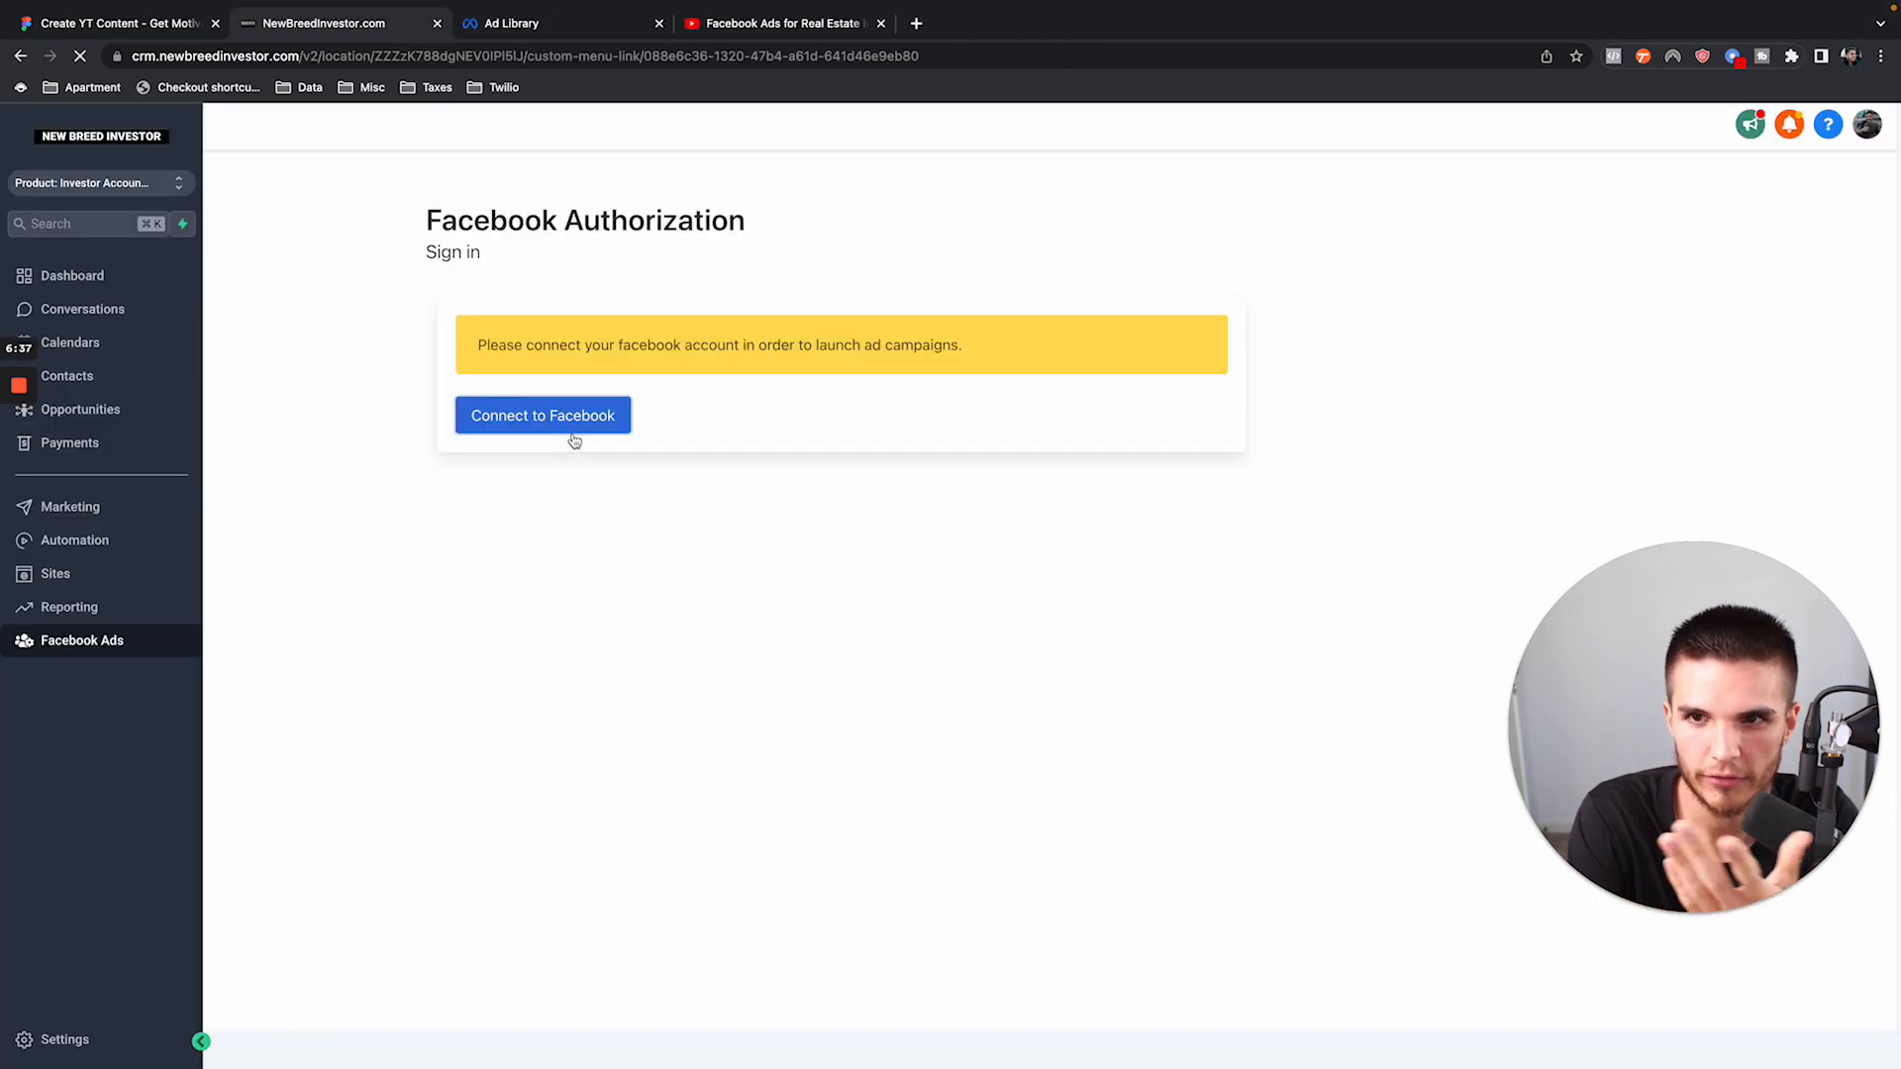
Connect Facebook and save ABC Cash Offers and the 8454 ad account as defaults.
click(543, 415)
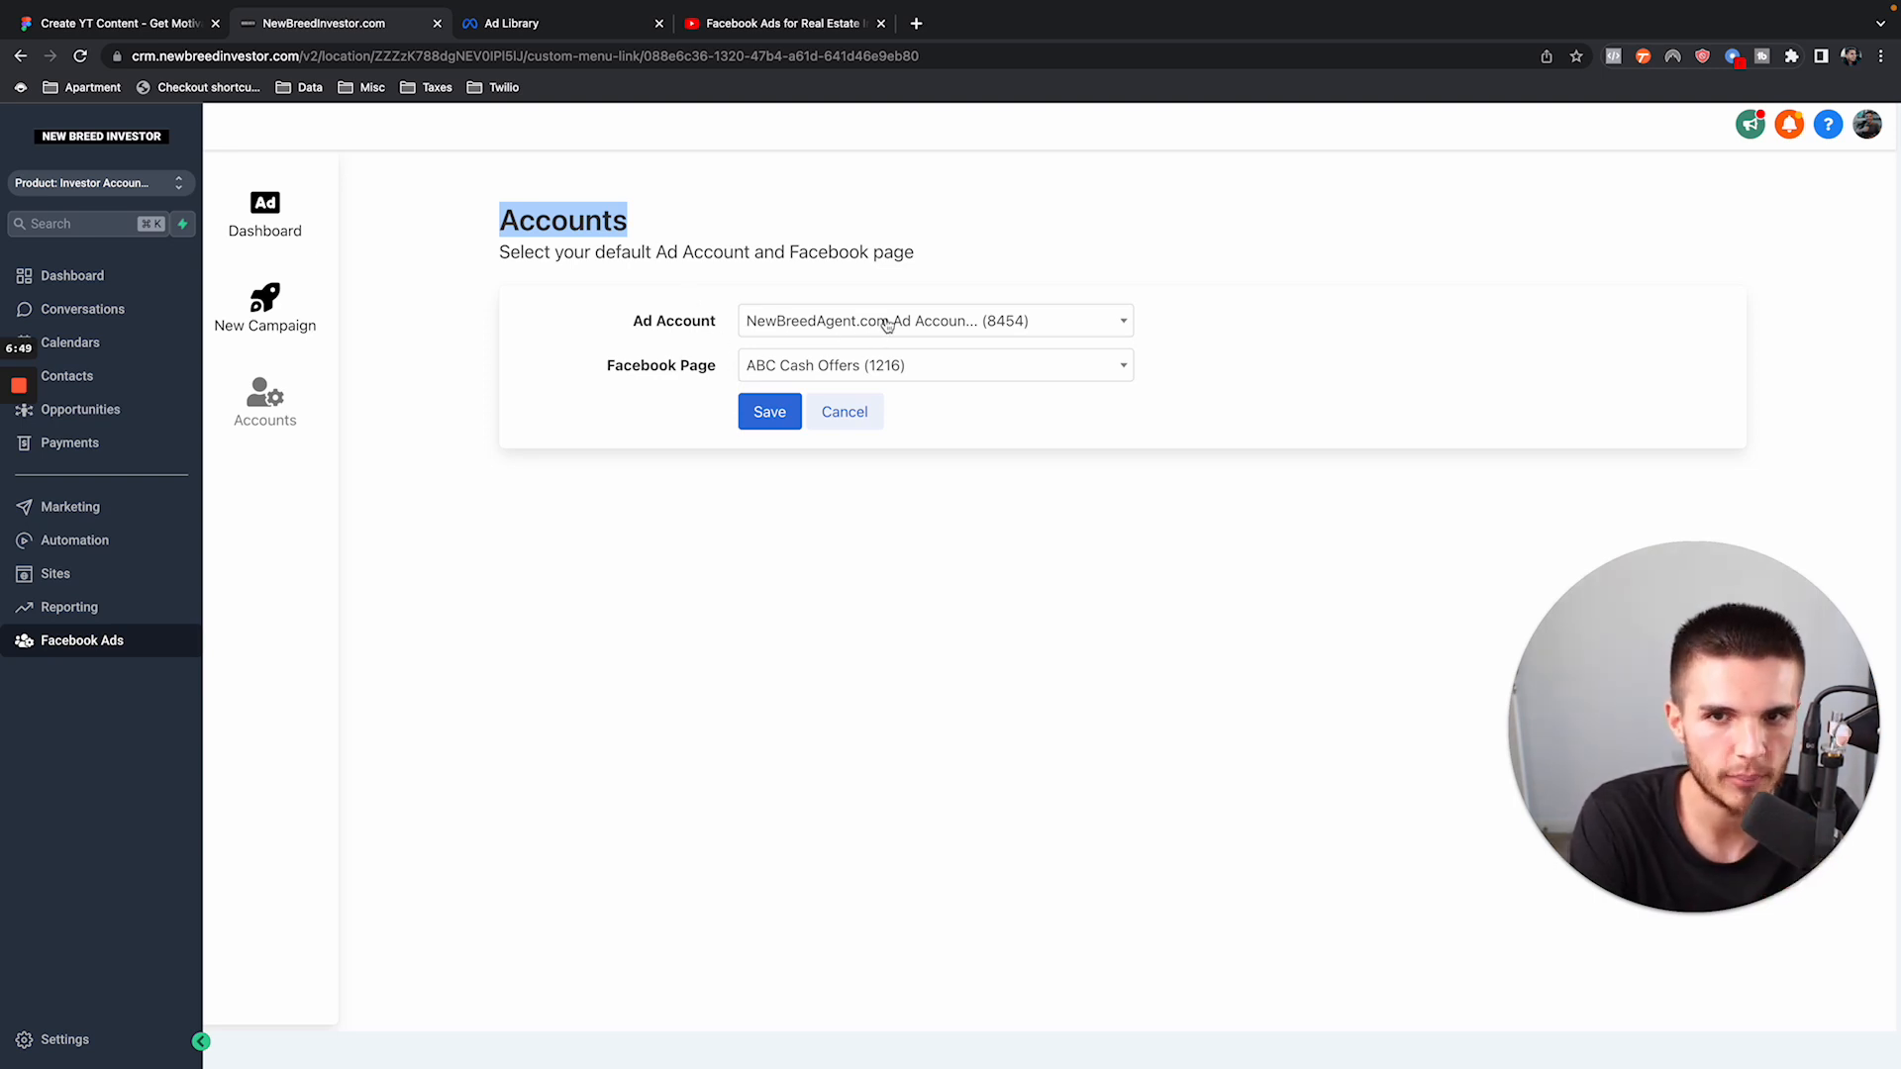
mouse_move(1127, 412)
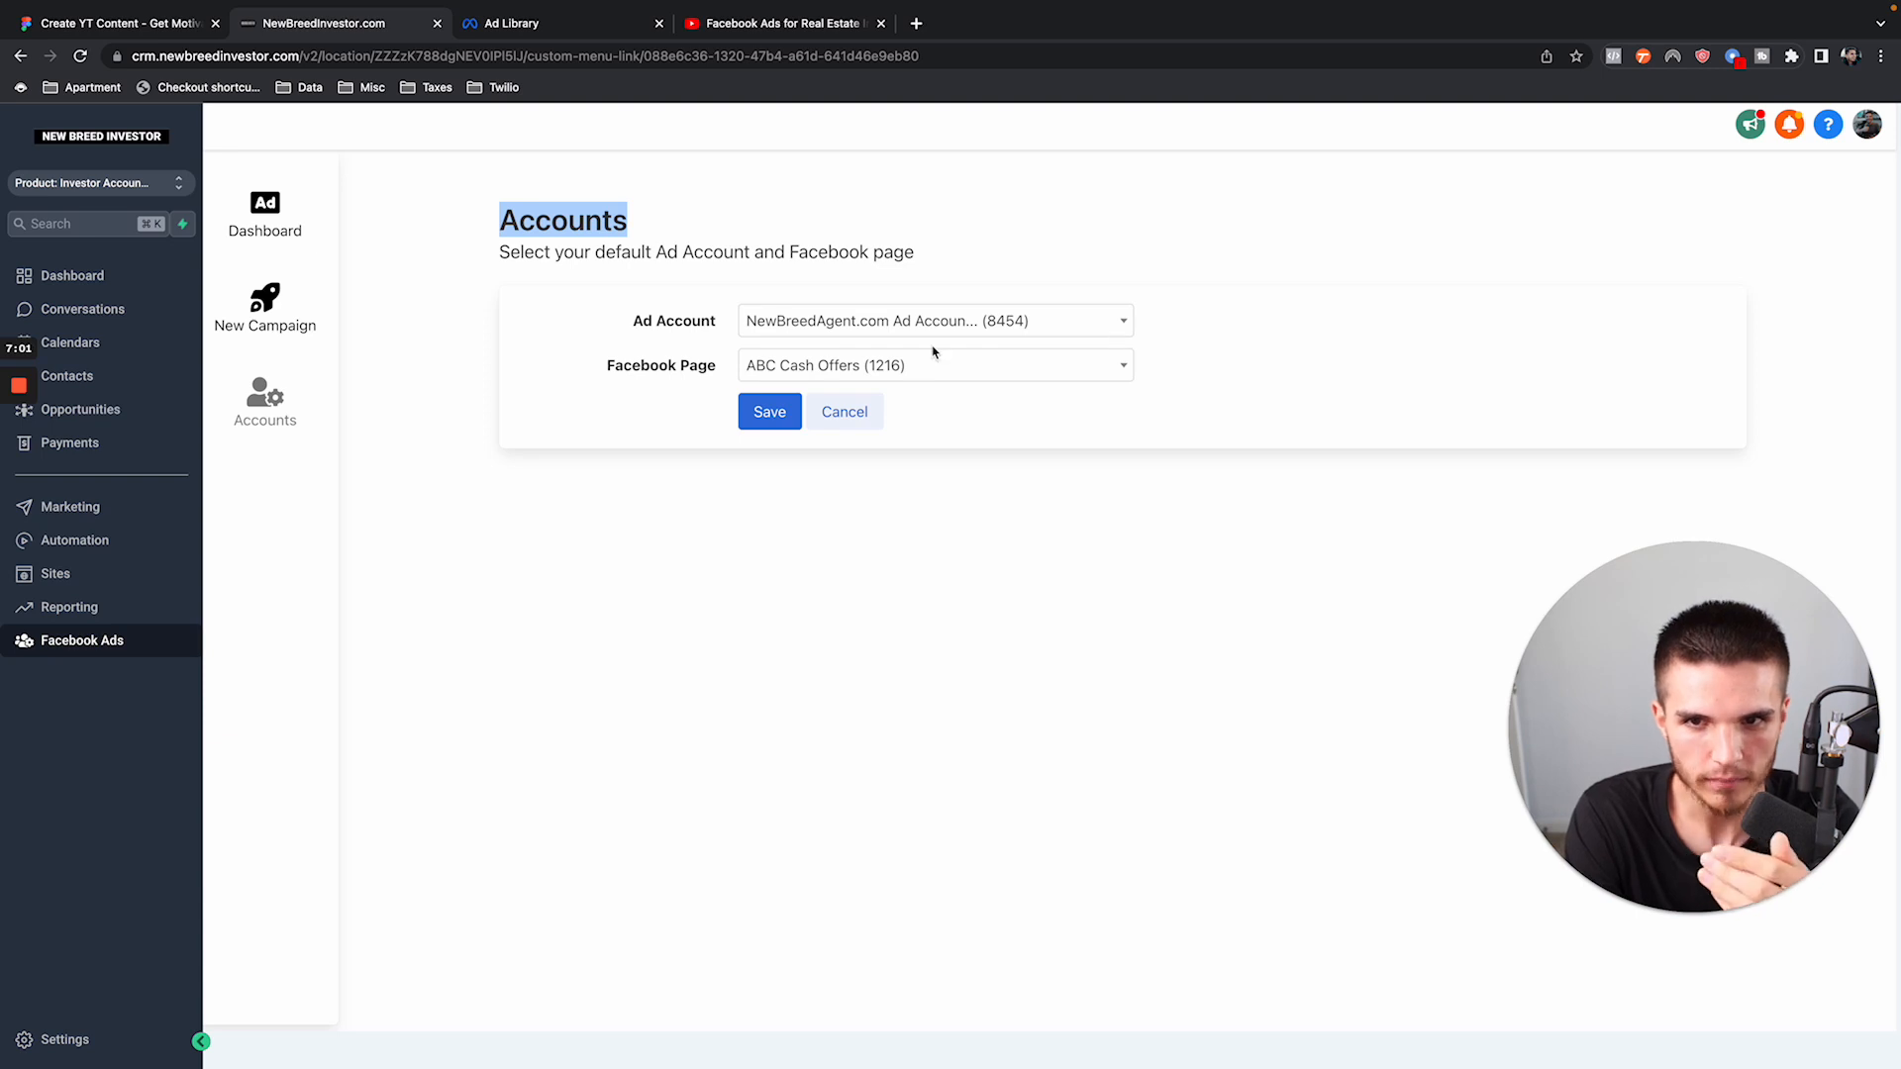
mouse_move(852, 373)
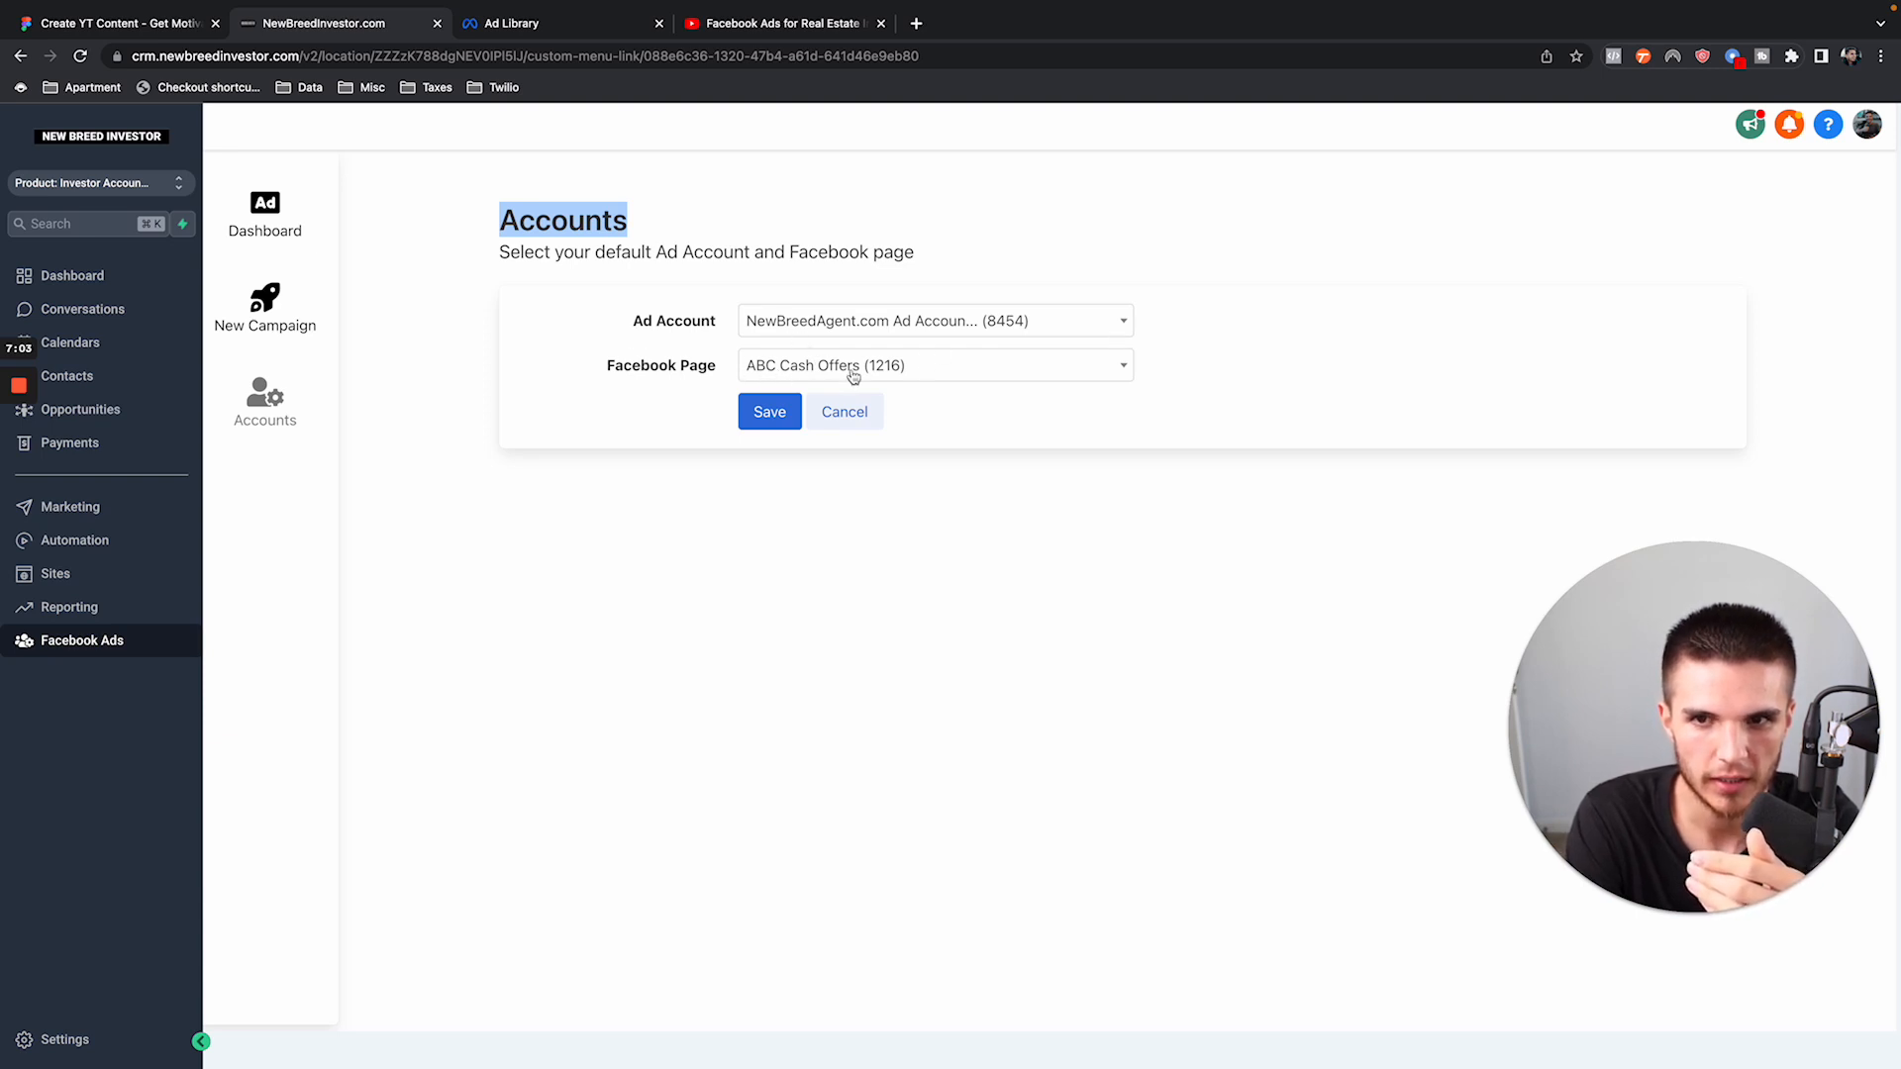
mouse_move(782, 383)
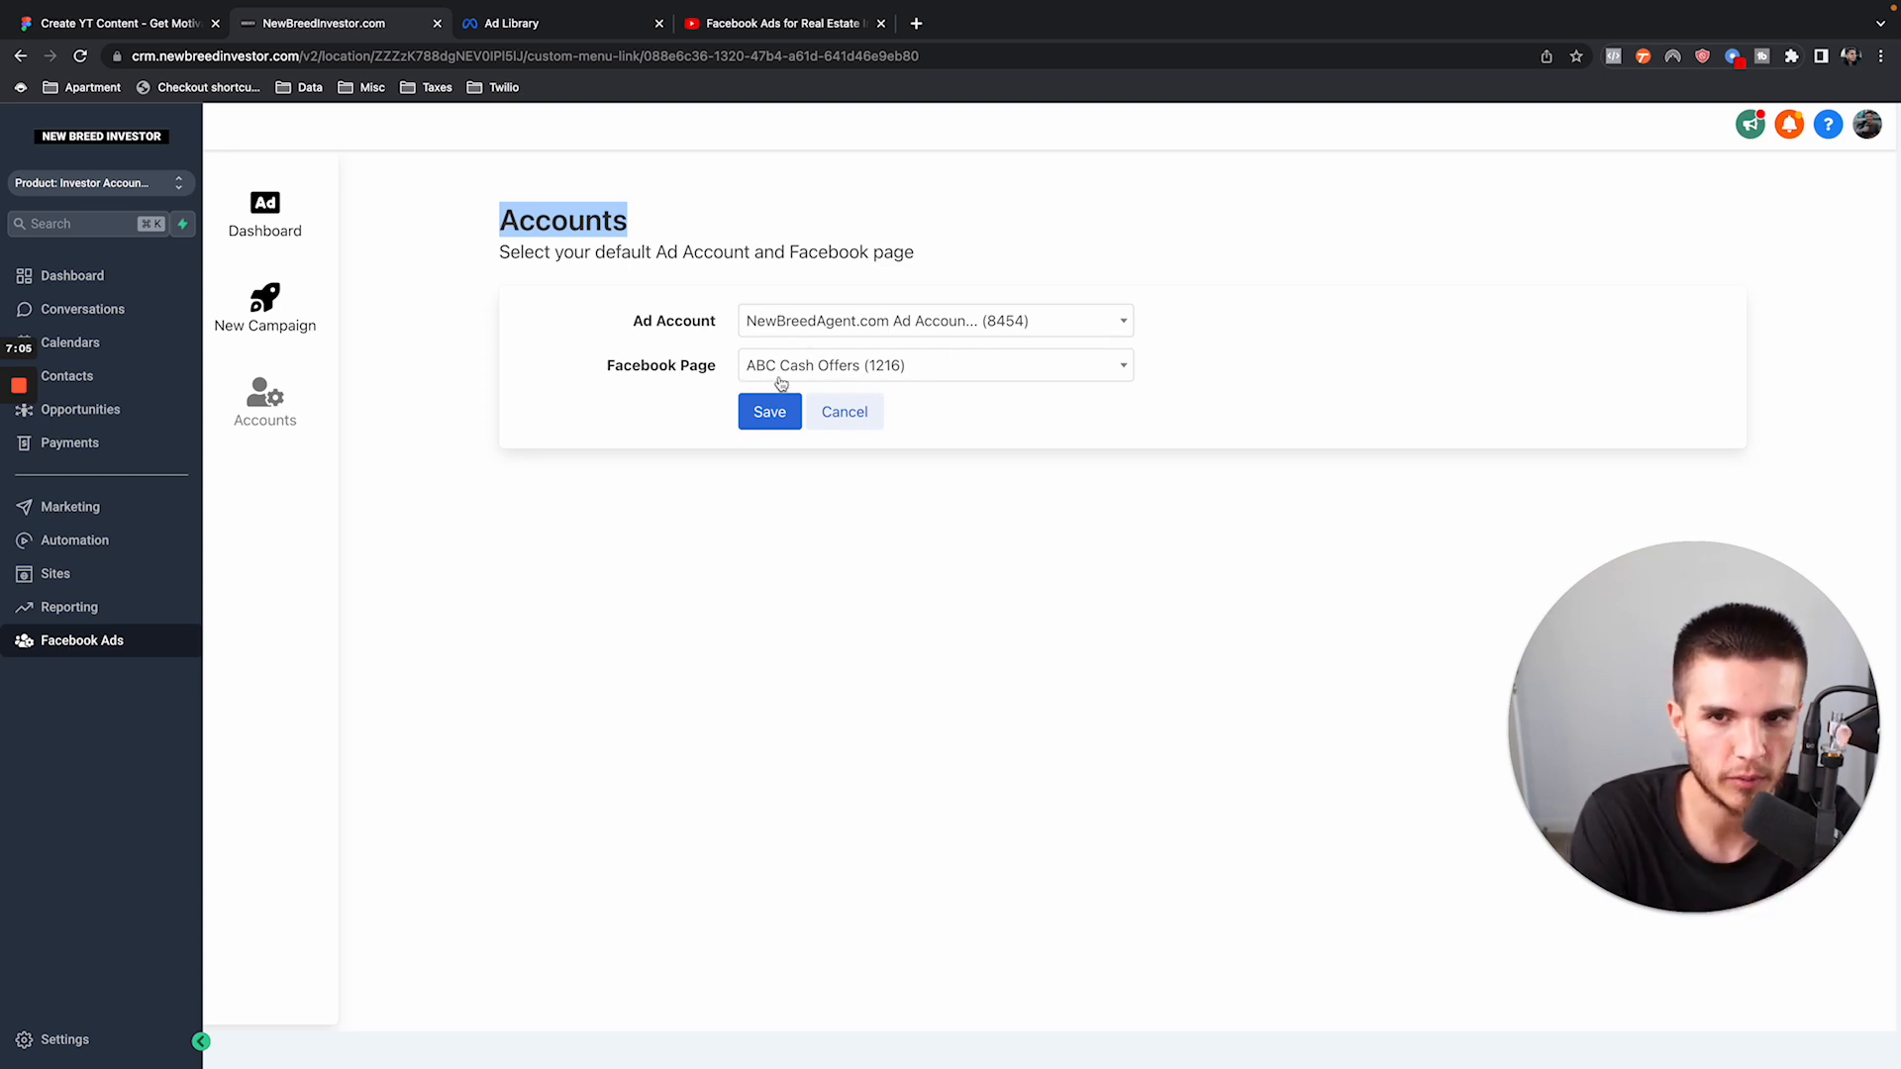
click(768, 410)
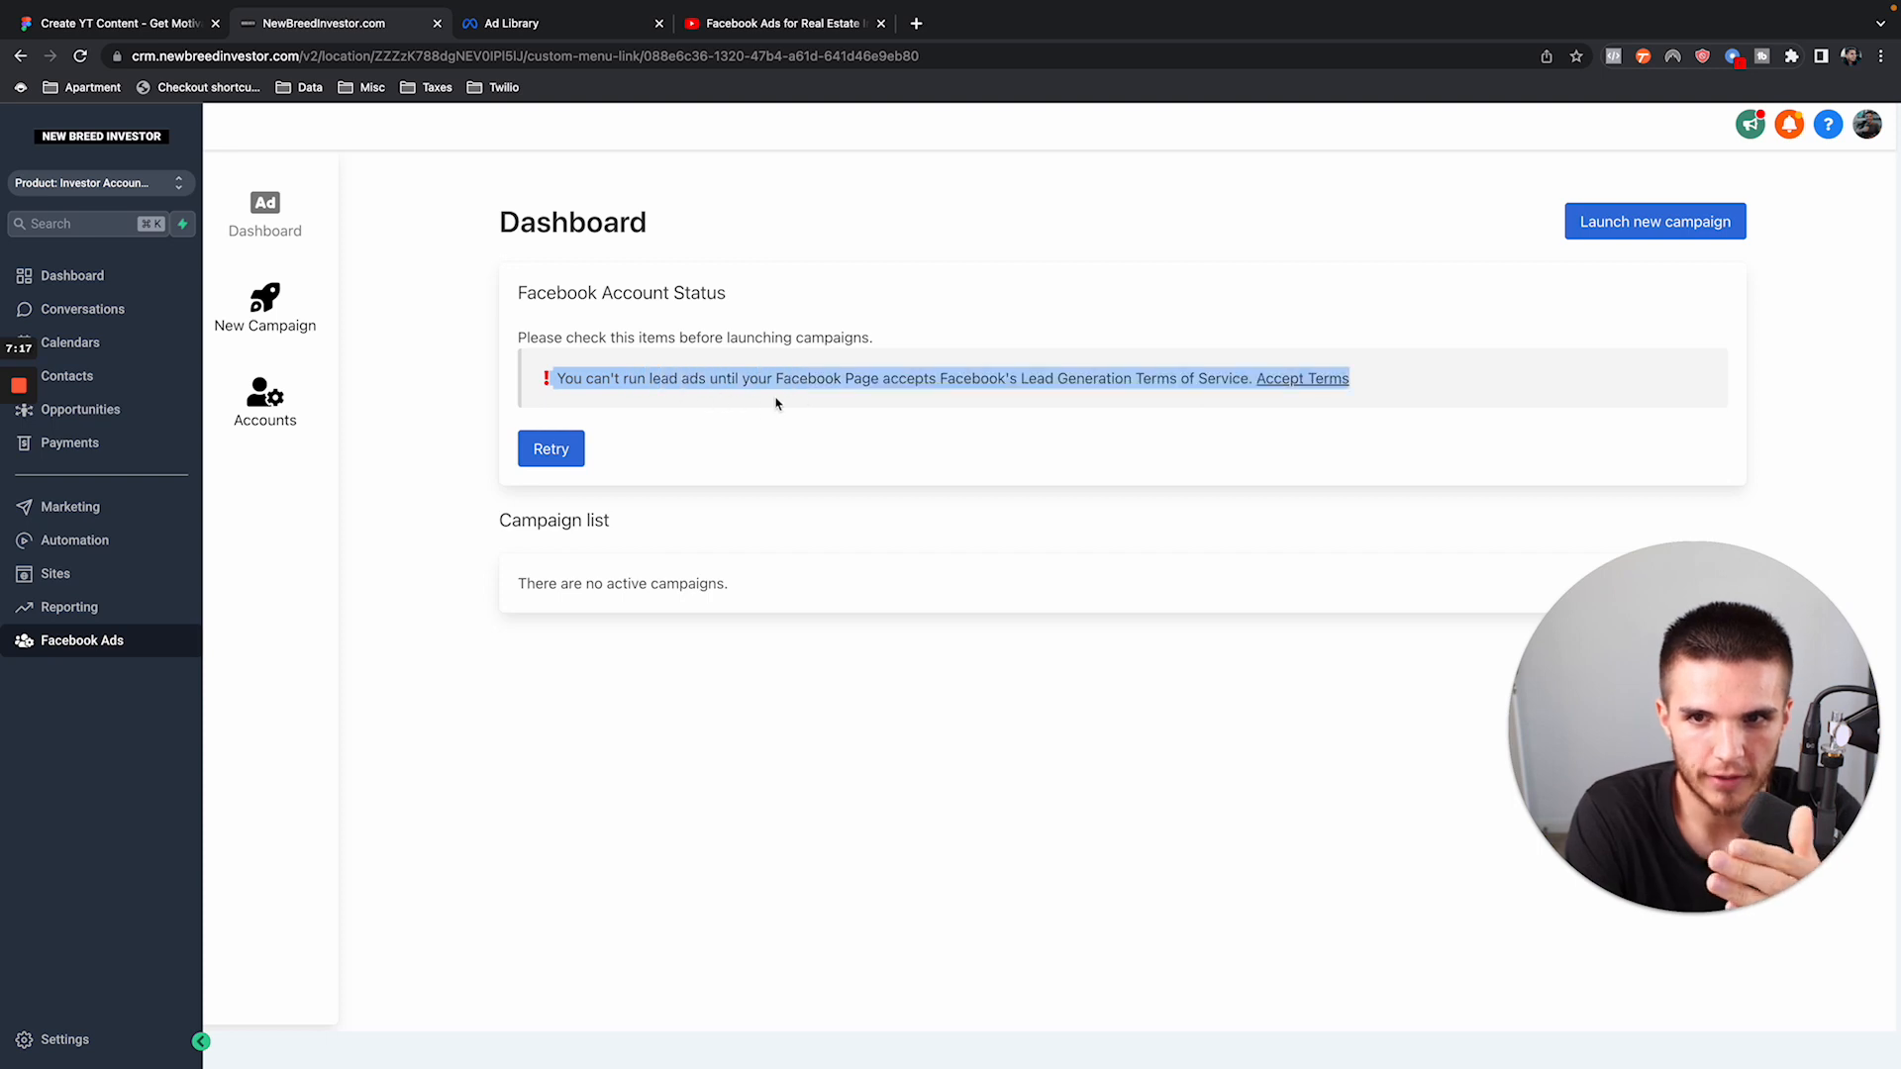
mouse_move(849, 416)
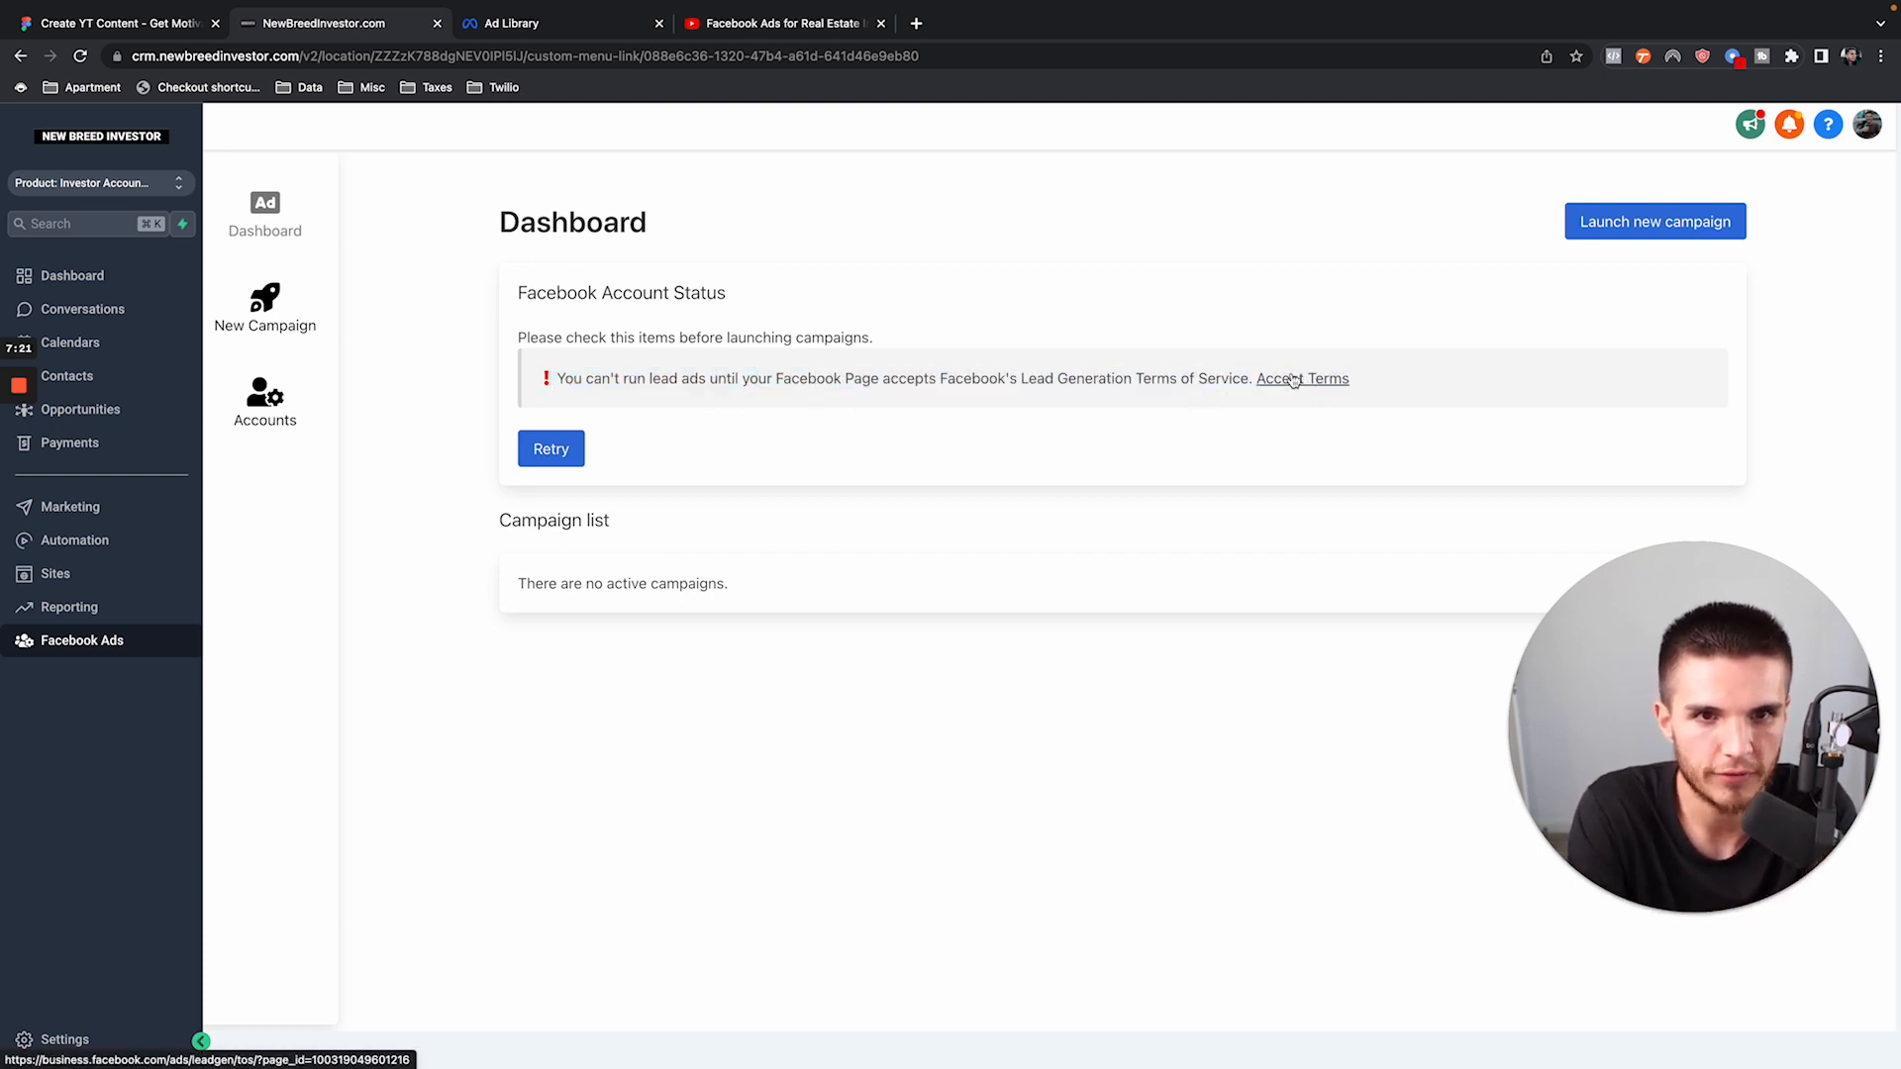
Accept the Lead Ad Terms for ABC Cash Offers and return to the CRM tab.
click(1302, 379)
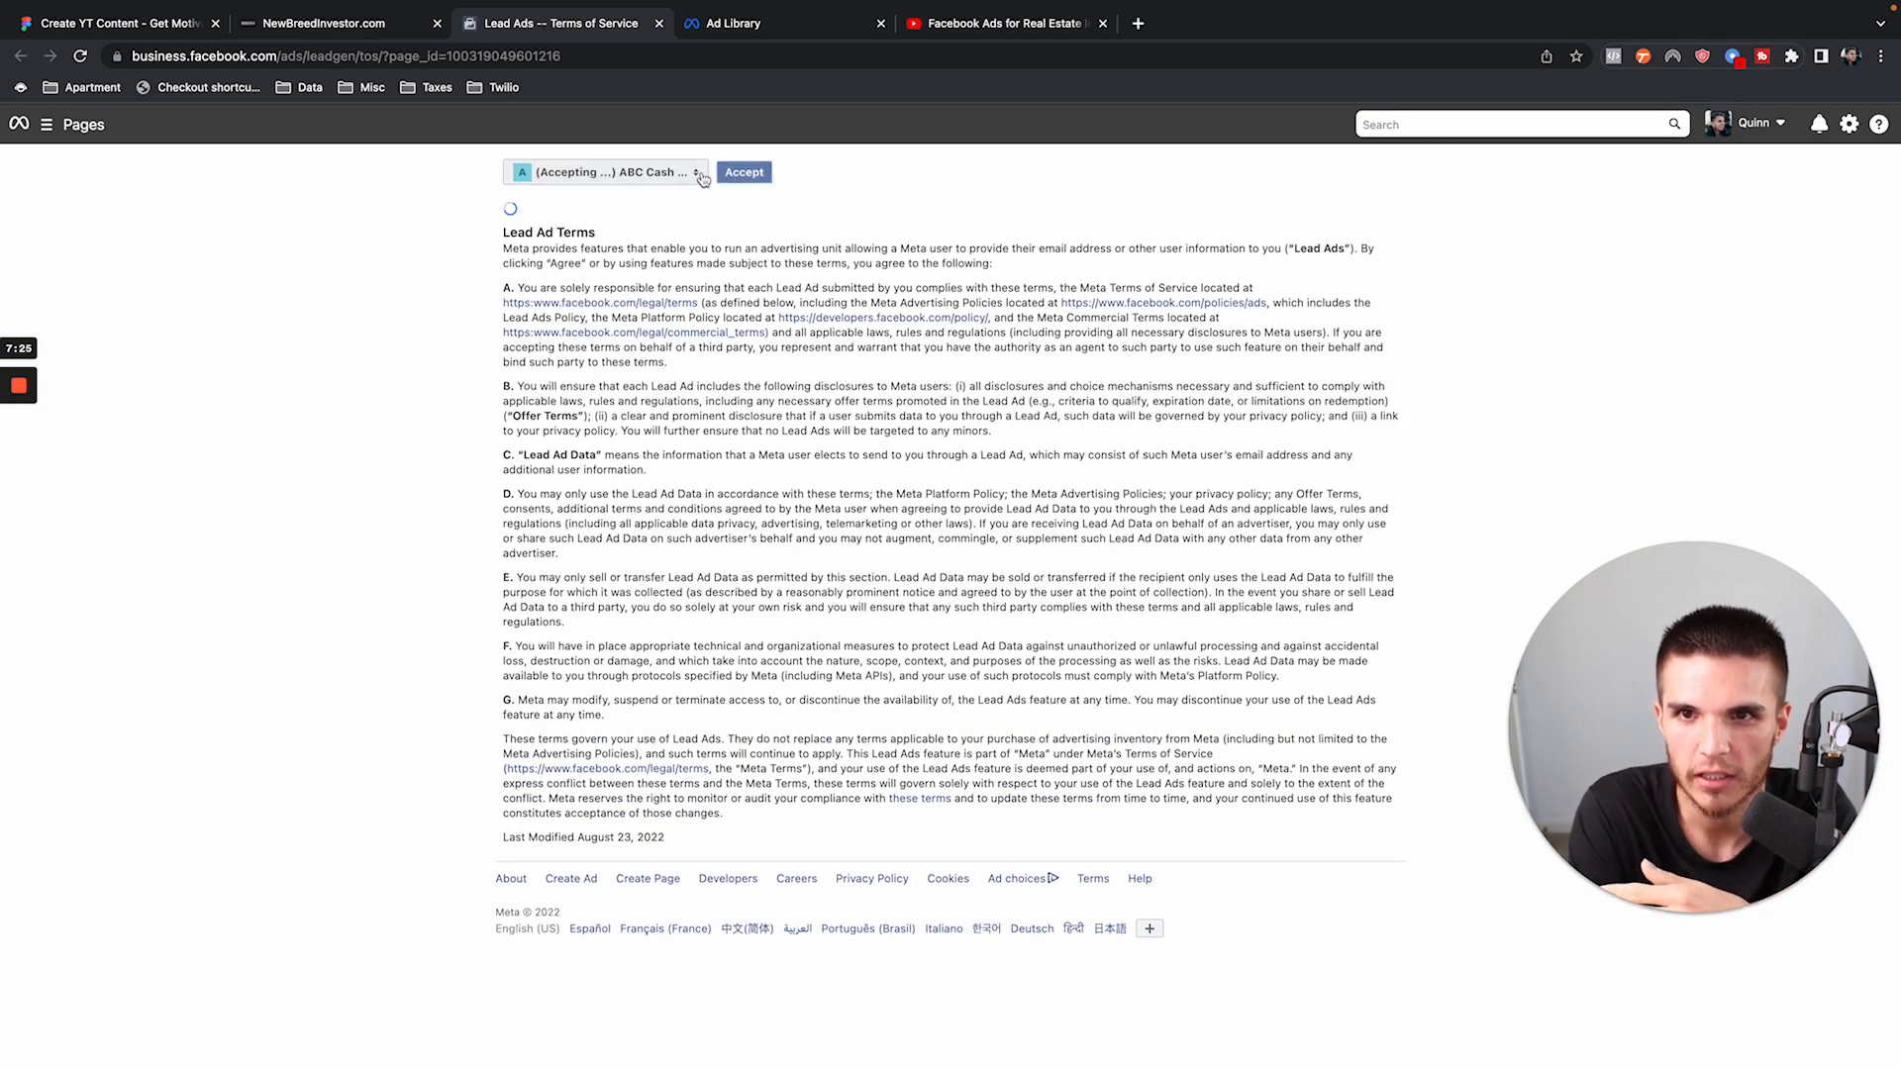
click(744, 171)
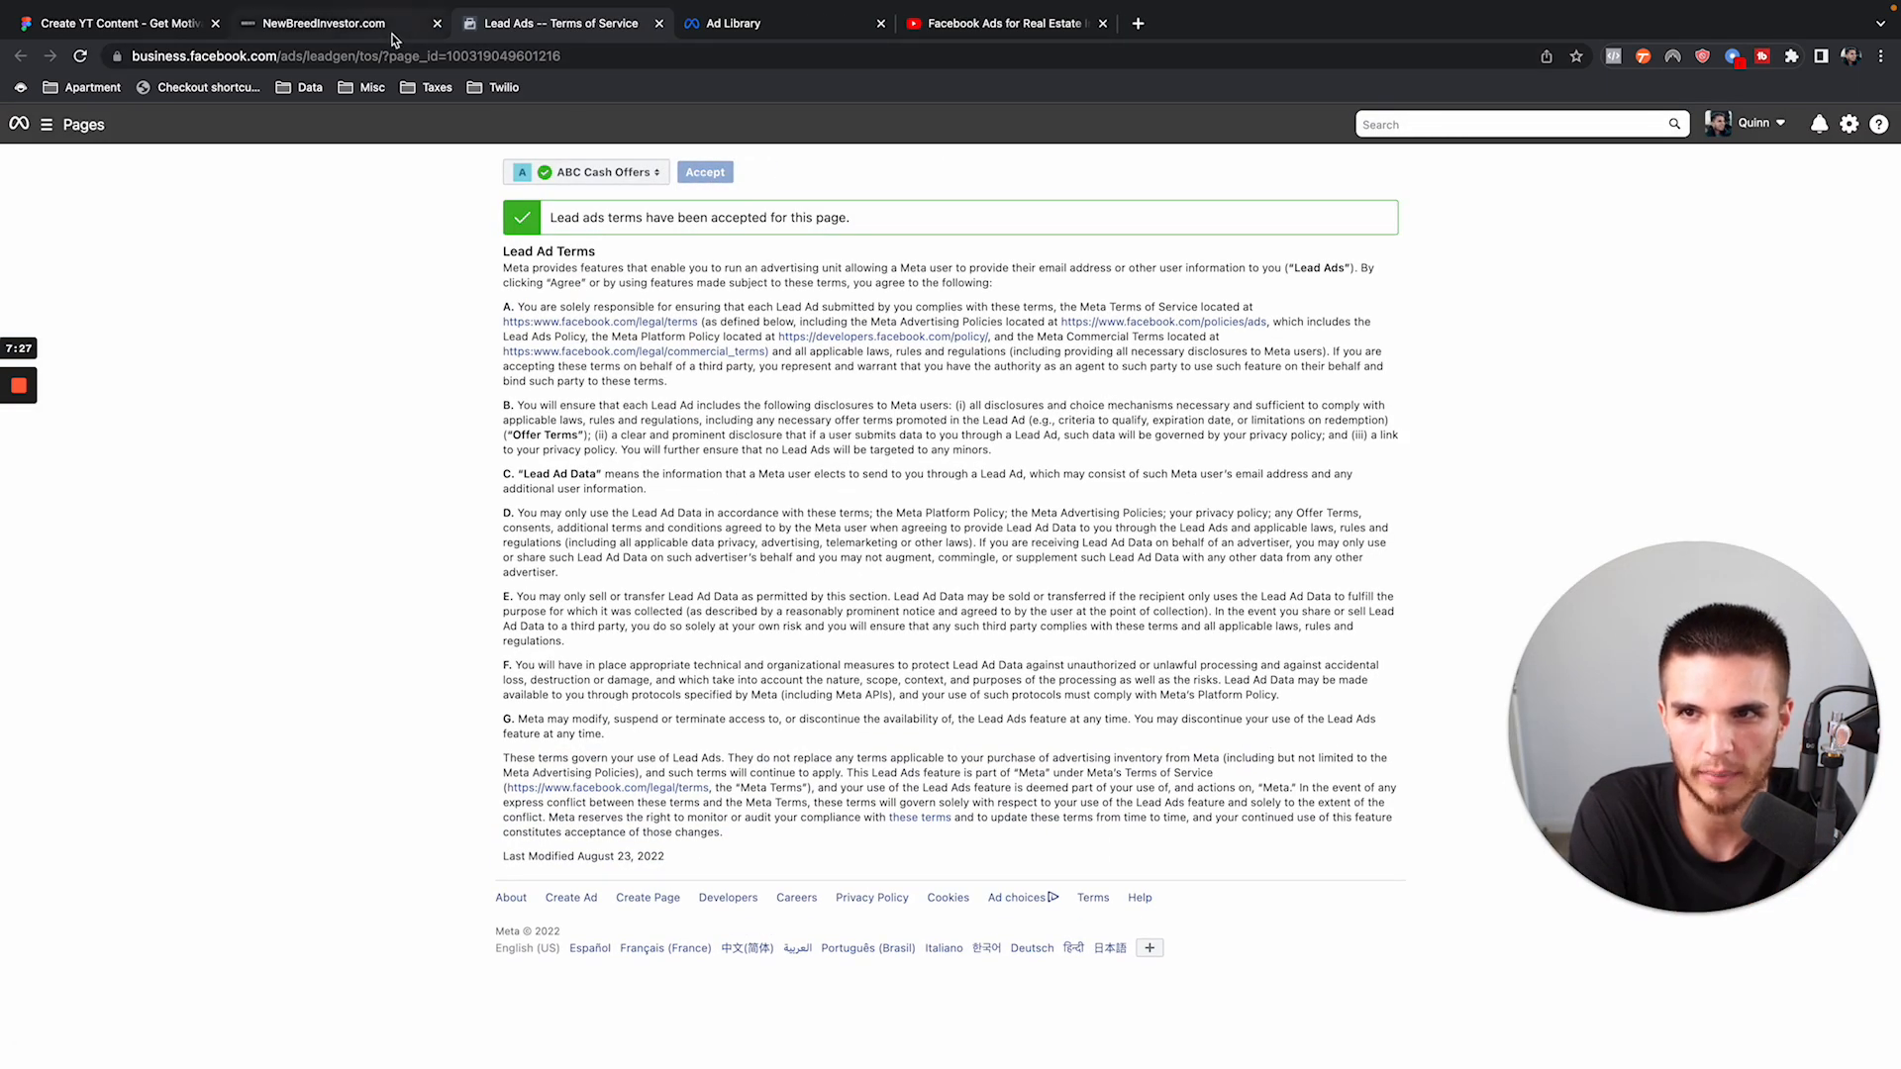
click(323, 23)
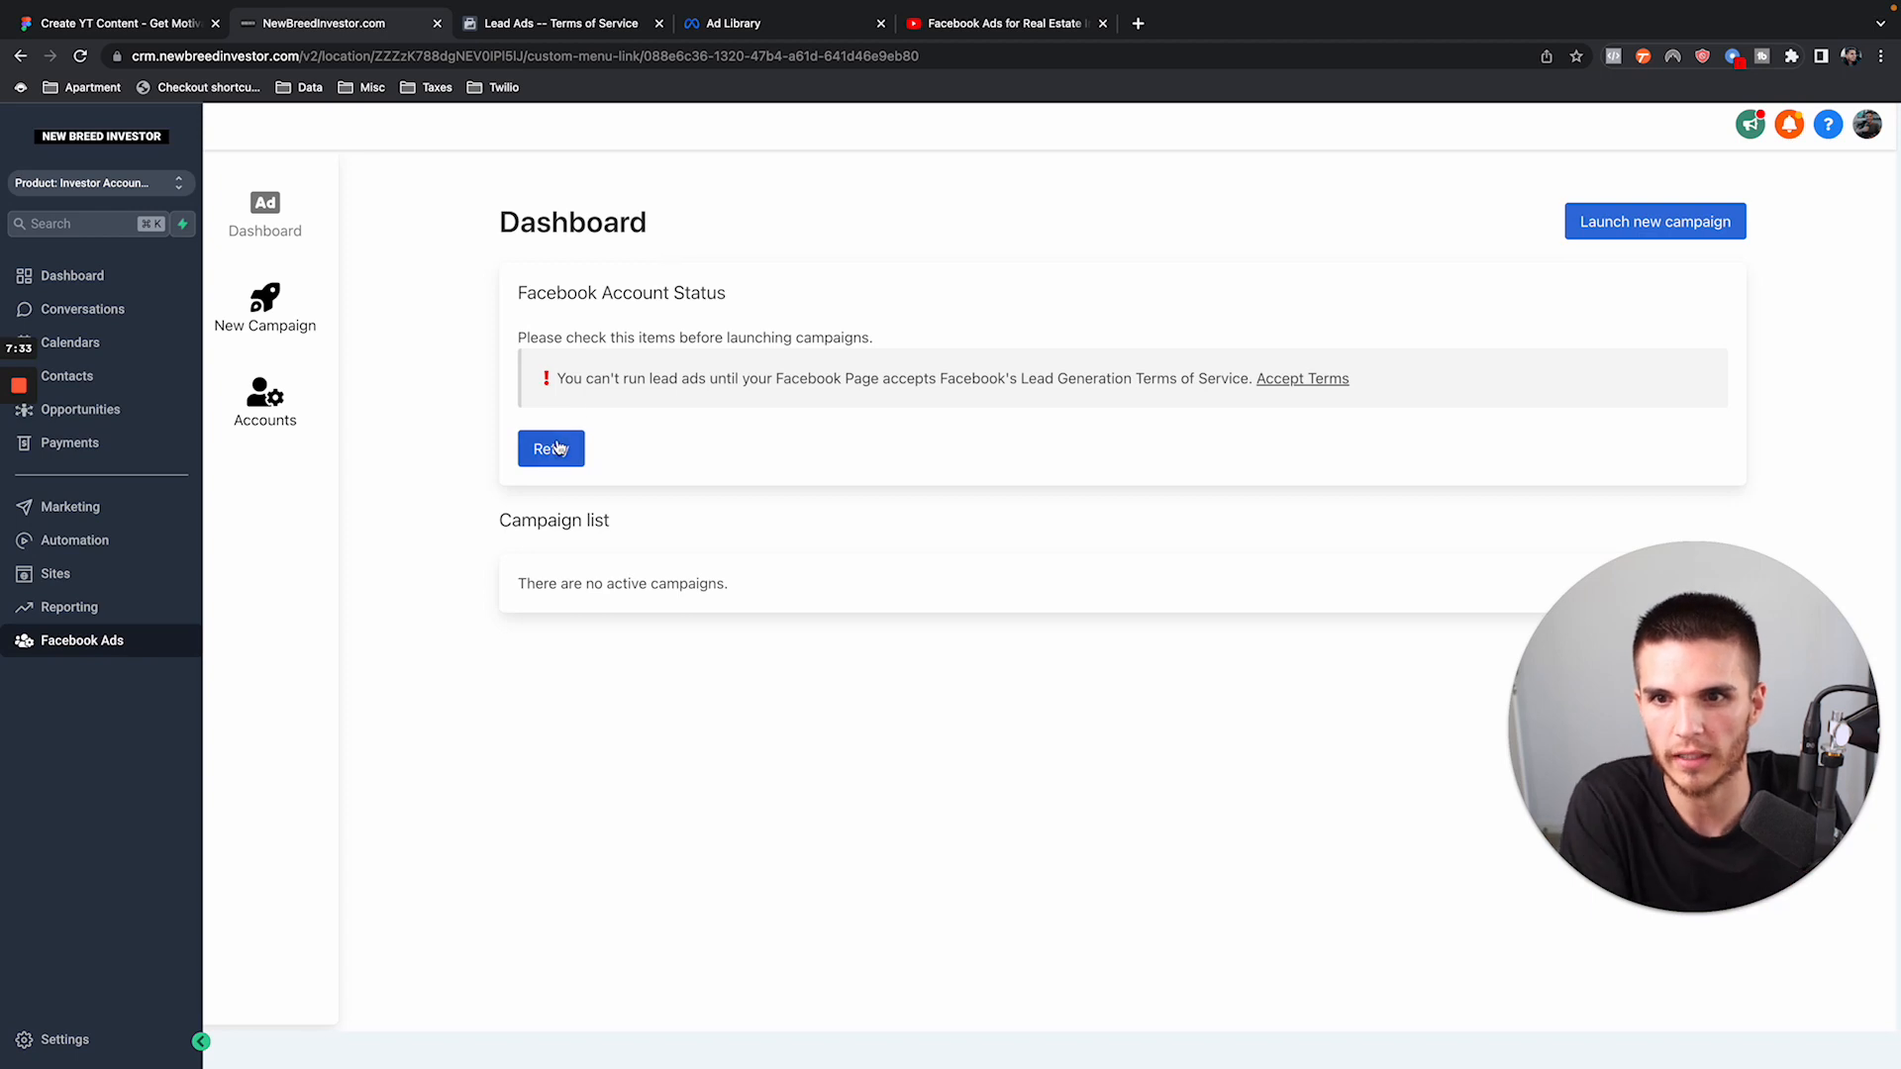
Retry the Facebook Account Status check so it reads All good.
click(551, 448)
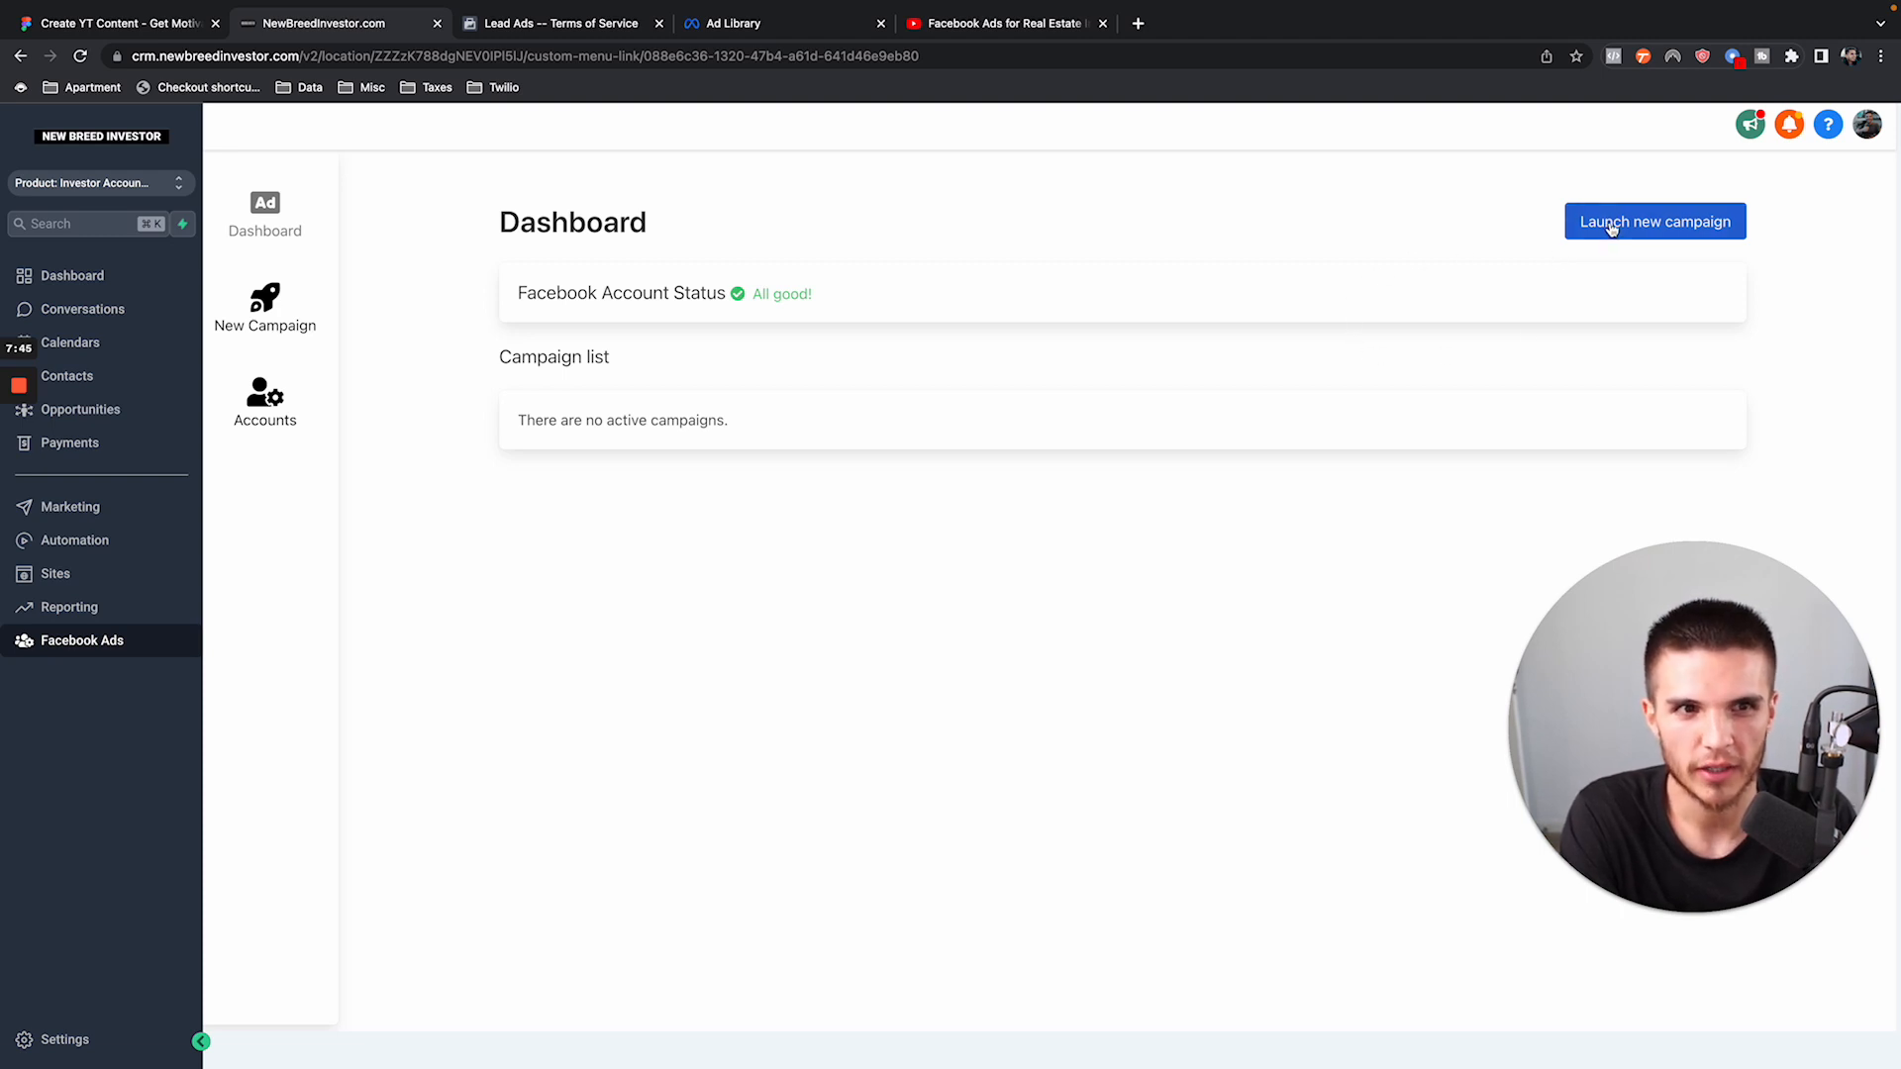
Launch a new Facebook campaign to reach the service category selection.
click(1653, 221)
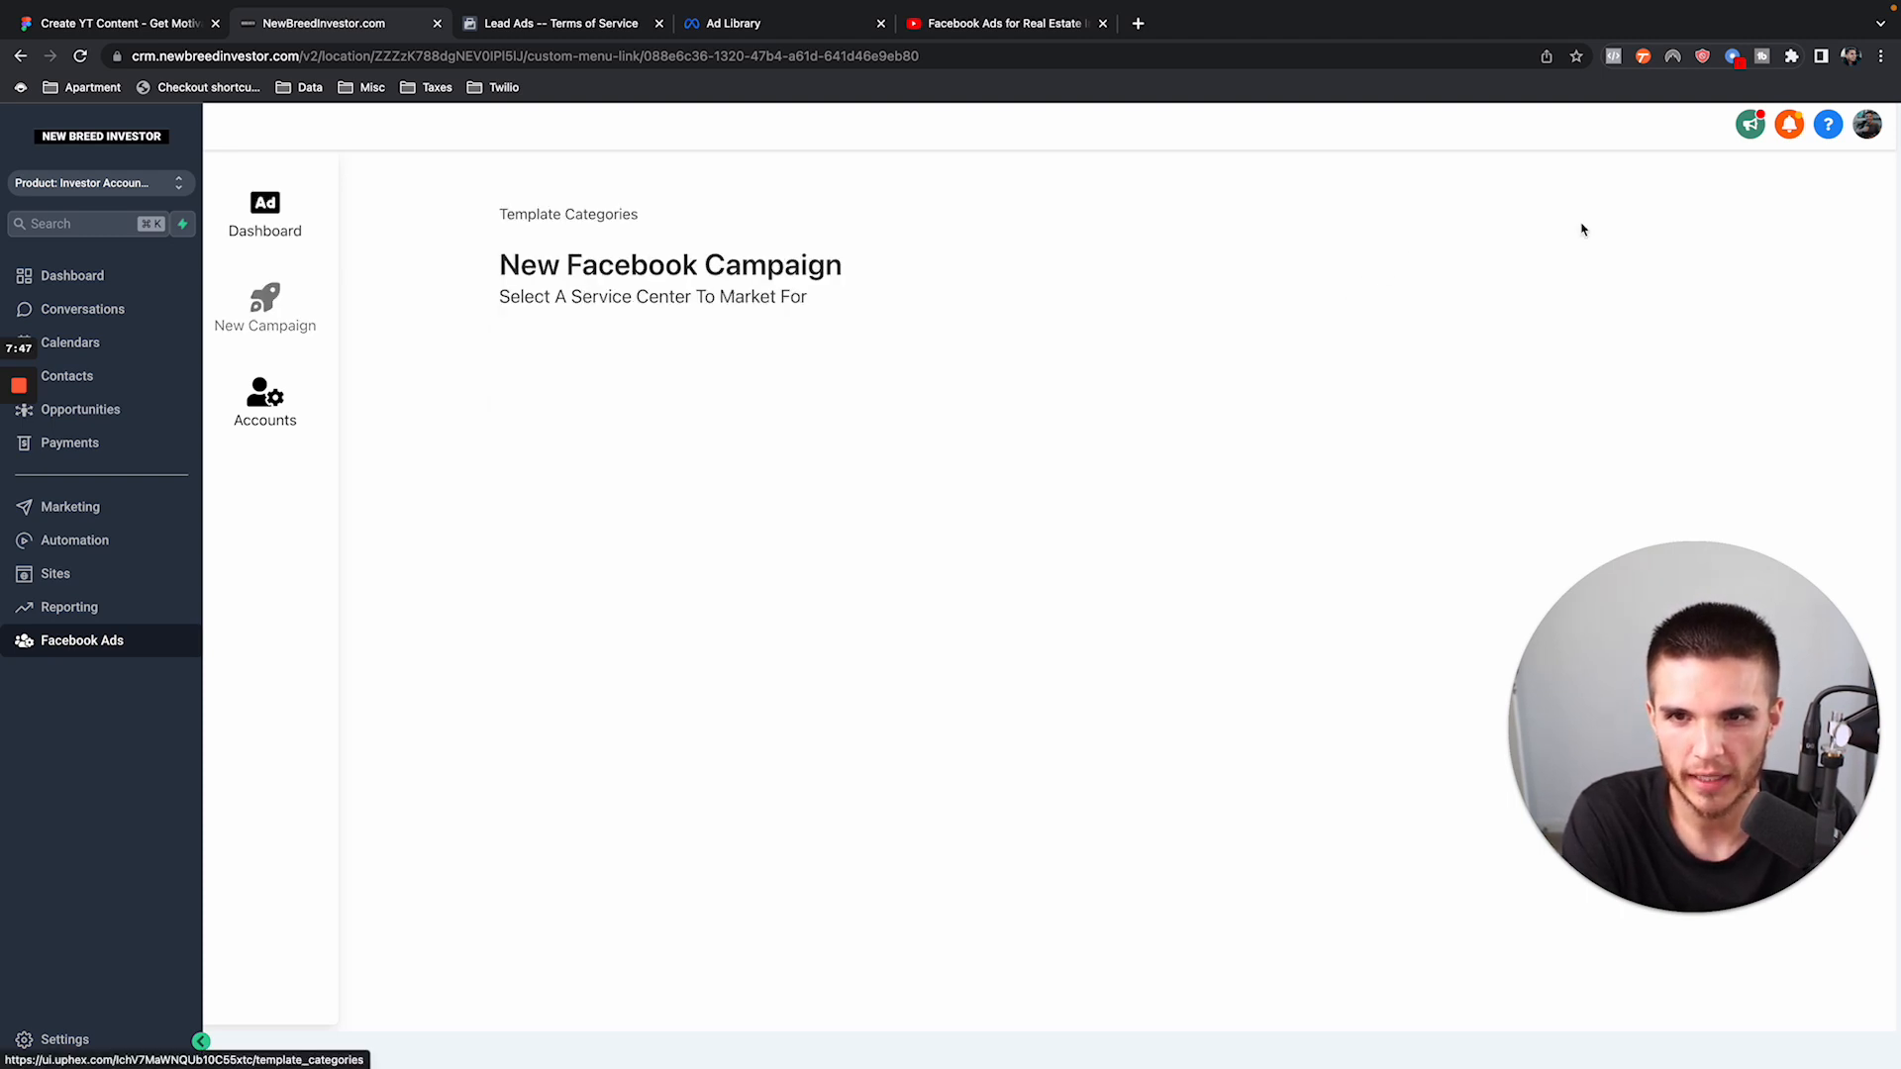
double_click(670, 264)
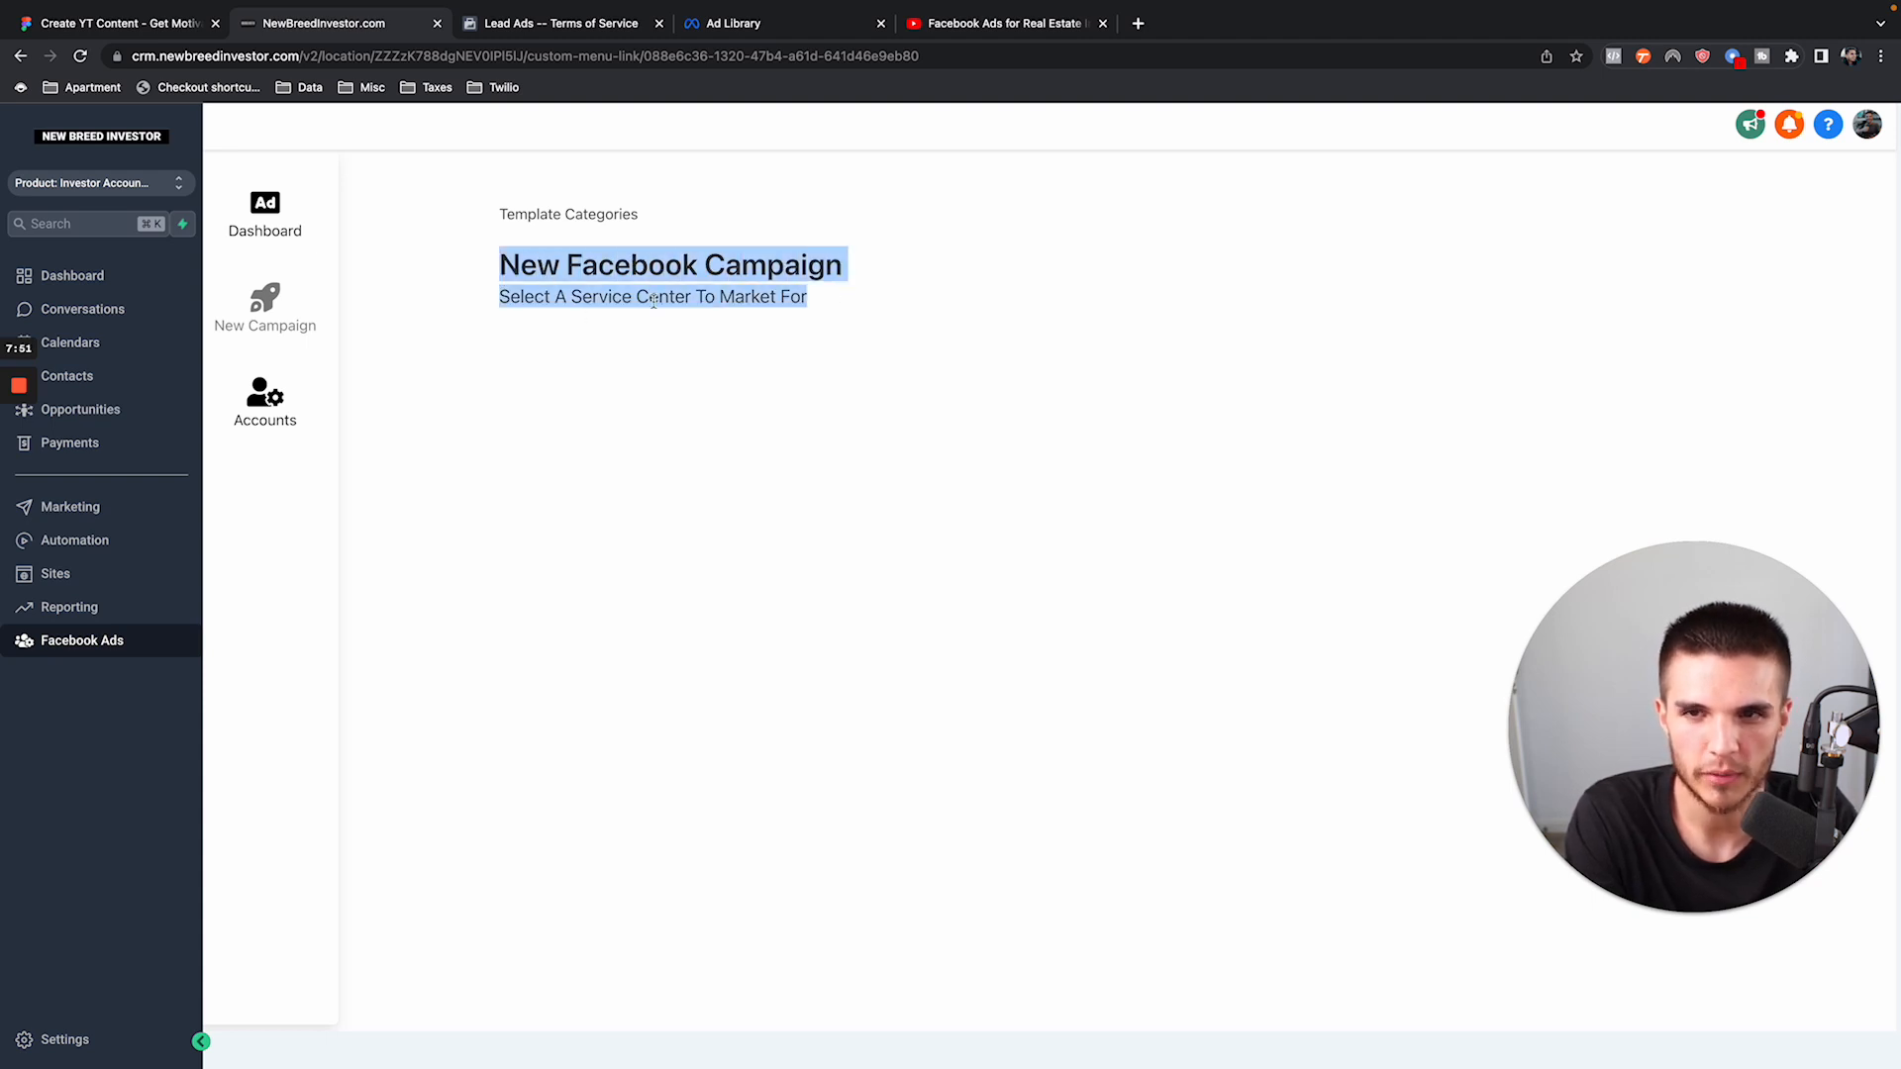
mouse_move(563, 319)
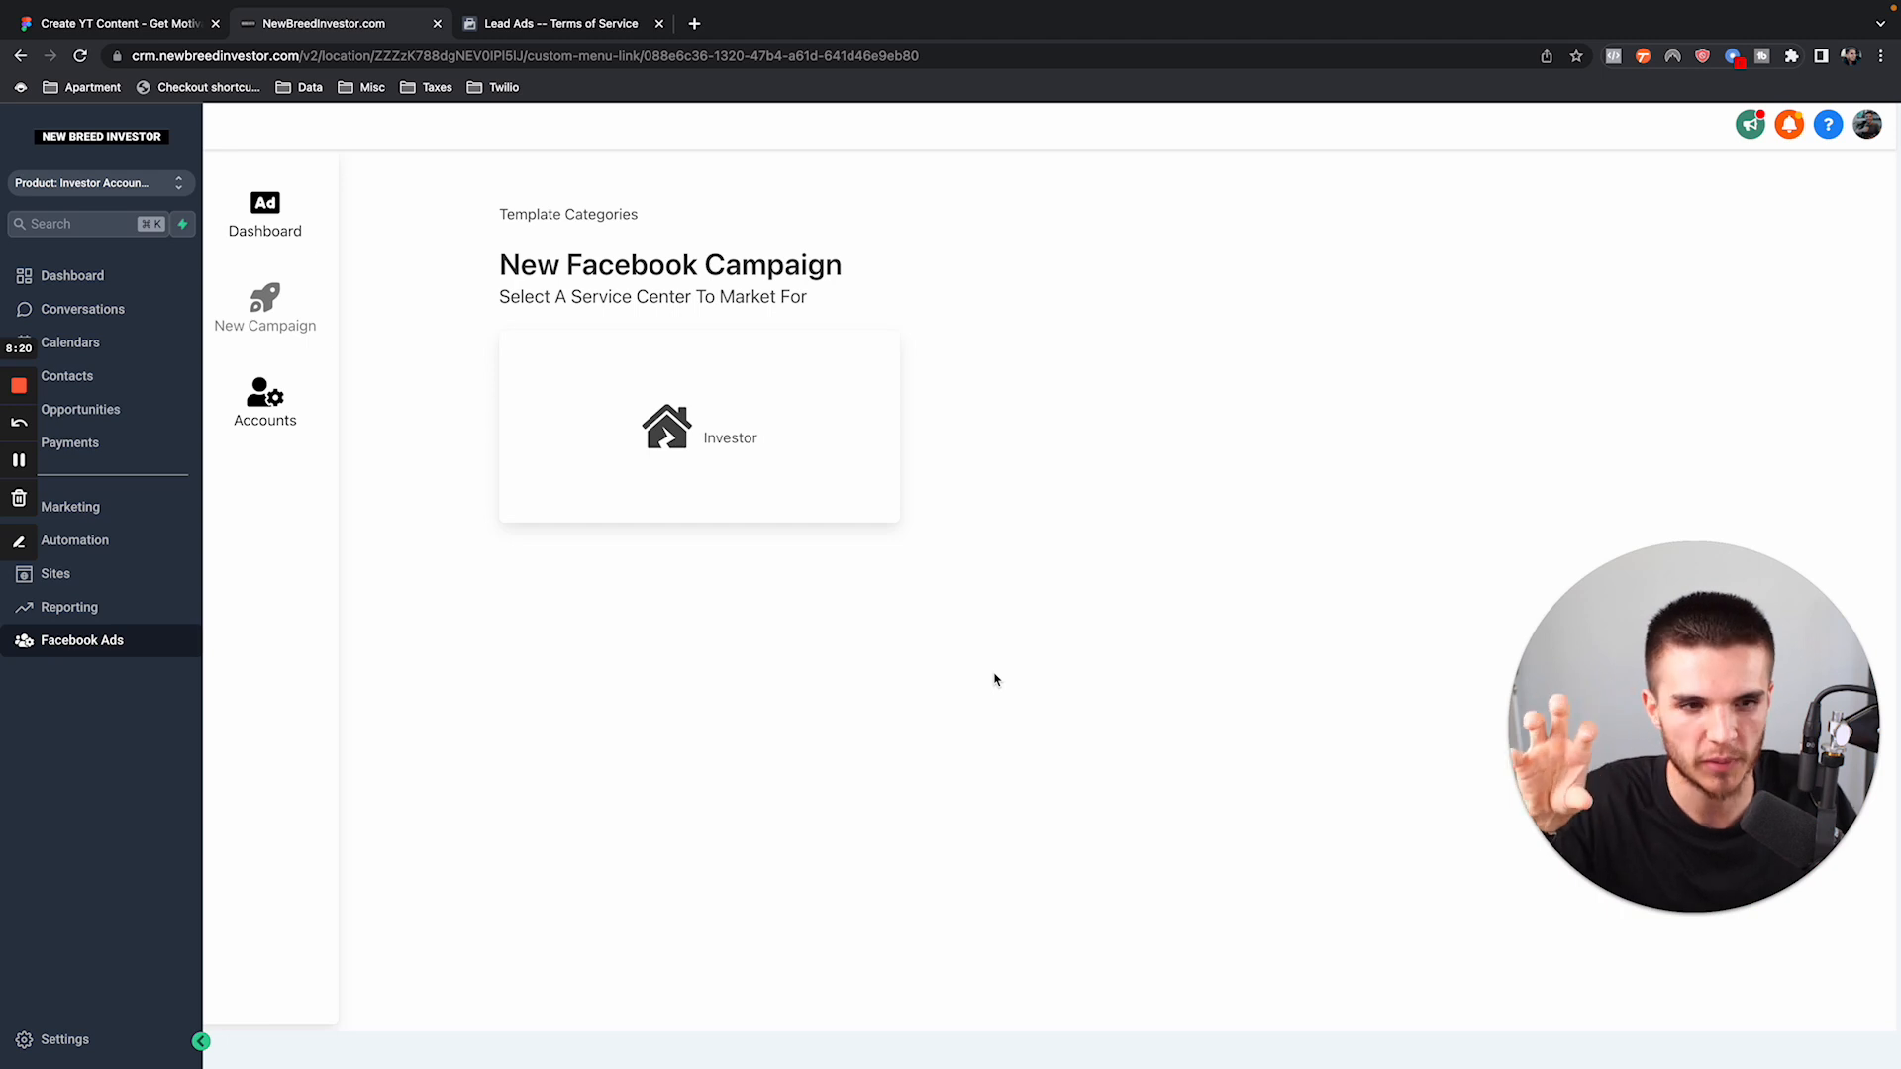
mouse_move(962, 647)
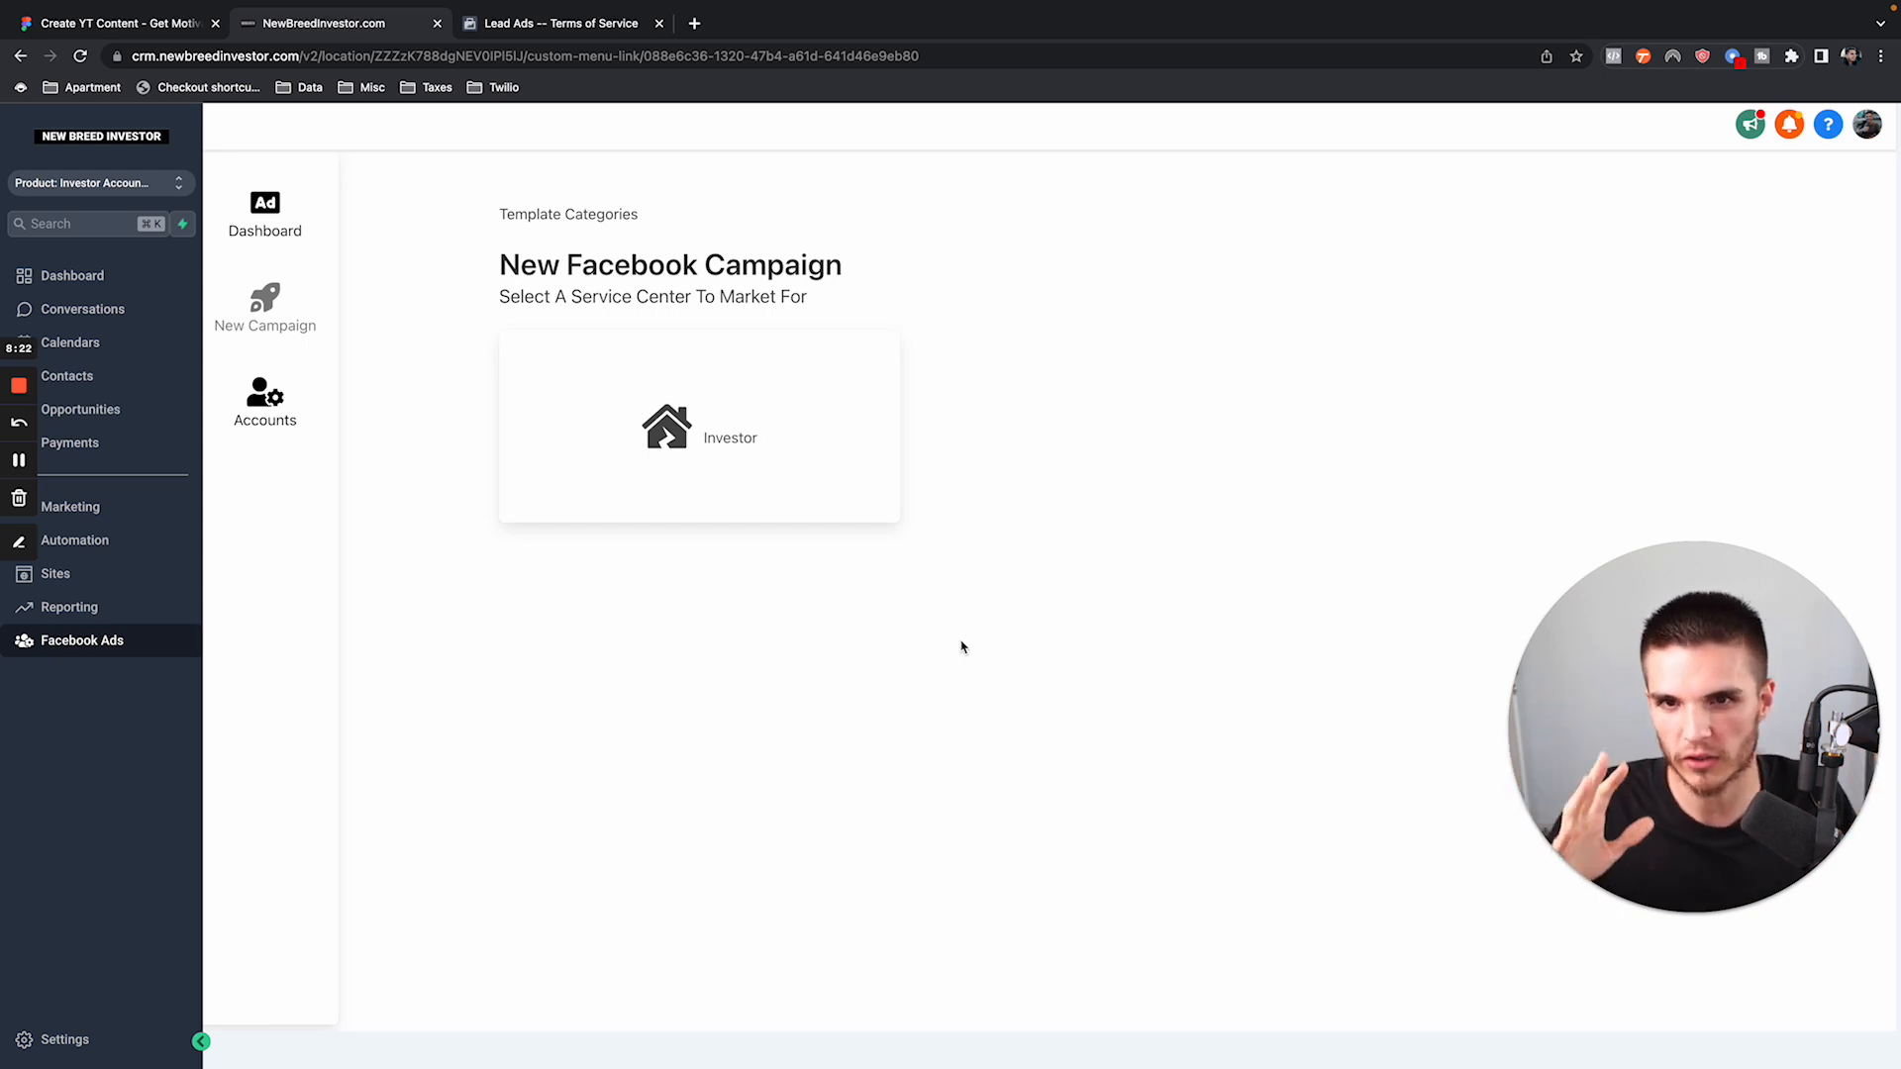
mouse_move(761, 459)
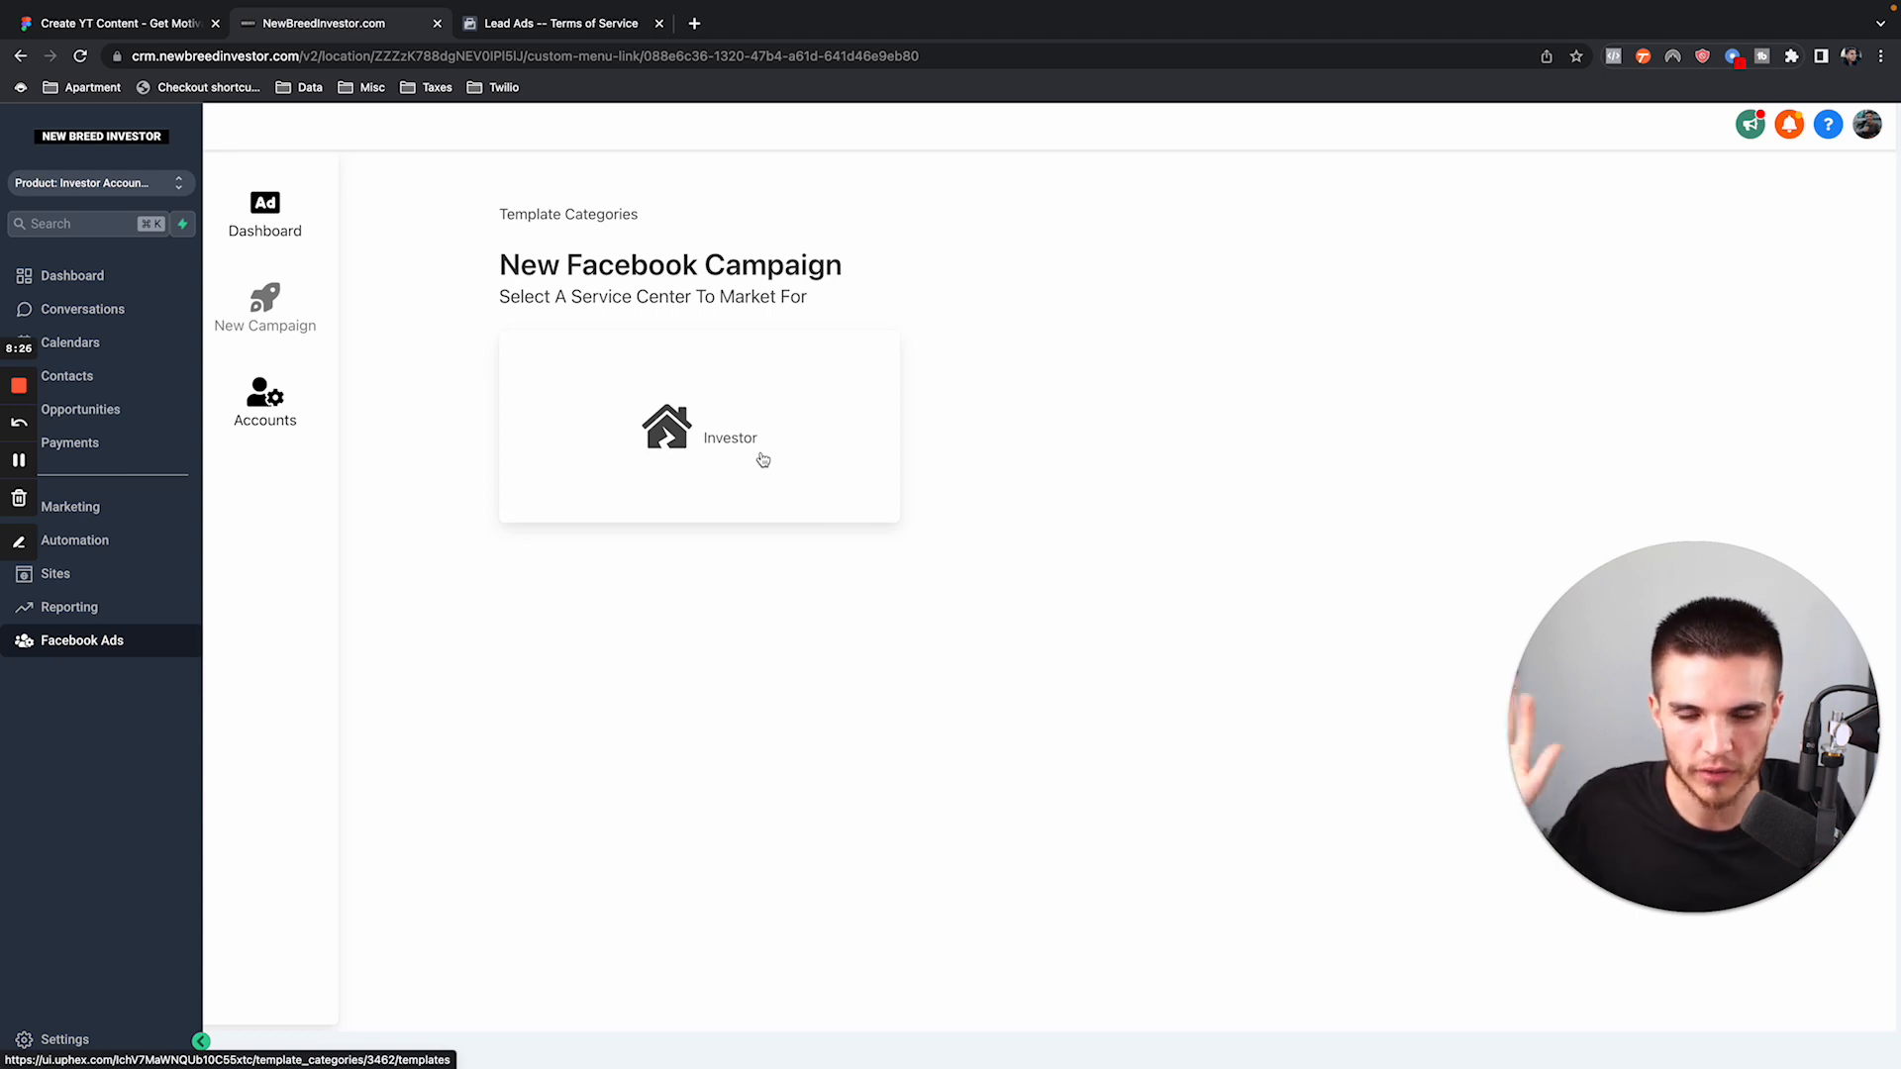
mouse_move(749, 443)
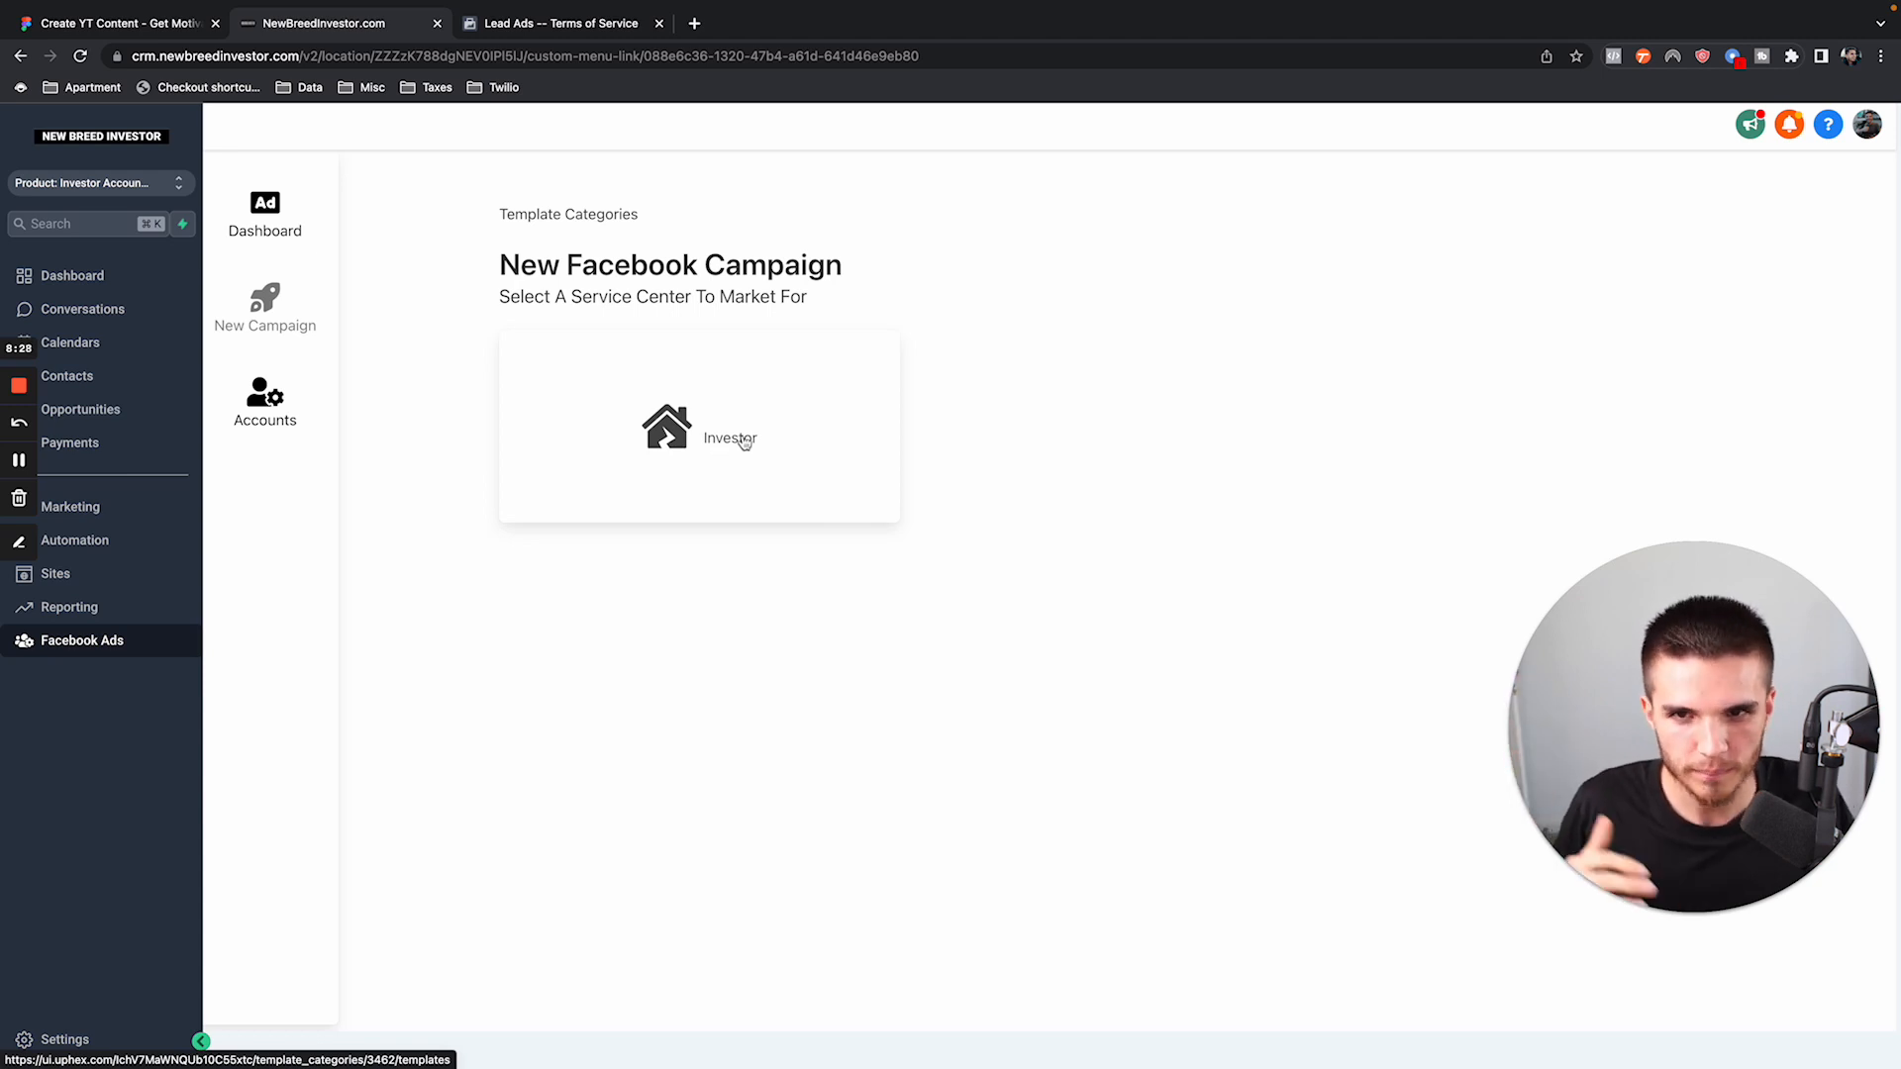
Pick the Investor category and choose Template #1 for the campaign.
click(697, 427)
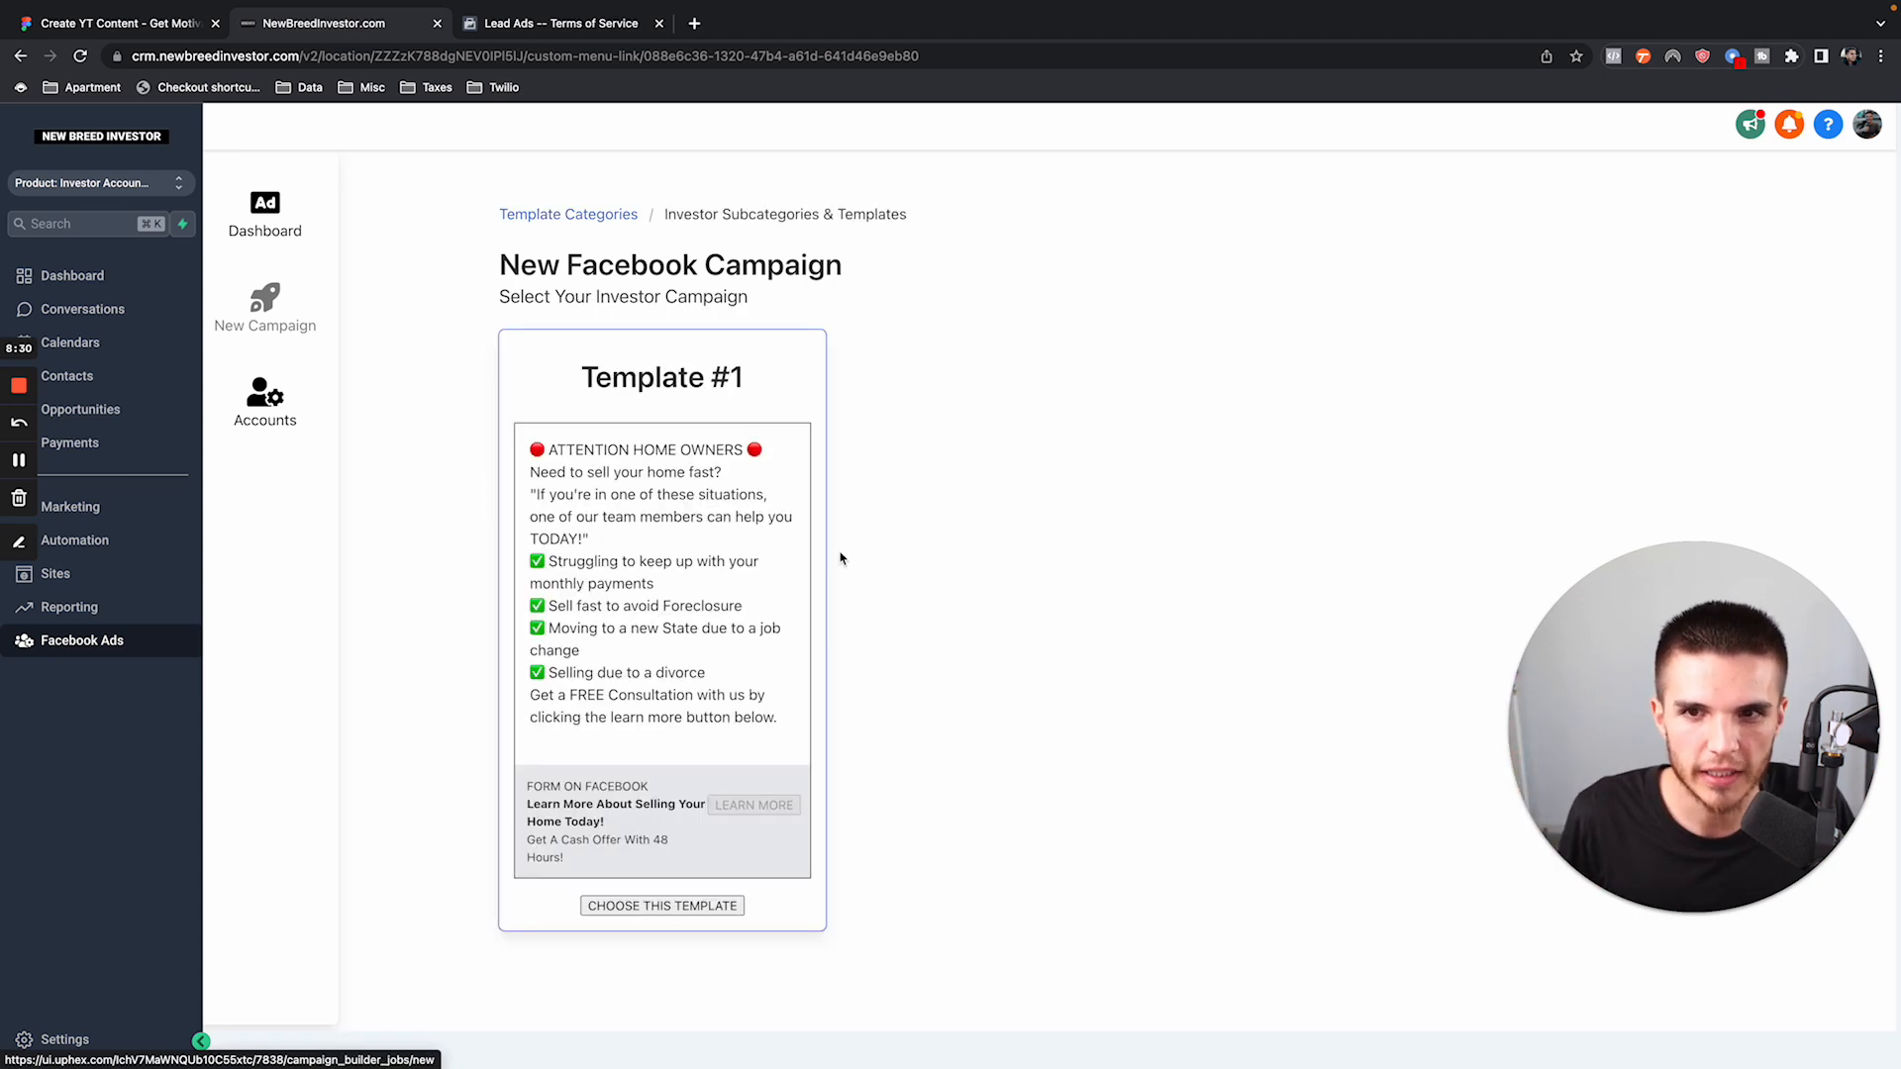
scroll(down, 3)
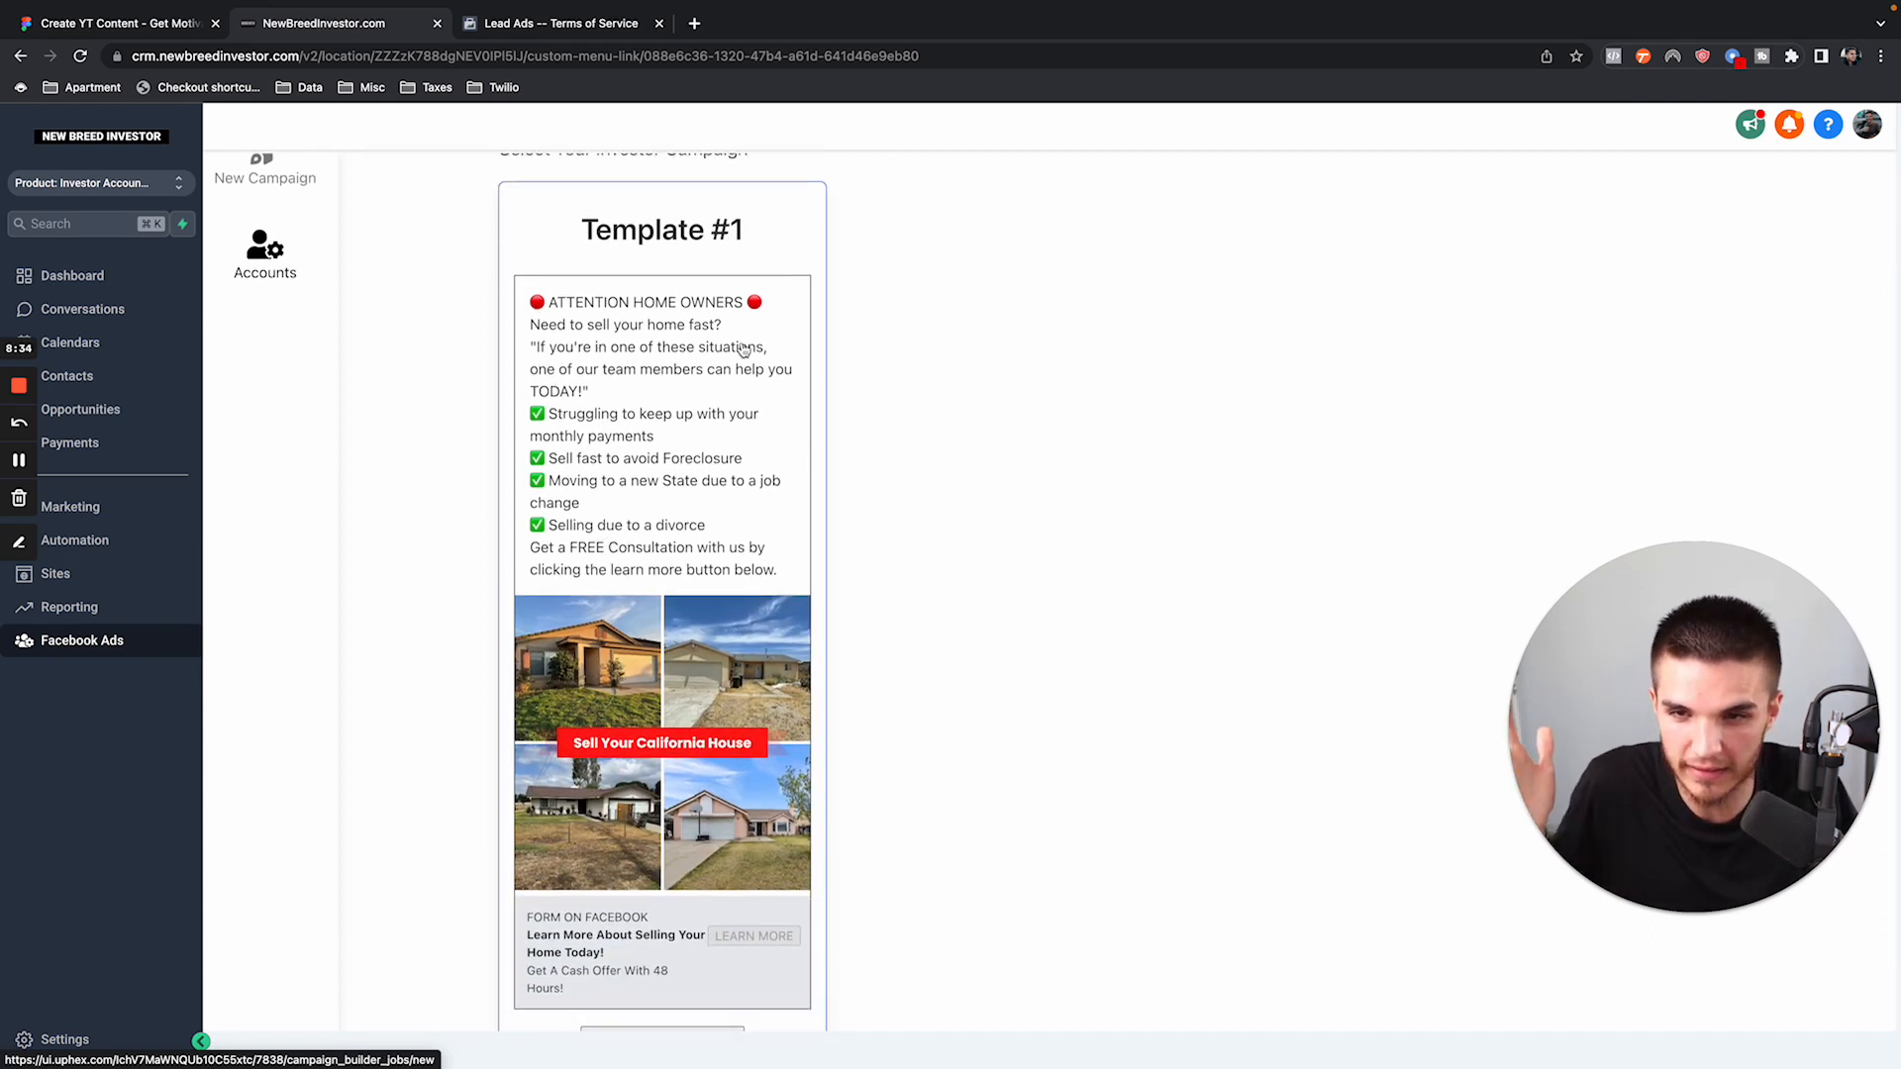
scroll(down, 3)
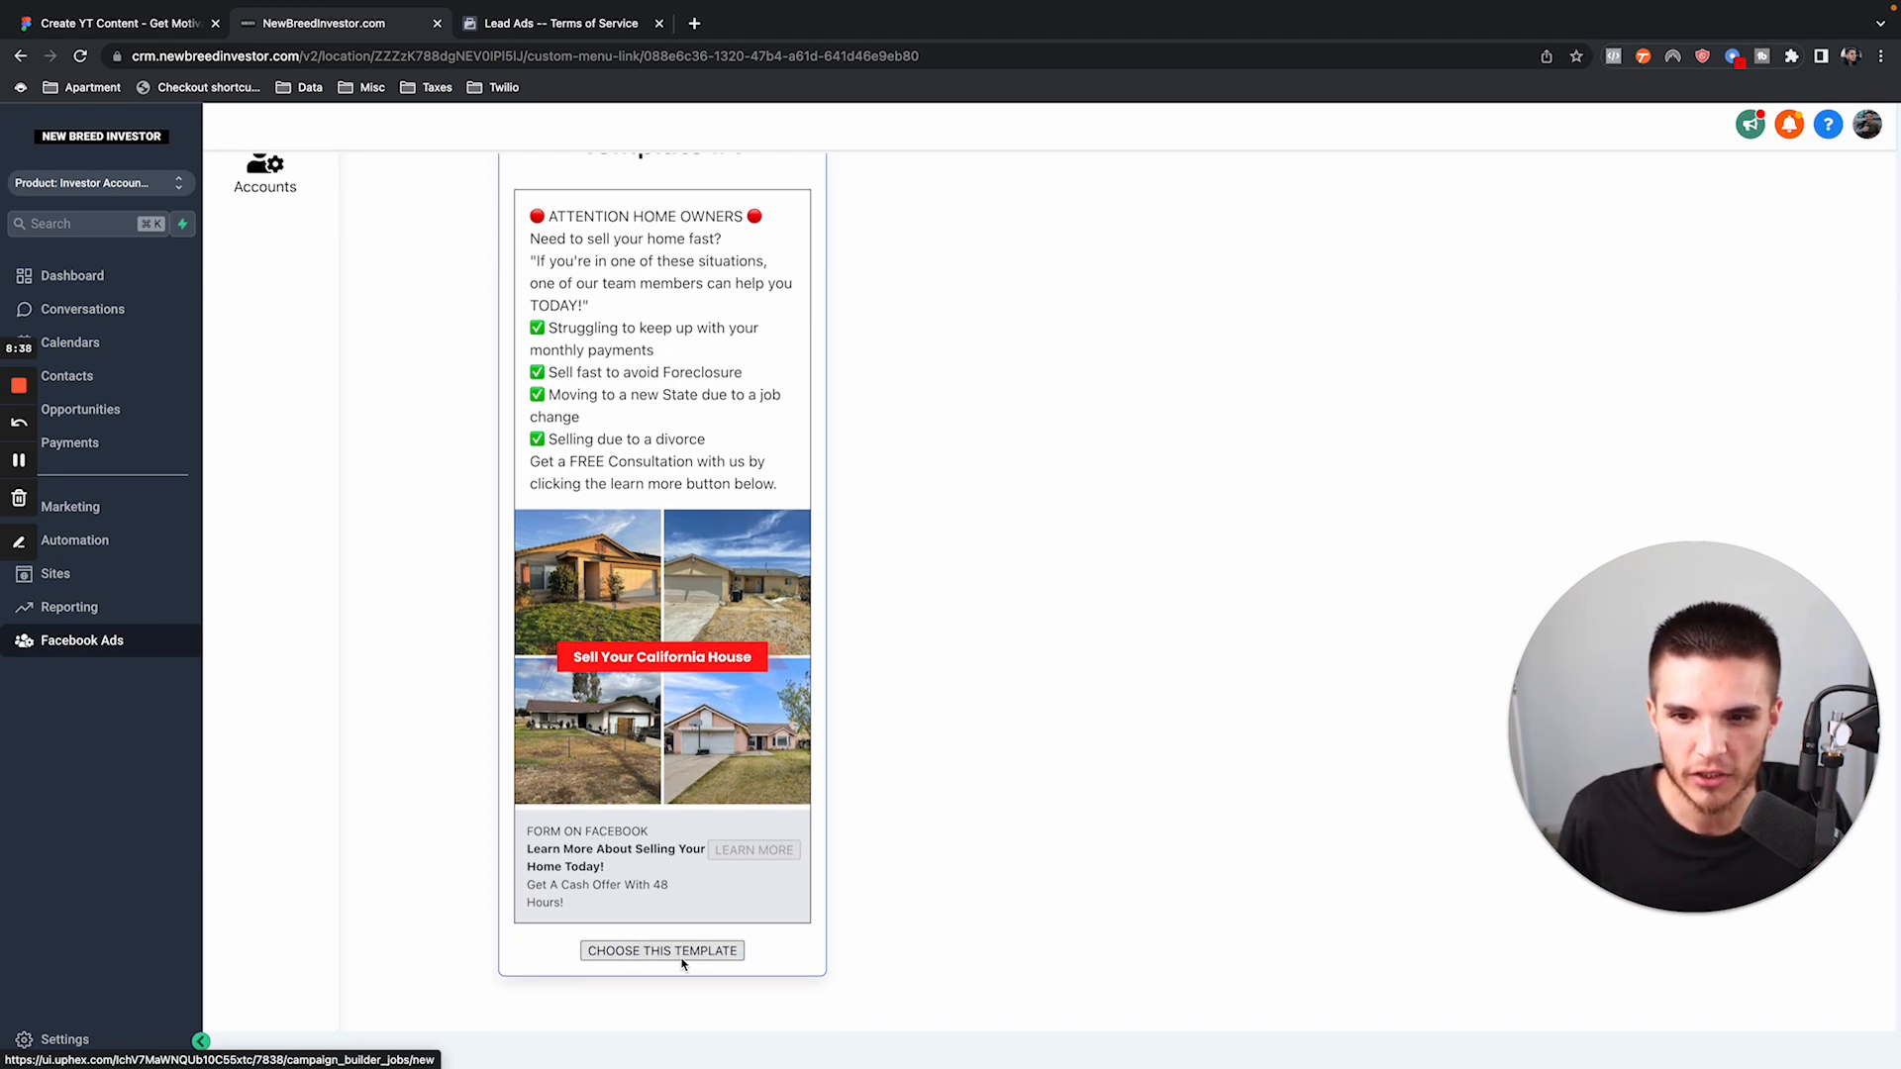
click(663, 951)
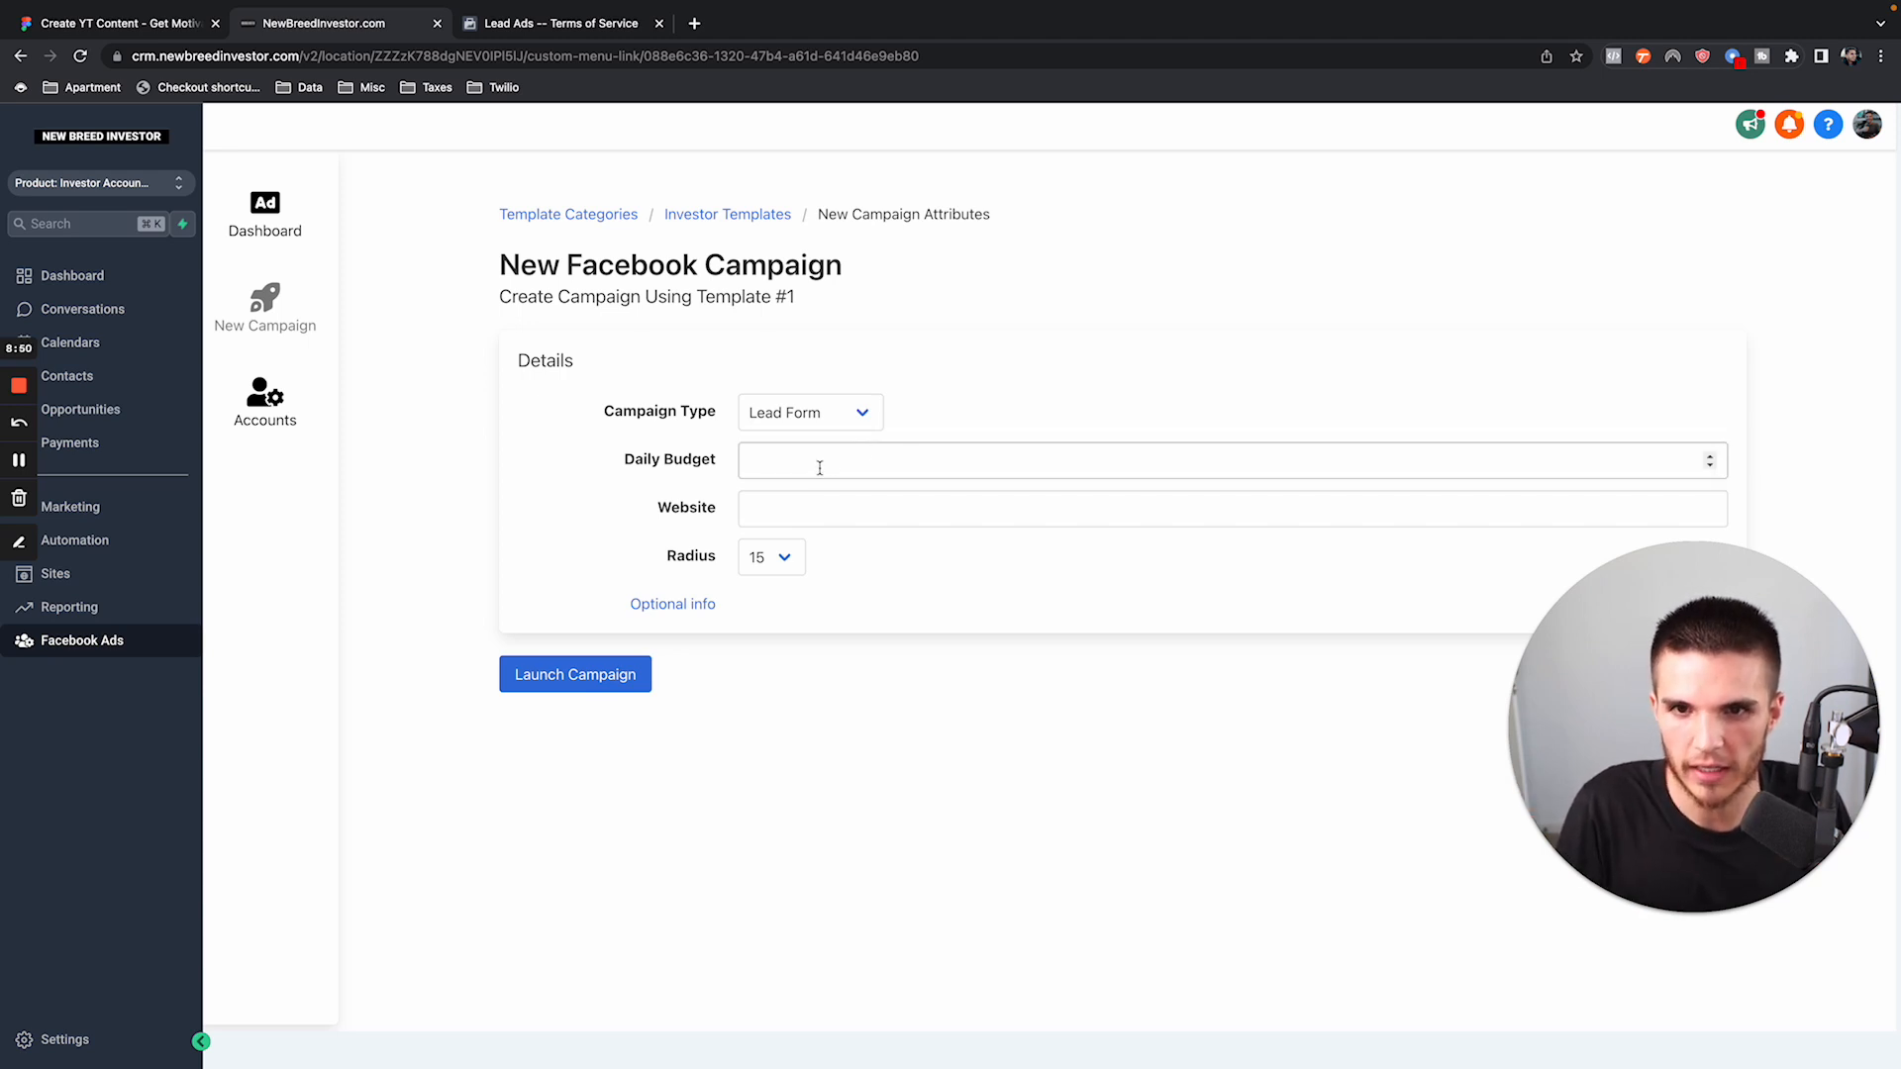
Enter newbreedinvestor.com as the campaign website and keep the radius at 15.
text(25)
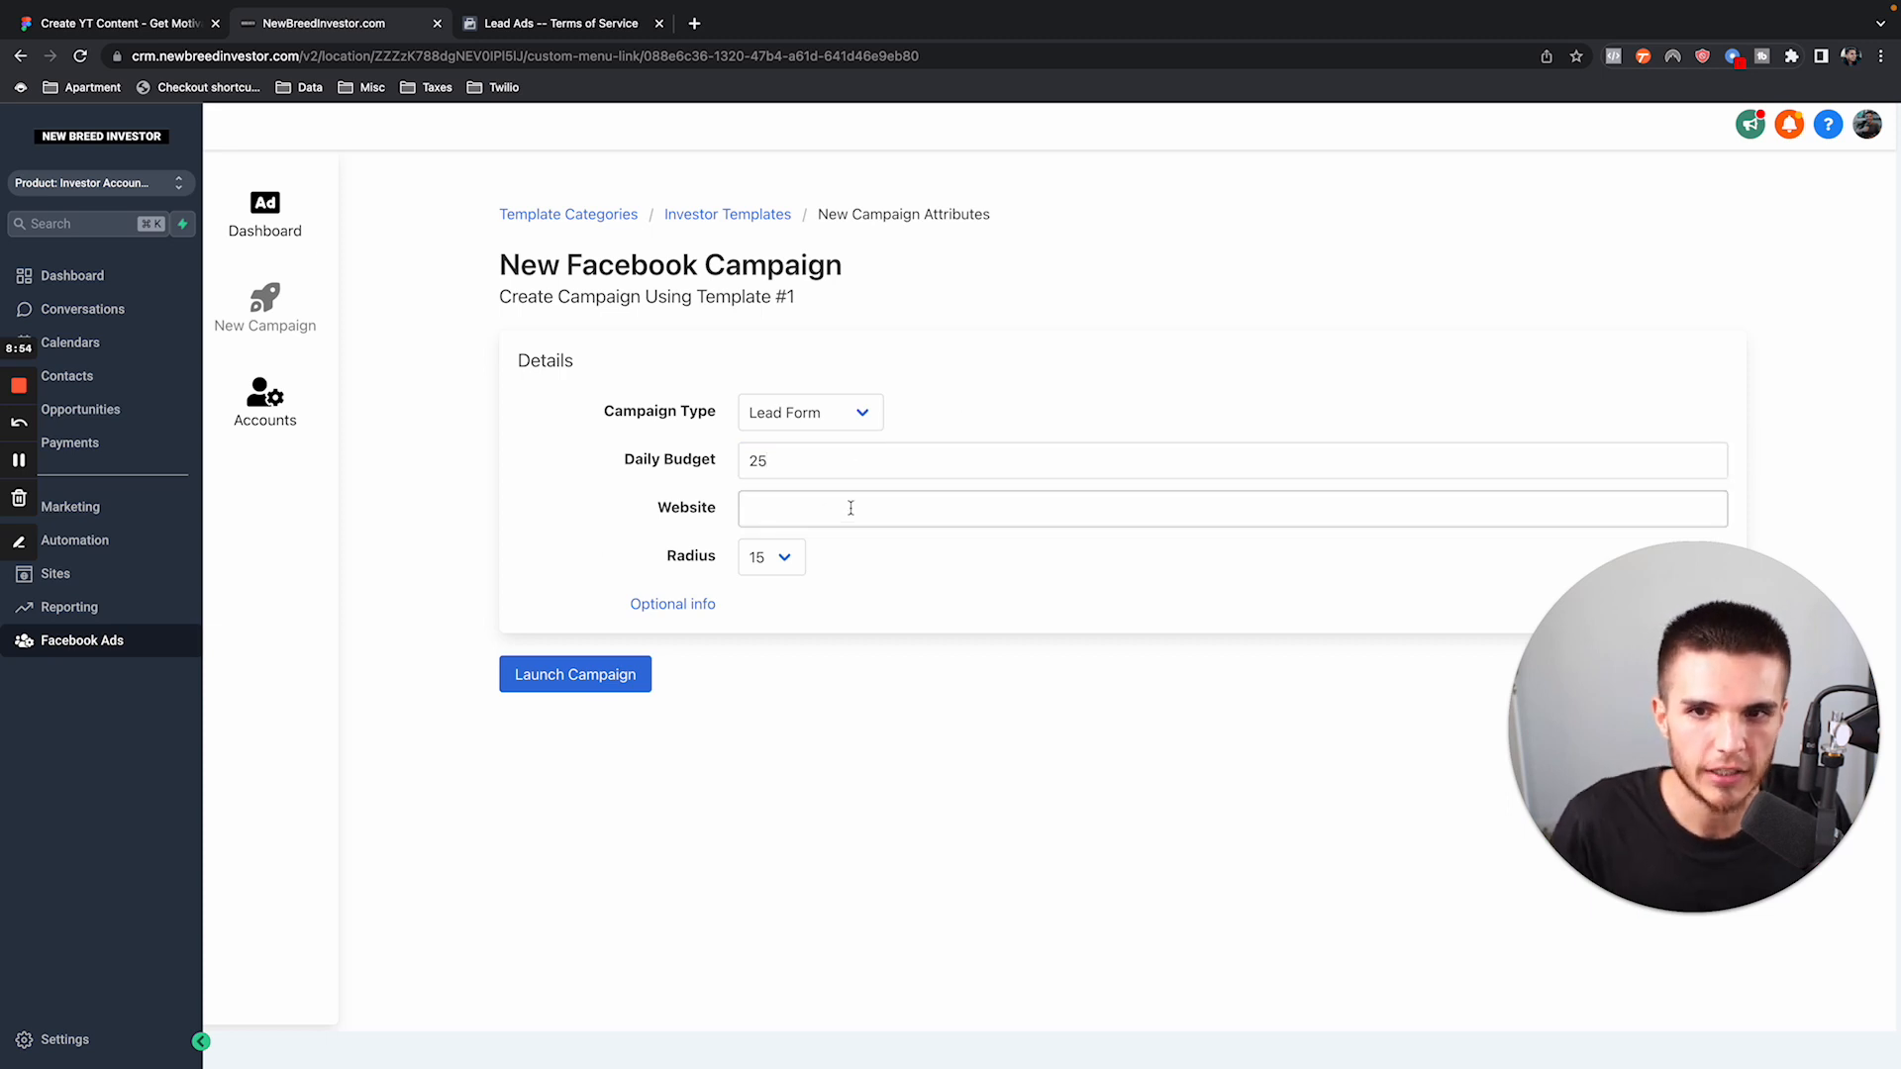
click(574, 674)
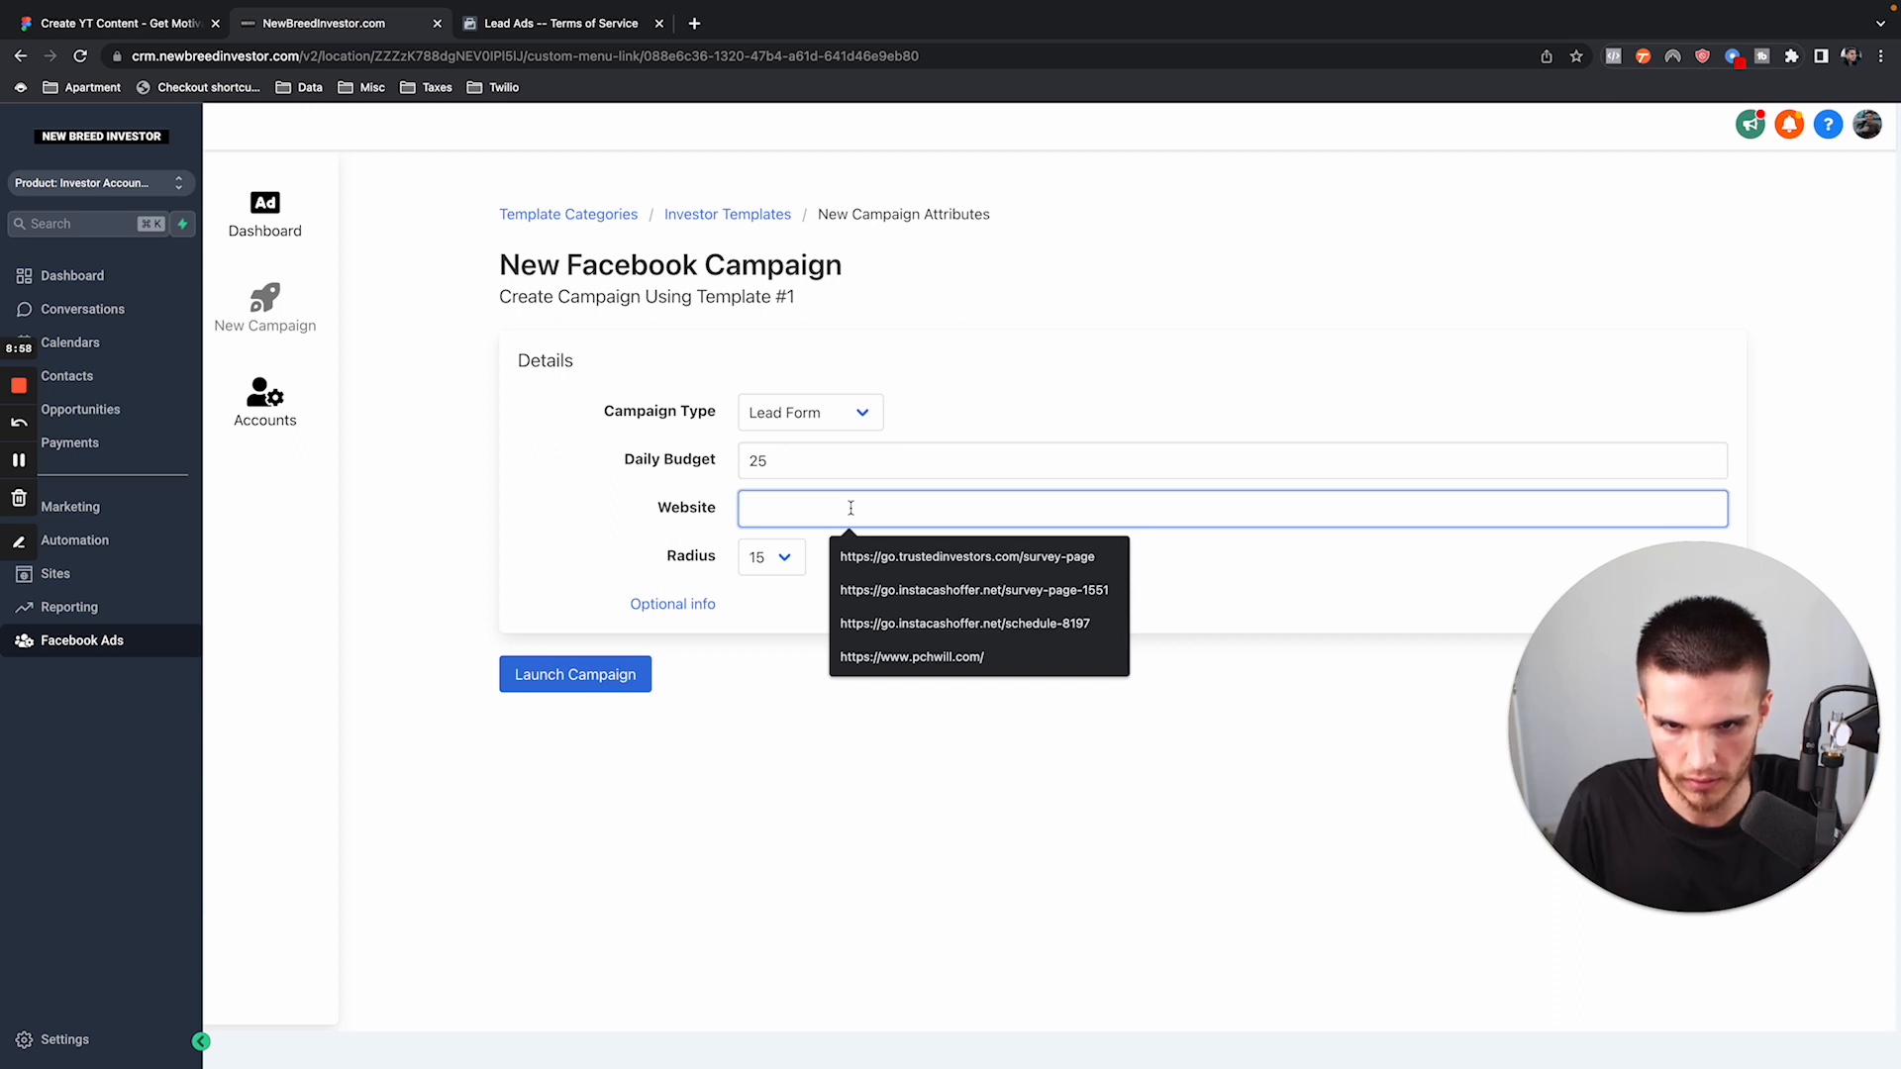
text(g)
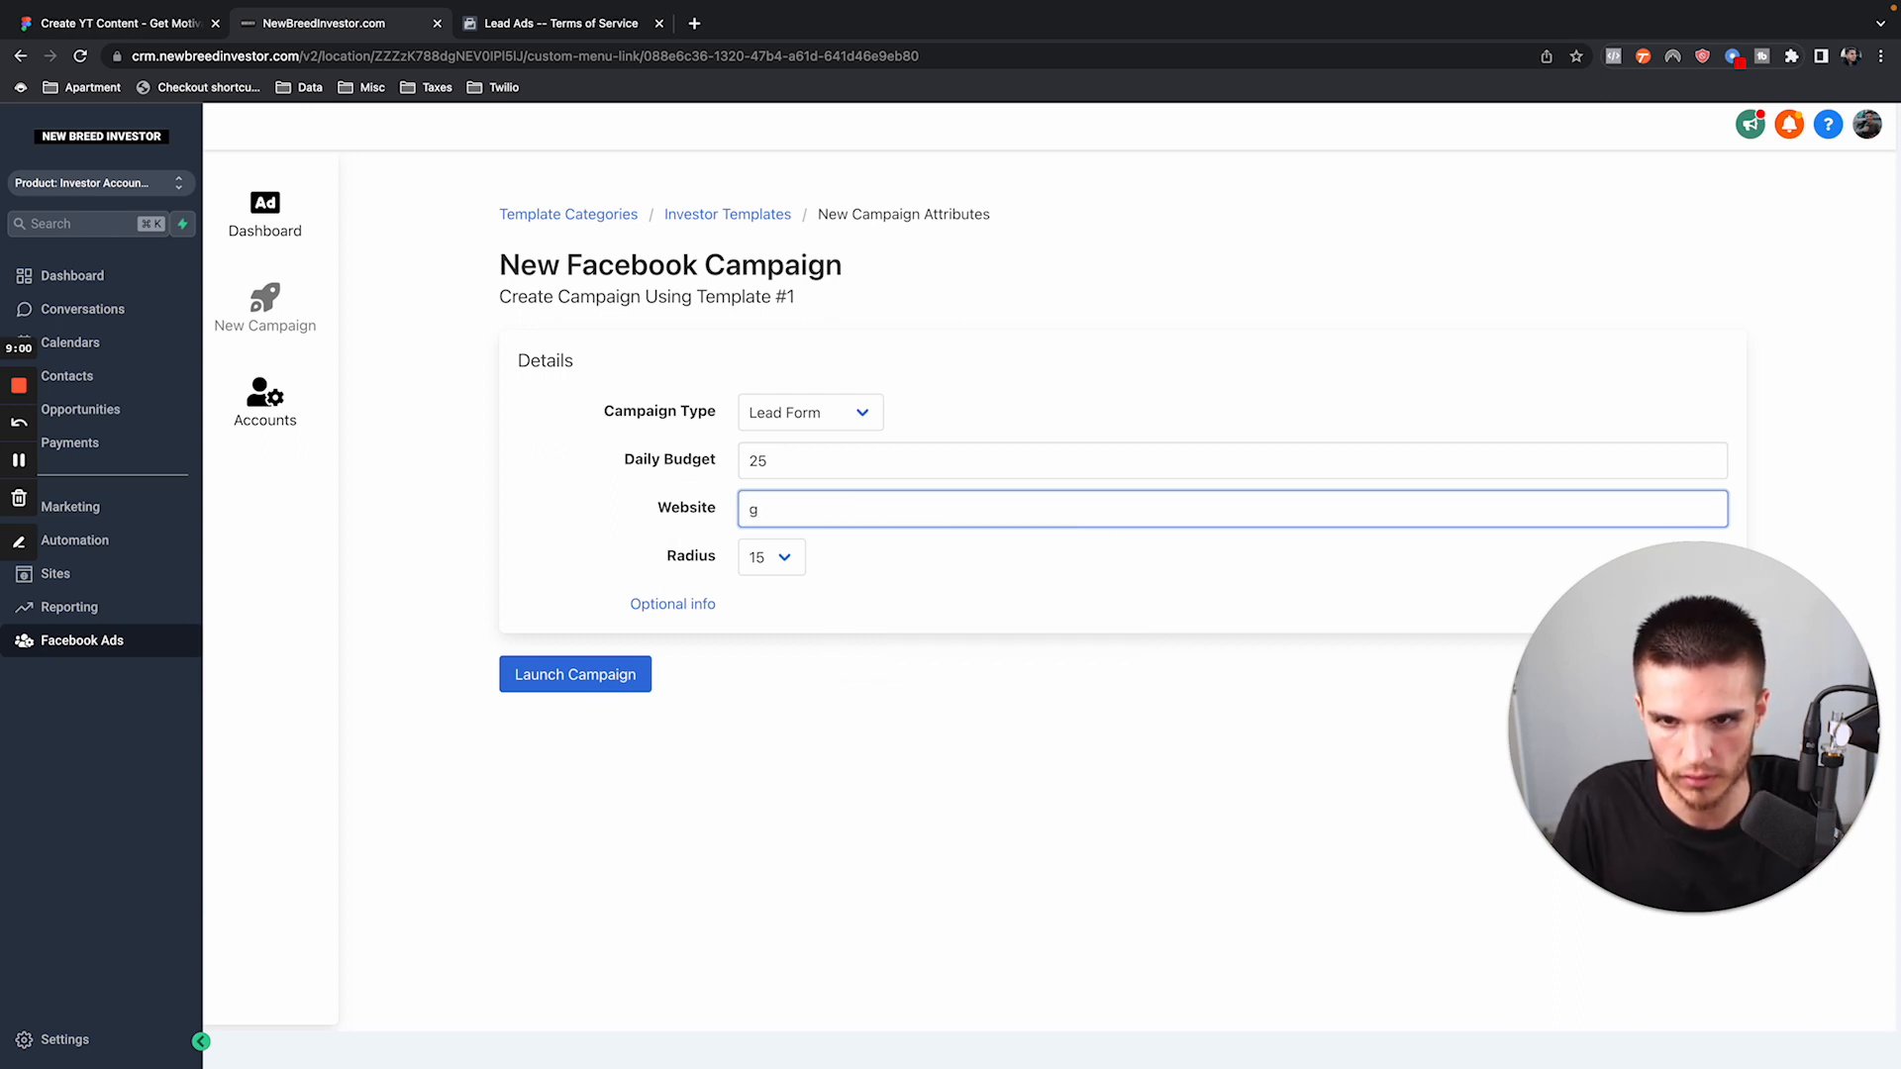
text(o)
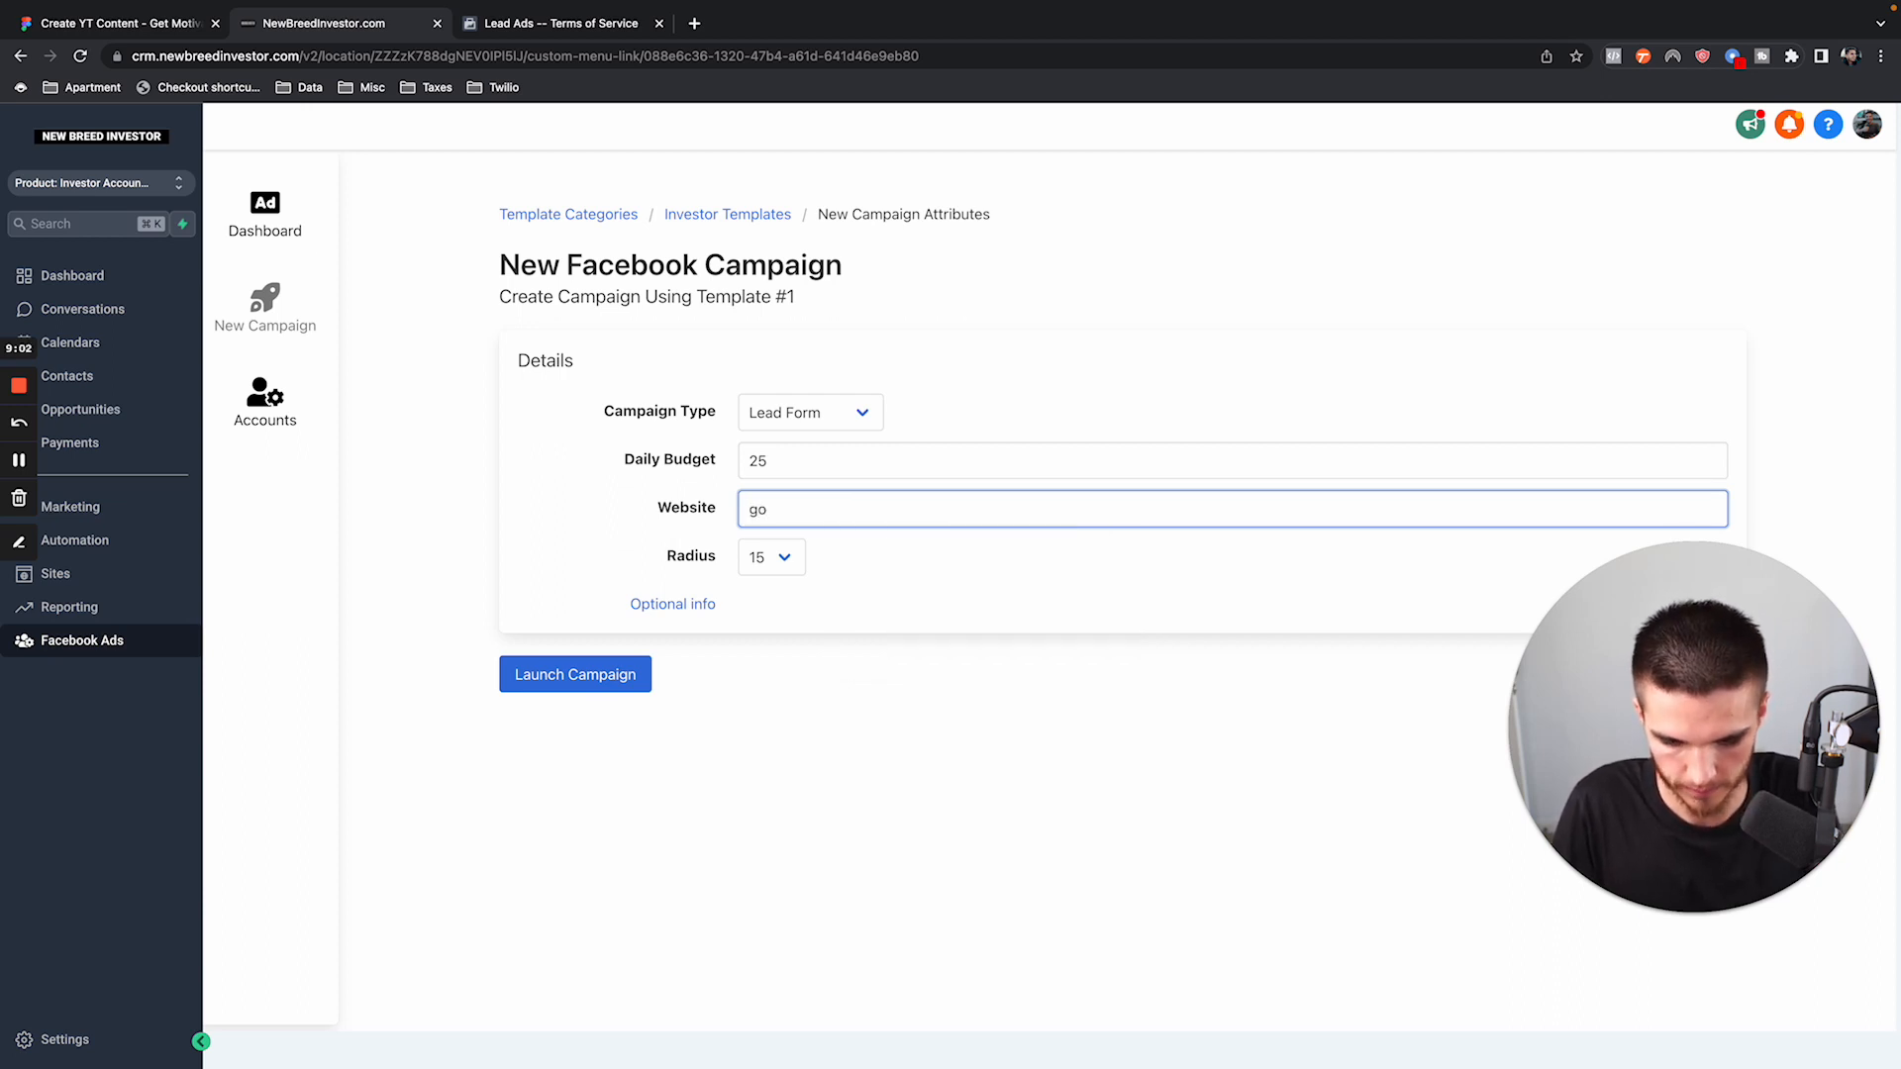
text(newbre)
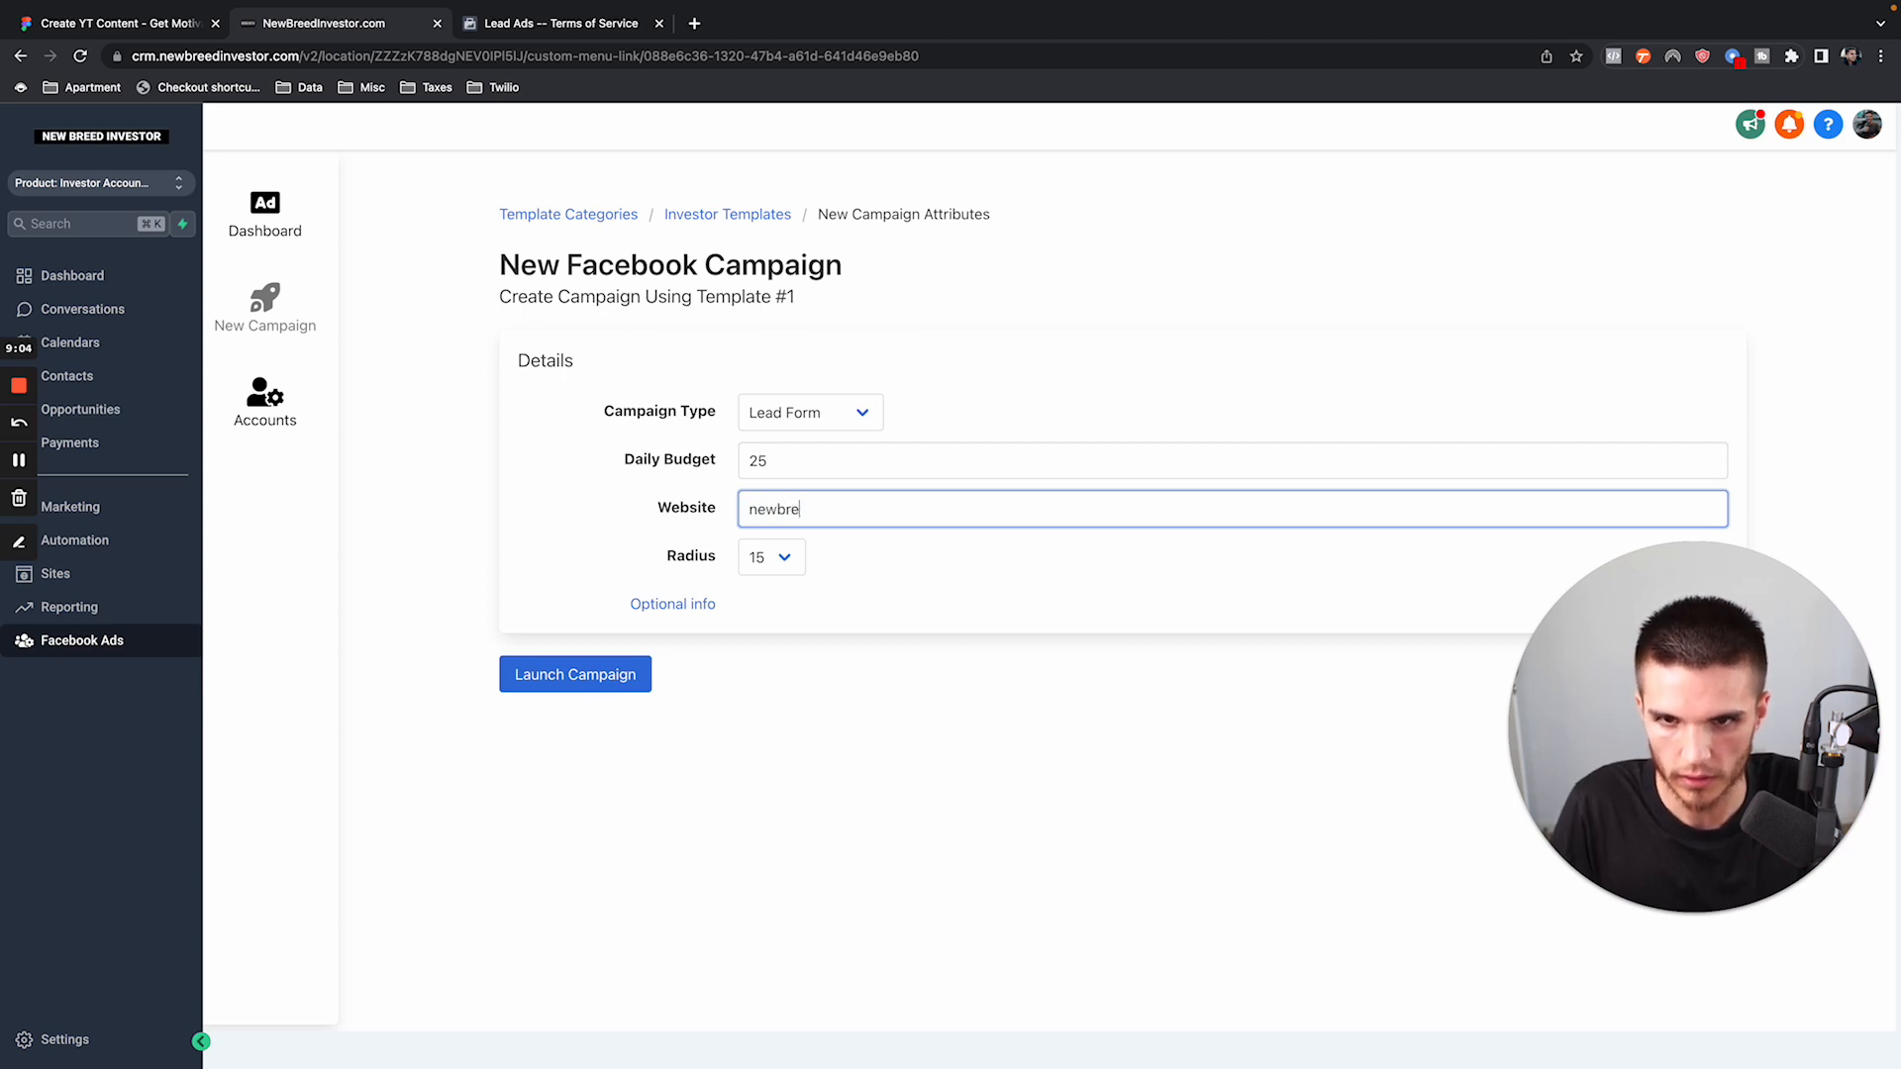
text(edinvestor.com)
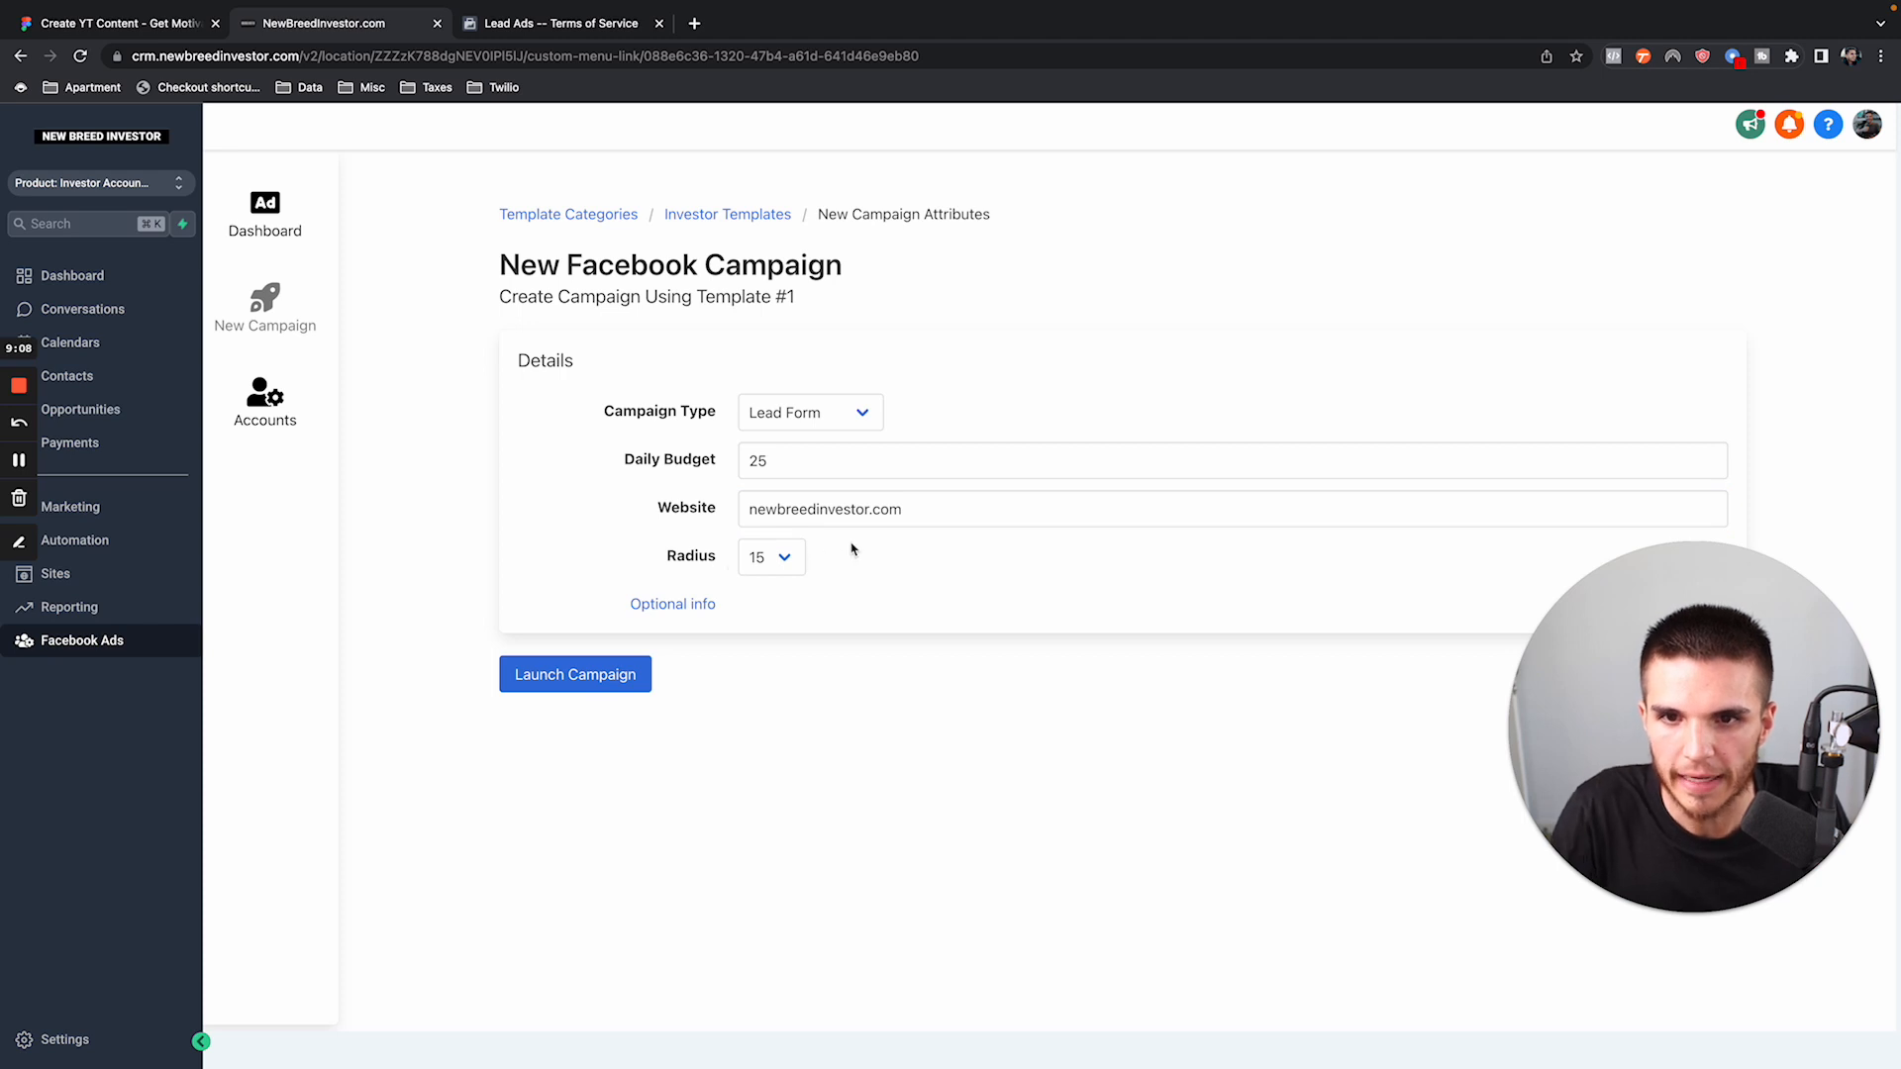
click(771, 556)
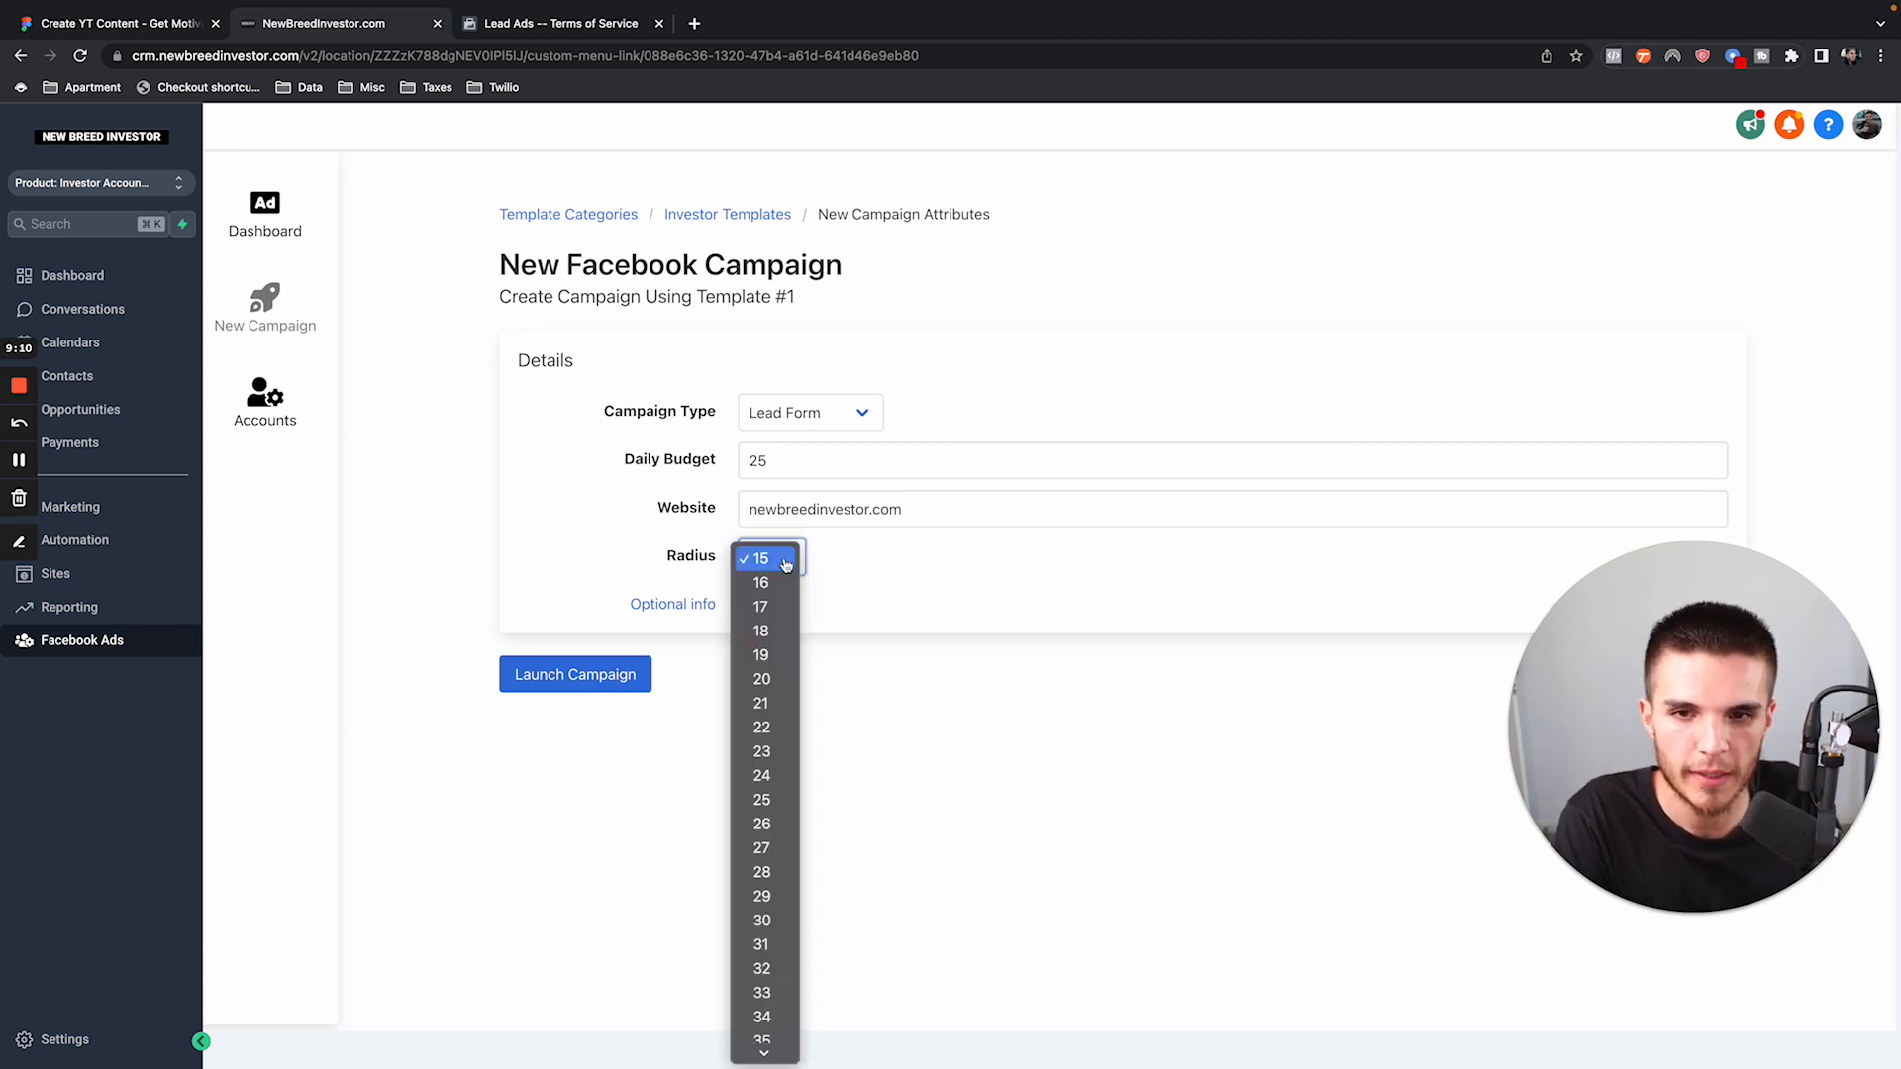
click(758, 558)
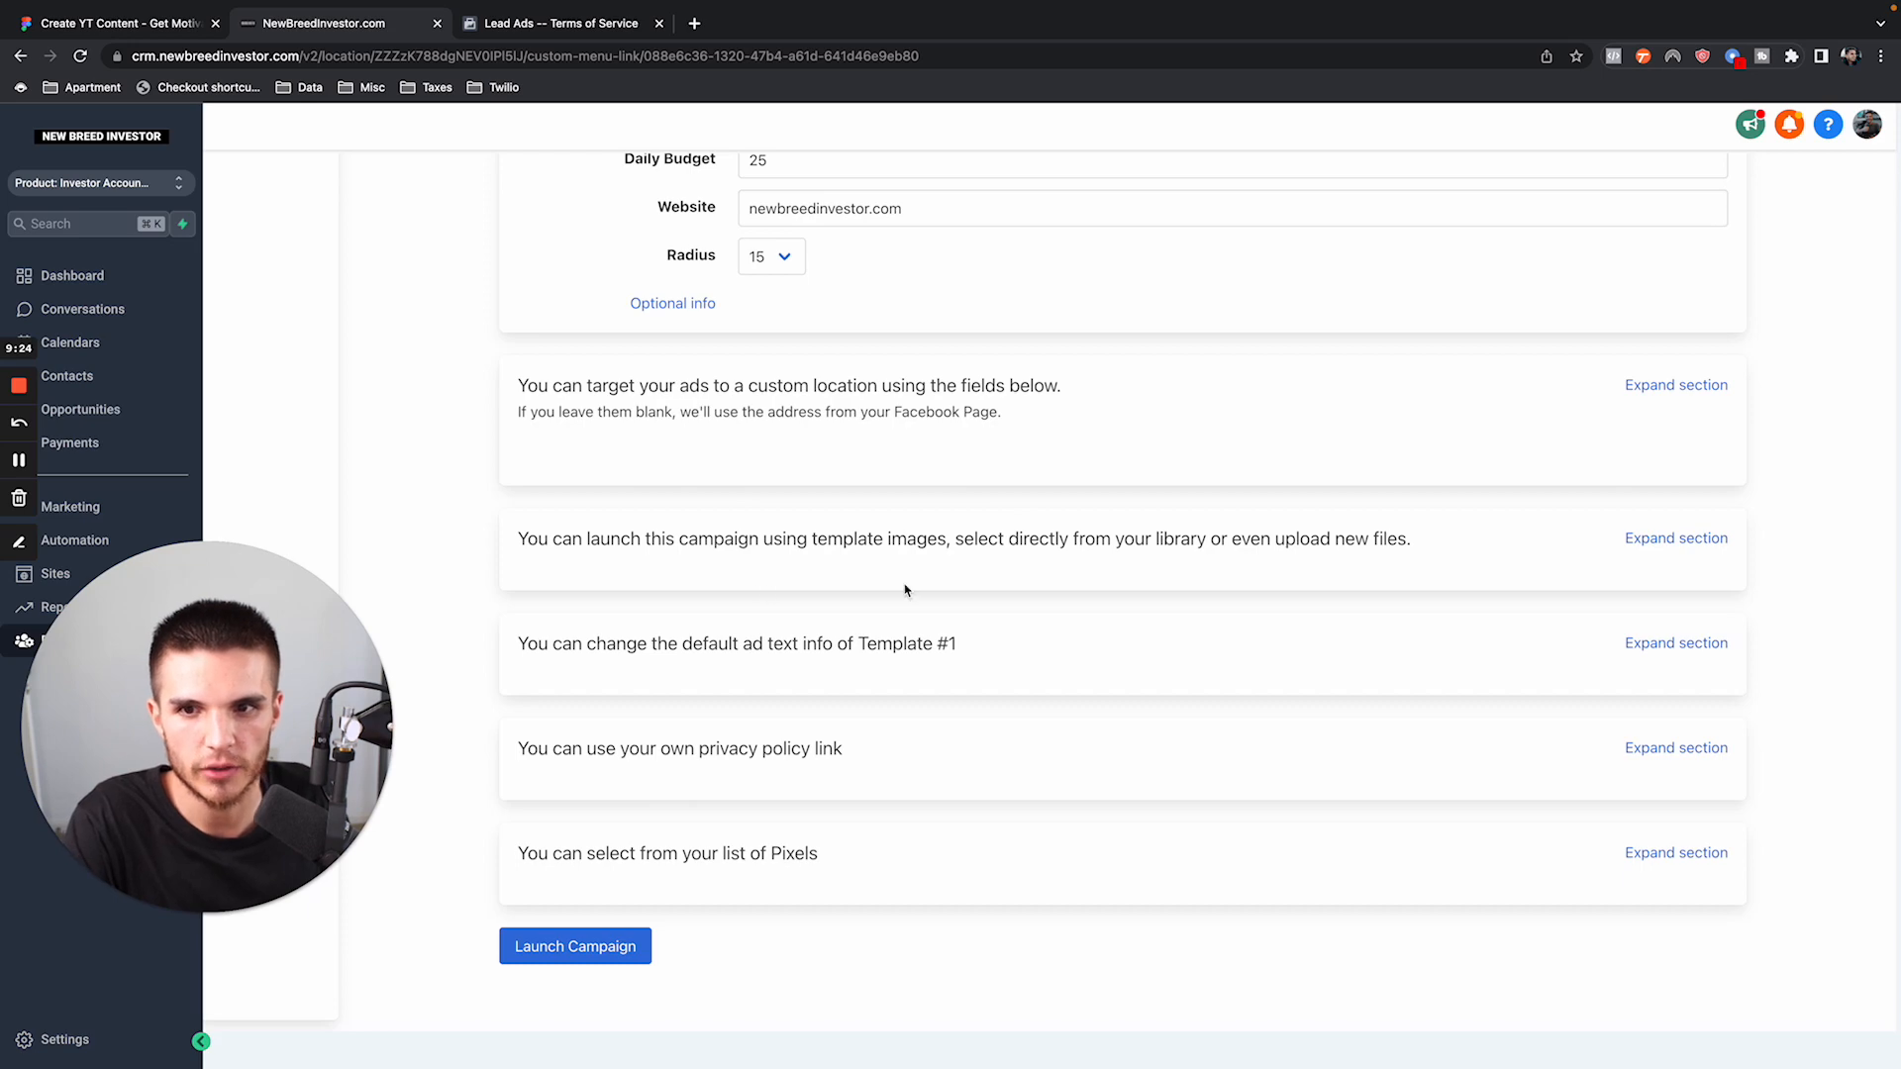
Switch location targeting to Cities and add Austin, Dallas and Houston, Texas.
scroll(up, 3)
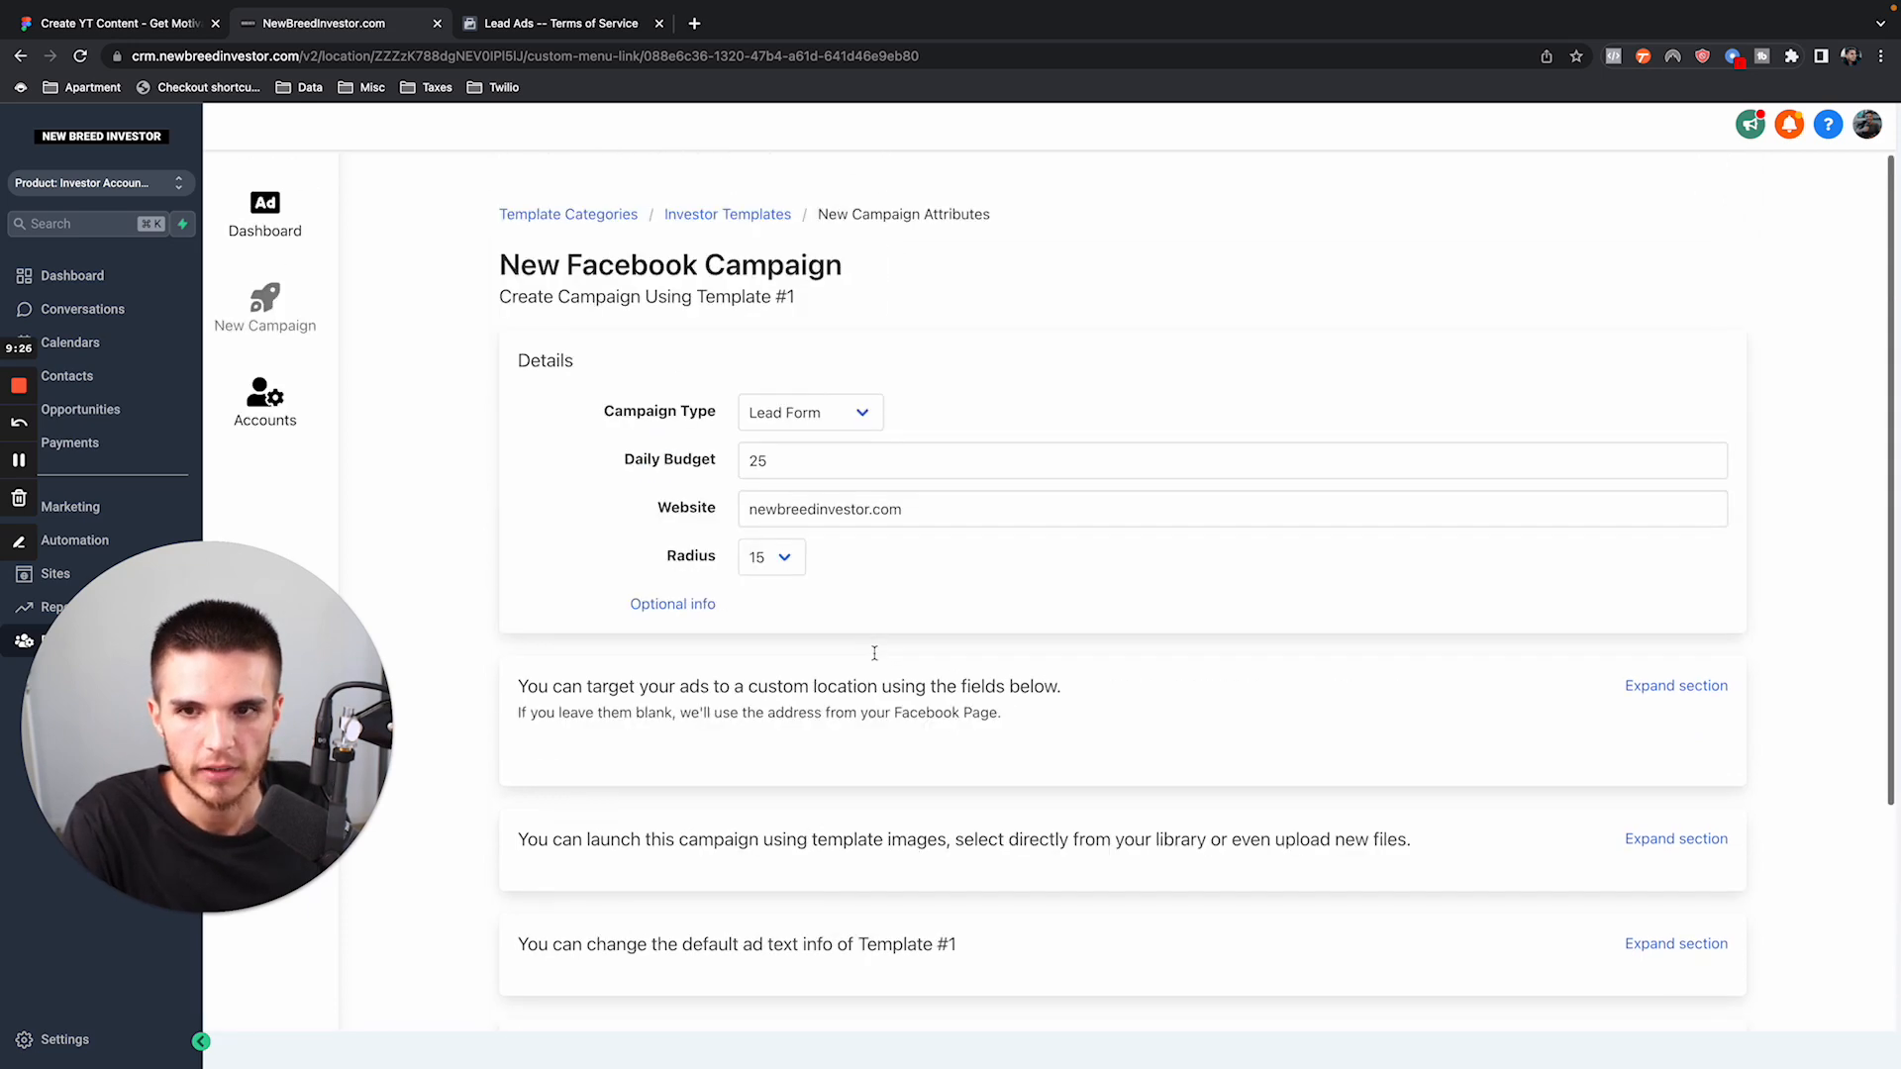
scroll(down, 3)
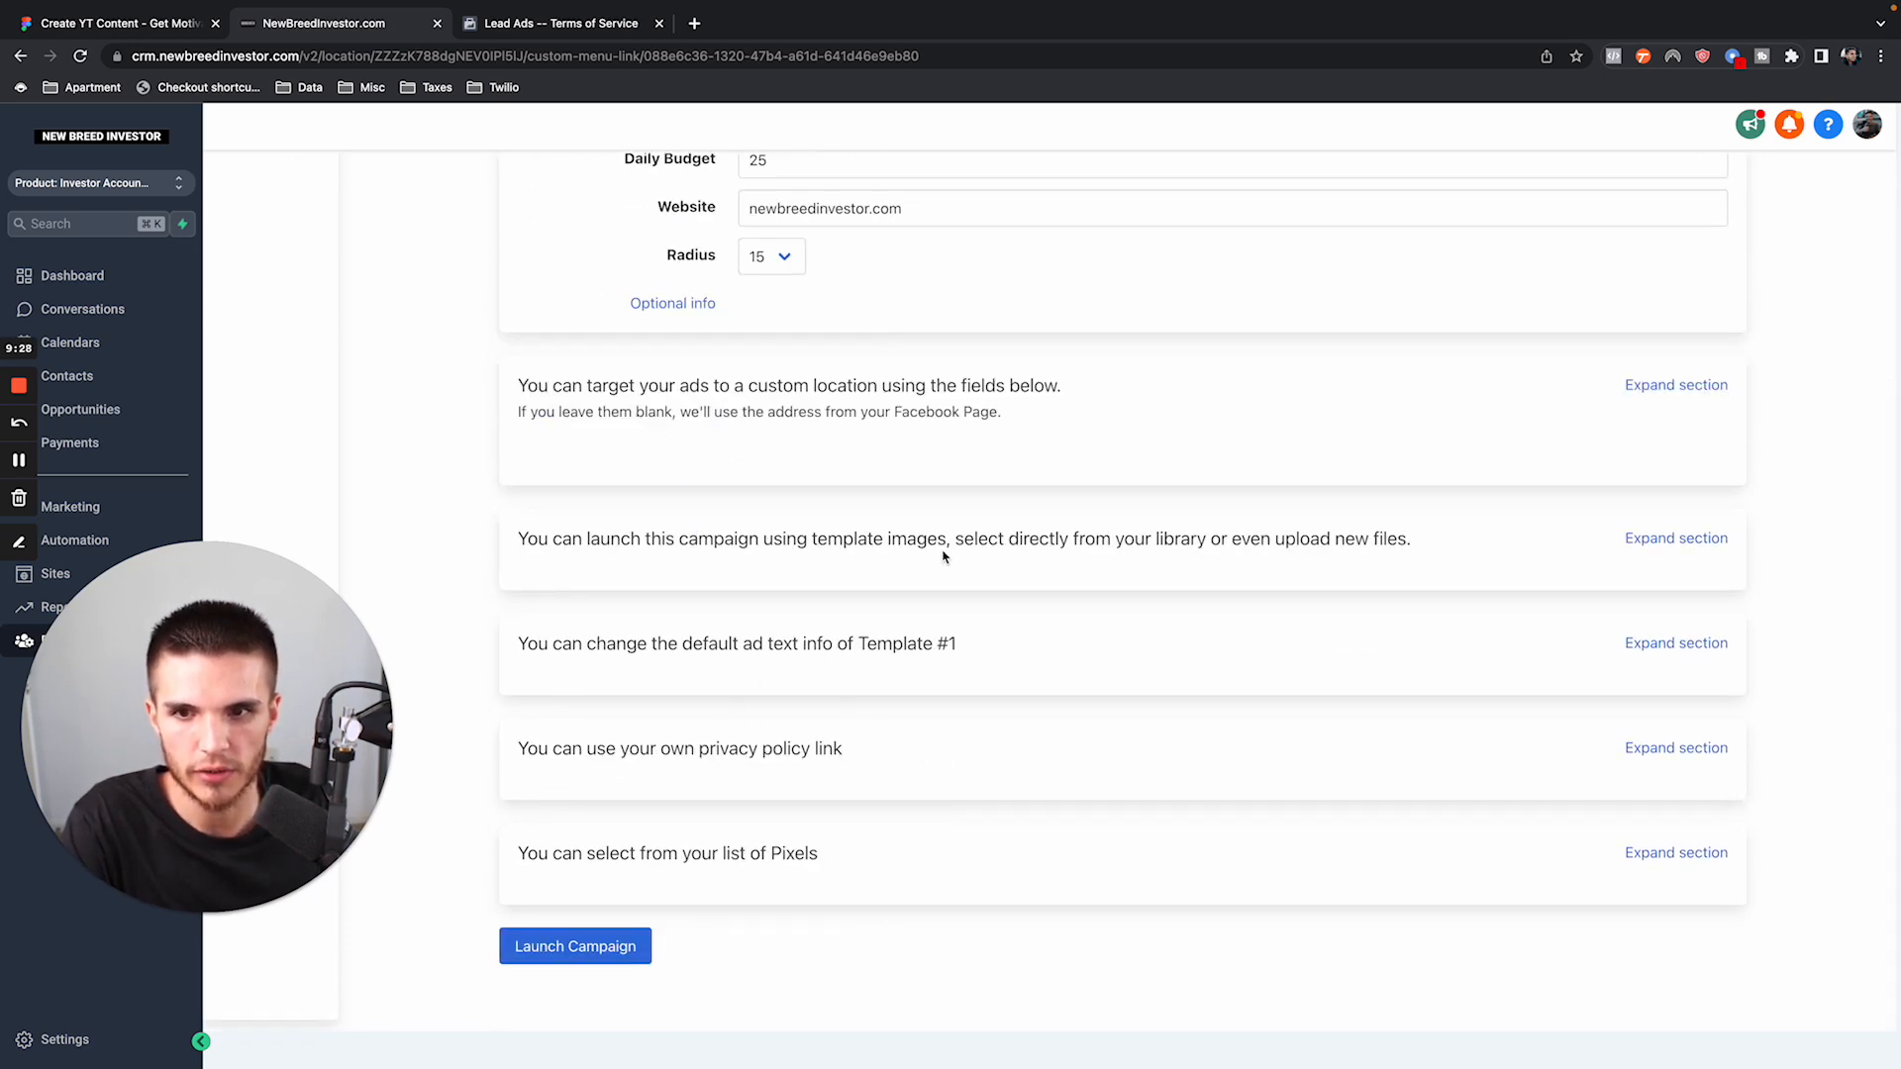
click(1675, 539)
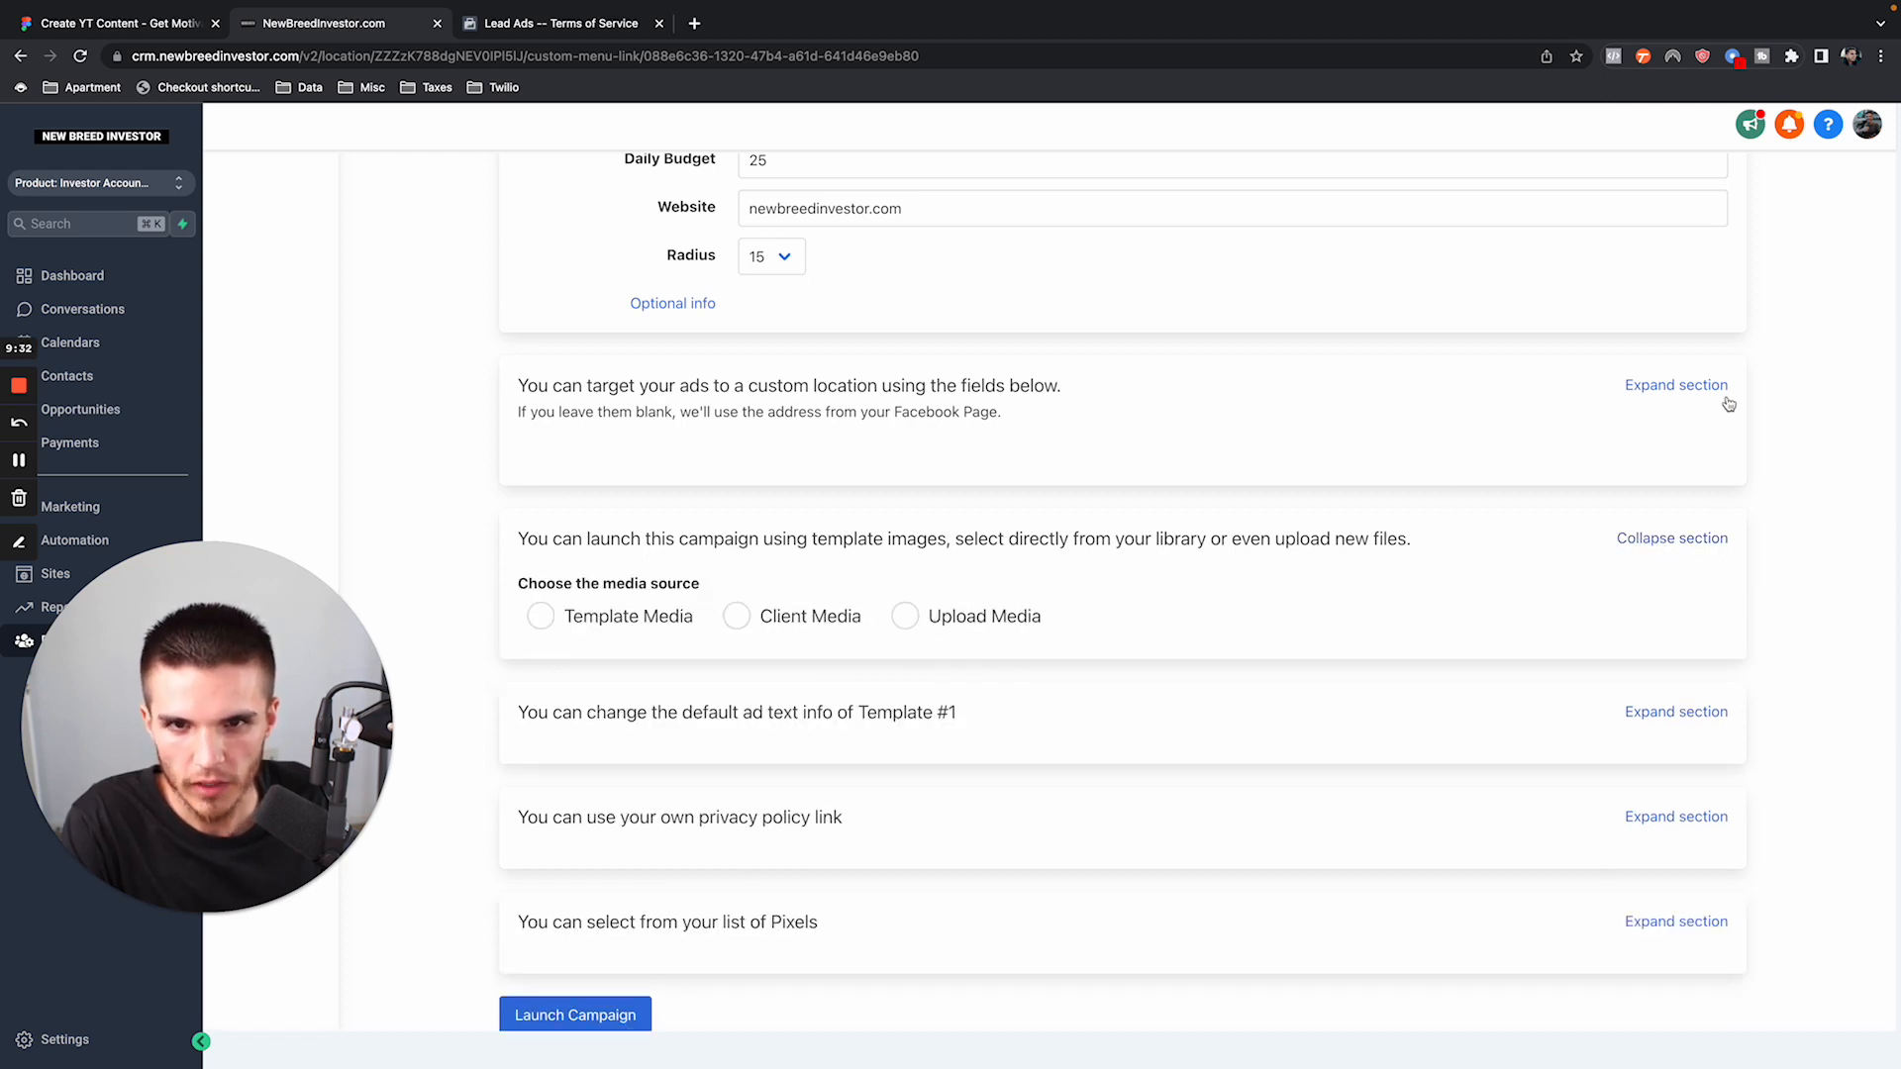
click(1675, 384)
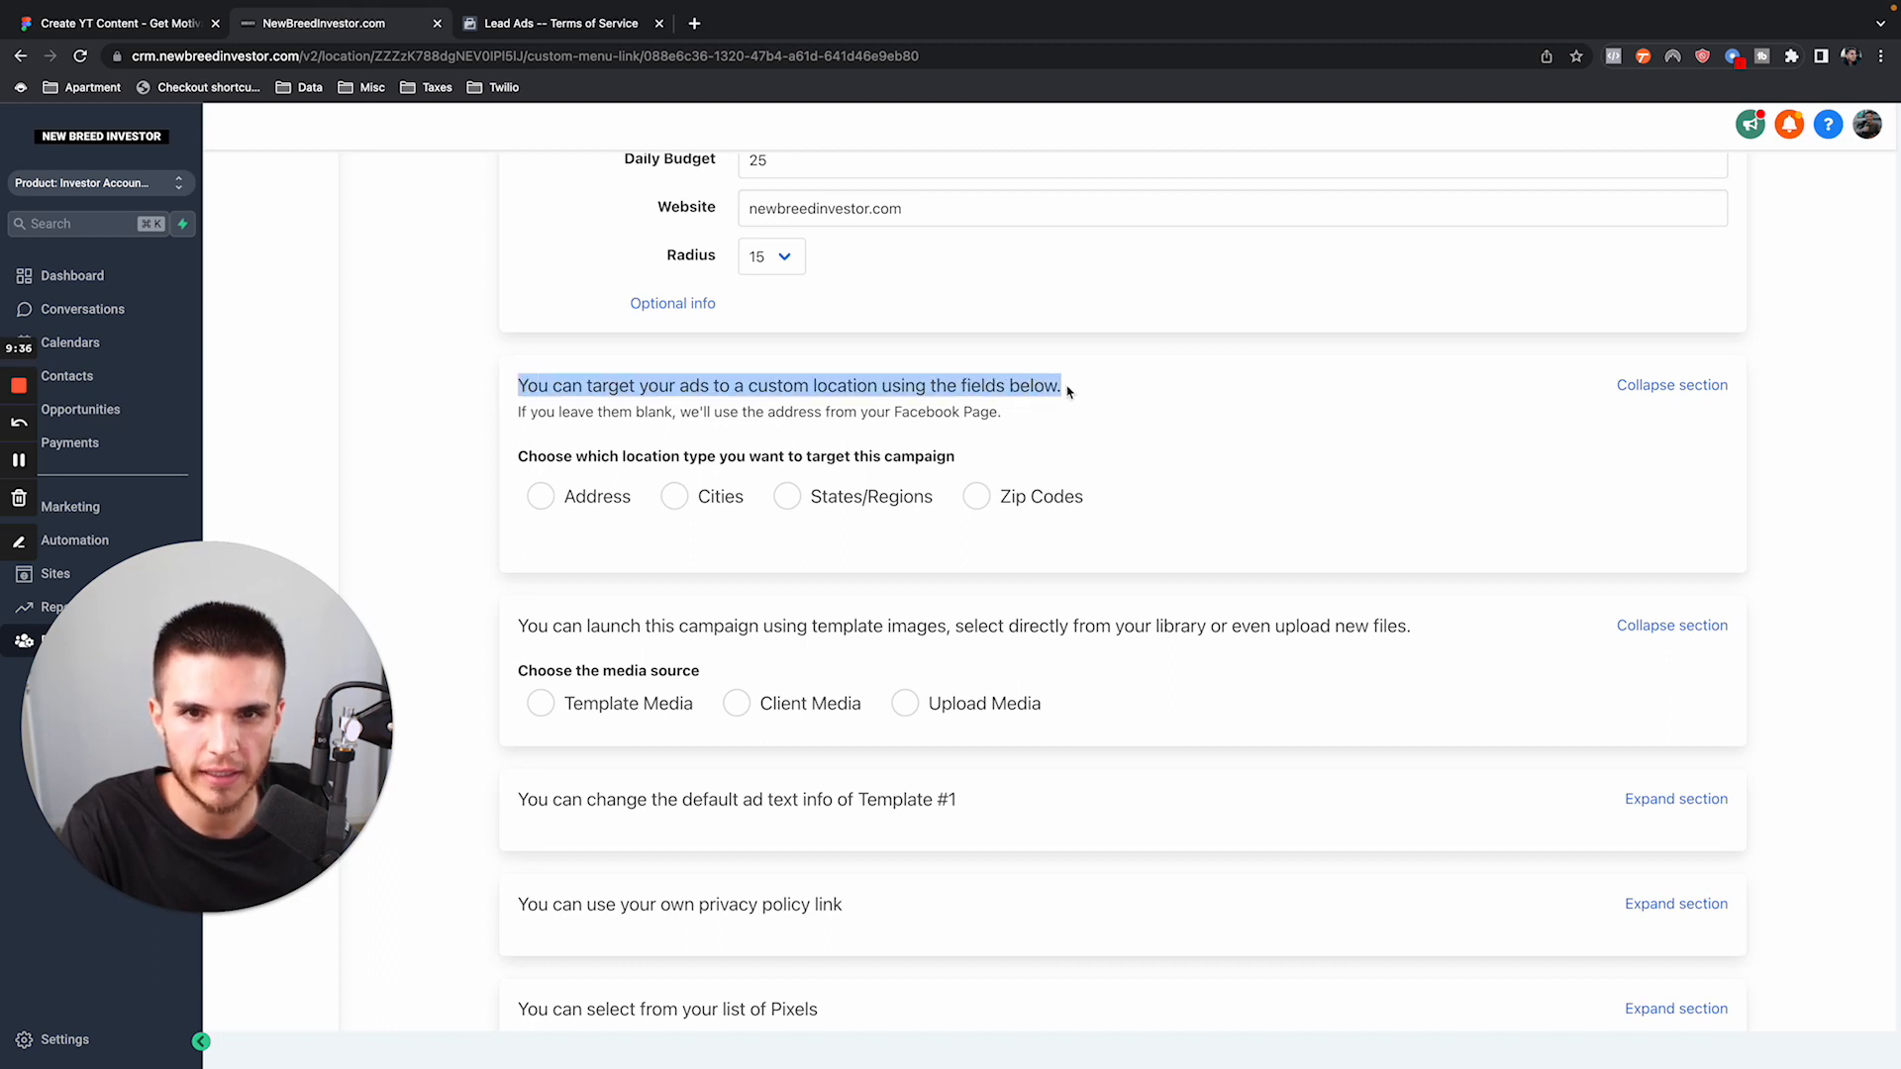
mouse_move(743, 546)
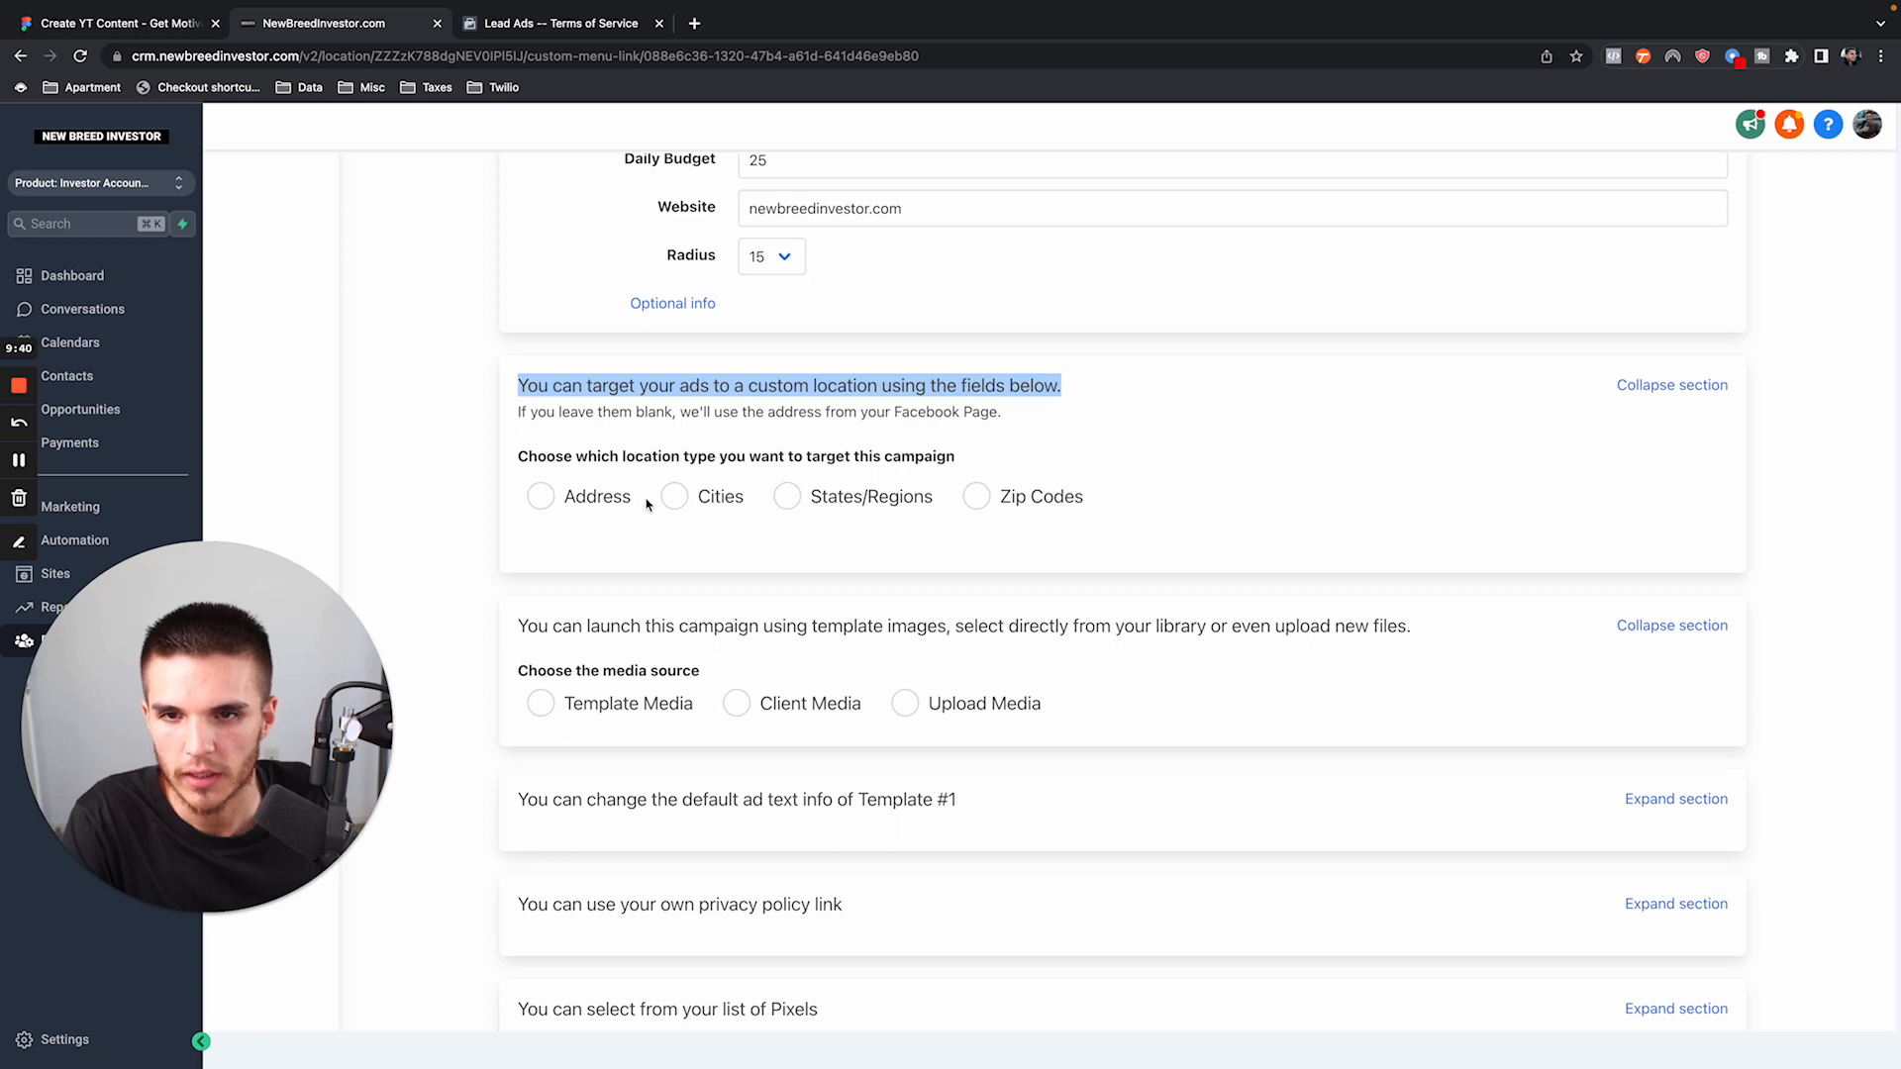
click(673, 496)
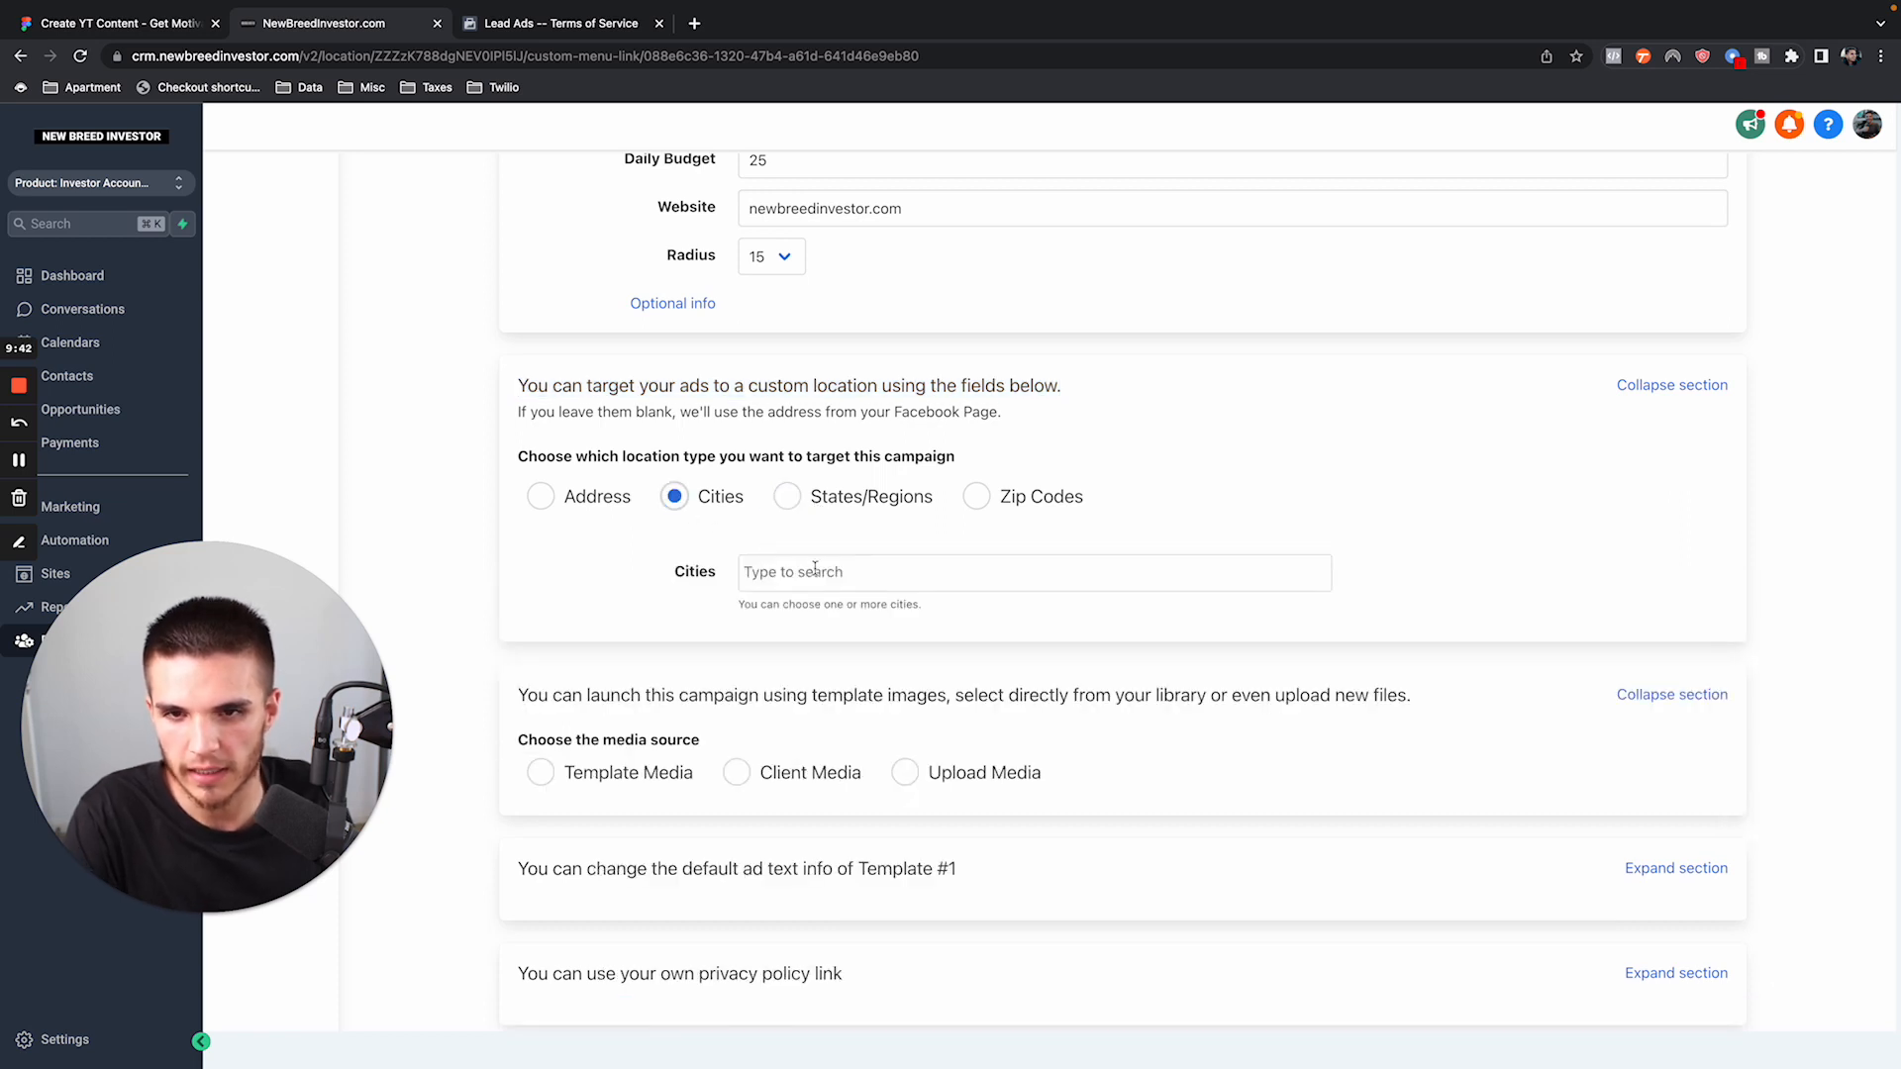
text(austin)
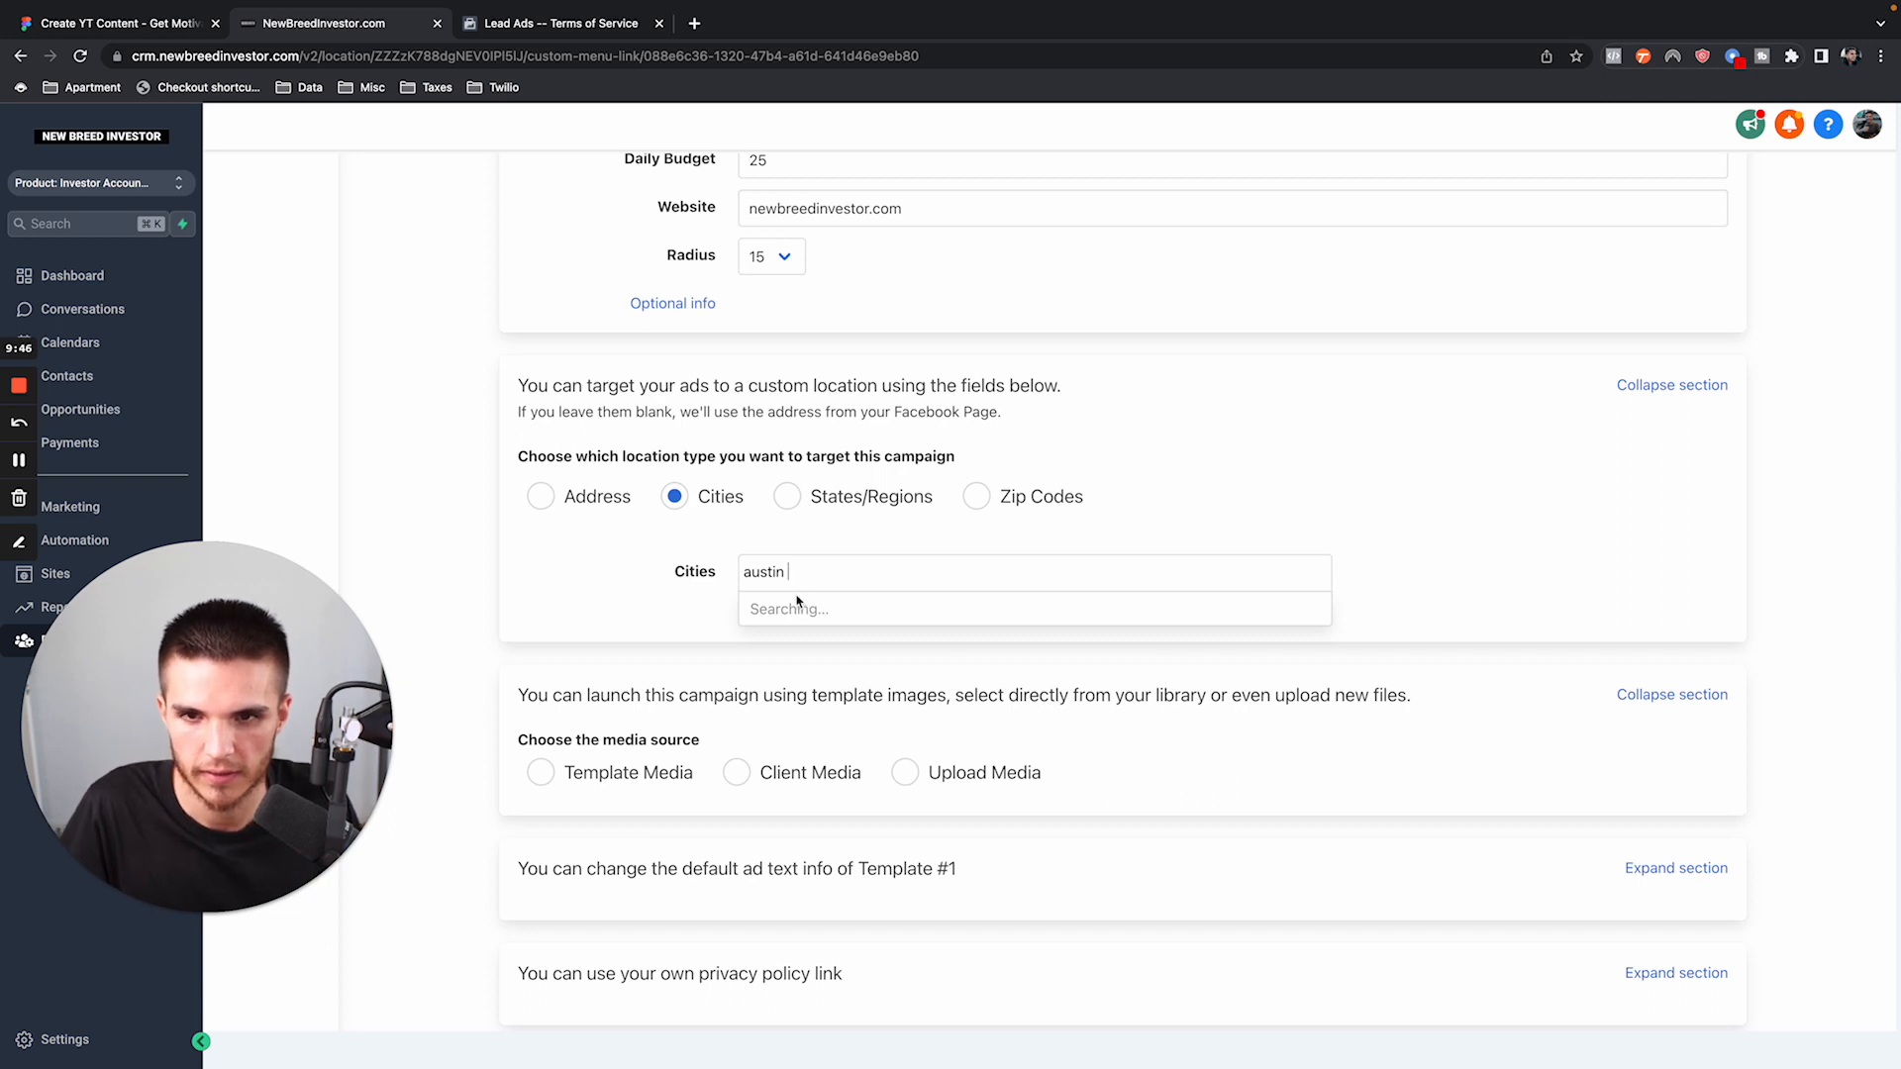
click(800, 609)
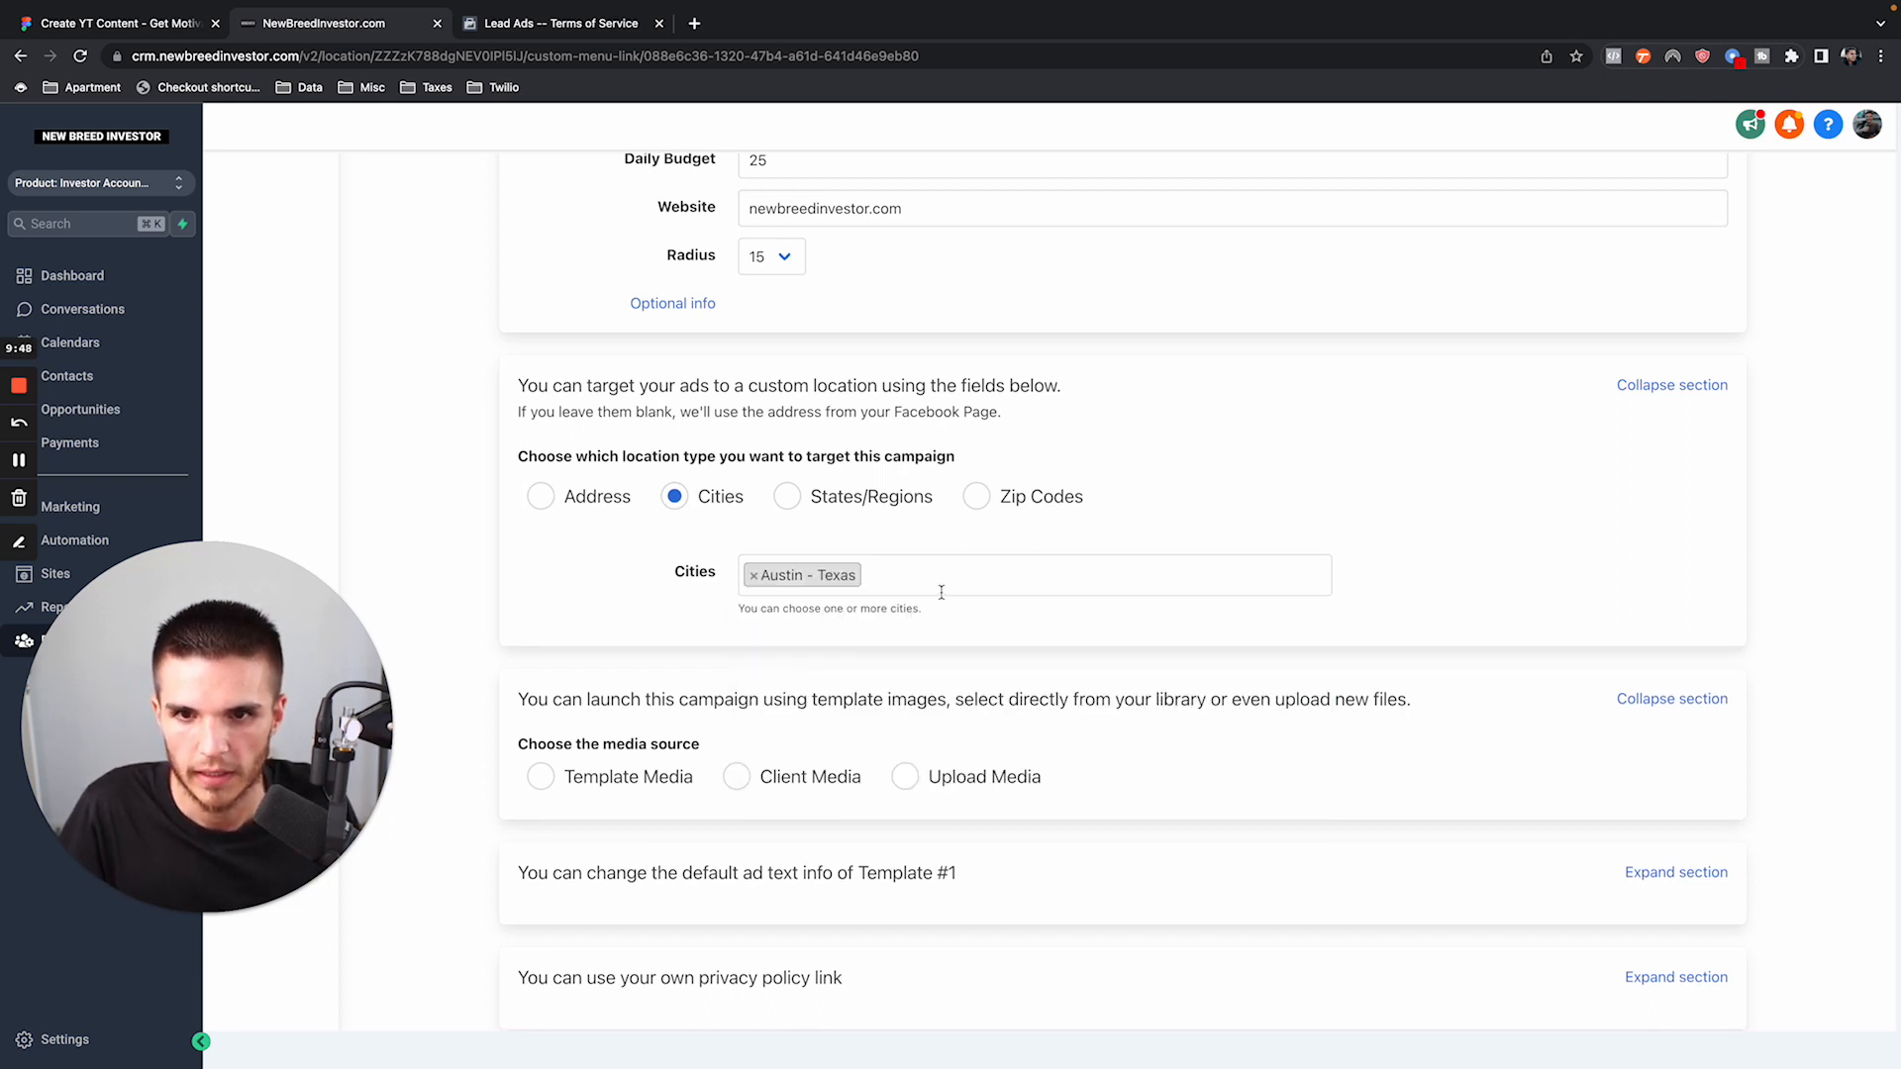
text(dallas - Texas)
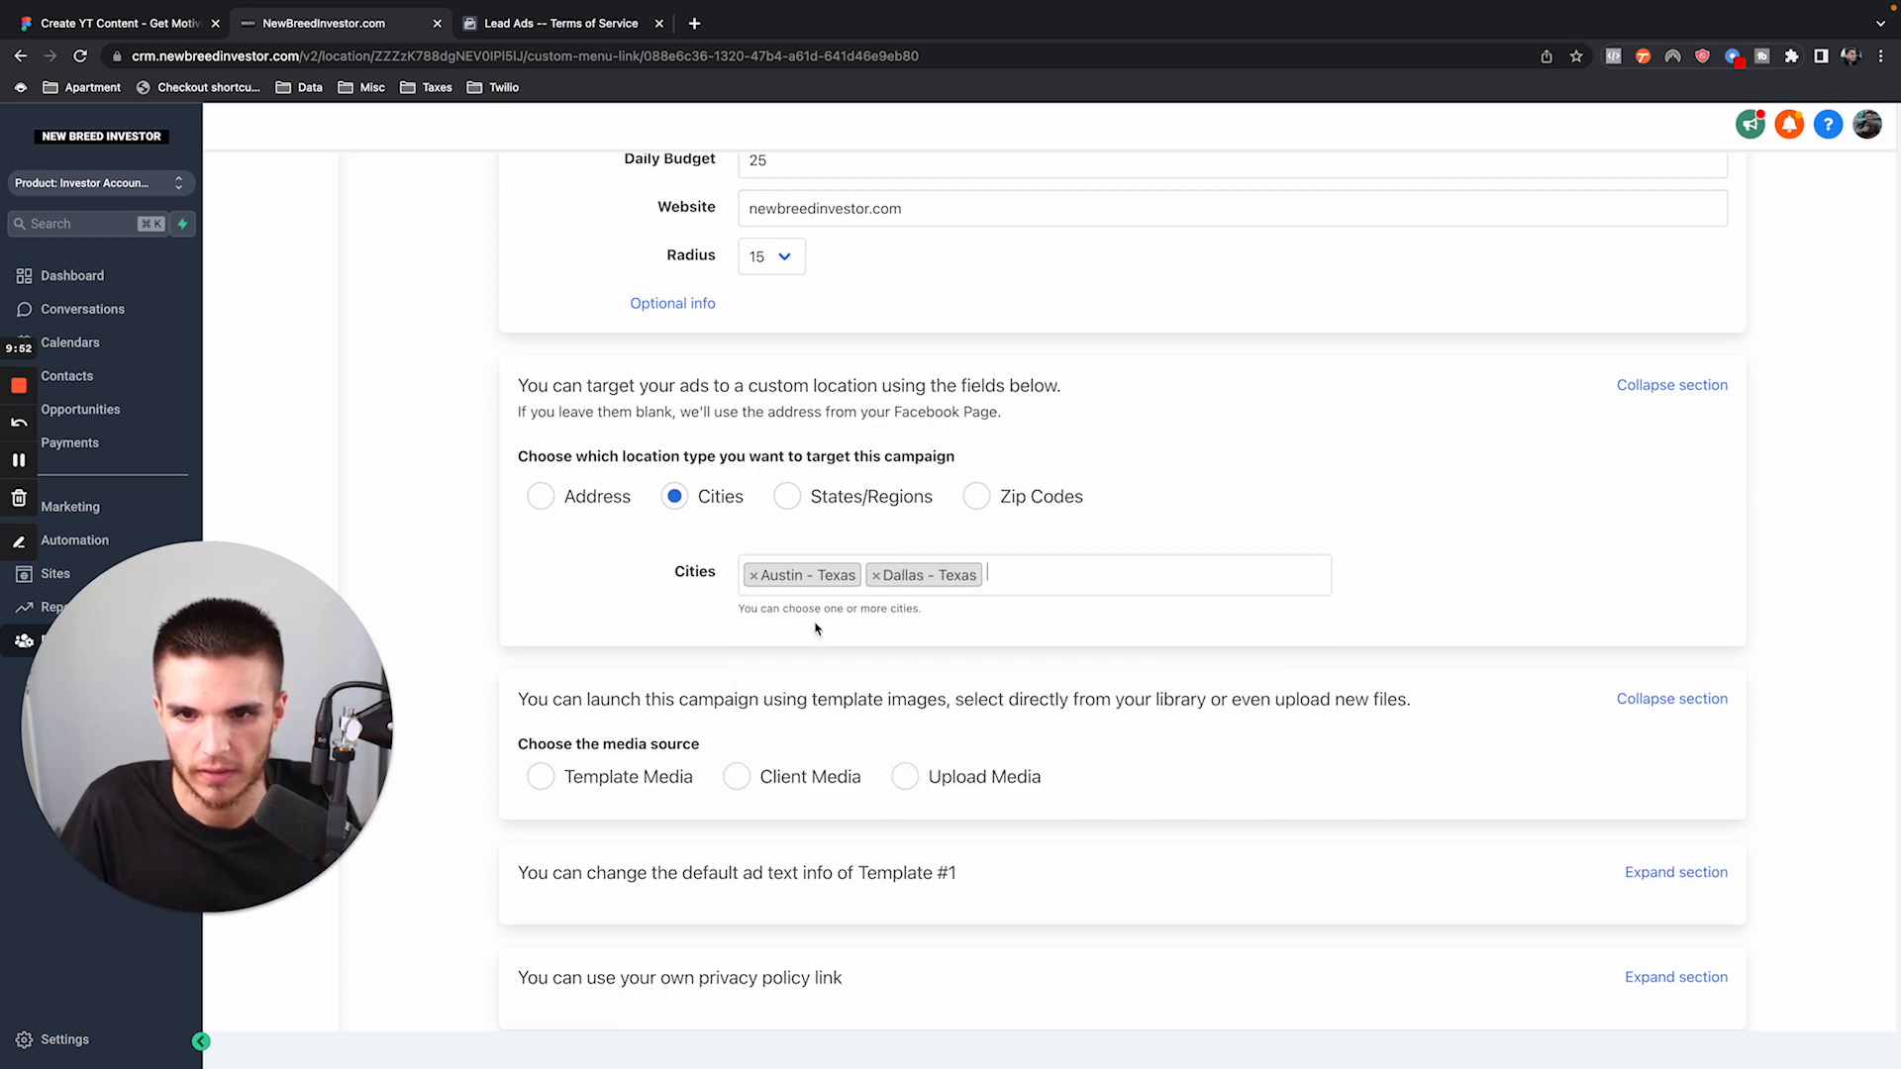
text(houston)
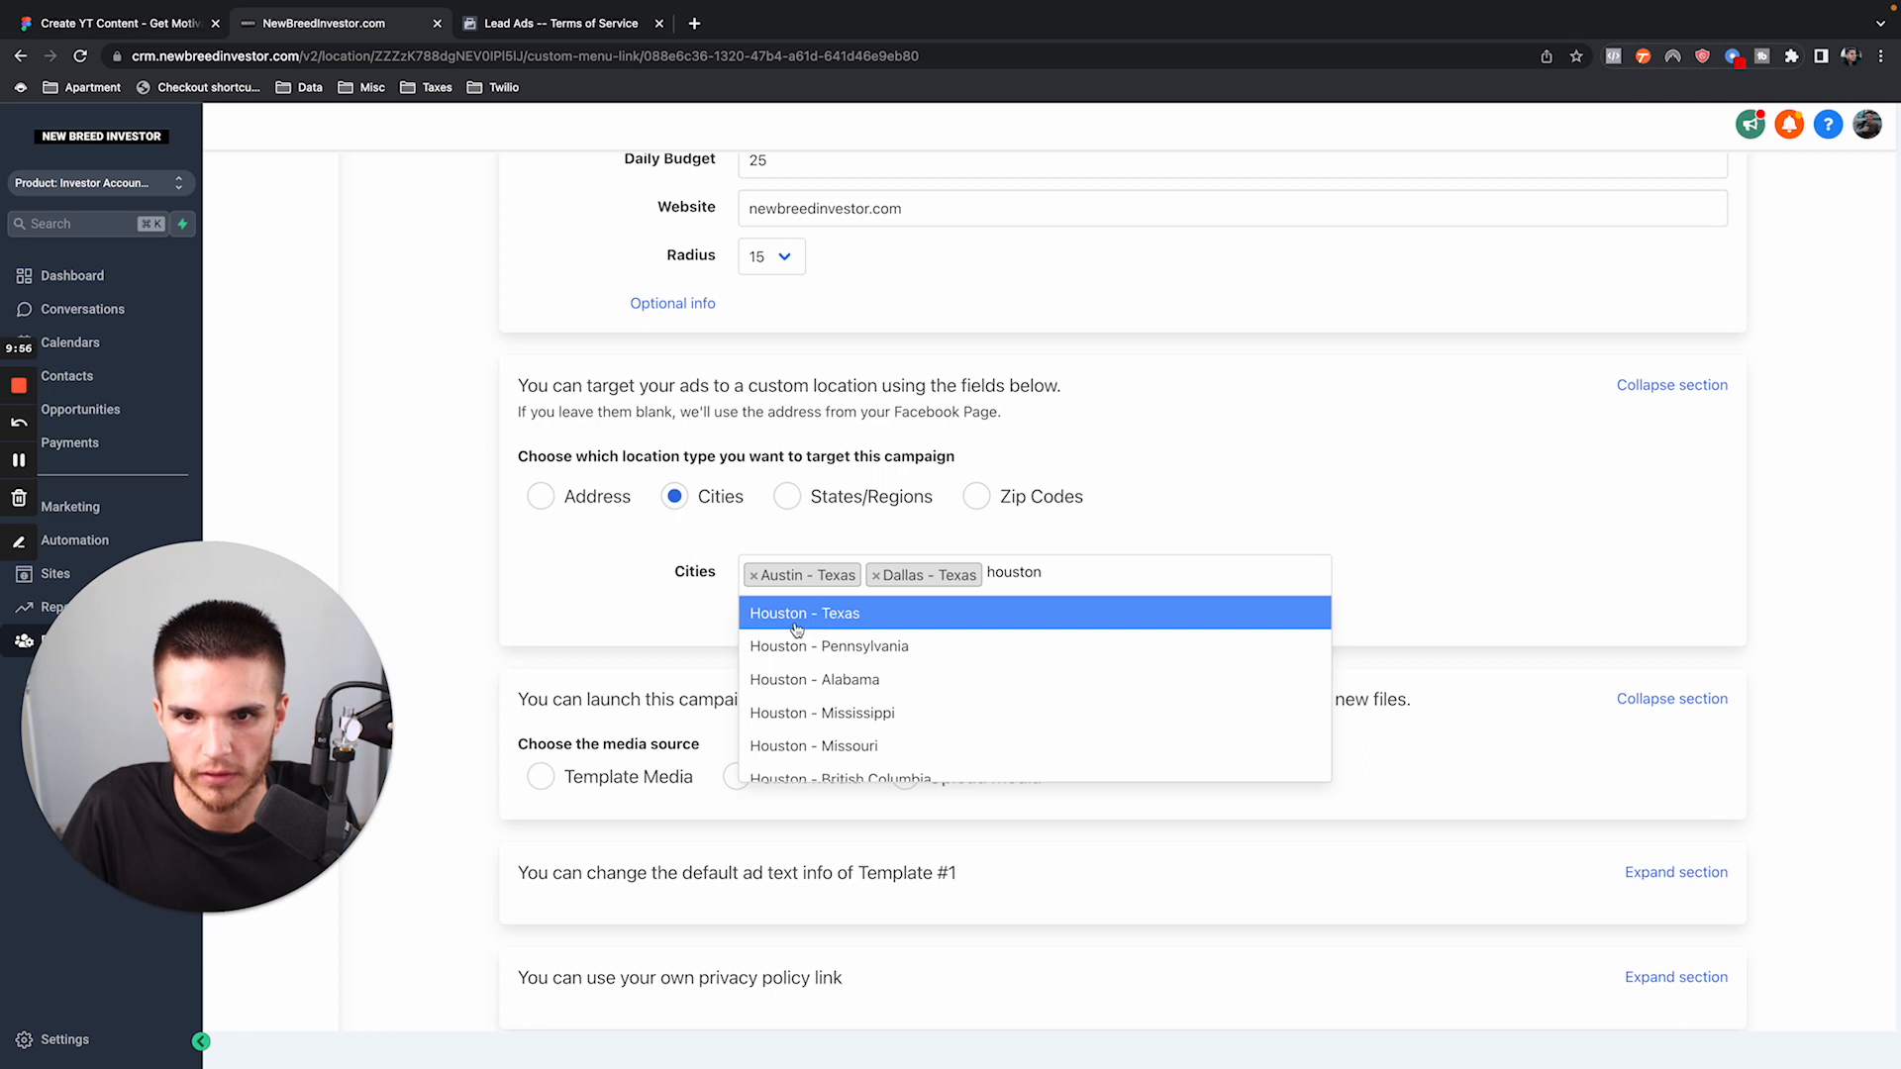
click(804, 611)
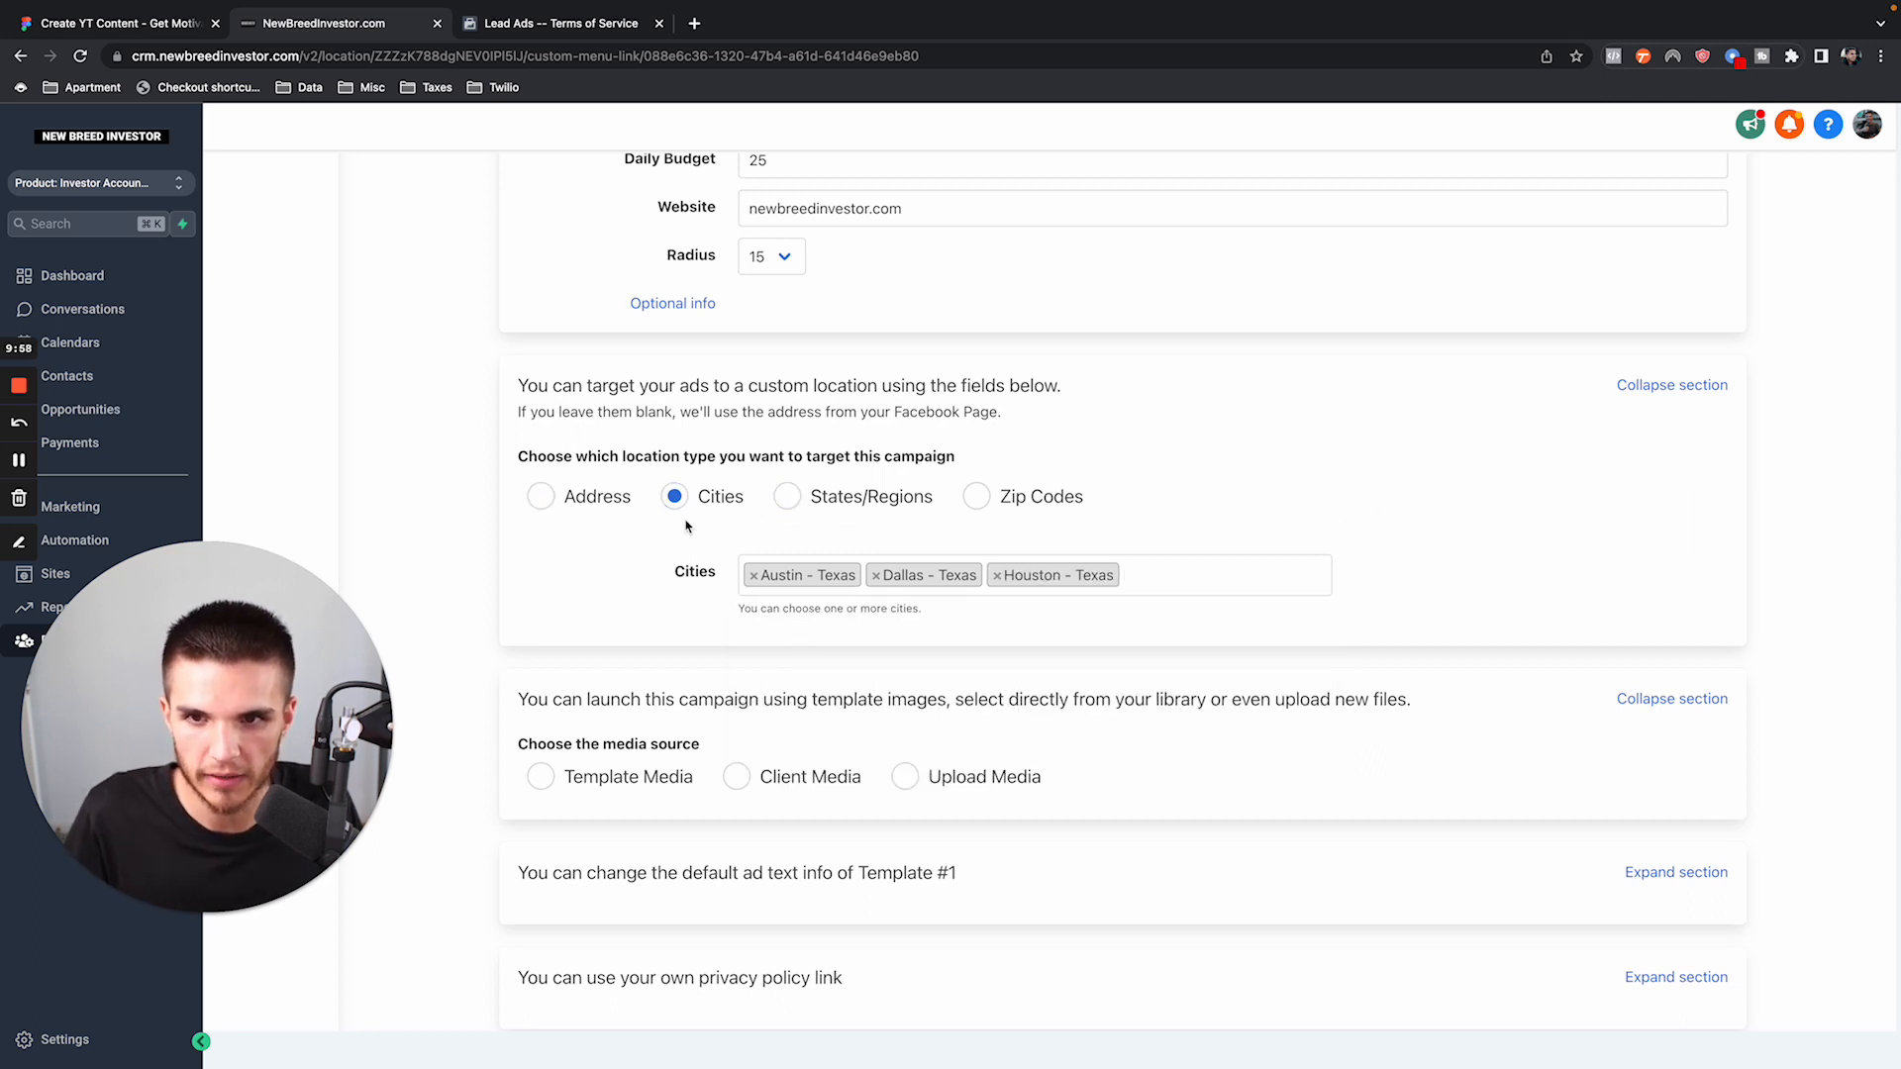
Set Template Media as the ad image source and reveal the Meta Pixel options.
scroll(down, 3)
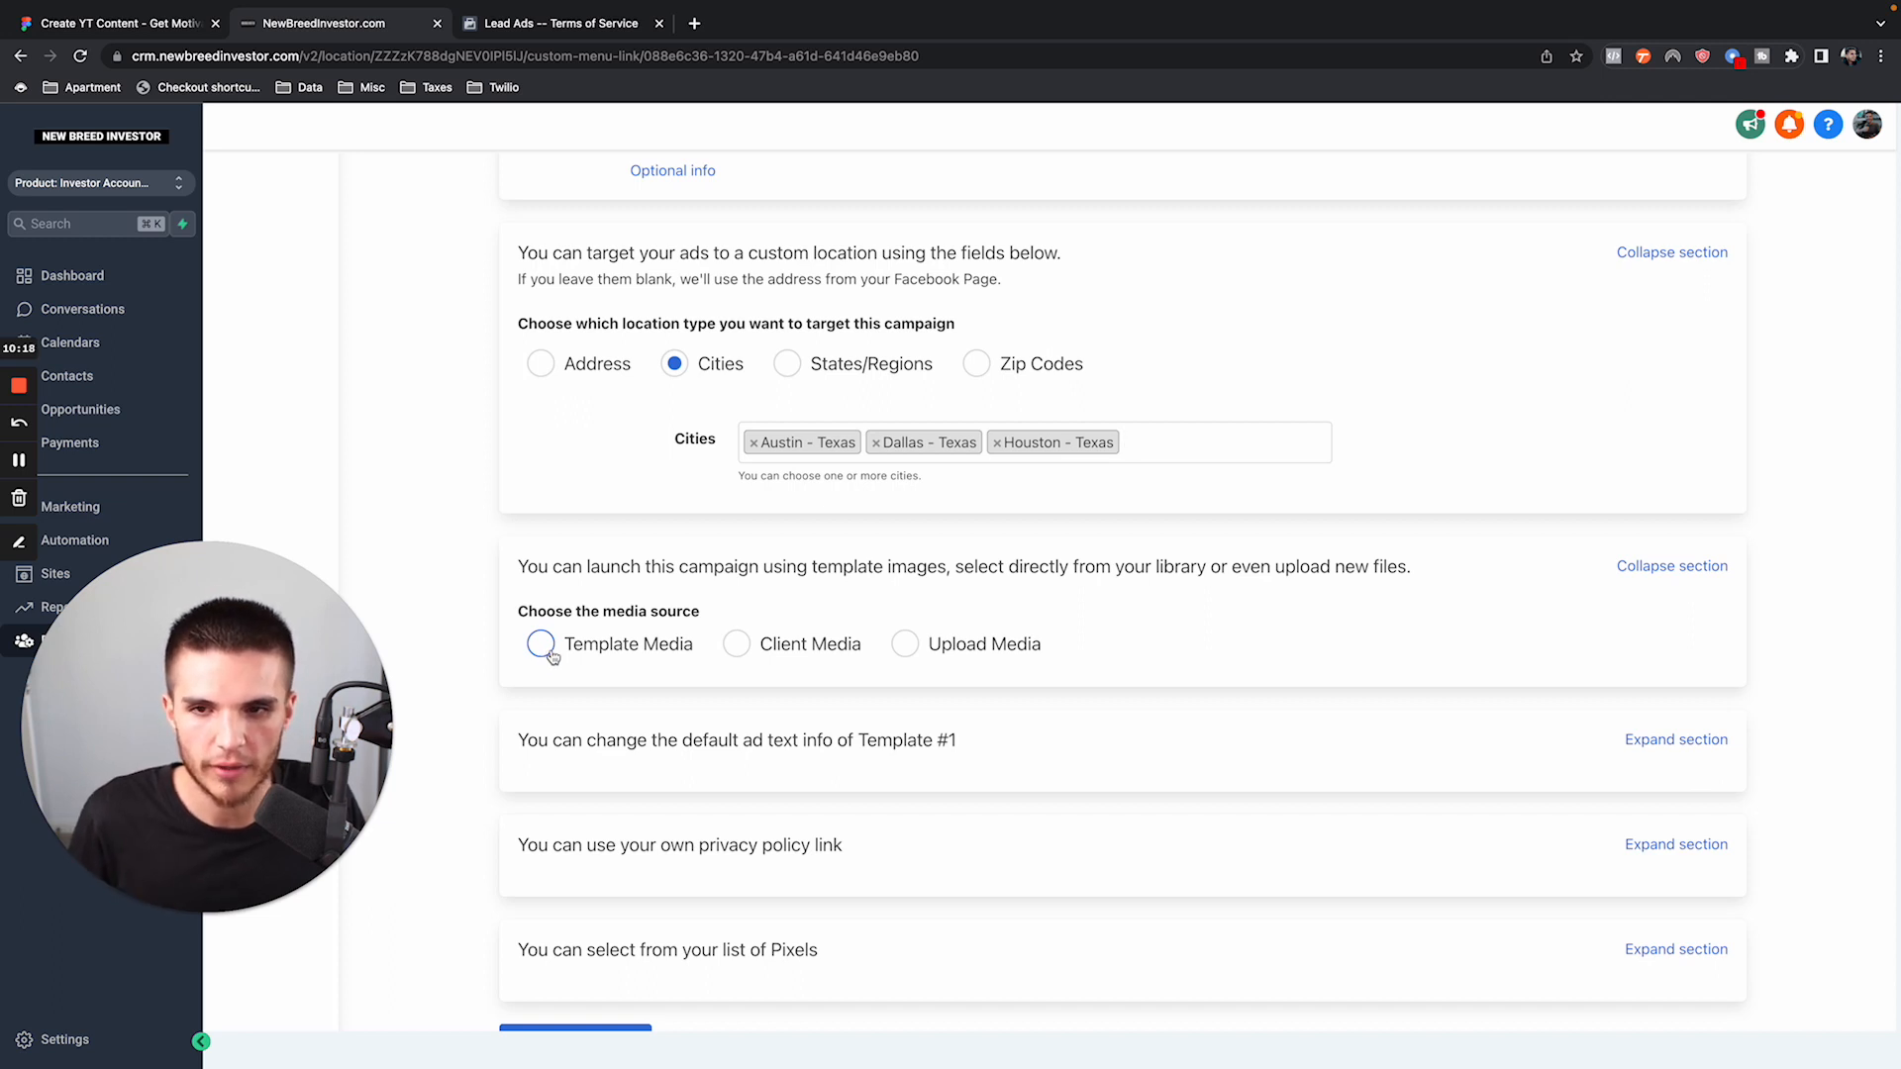
click(541, 643)
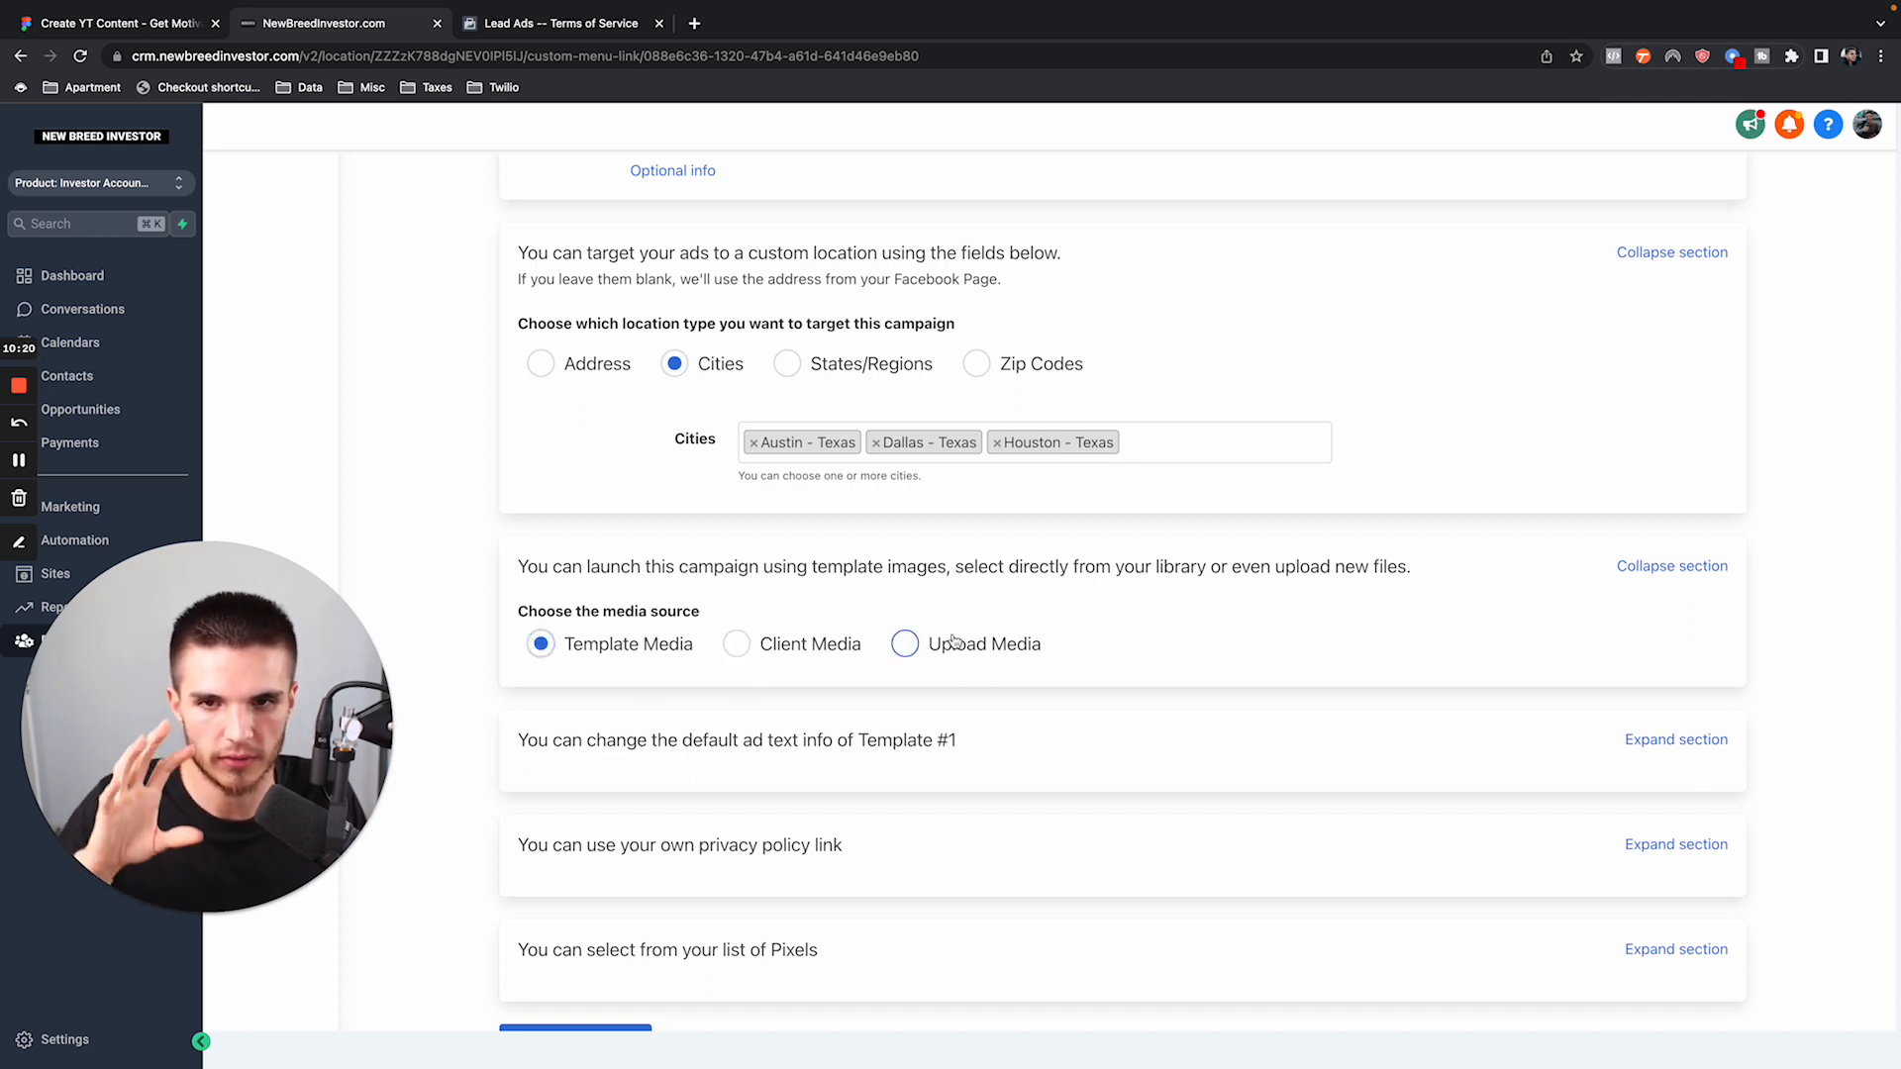
scroll(down, 3)
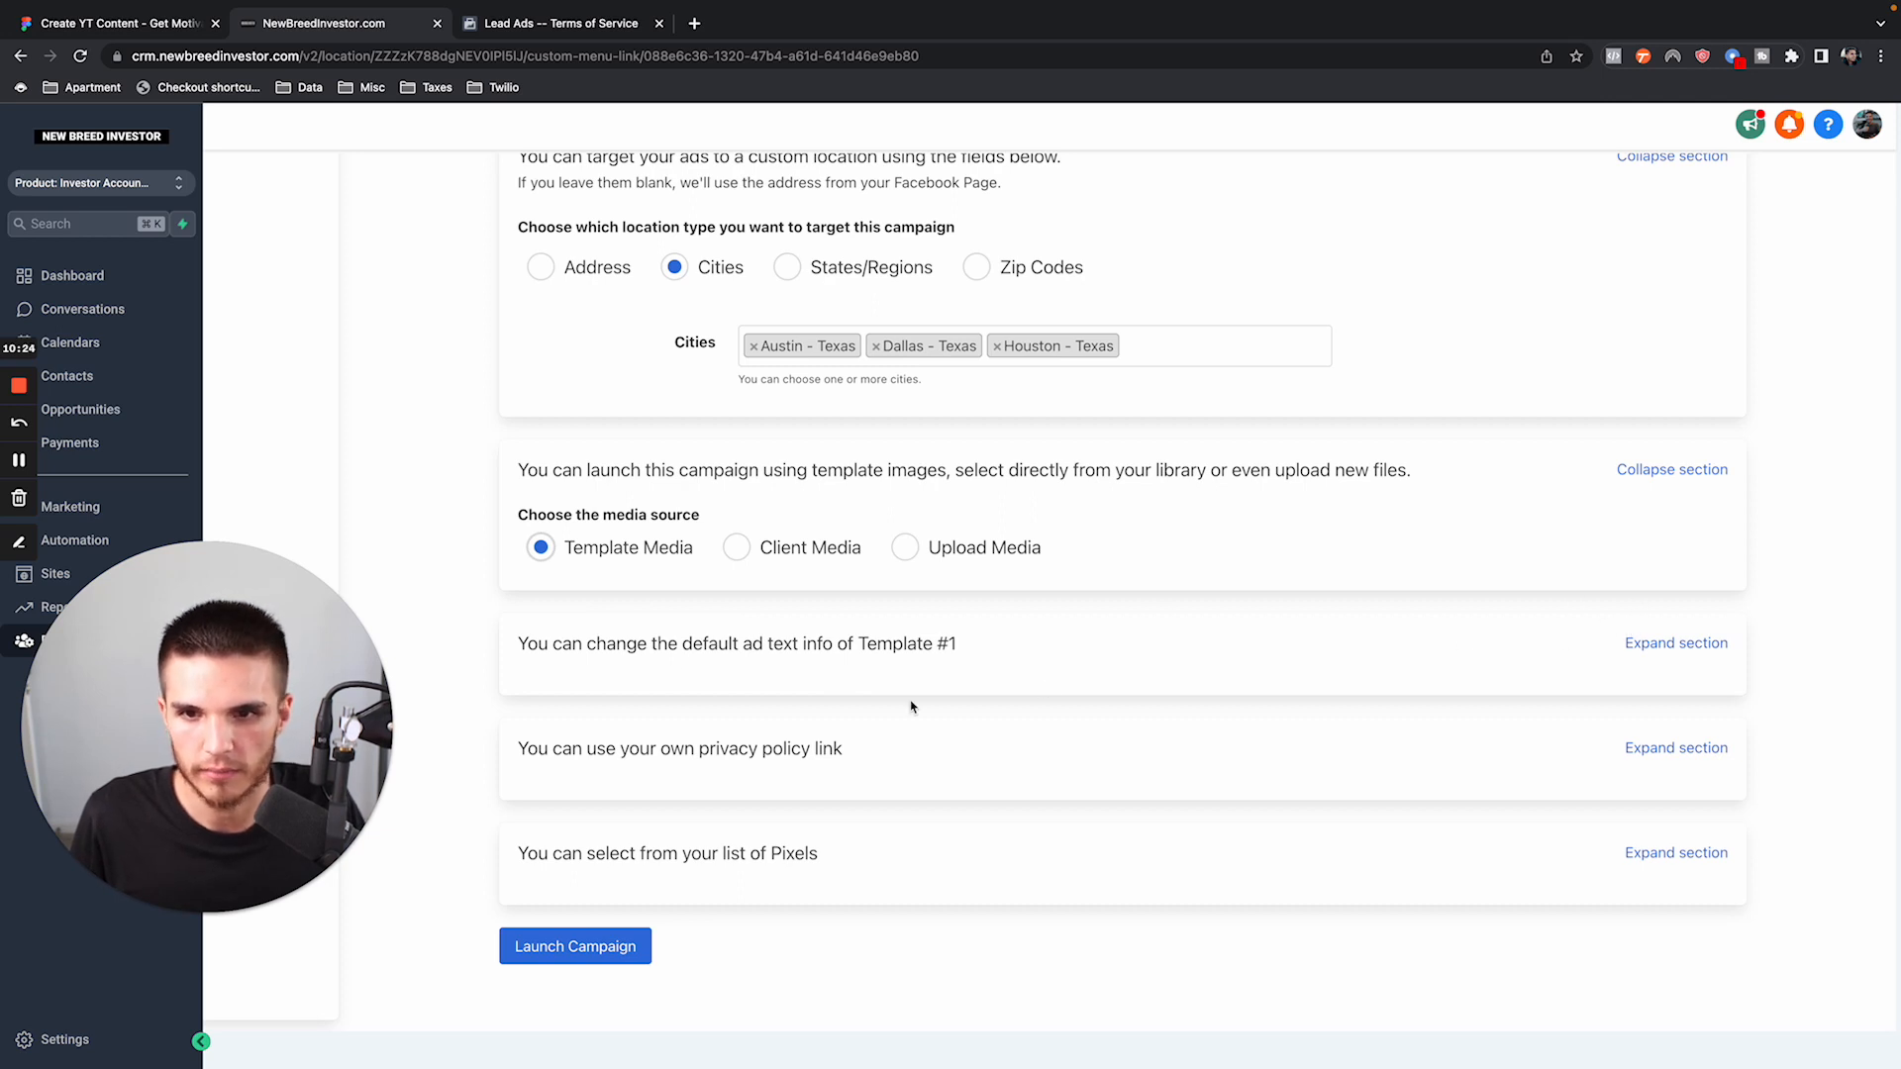
click(1675, 852)
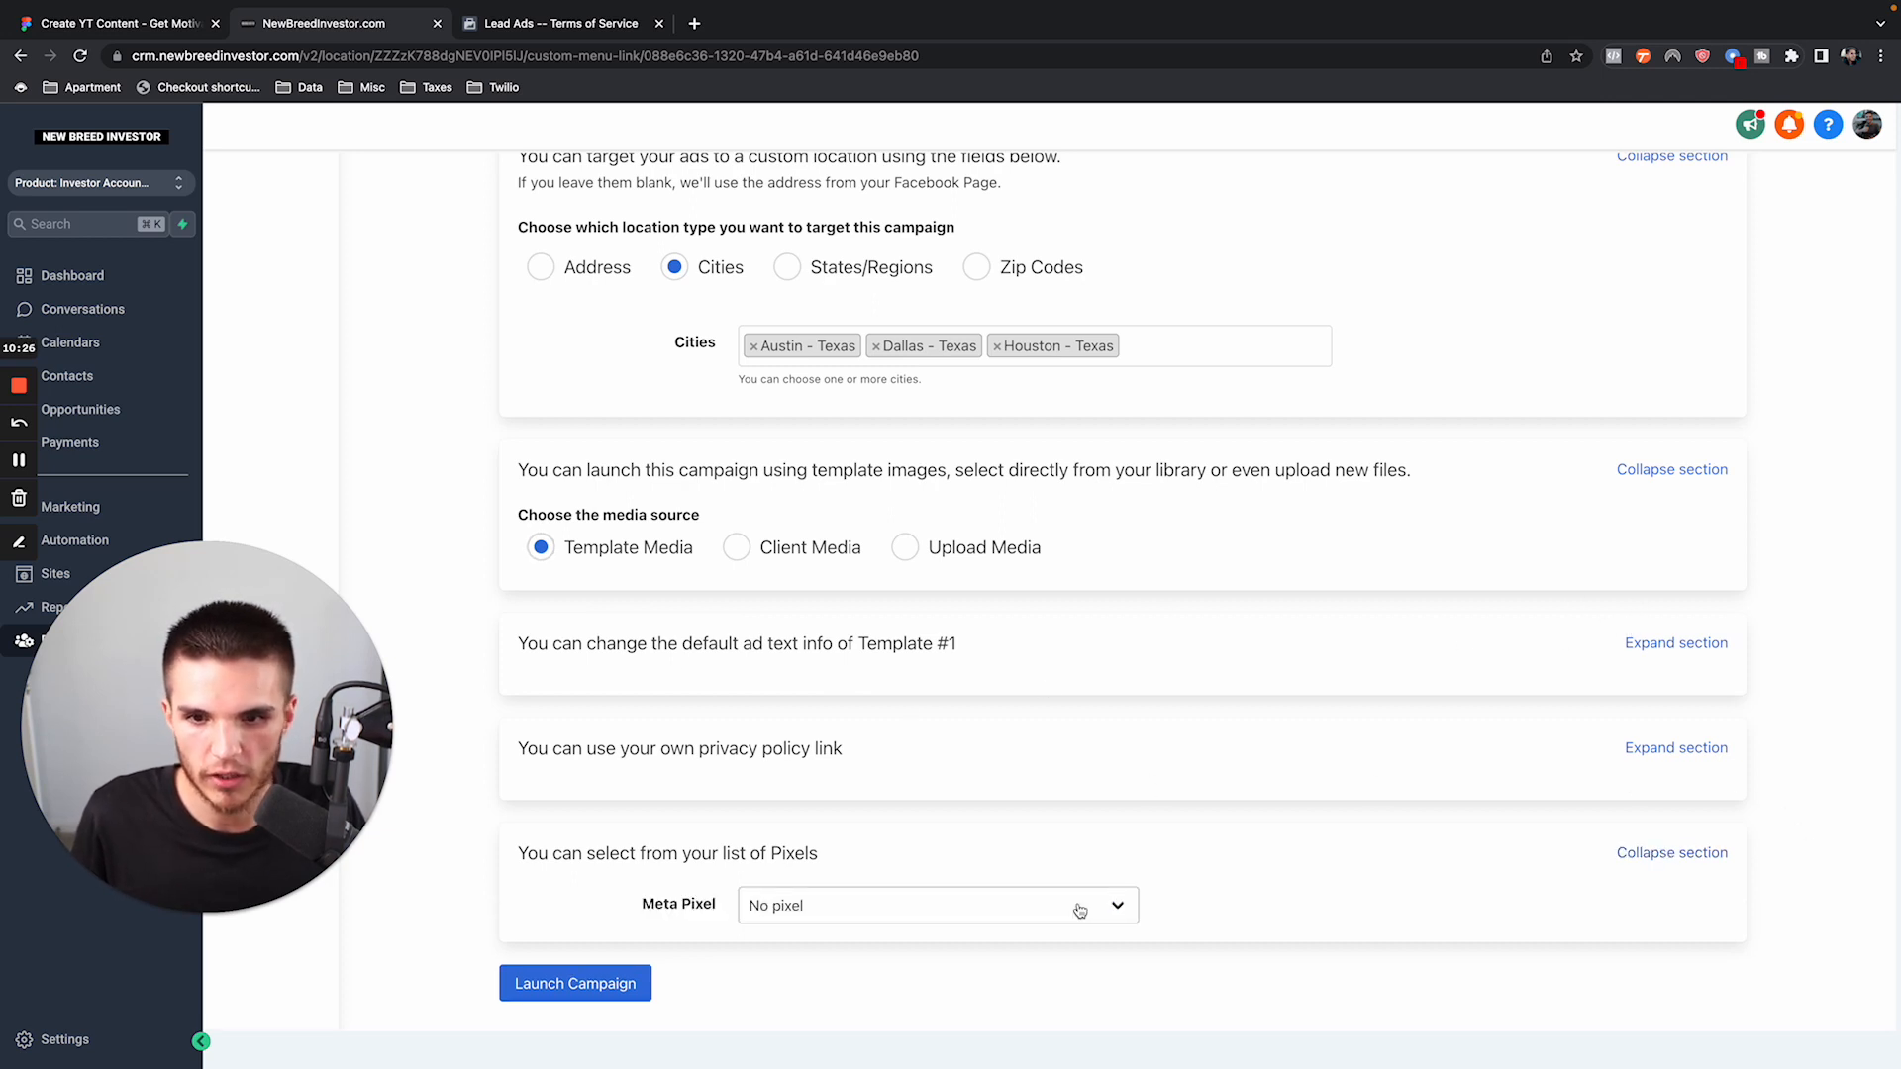
mouse_move(1127, 849)
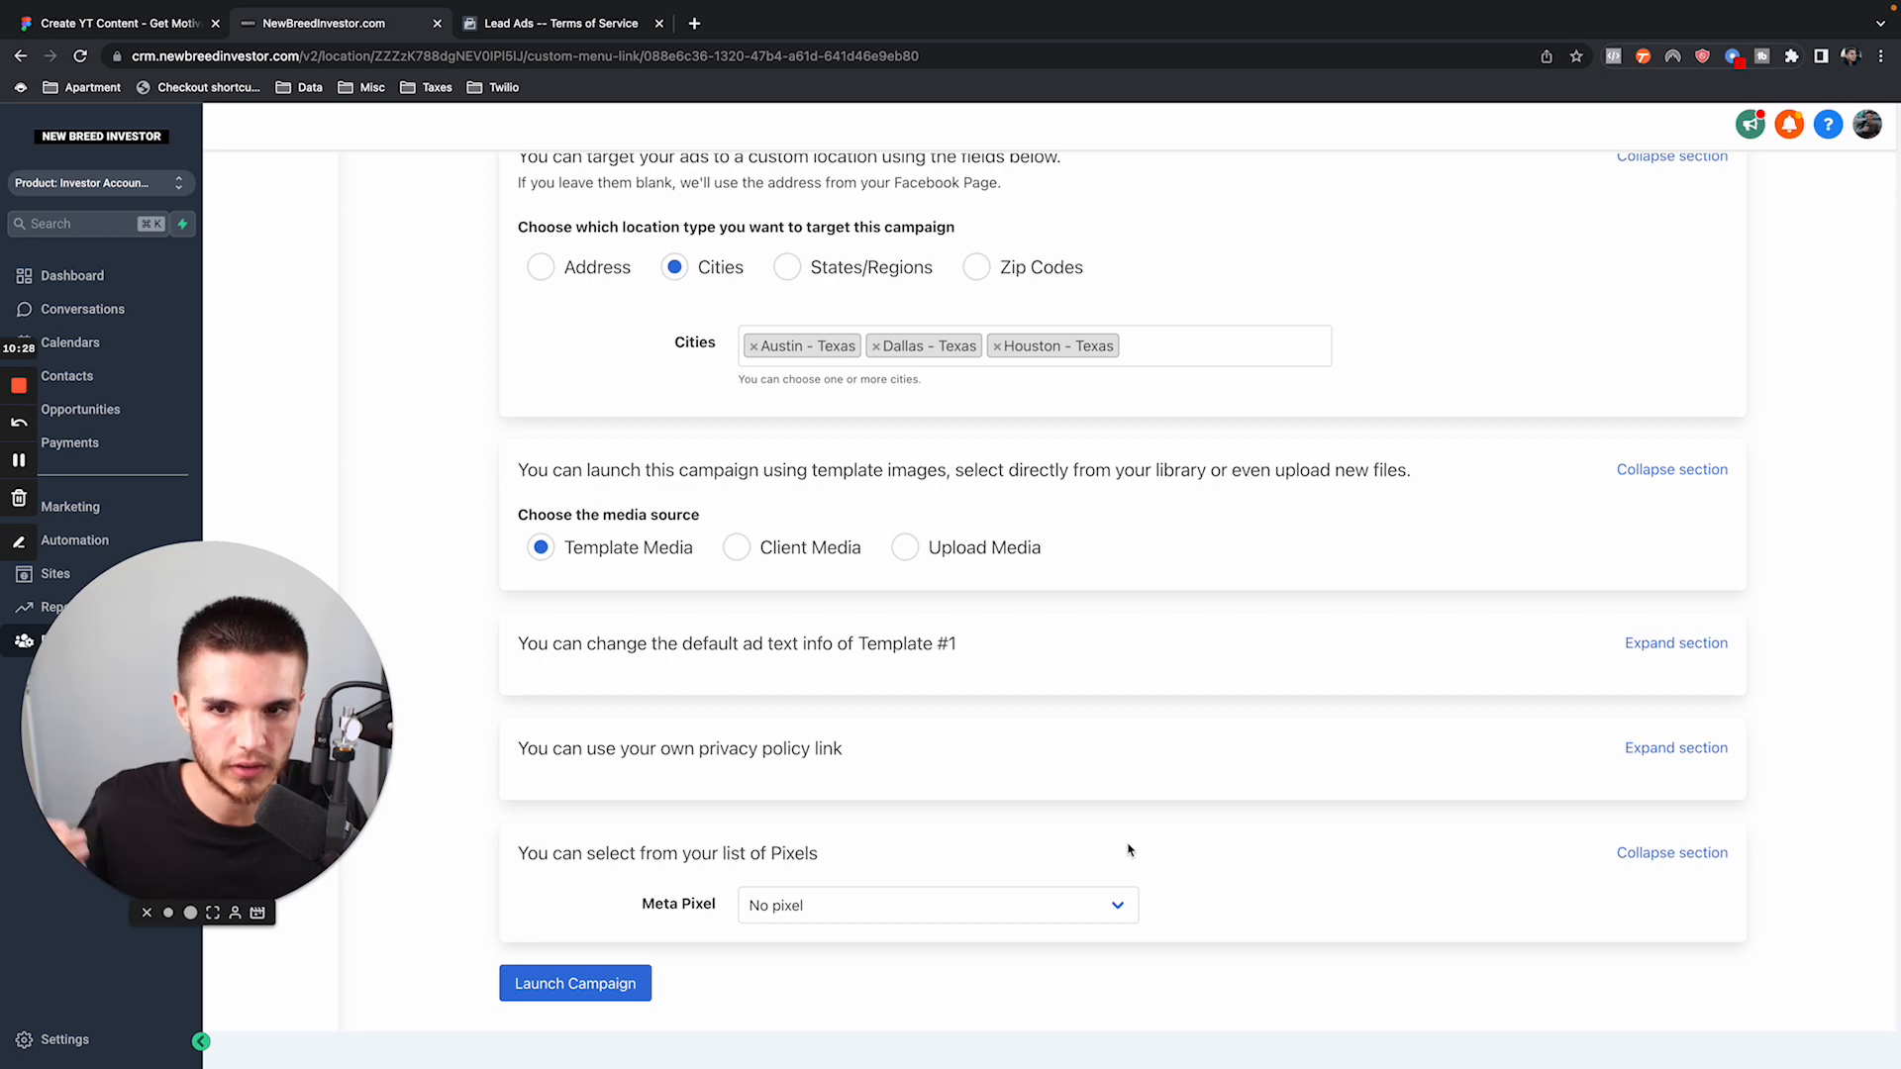
Enter newbreedagent.com/privacy-policy as the campaign's Privacy Policy URL.
click(1675, 749)
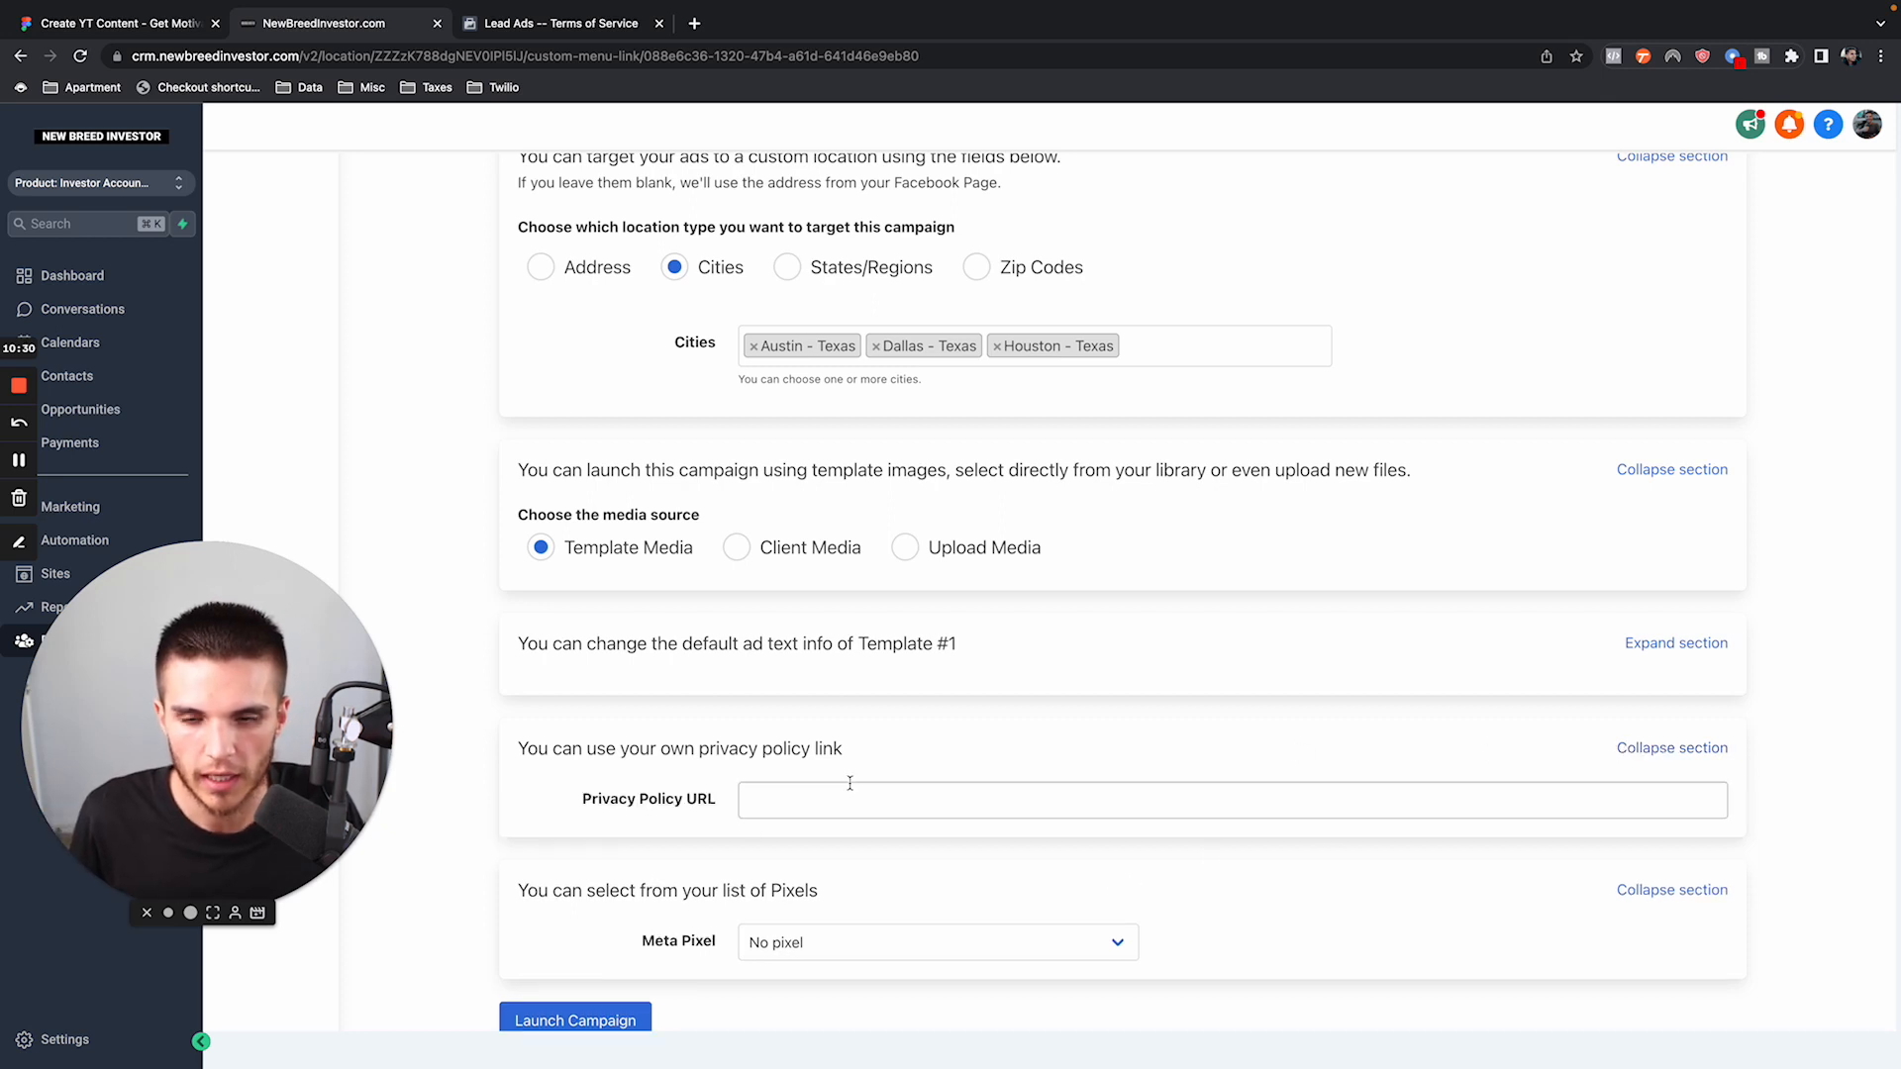
text(newbreedagent.c)
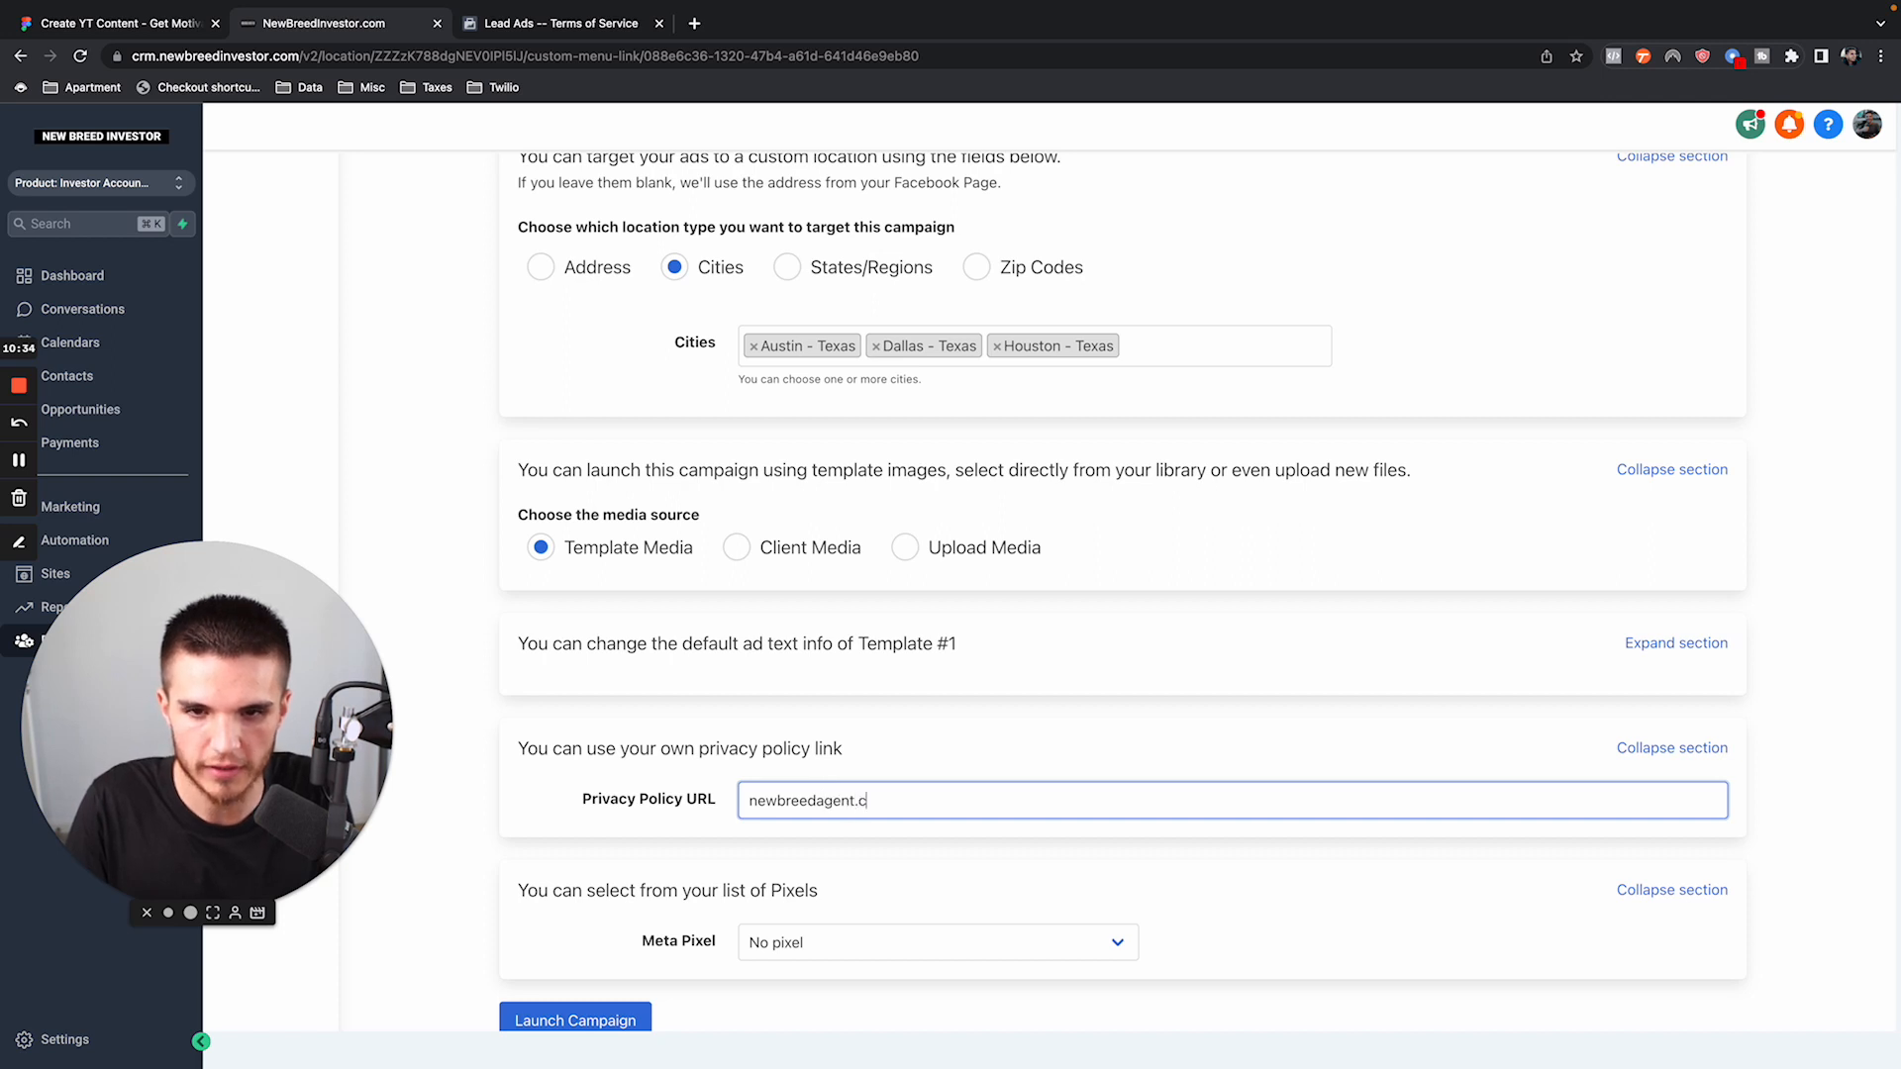
text(om)
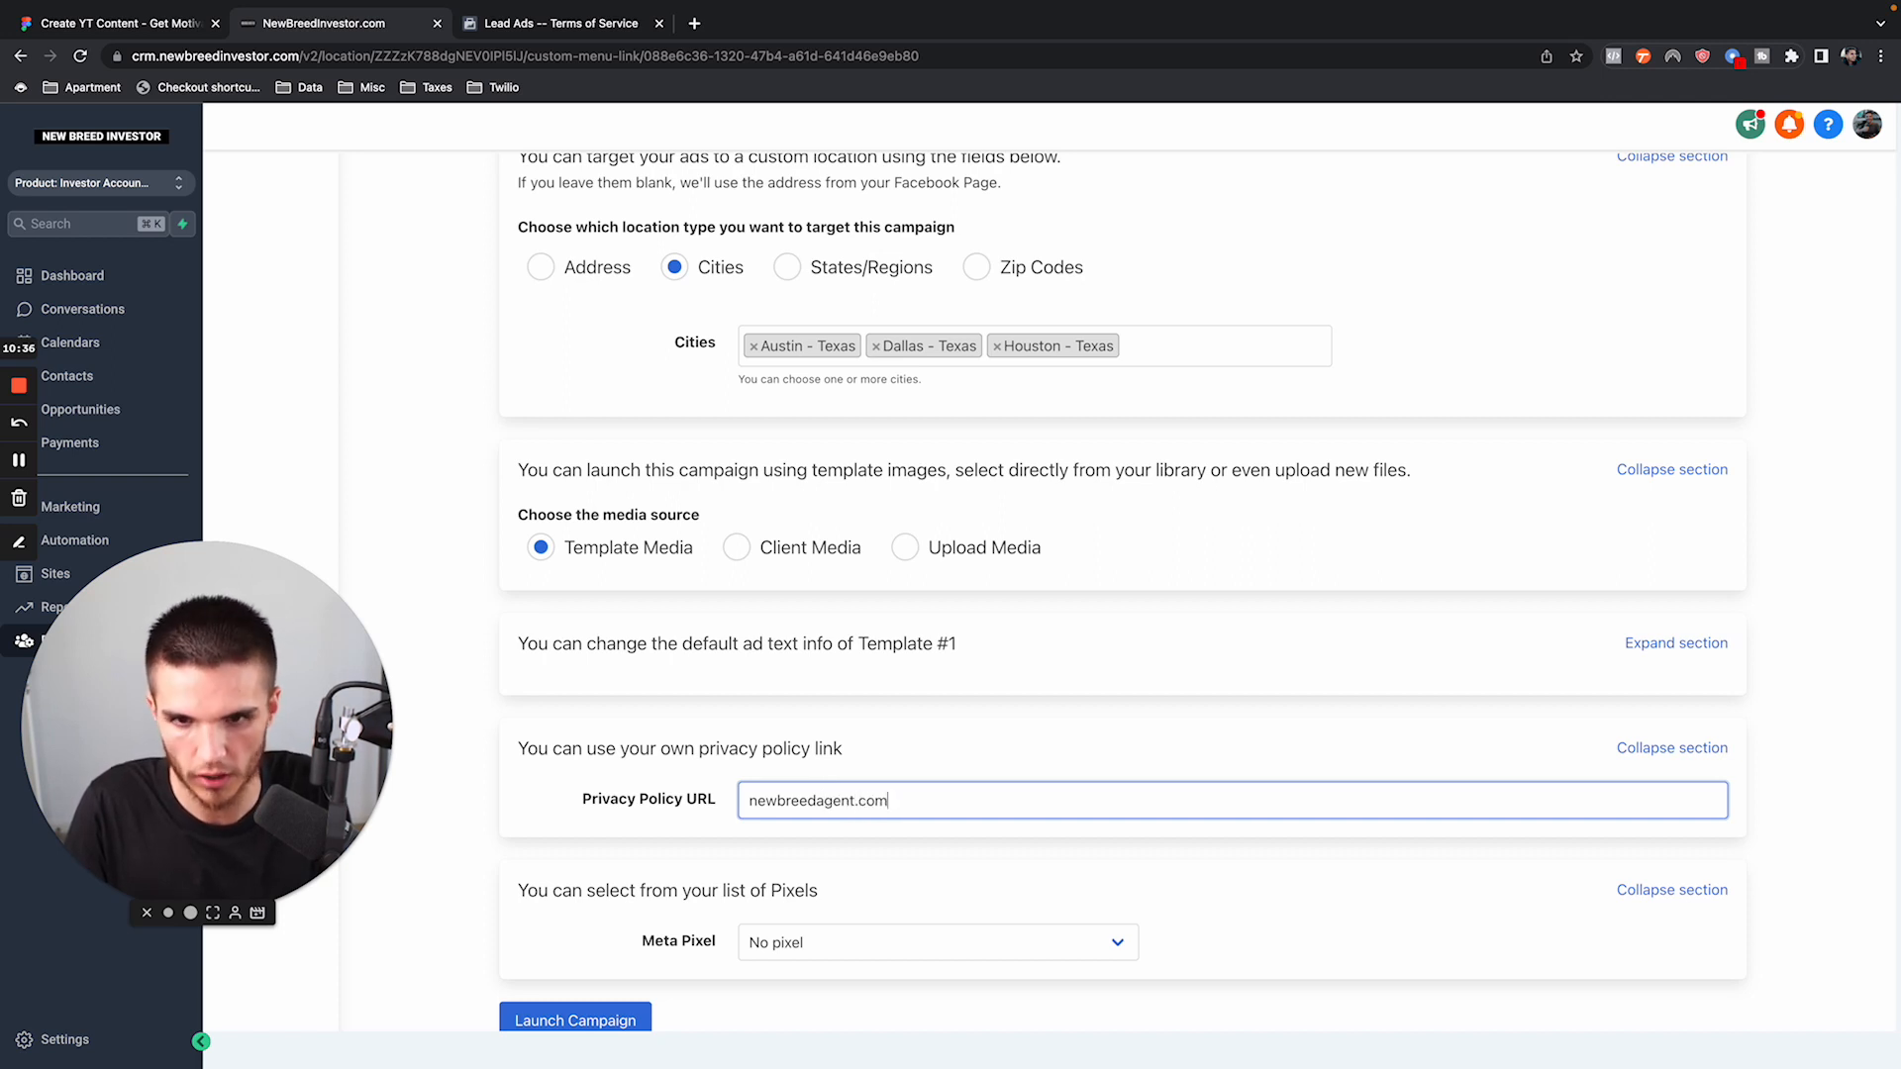
text(/[r)
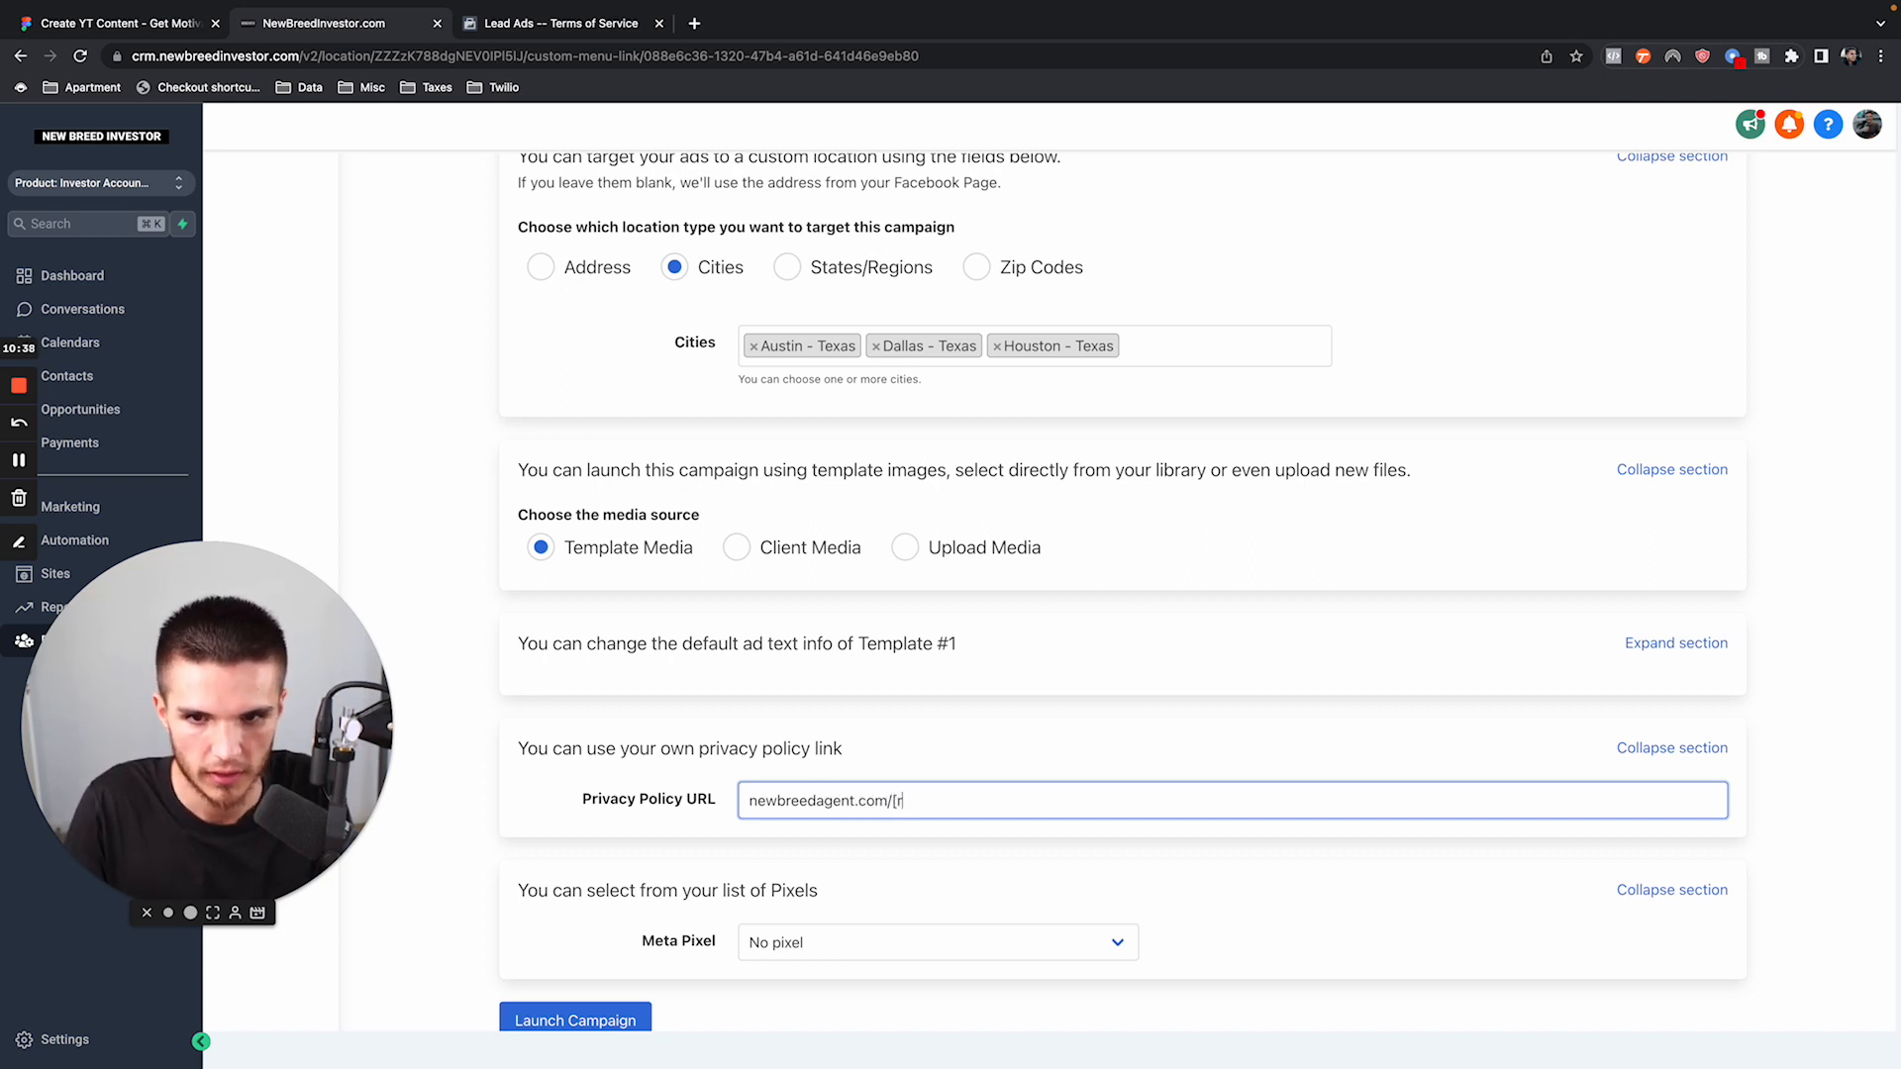
text(priv)
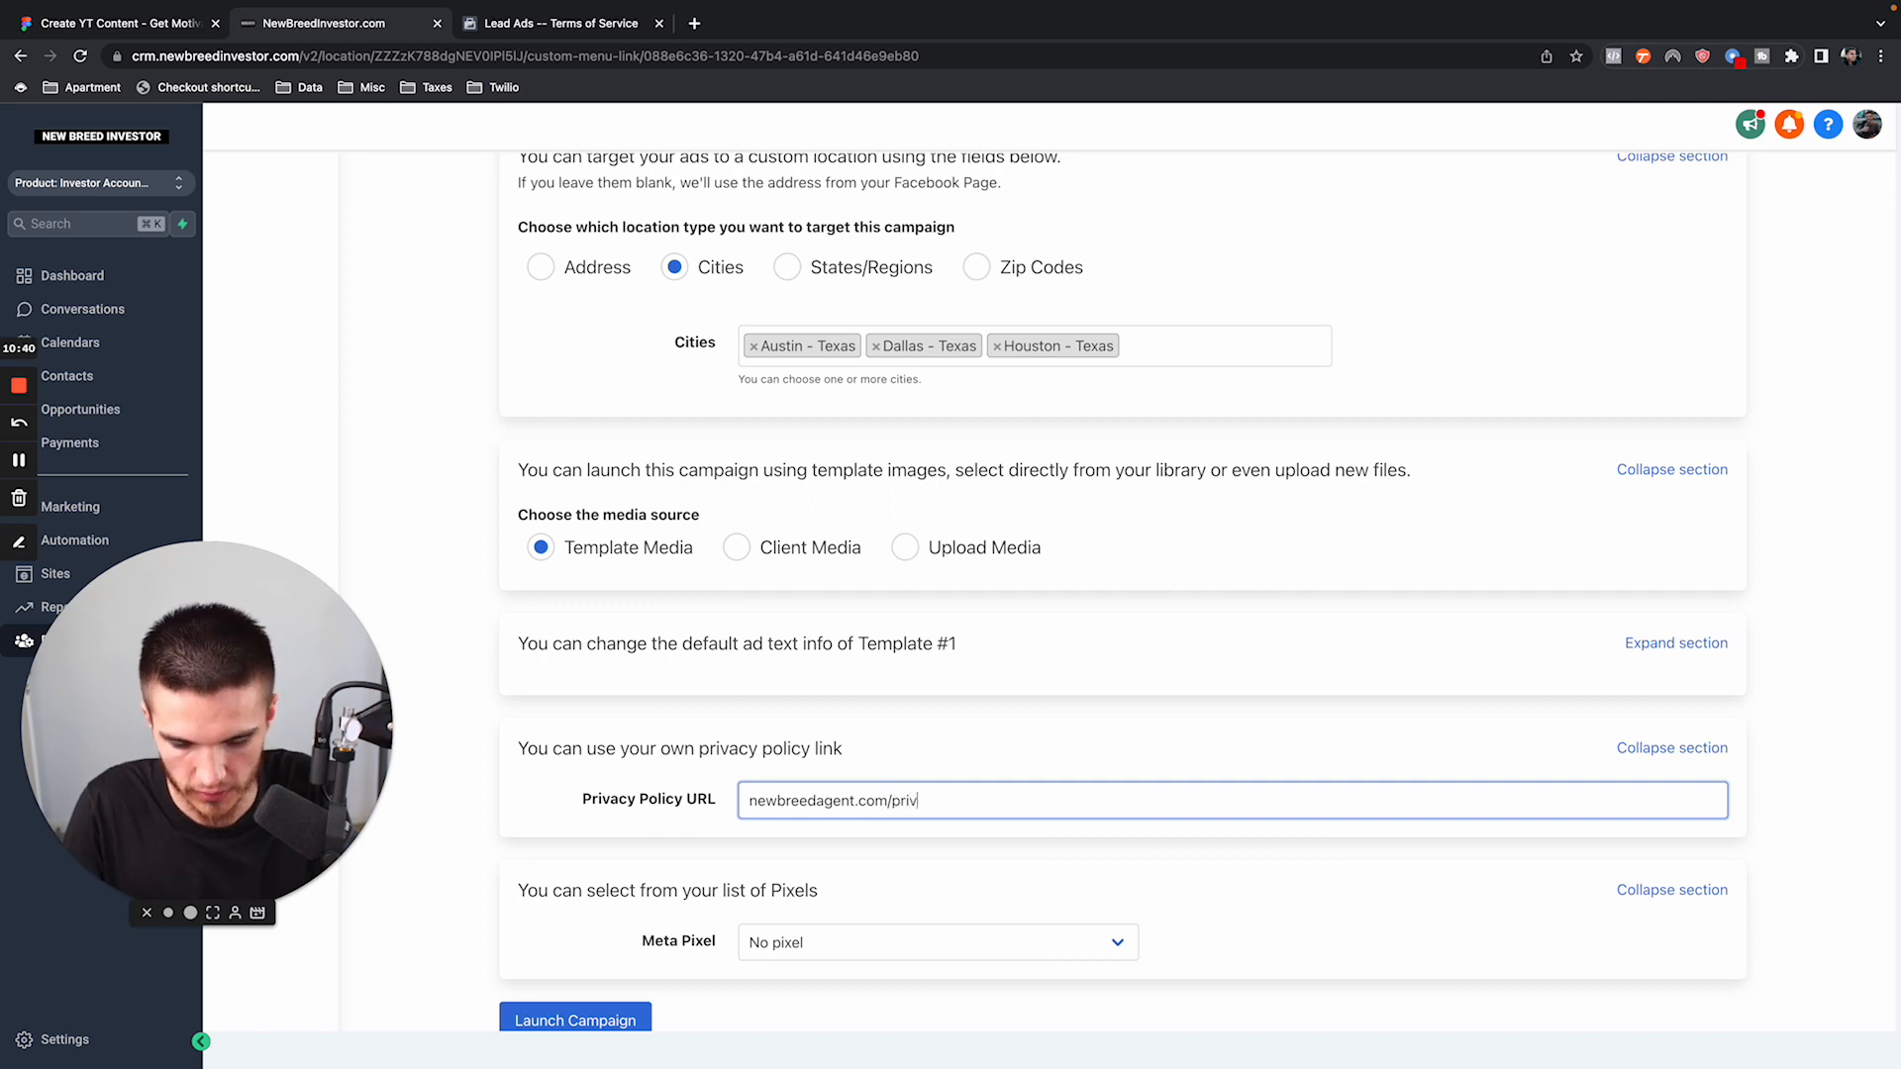
text(acy-p)
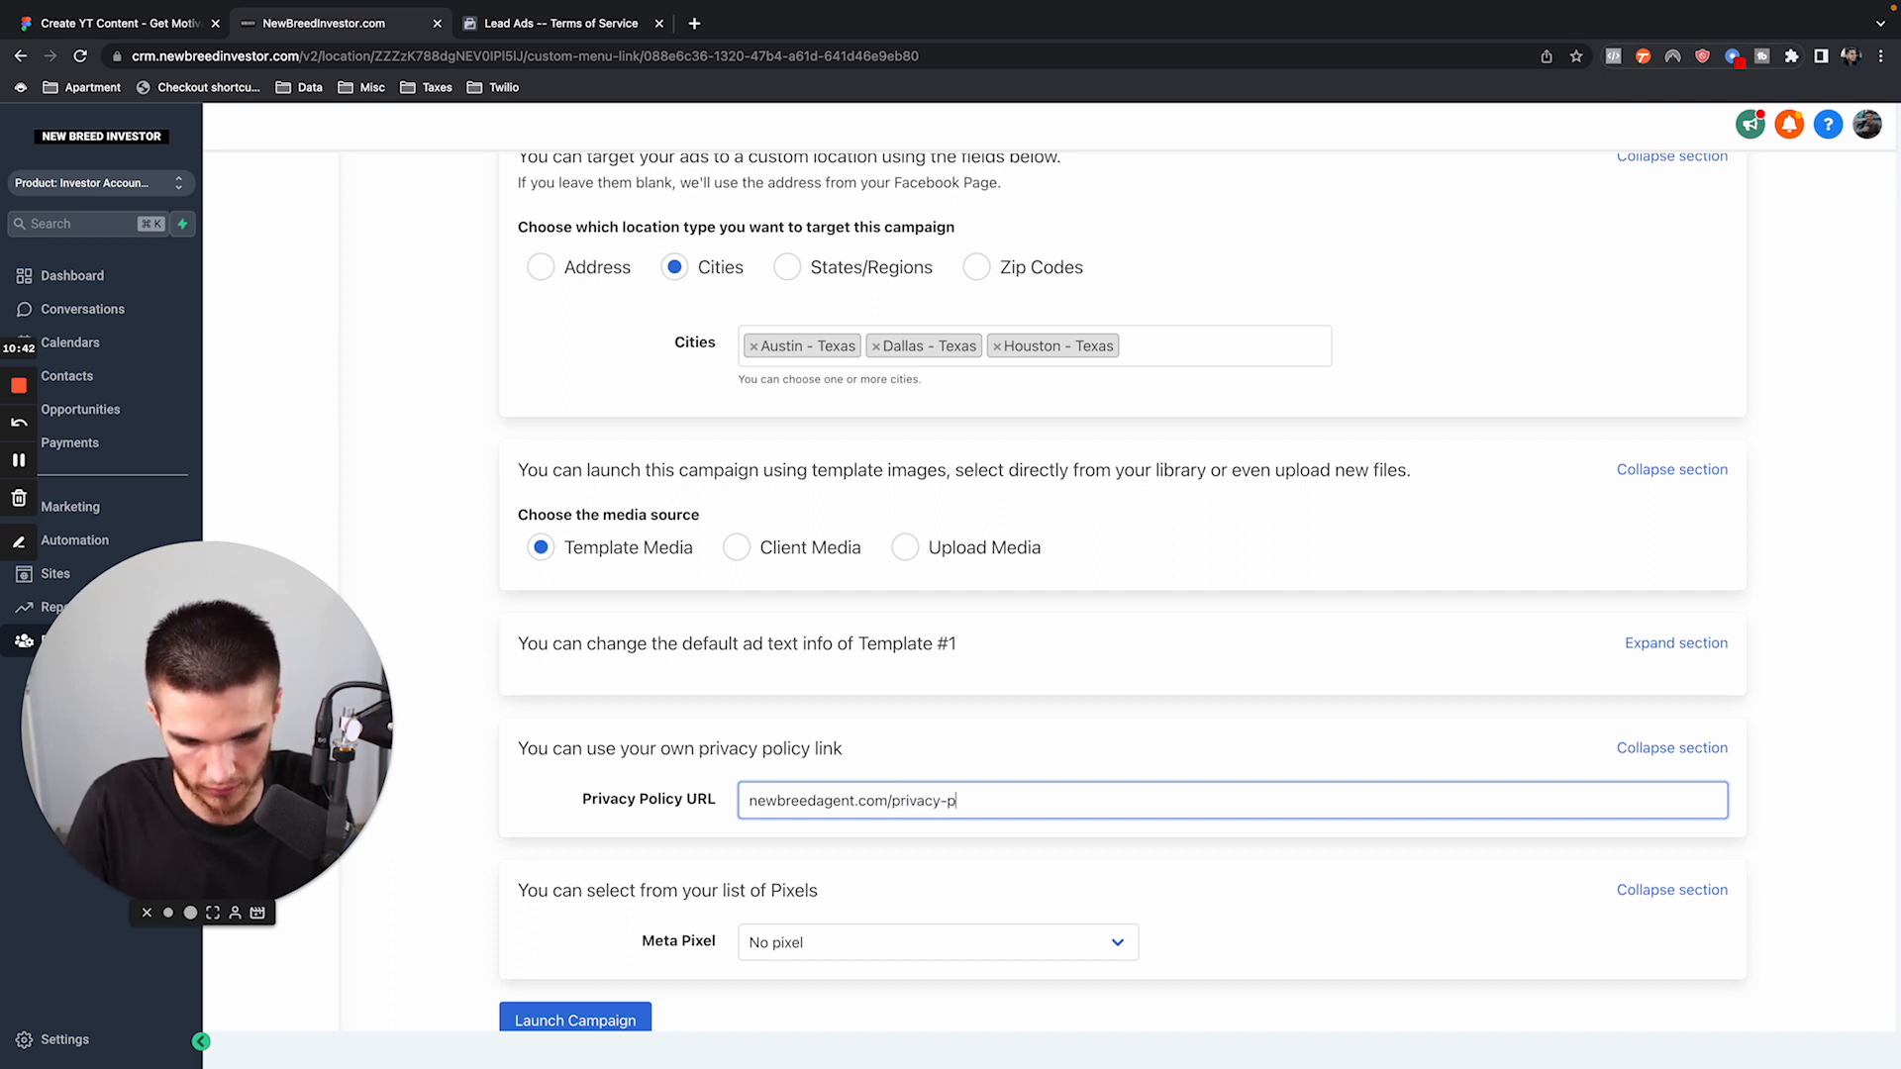
text(olicy)
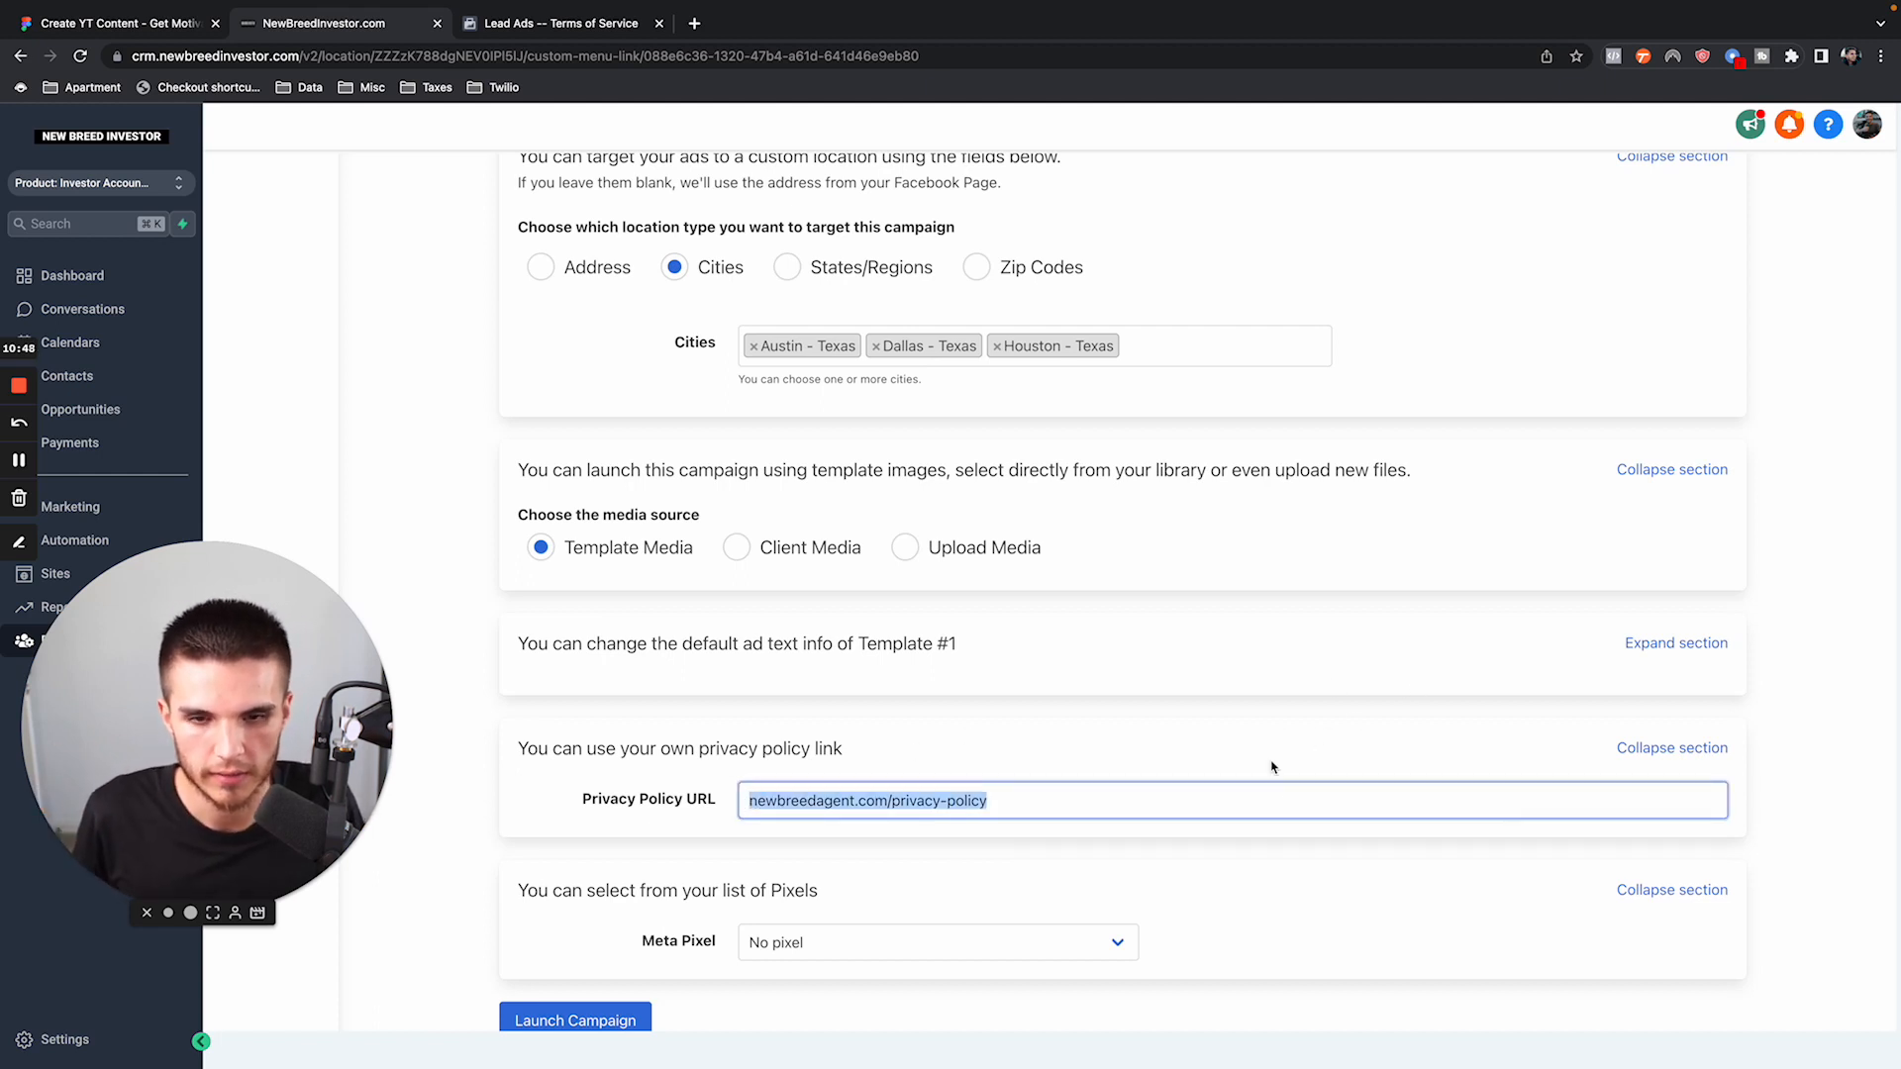
scroll(down, 3)
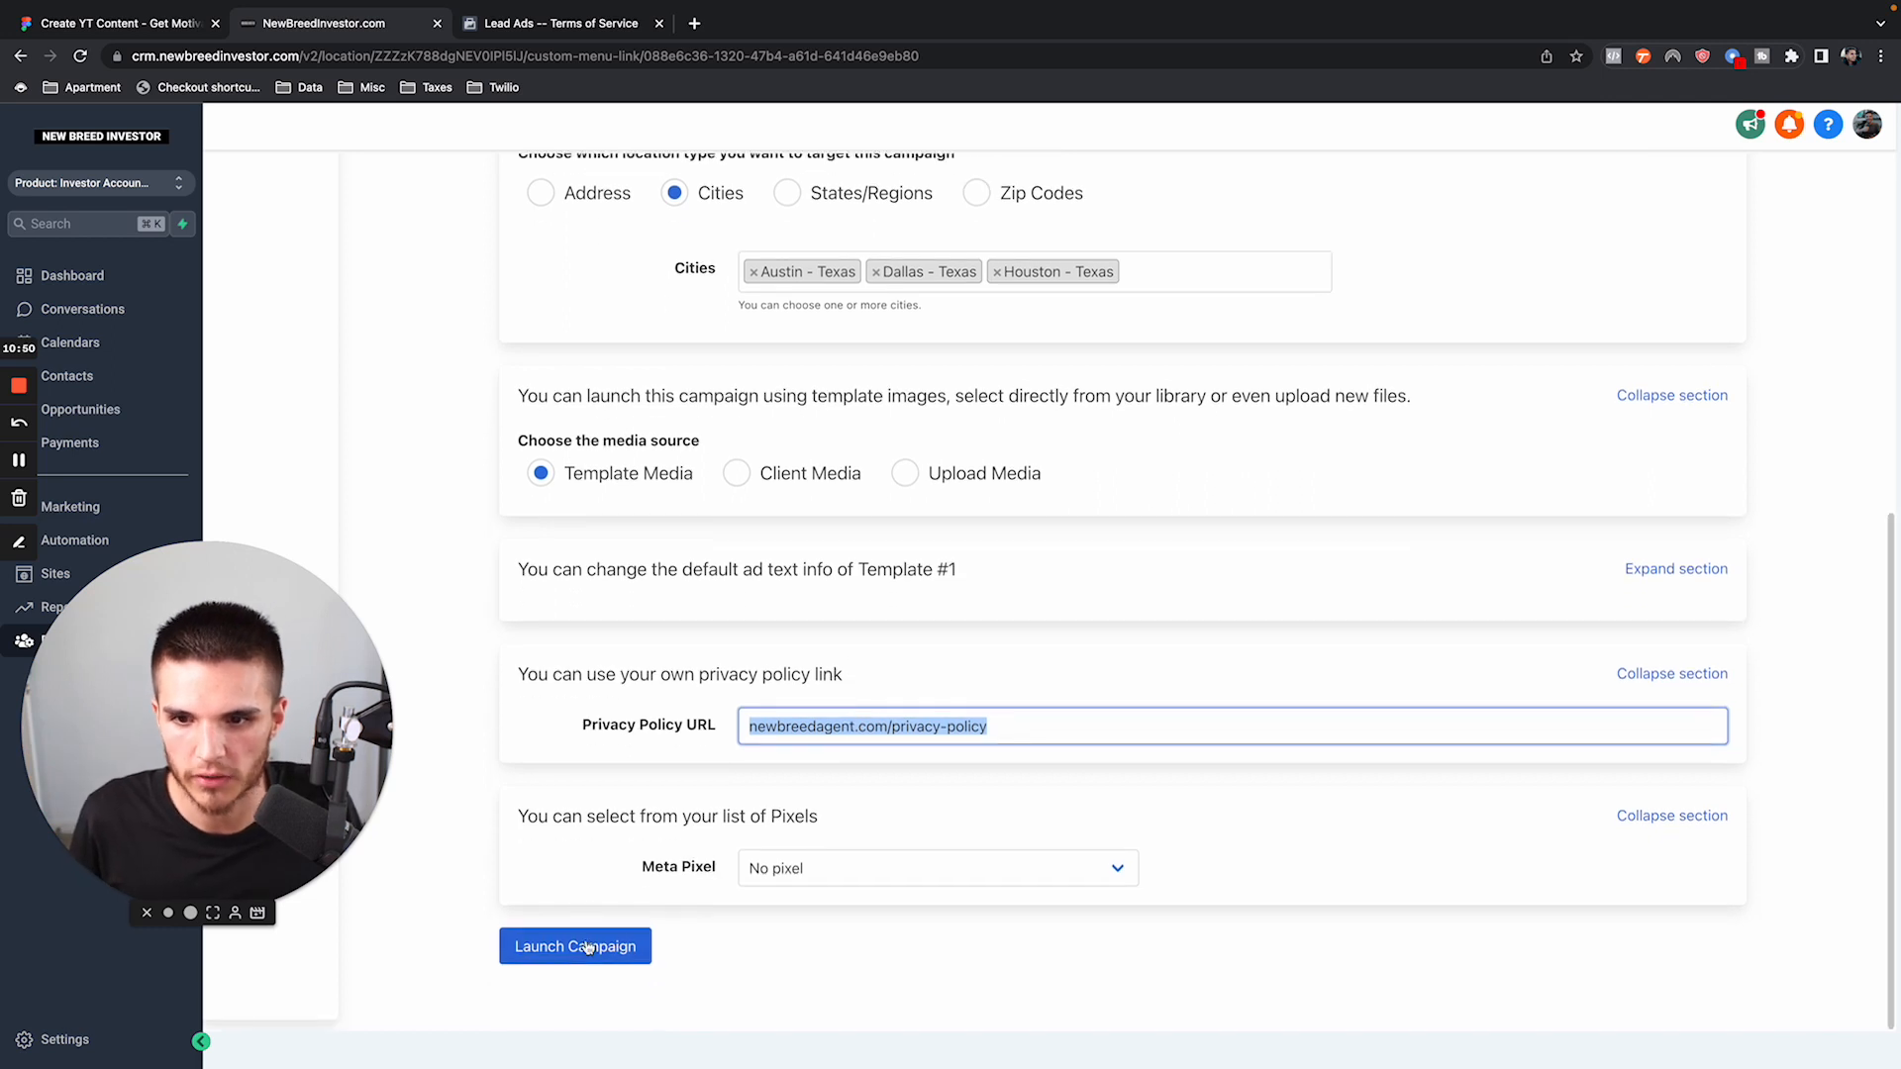
Launch the Facebook lead-form campaign and wait for creation to begin.
click(574, 945)
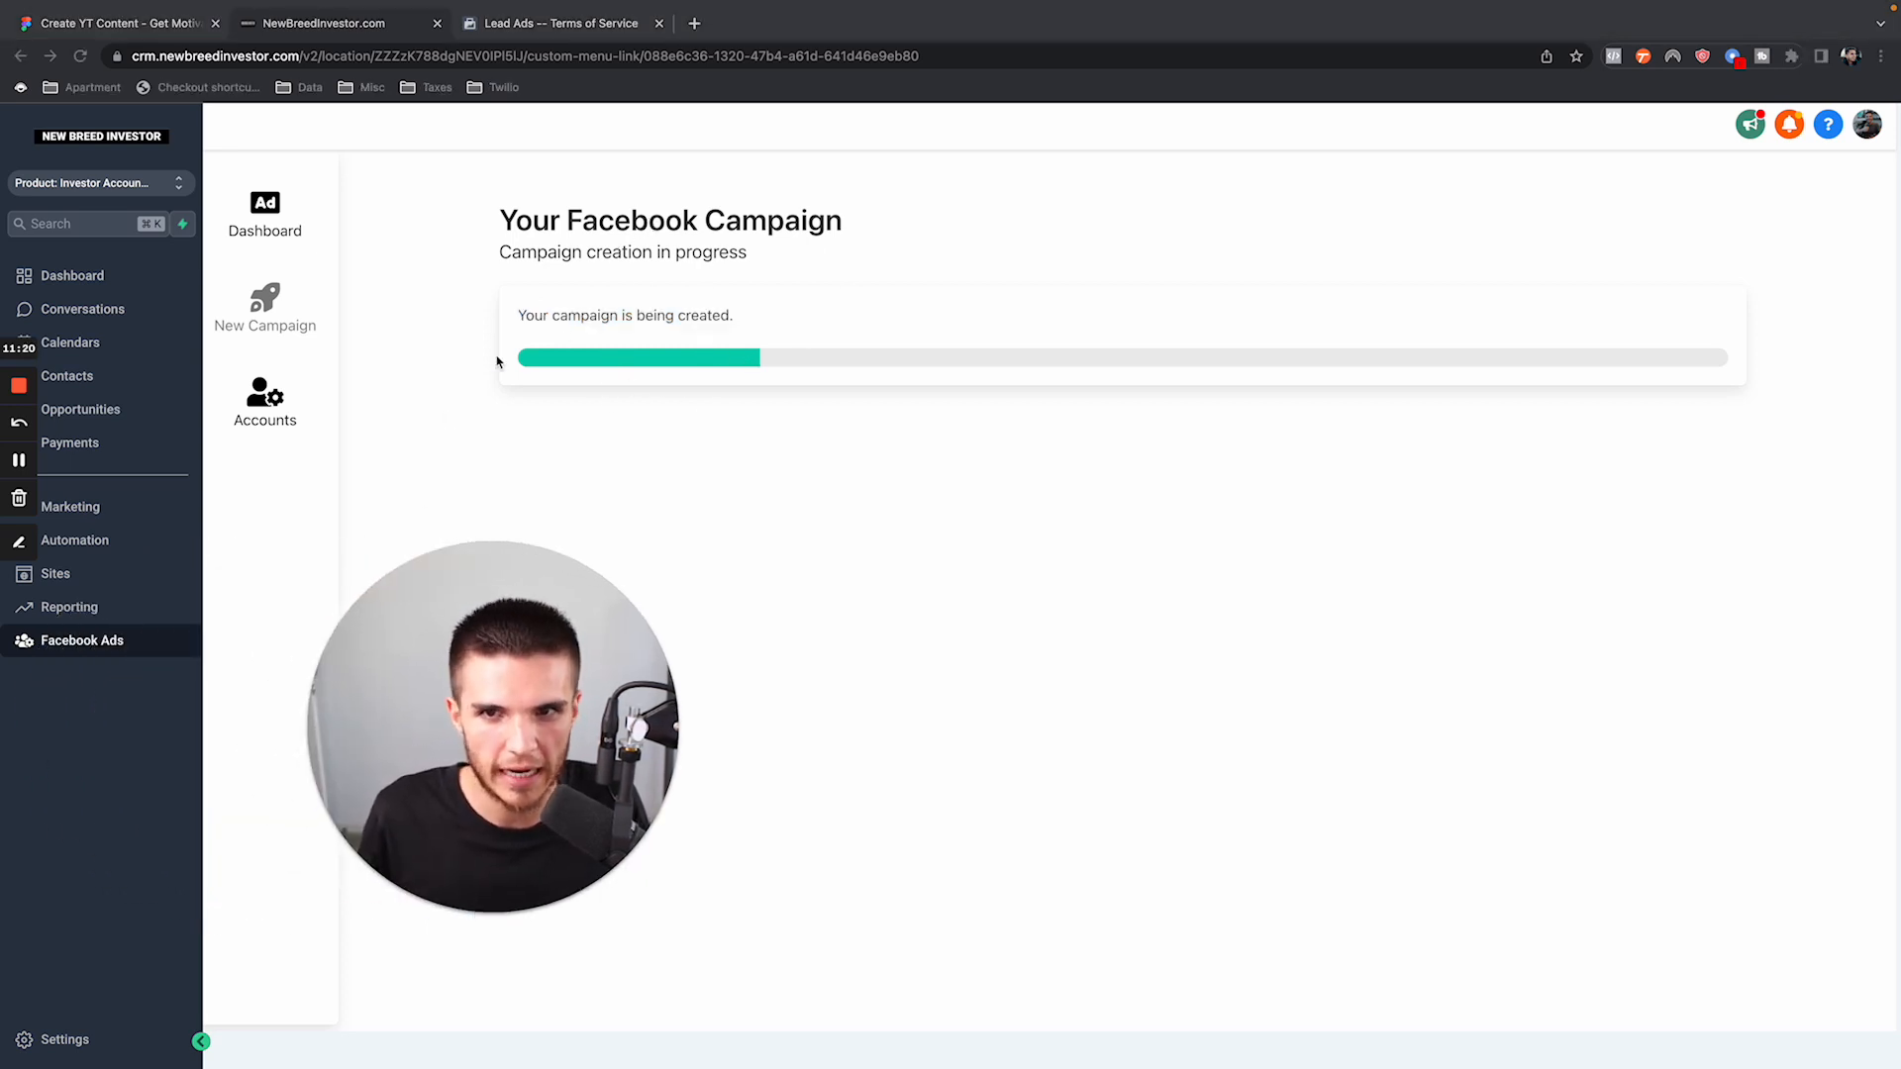
mouse_move(69, 1022)
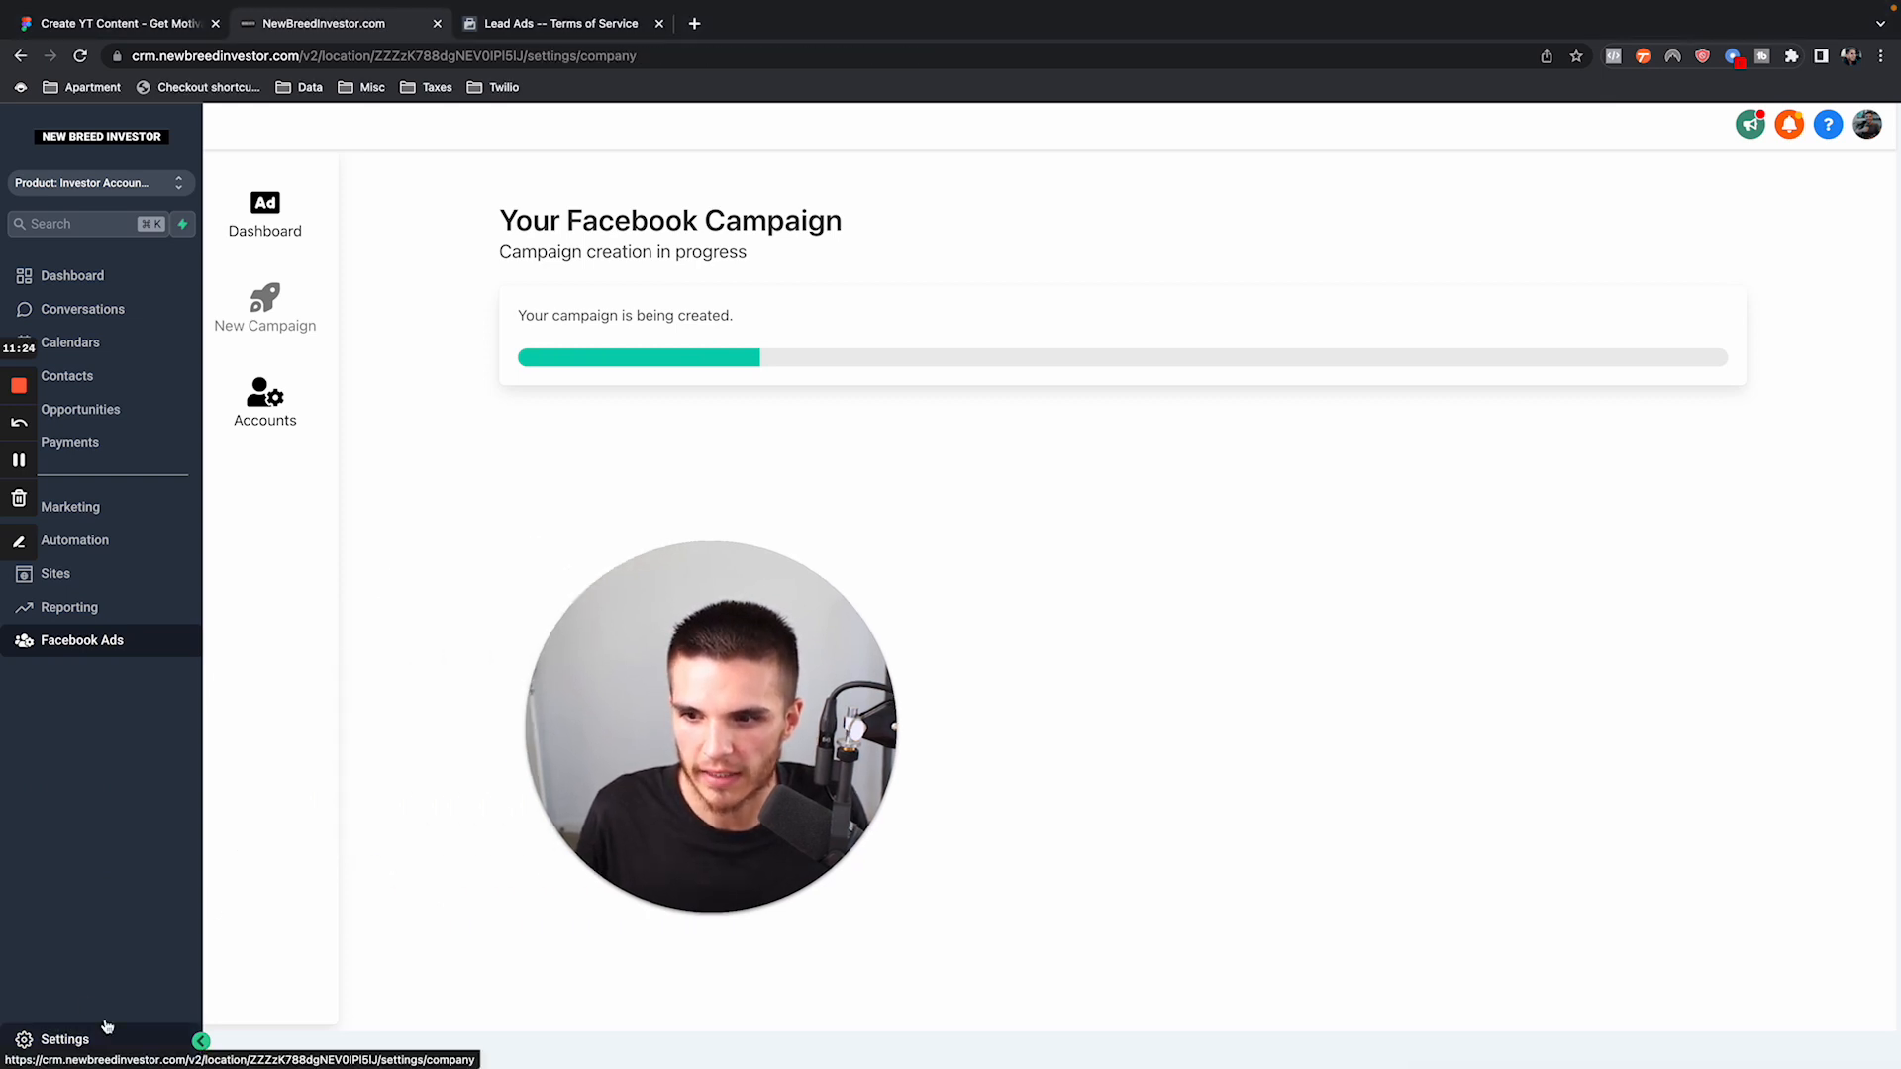
Go to Settings > Integrations and start connecting the Facebook/Instagram account.
click(64, 1039)
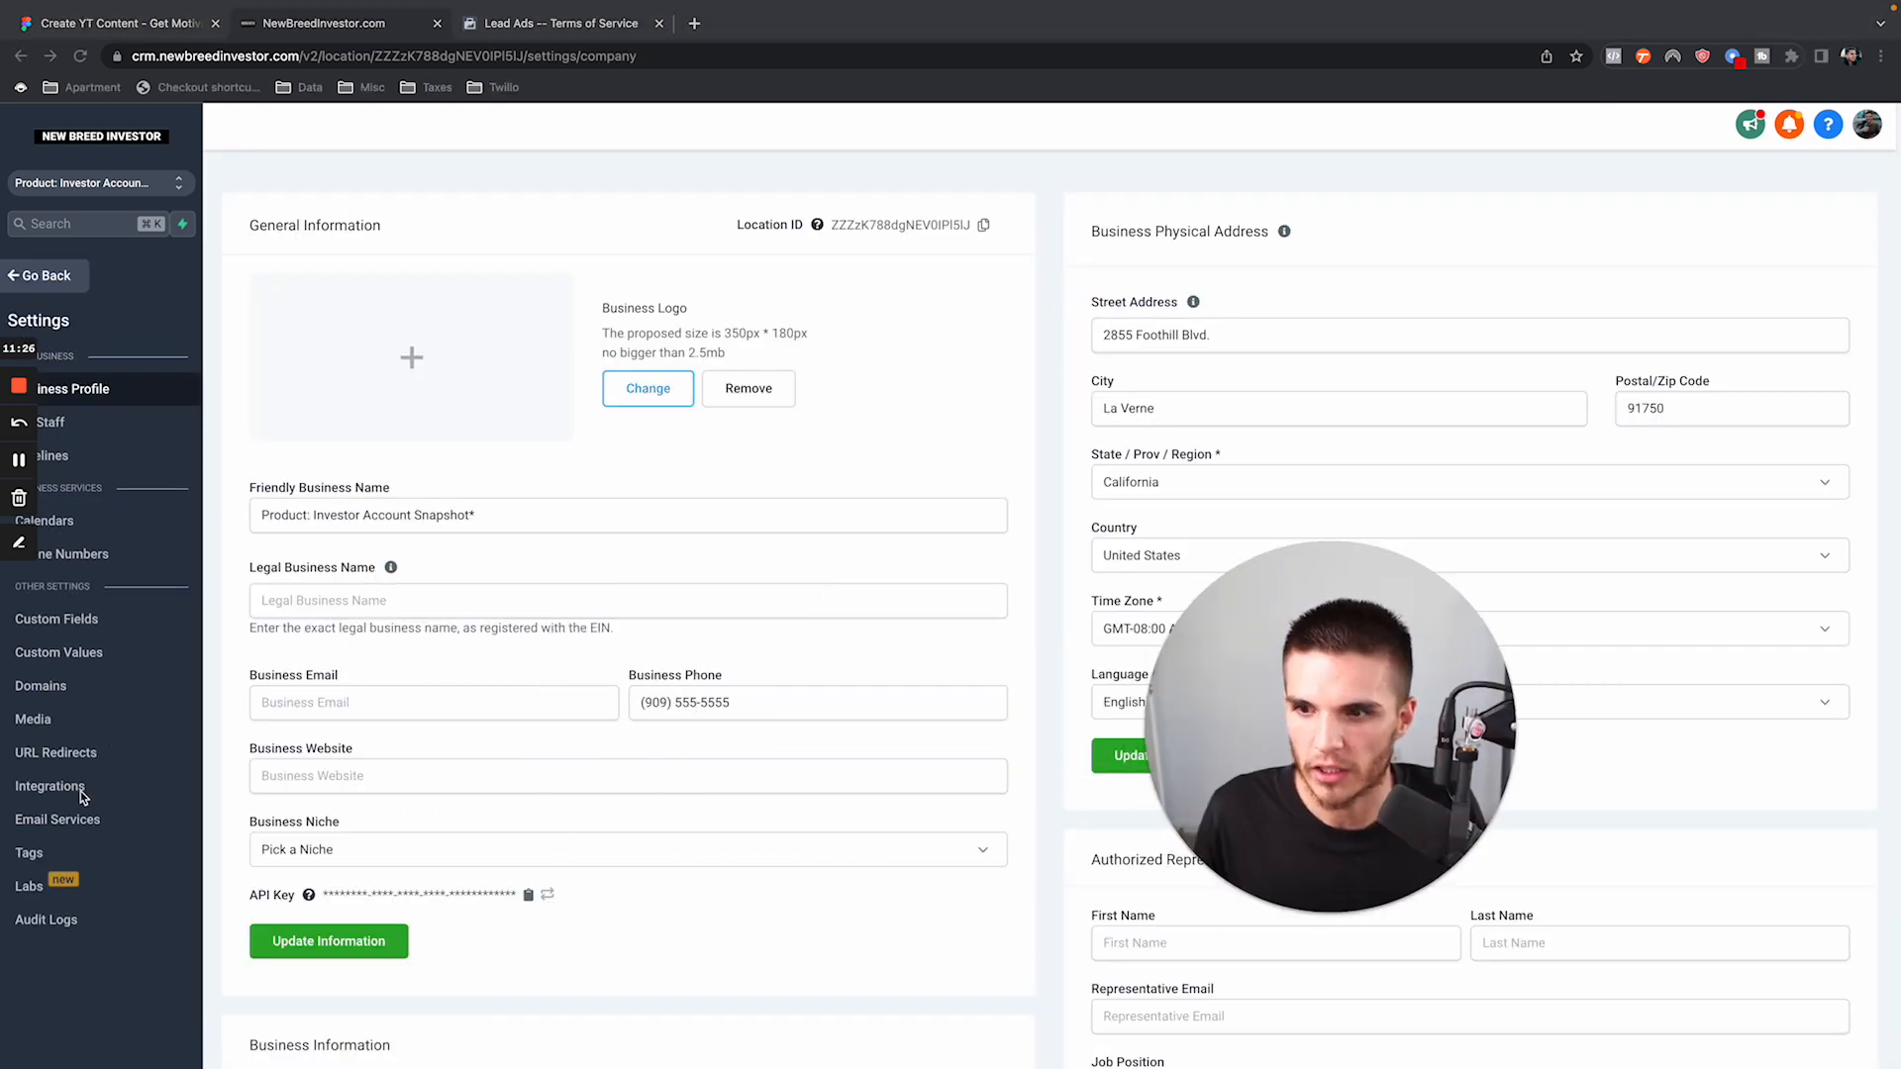
click(49, 785)
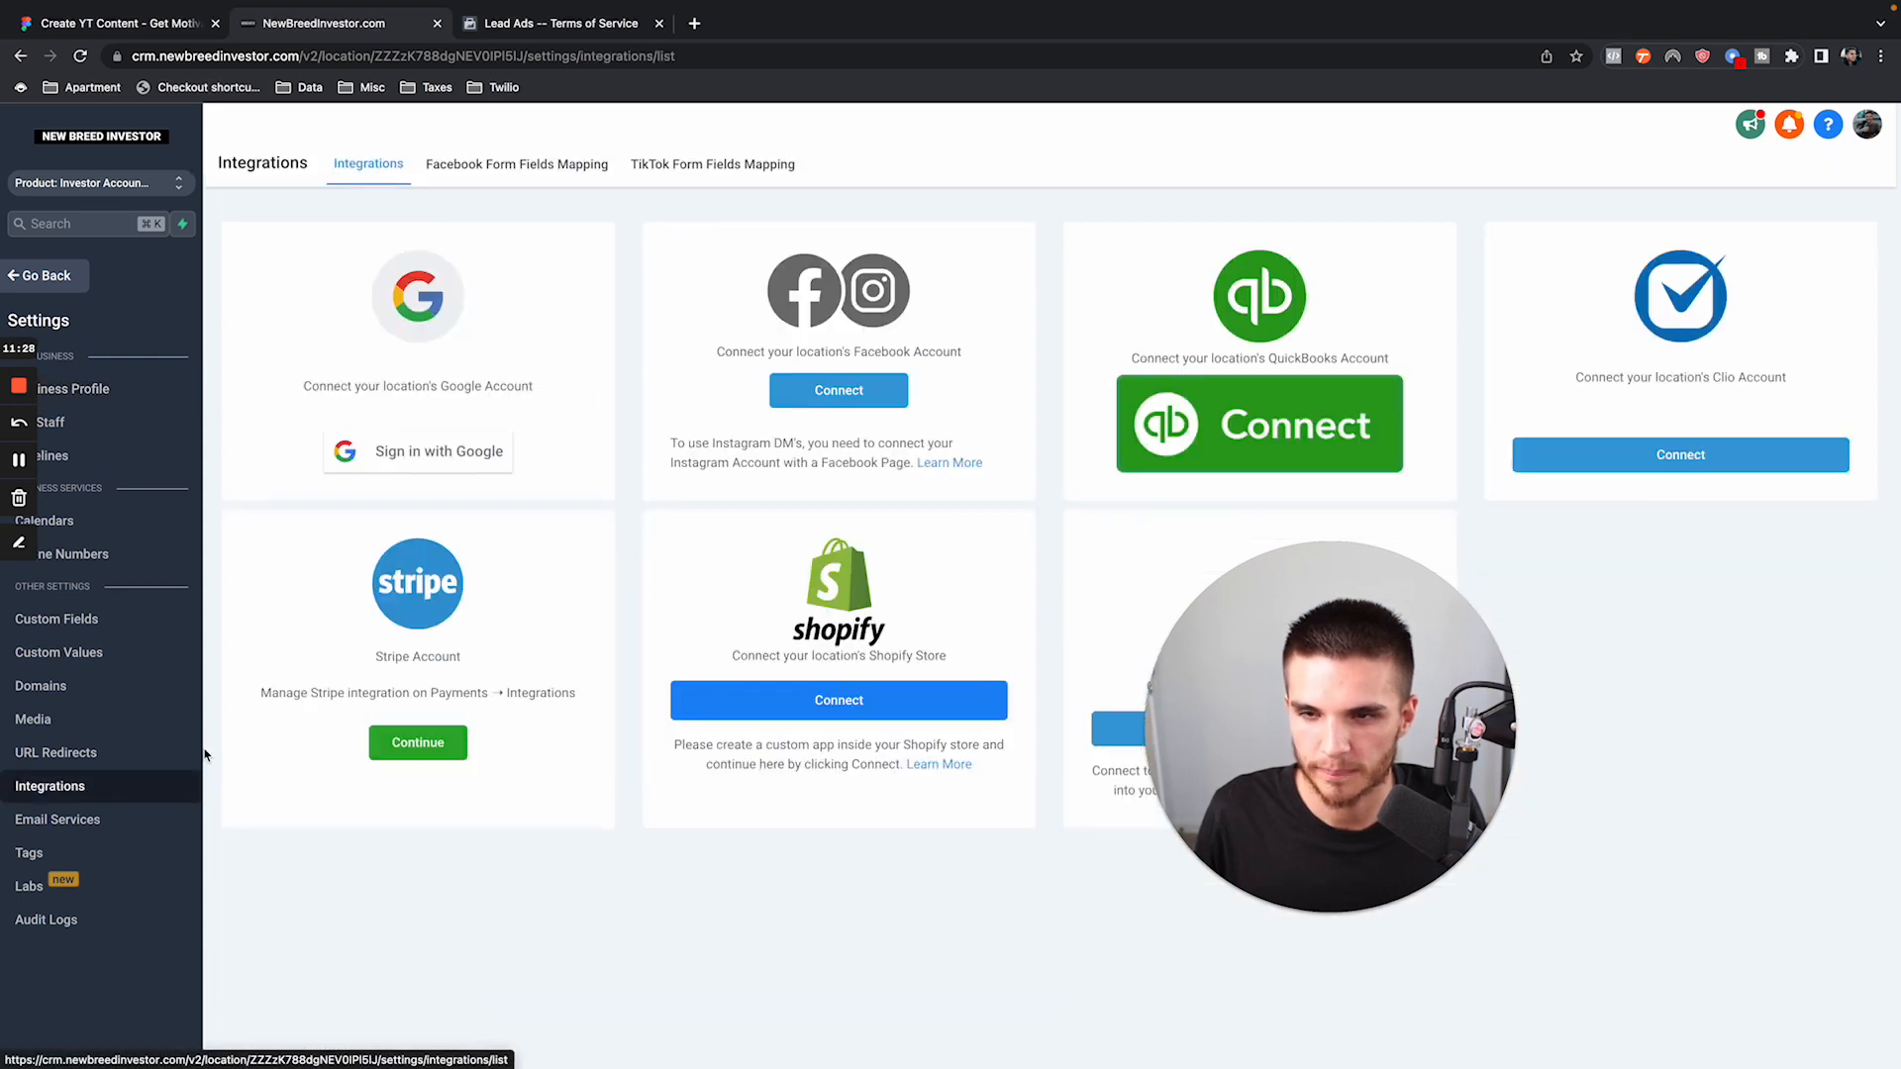
mouse_move(868, 426)
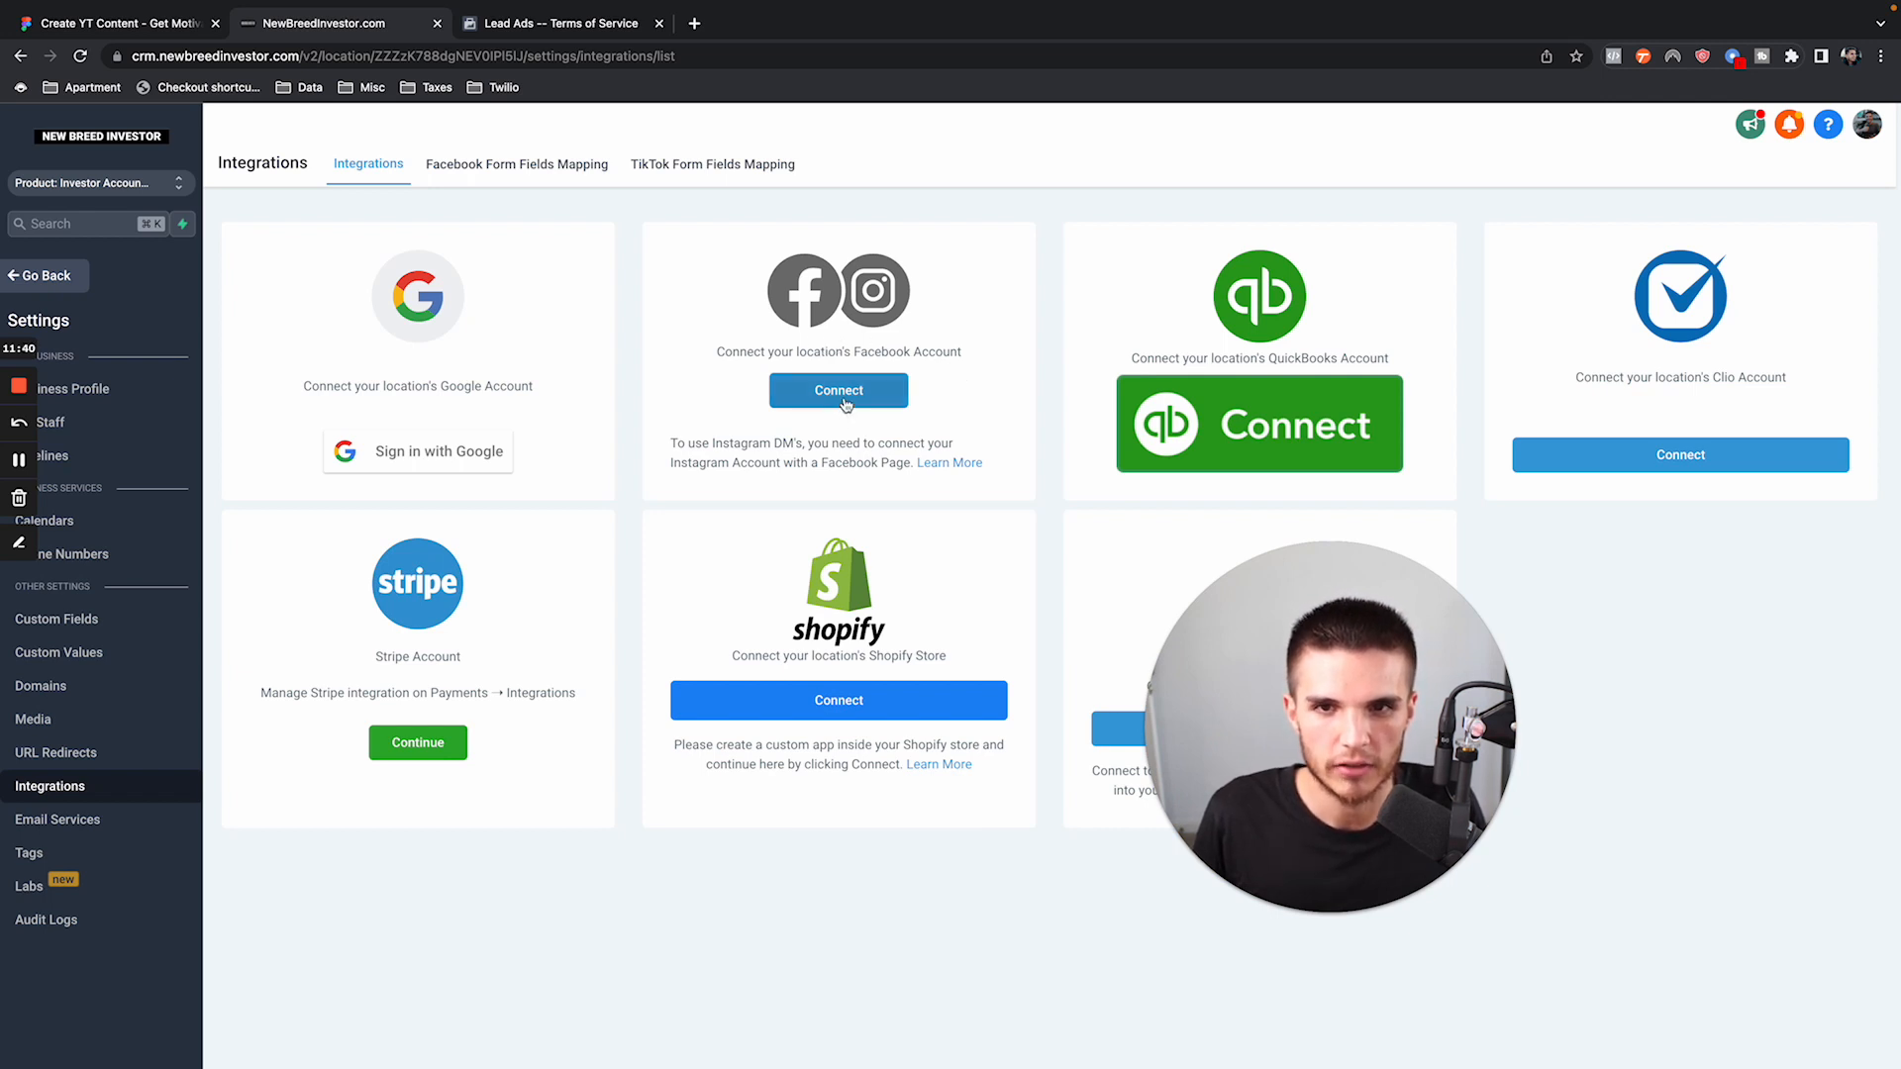
click(837, 390)
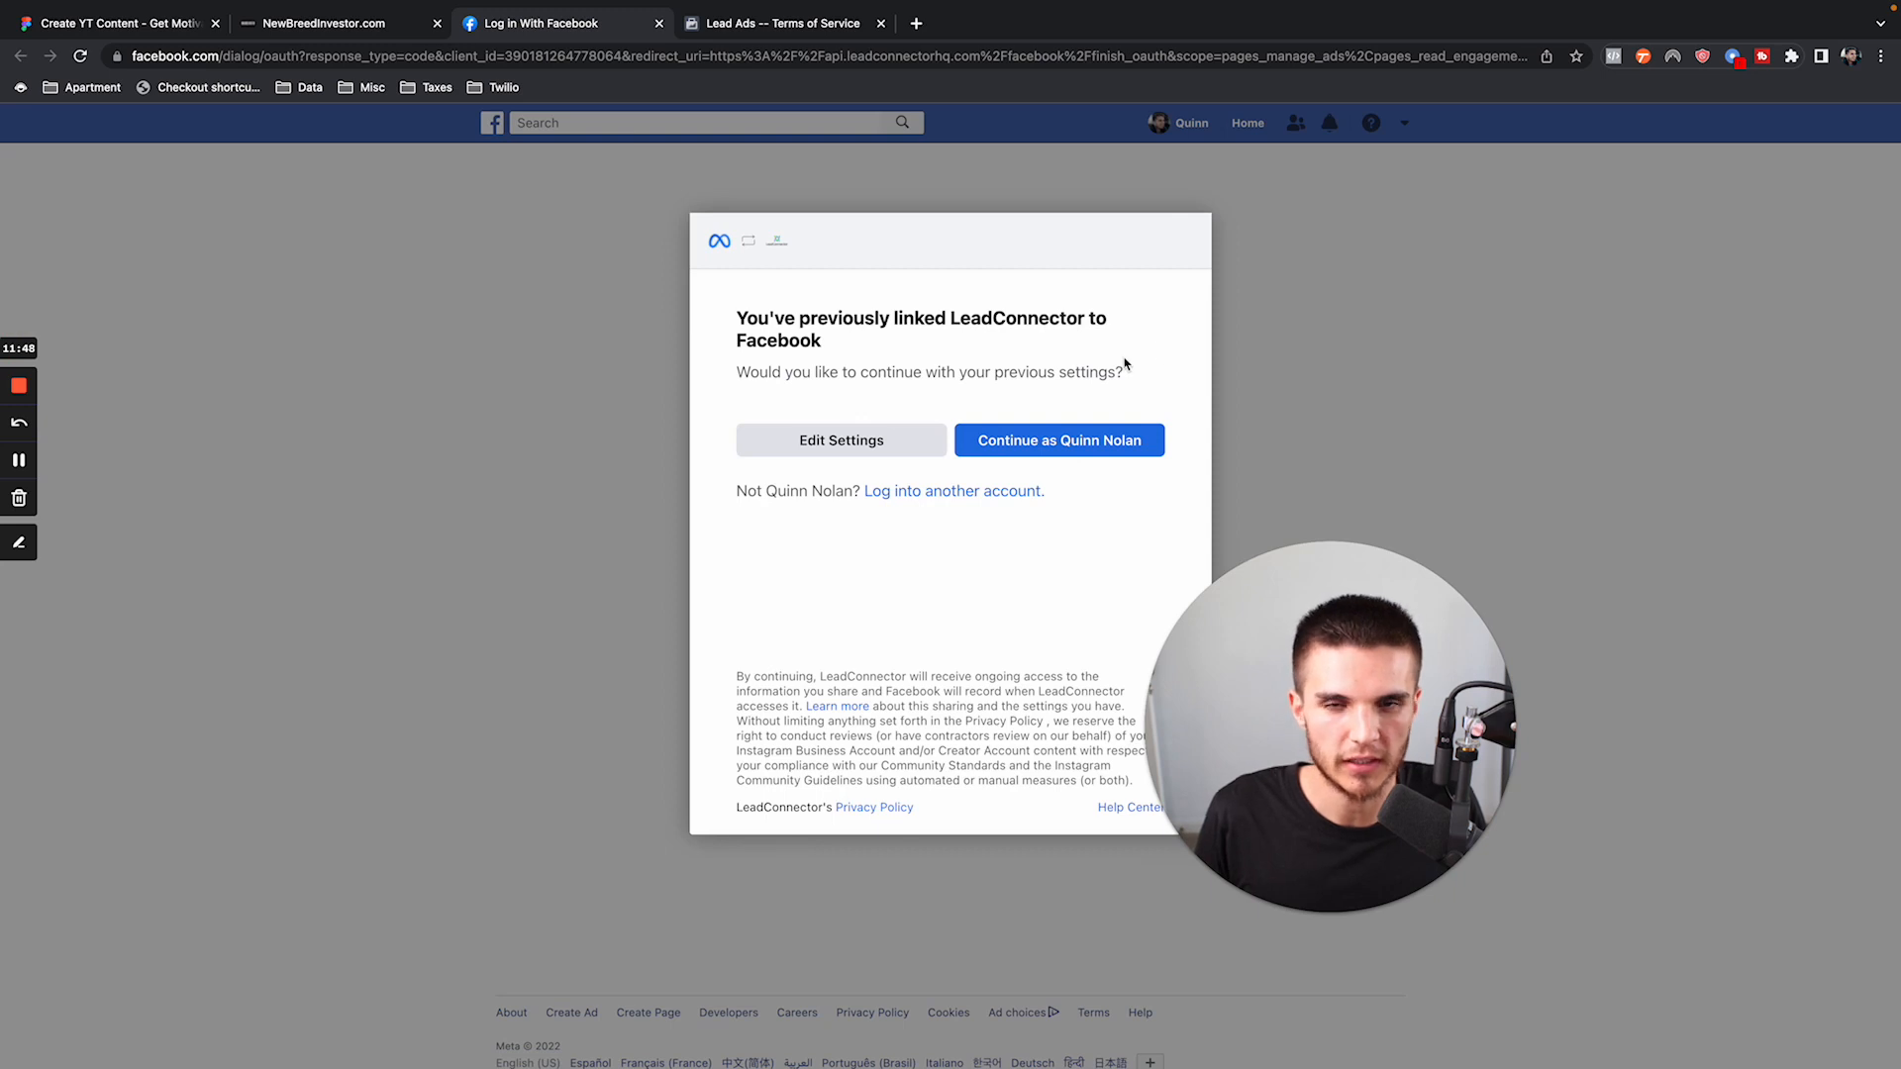
Continue with the previous LeadConnector settings in the Facebook dialog.
click(1057, 439)
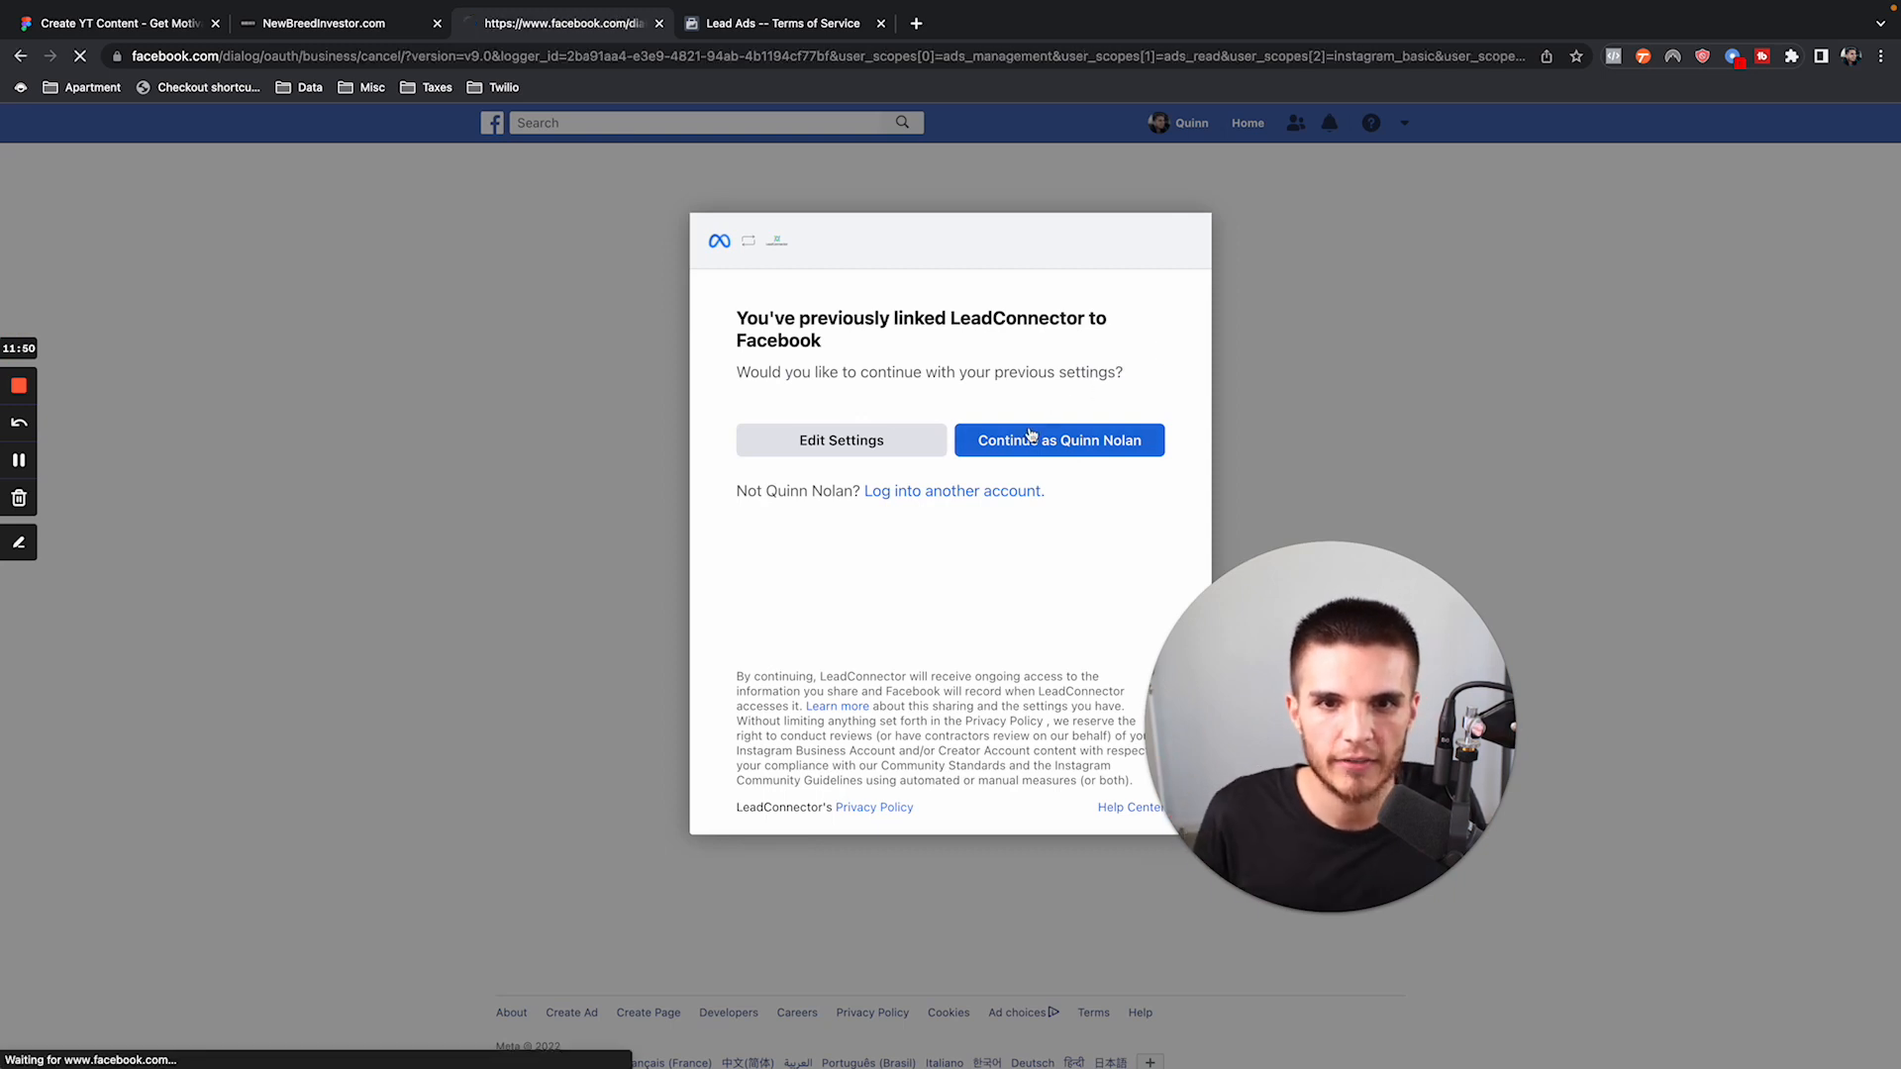
click(1057, 438)
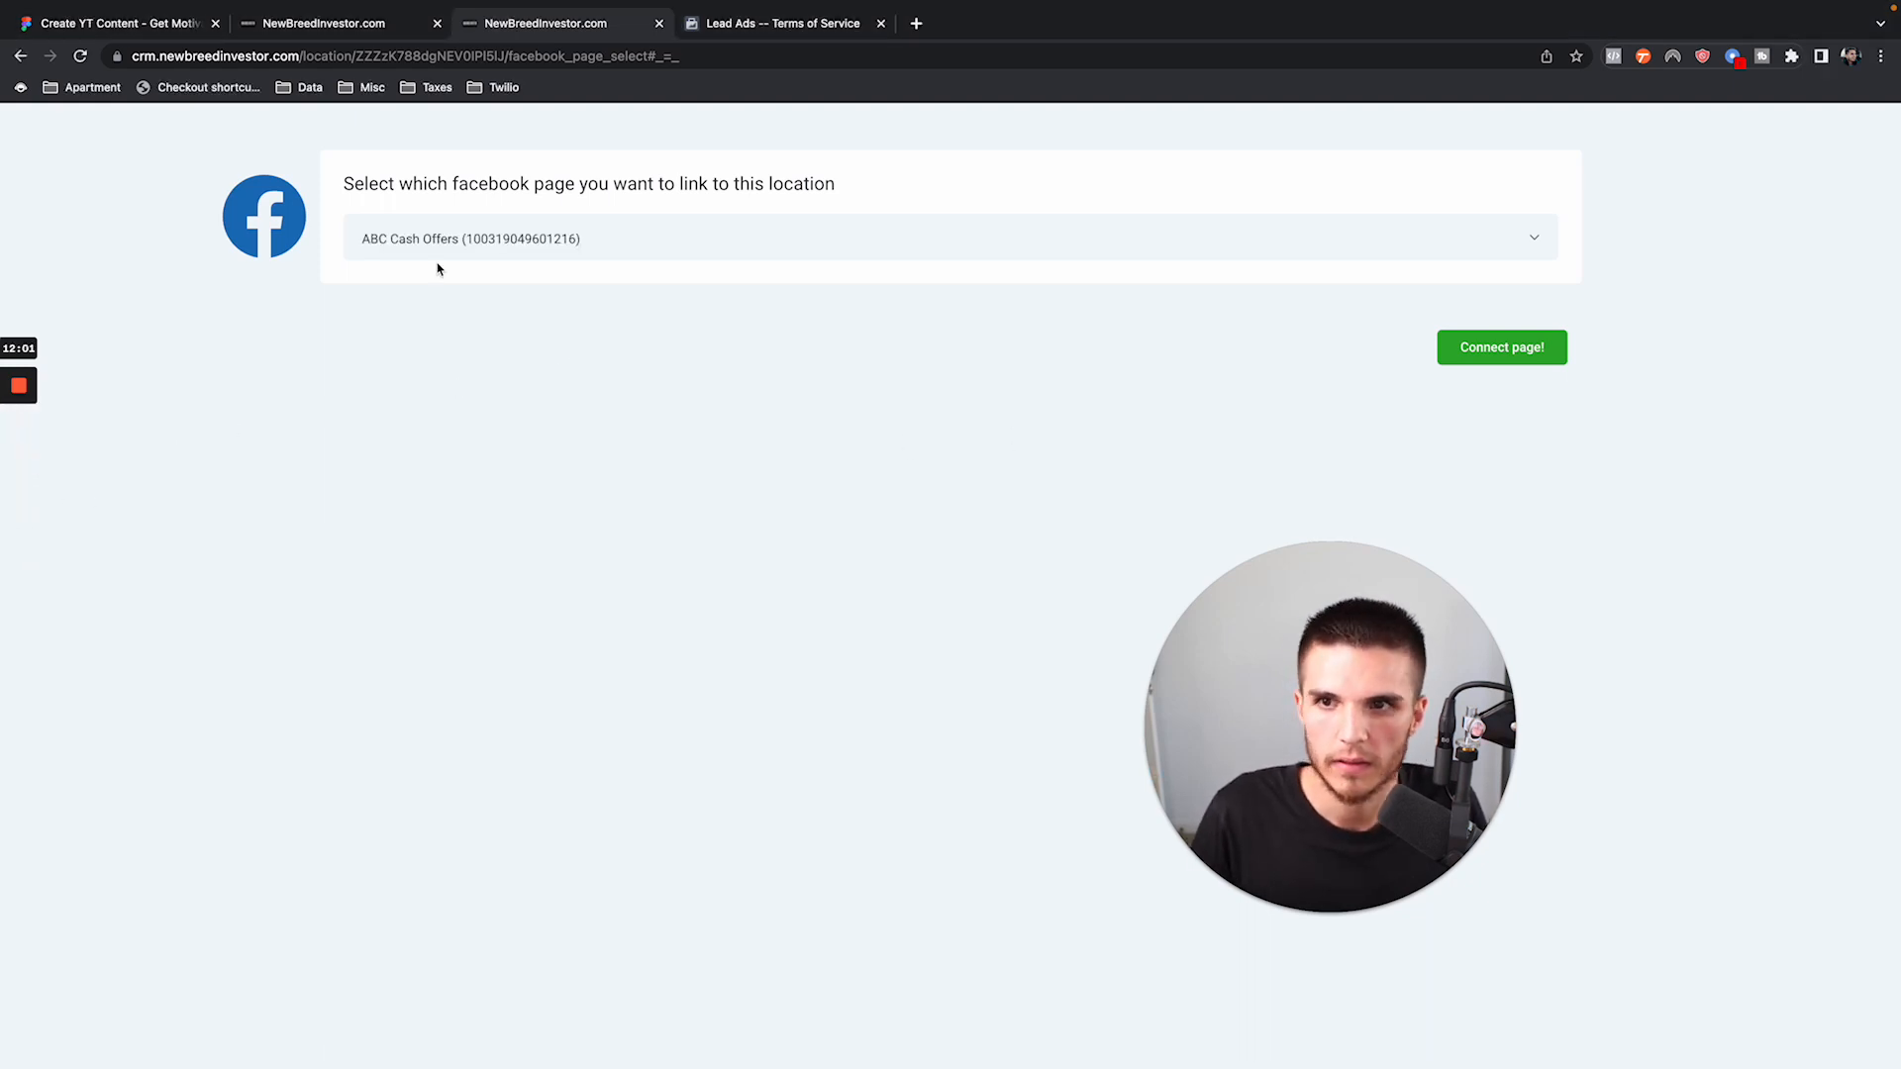
Connect the ABC Cash Offers page and choose NewBreedAgent.com Ad Account #3.
click(1501, 347)
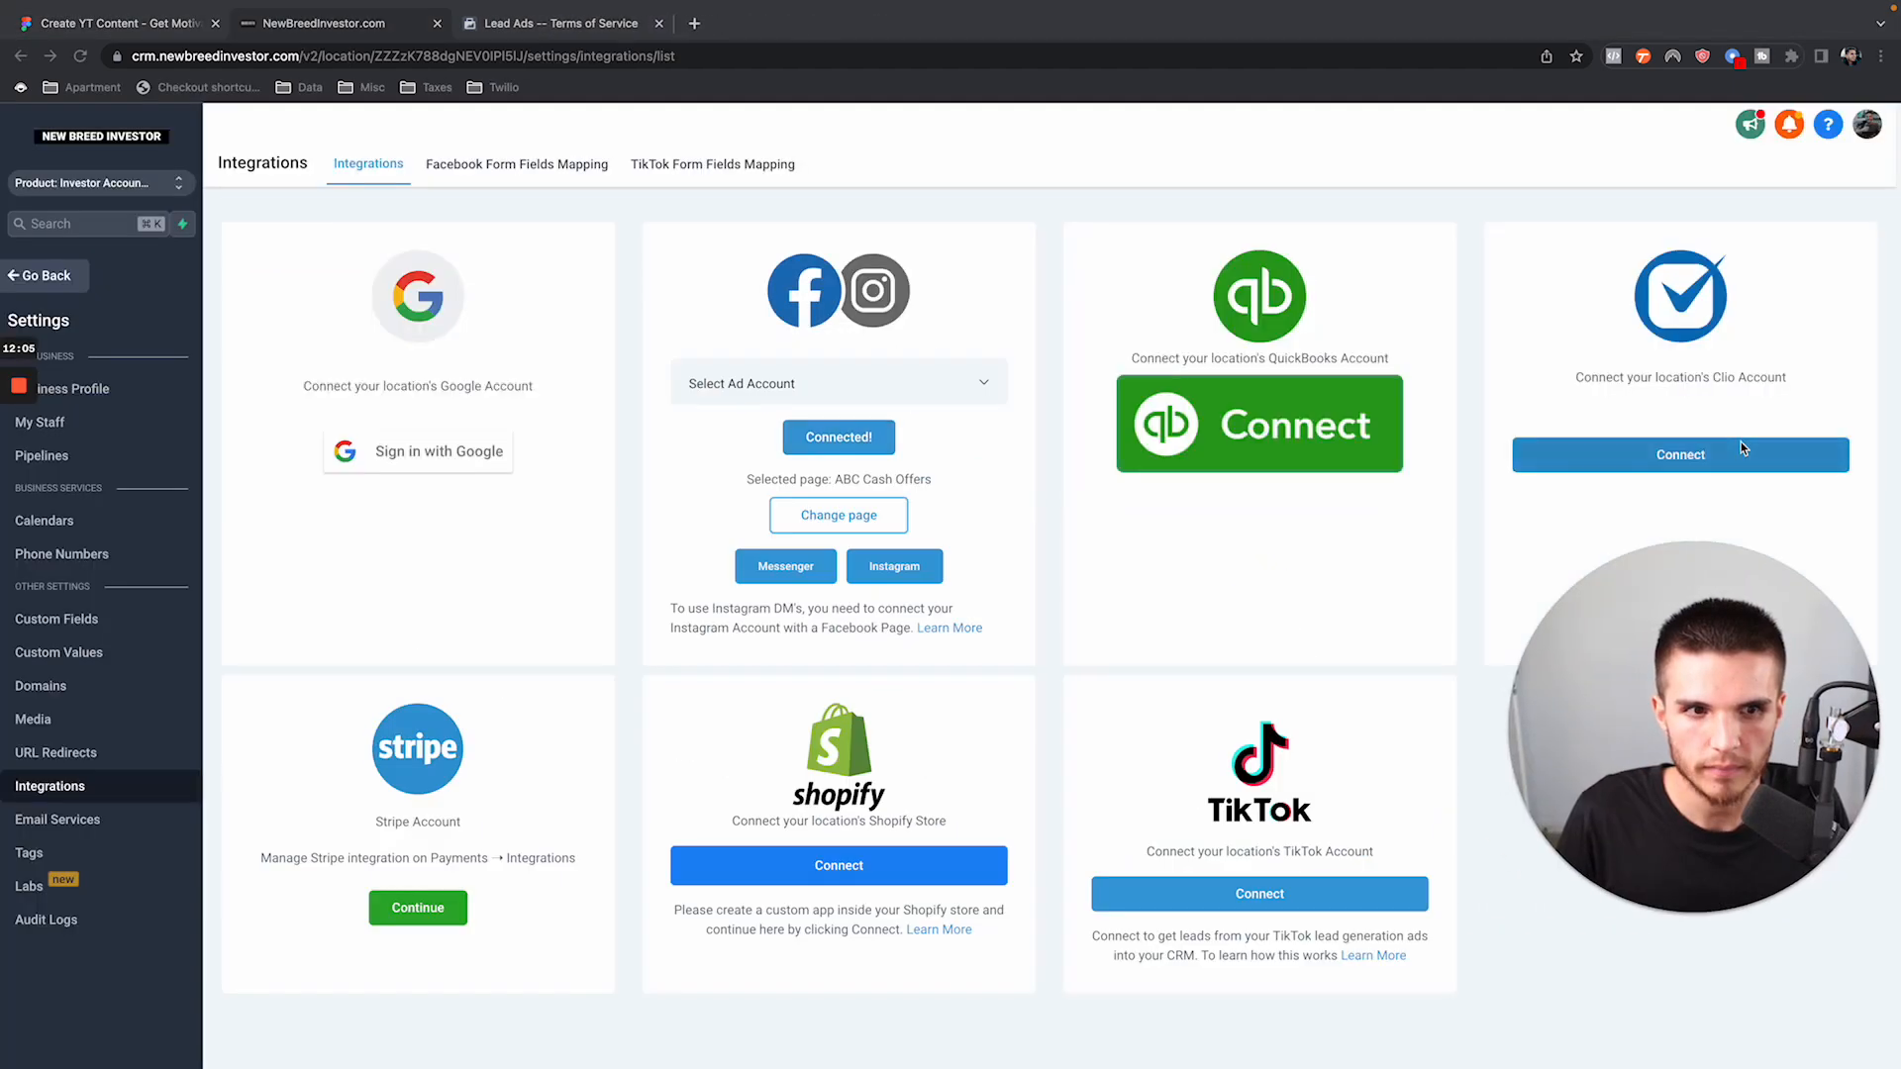
mouse_move(971, 463)
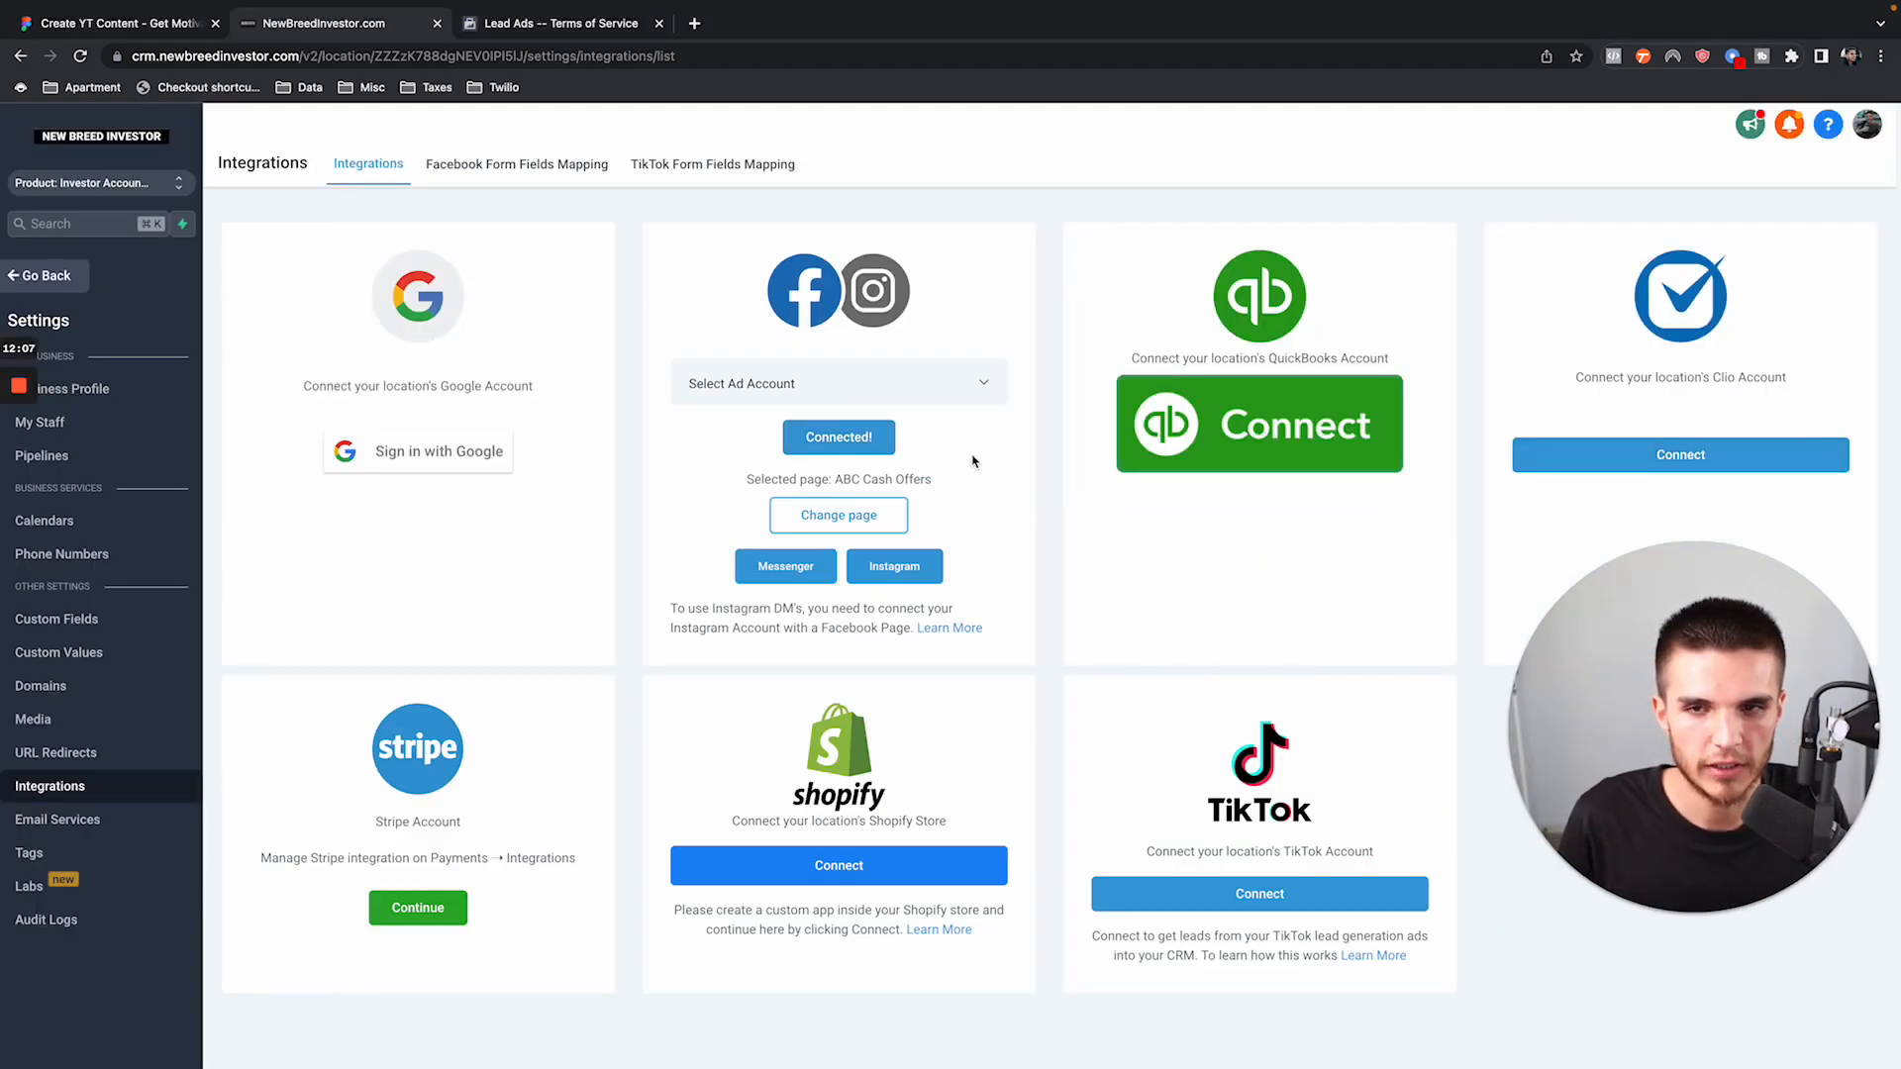
mouse_move(915, 533)
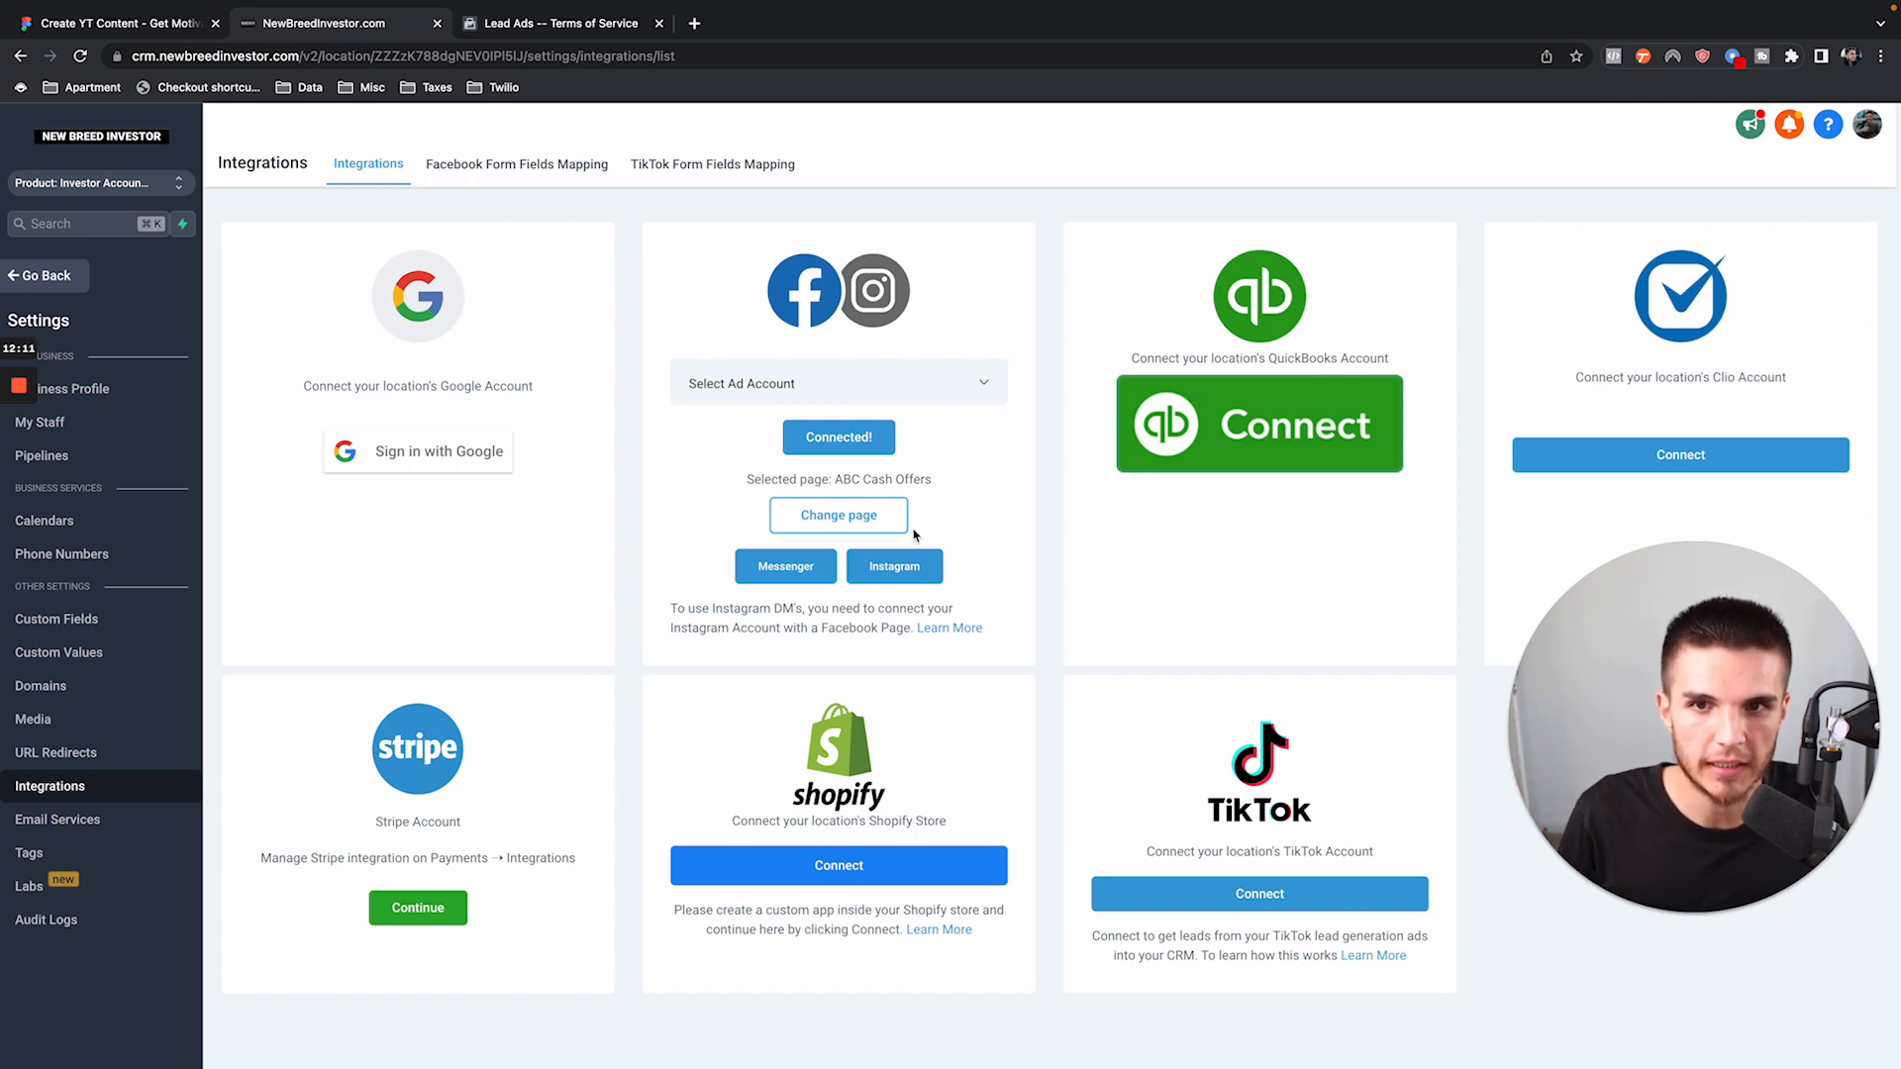
mouse_move(785, 393)
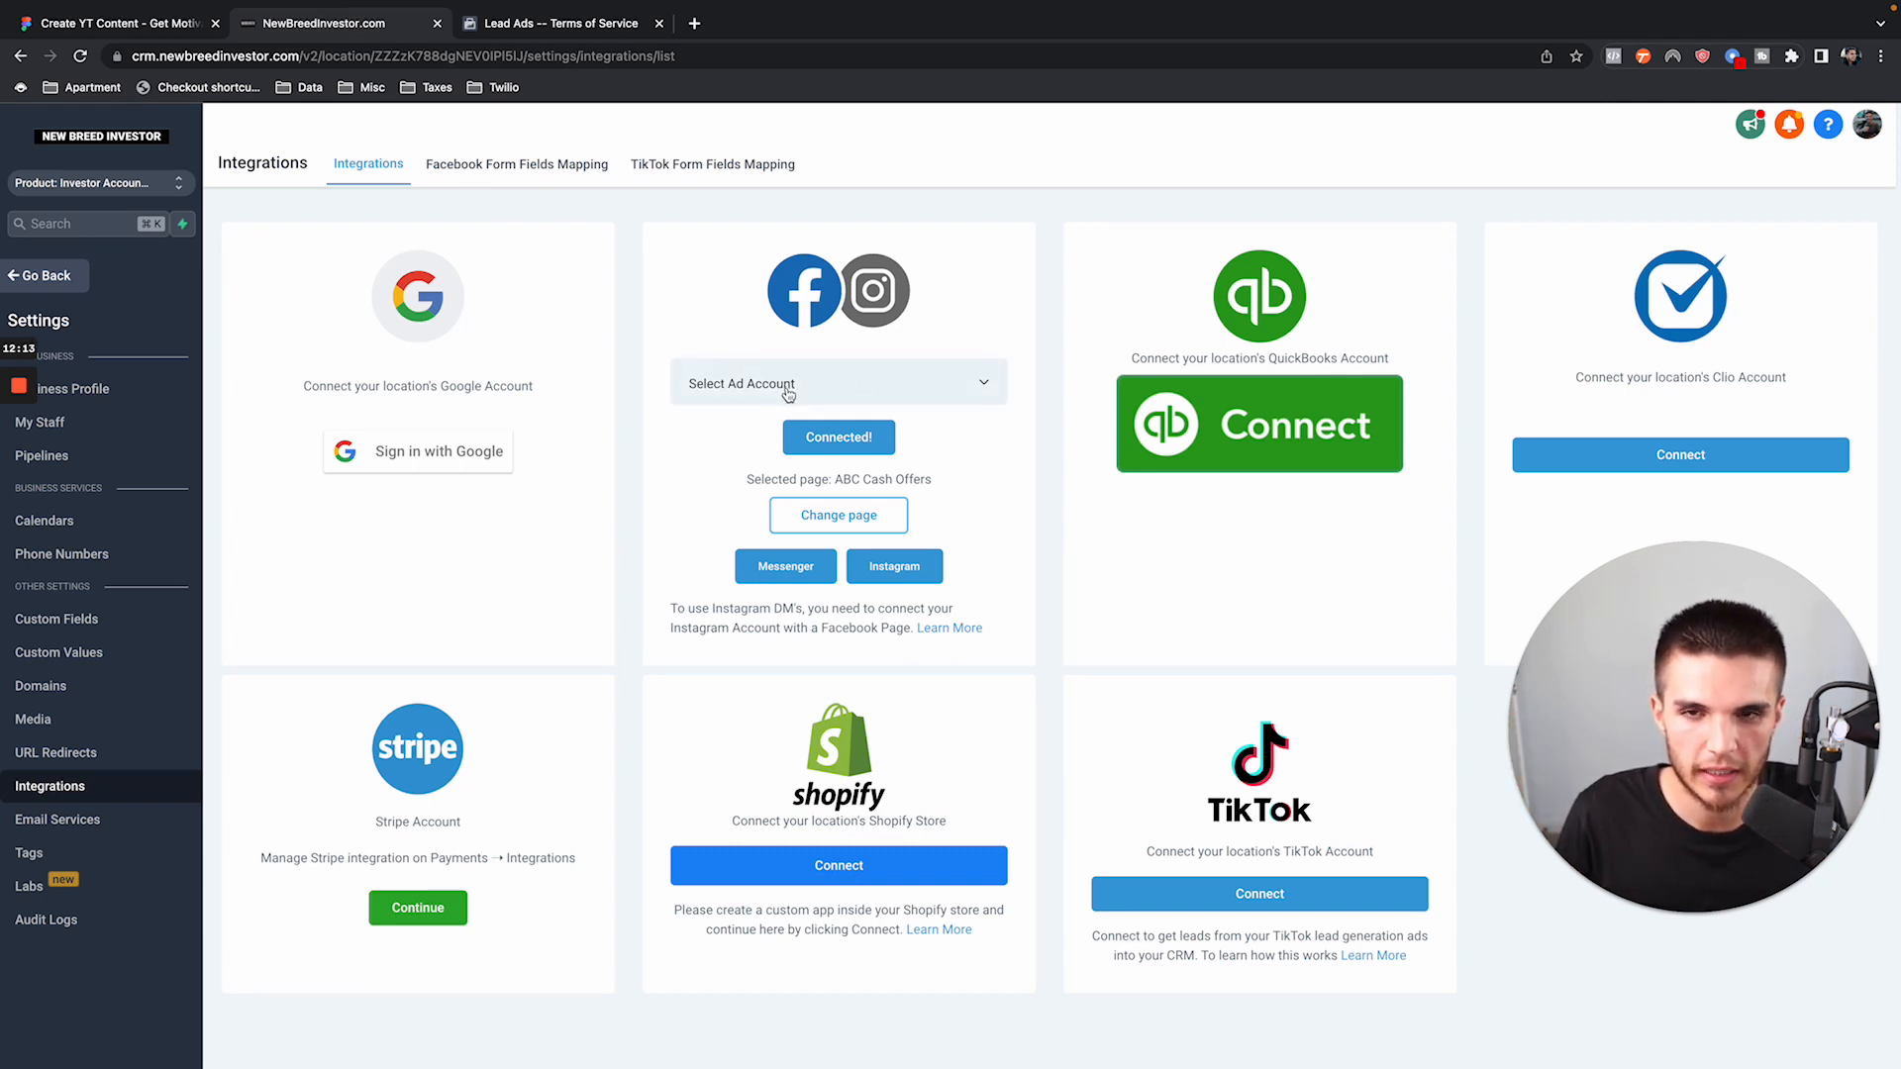
click(837, 382)
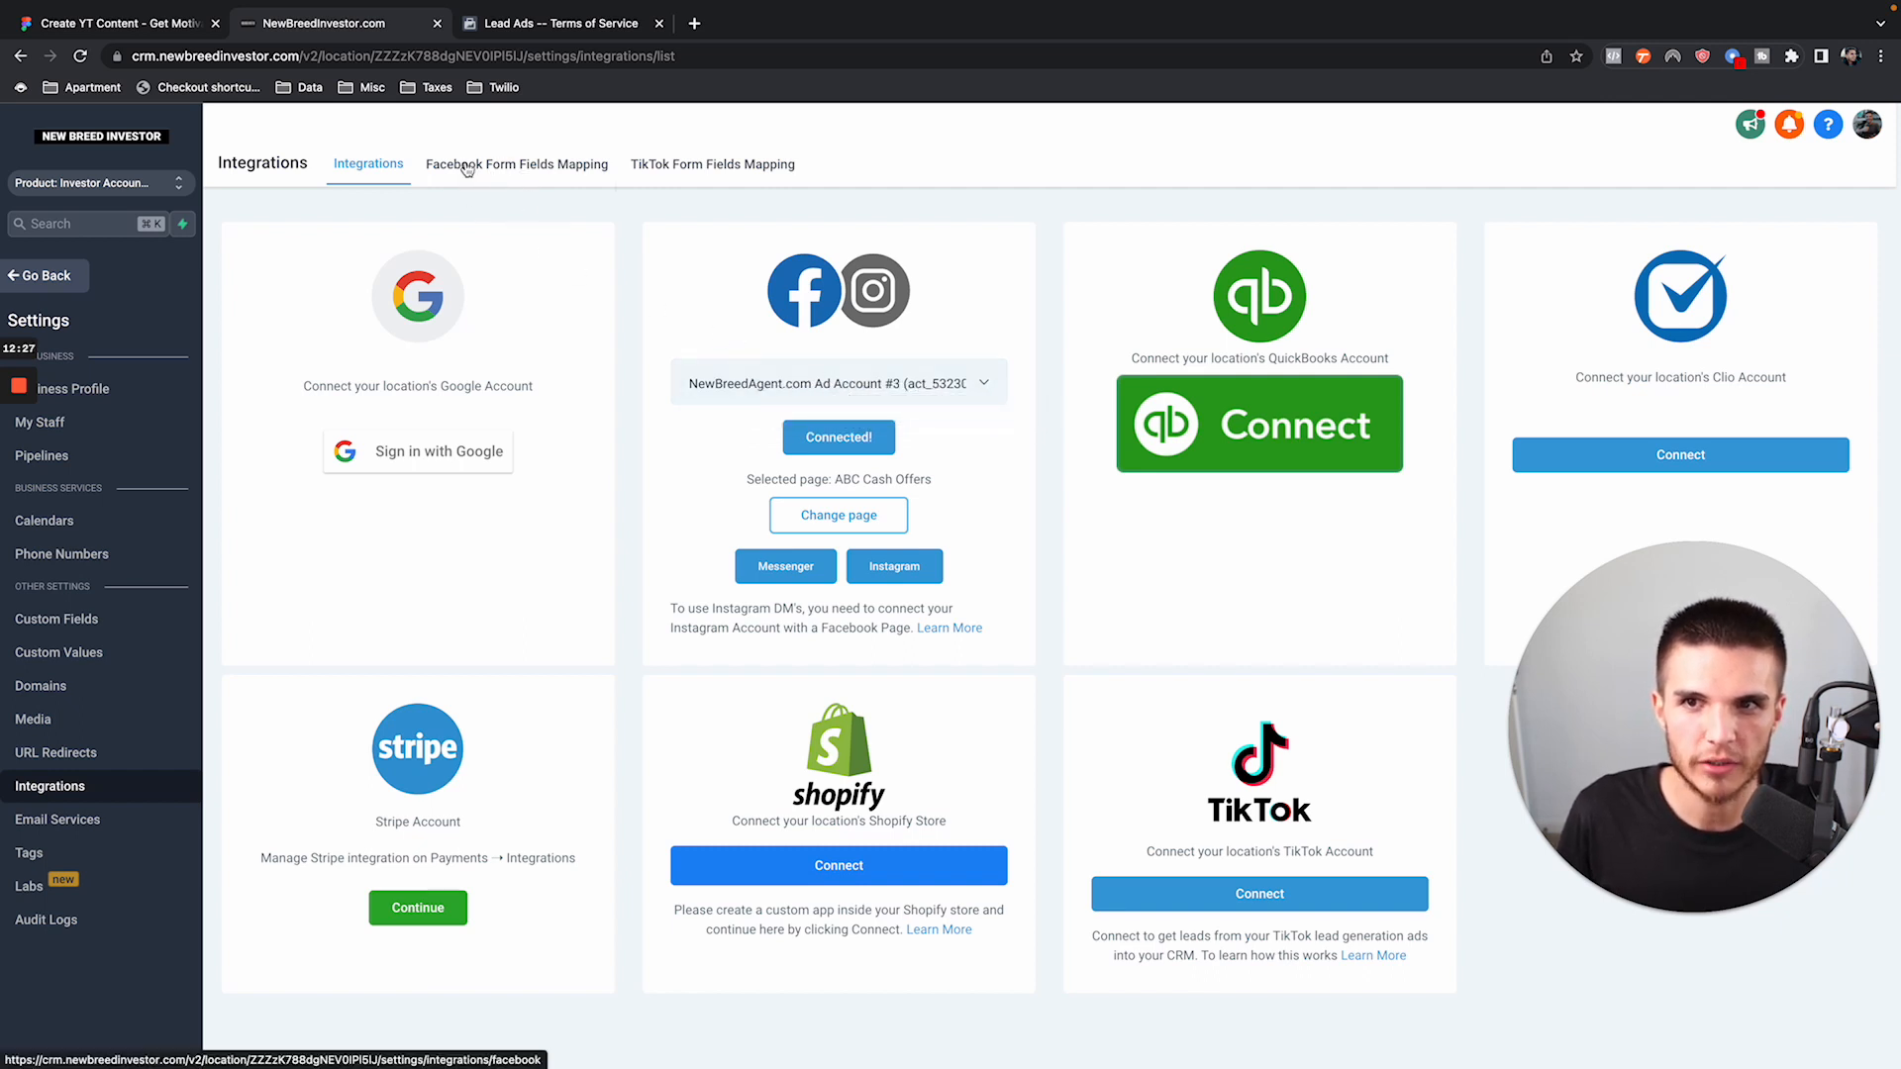
Check the Facebook account status on the Facebook Ads dashboard.
click(515, 163)
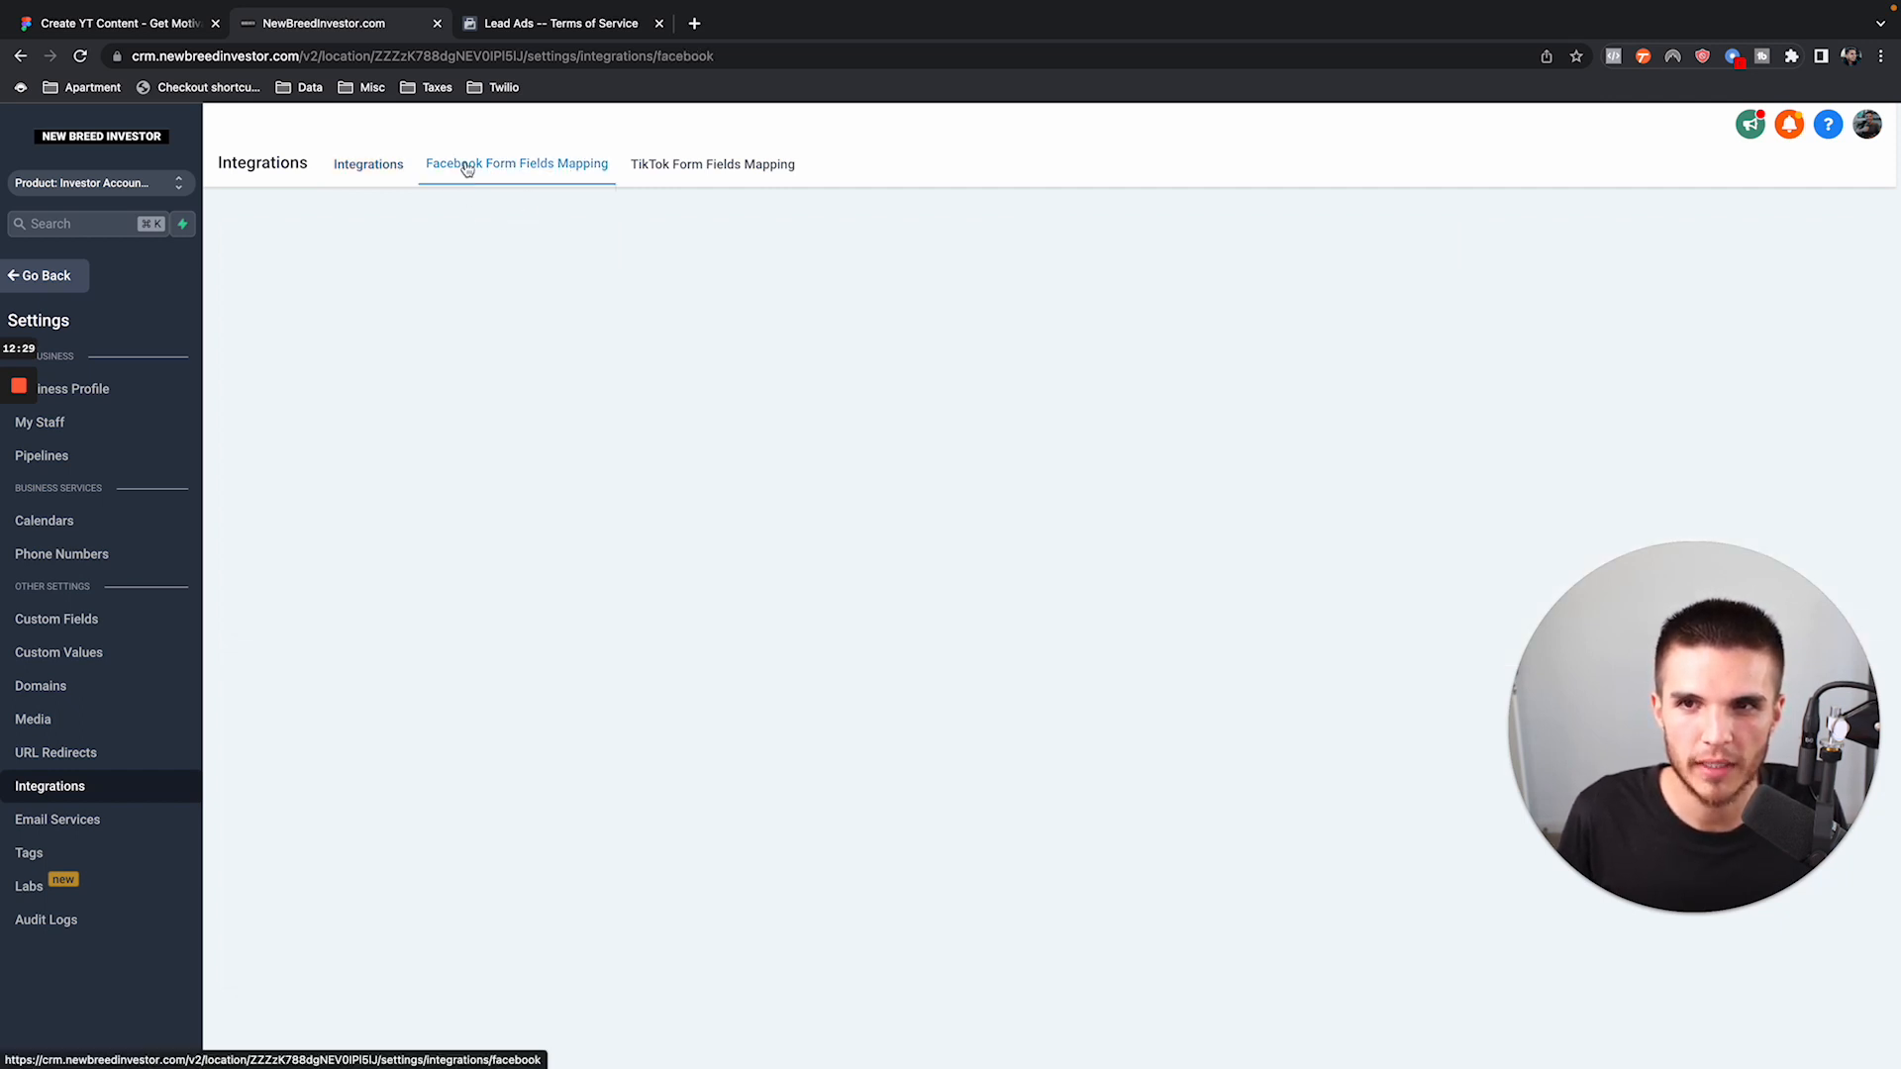
click(516, 163)
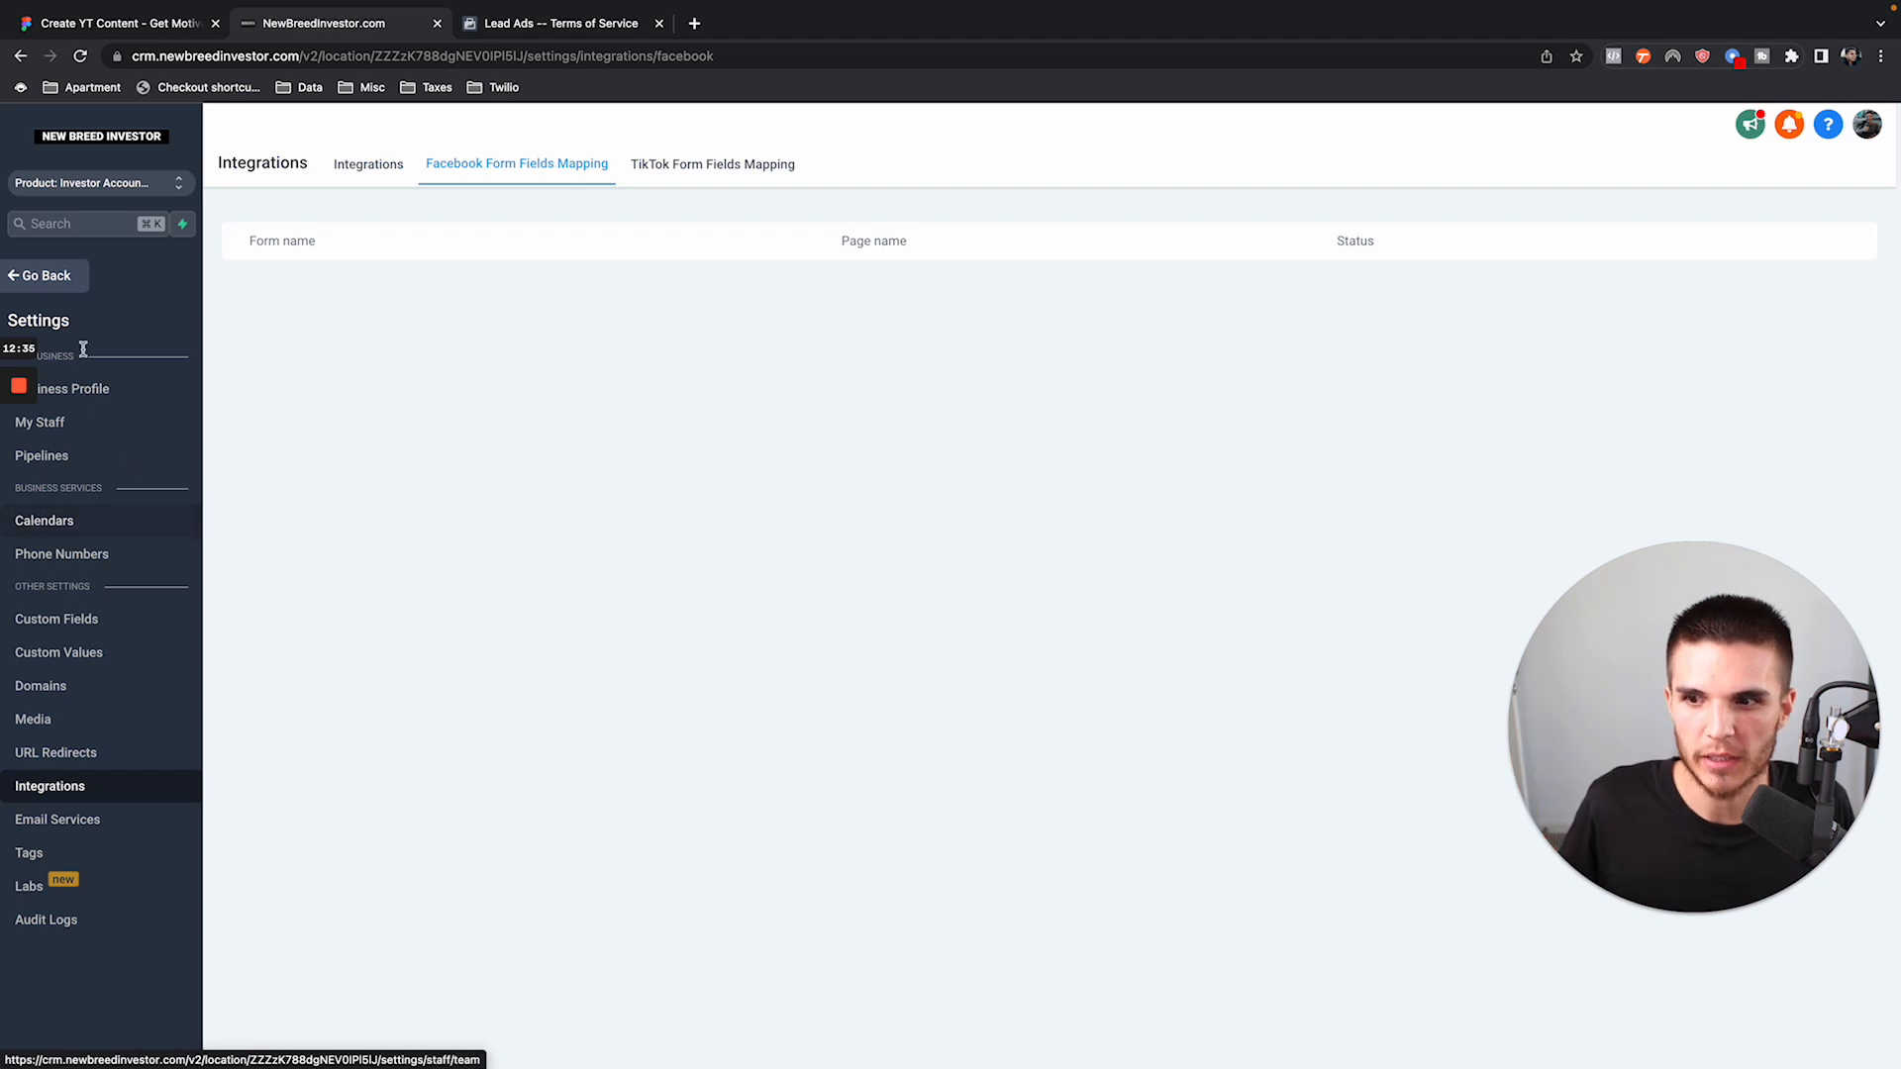
click(81, 641)
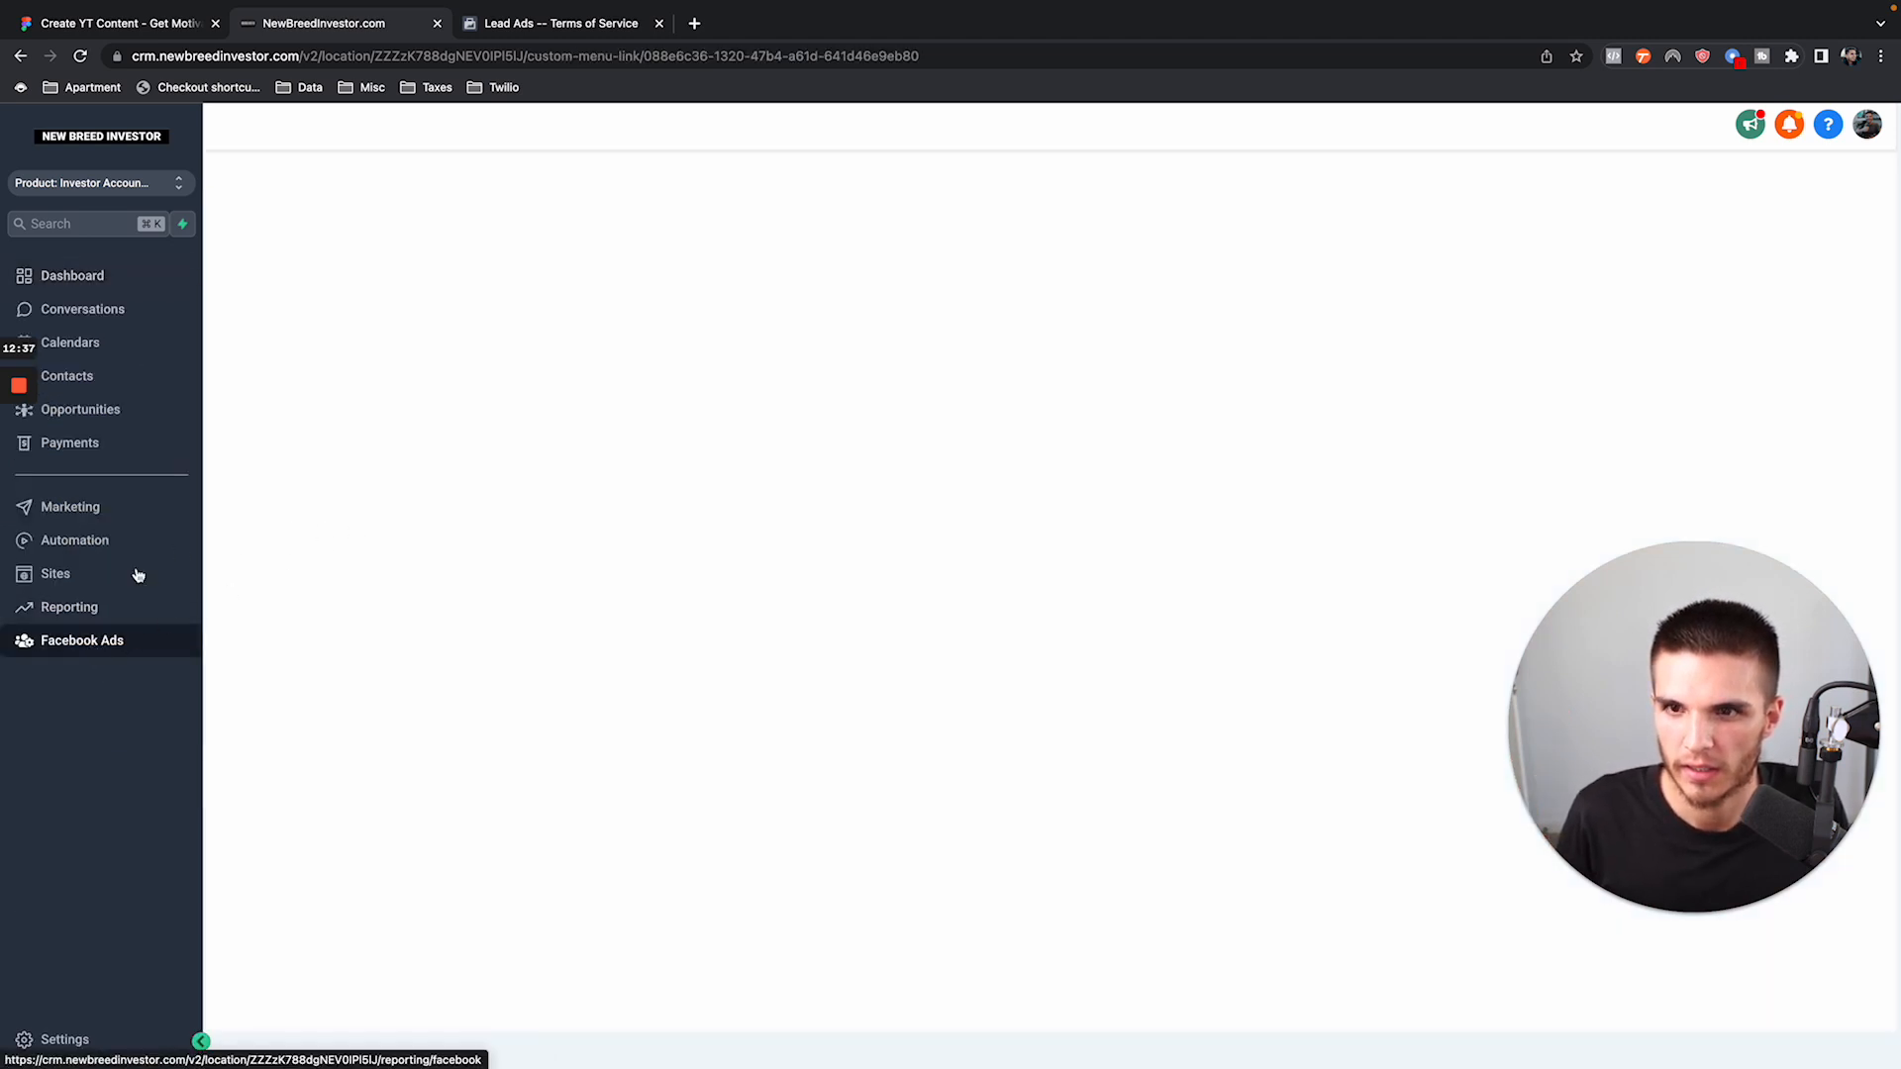
click(81, 640)
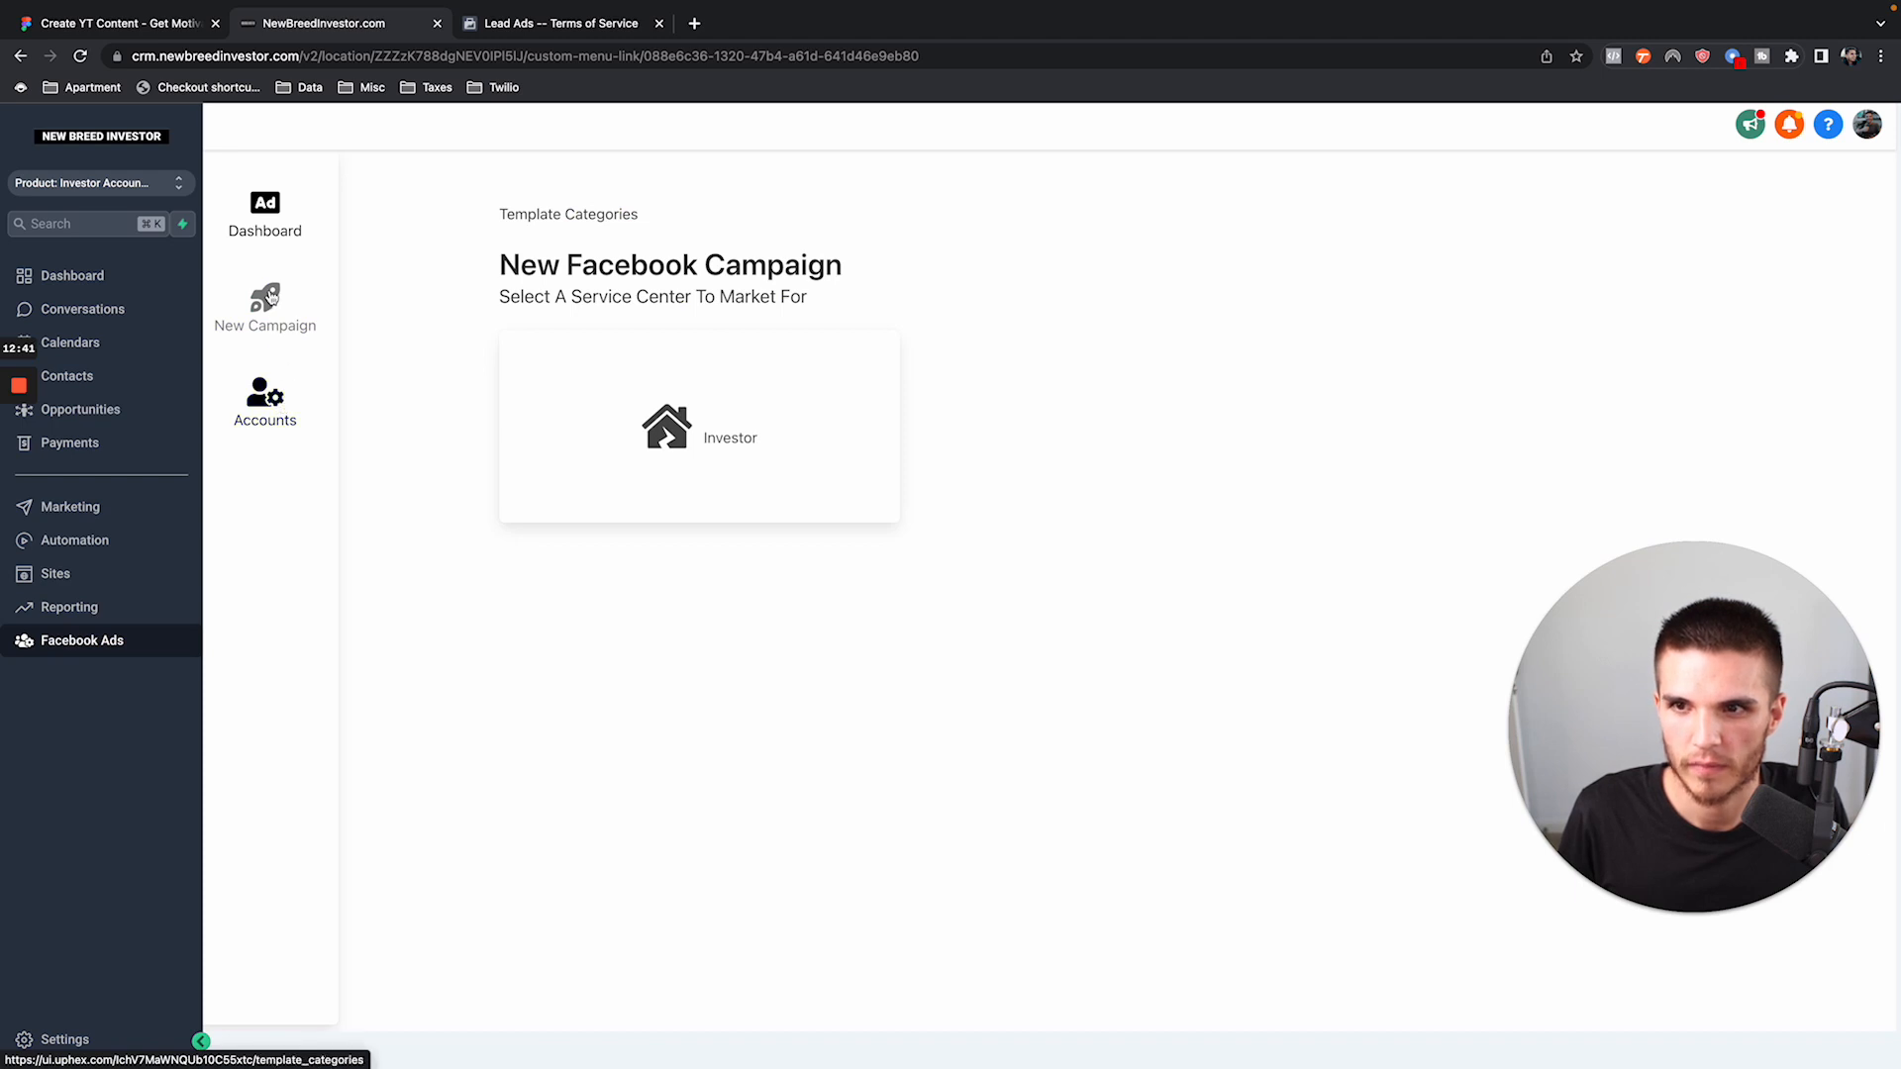
click(264, 215)
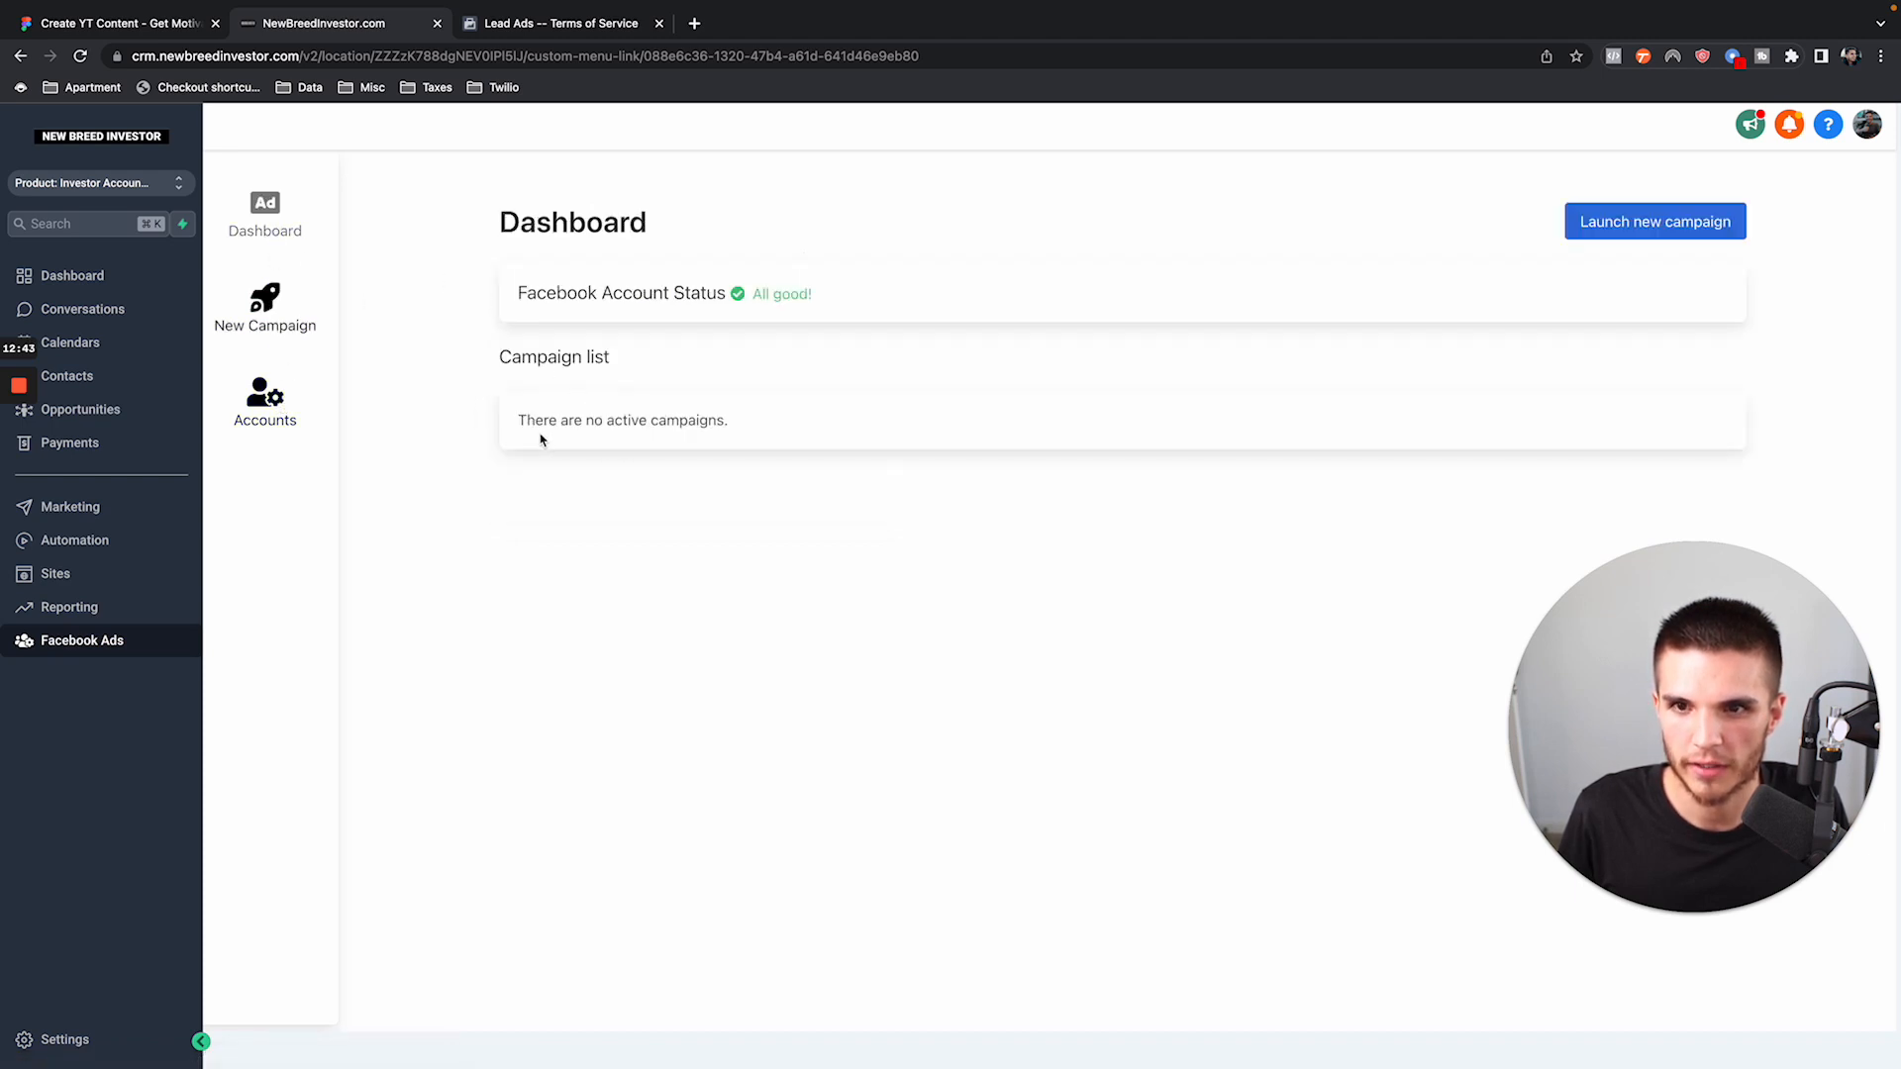
mouse_move(794, 422)
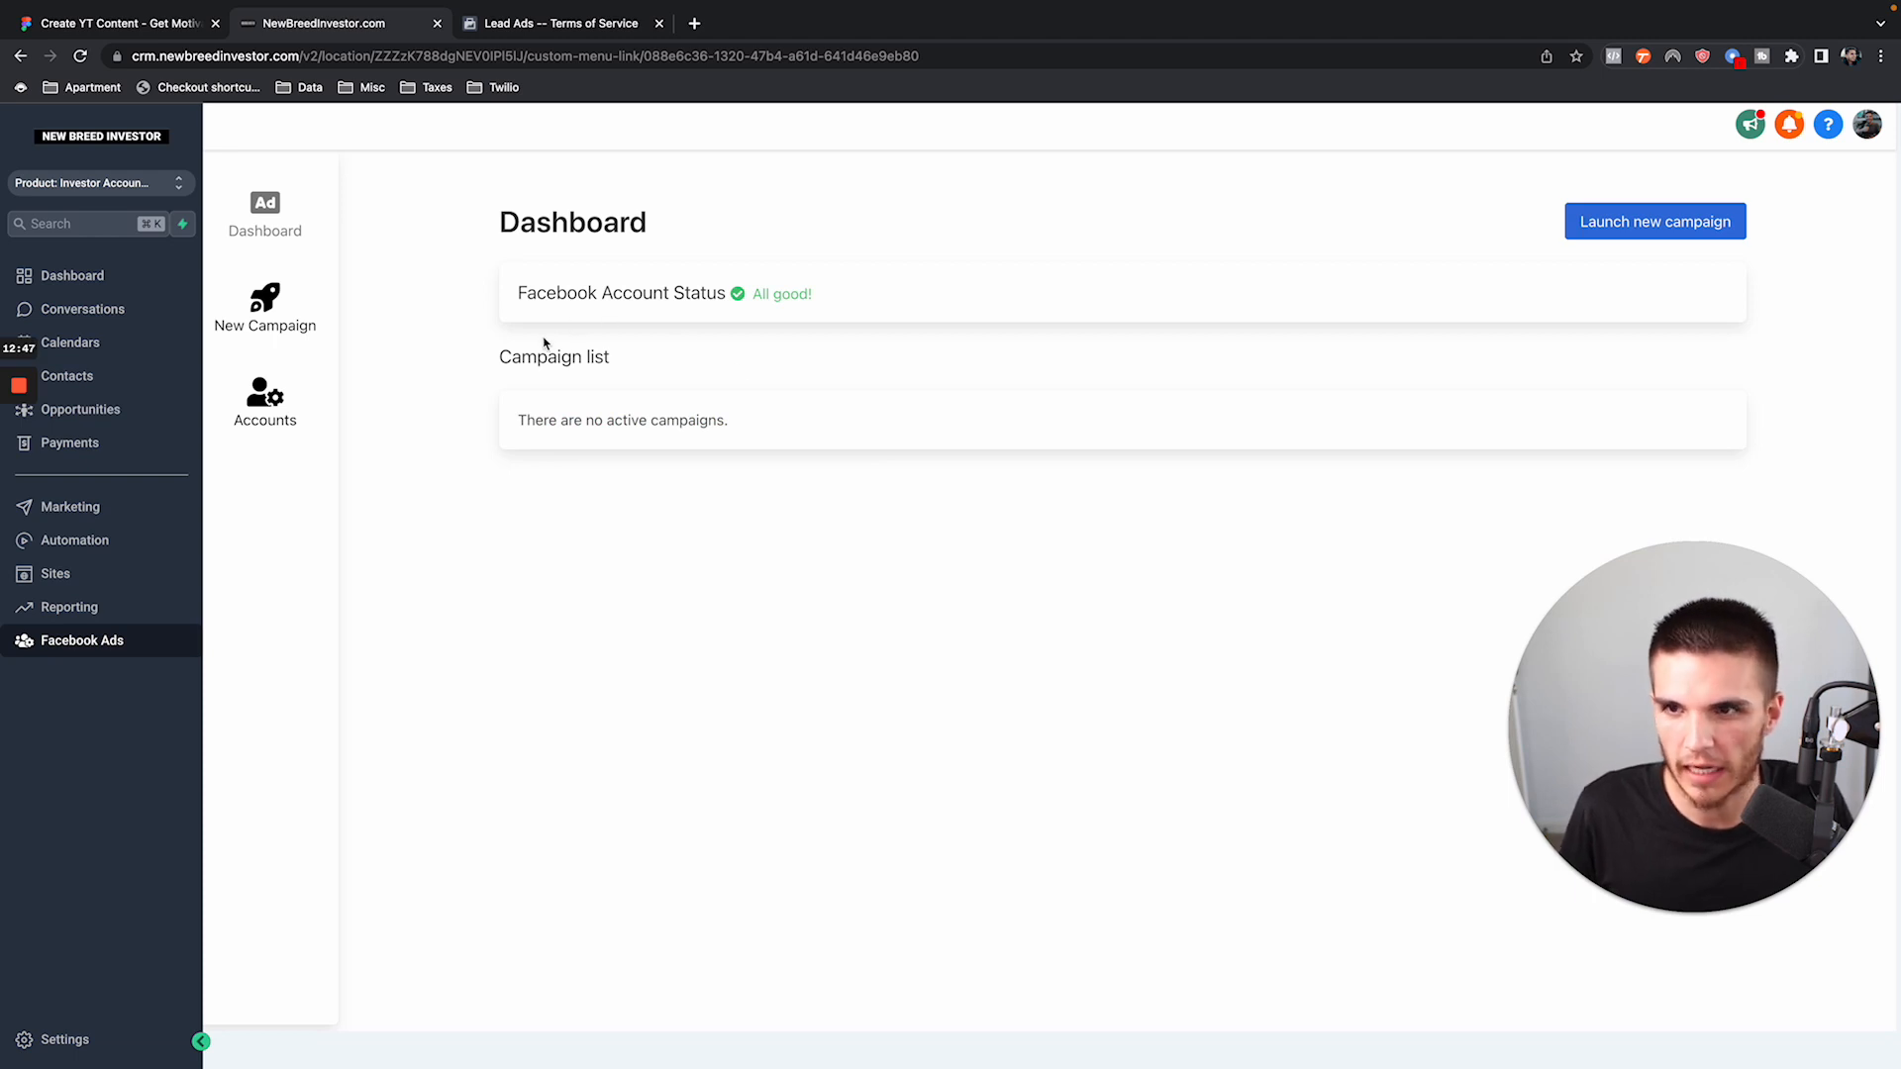
Return to Settings > Integrations > Facebook Form Fields Mapping.
click(64, 1039)
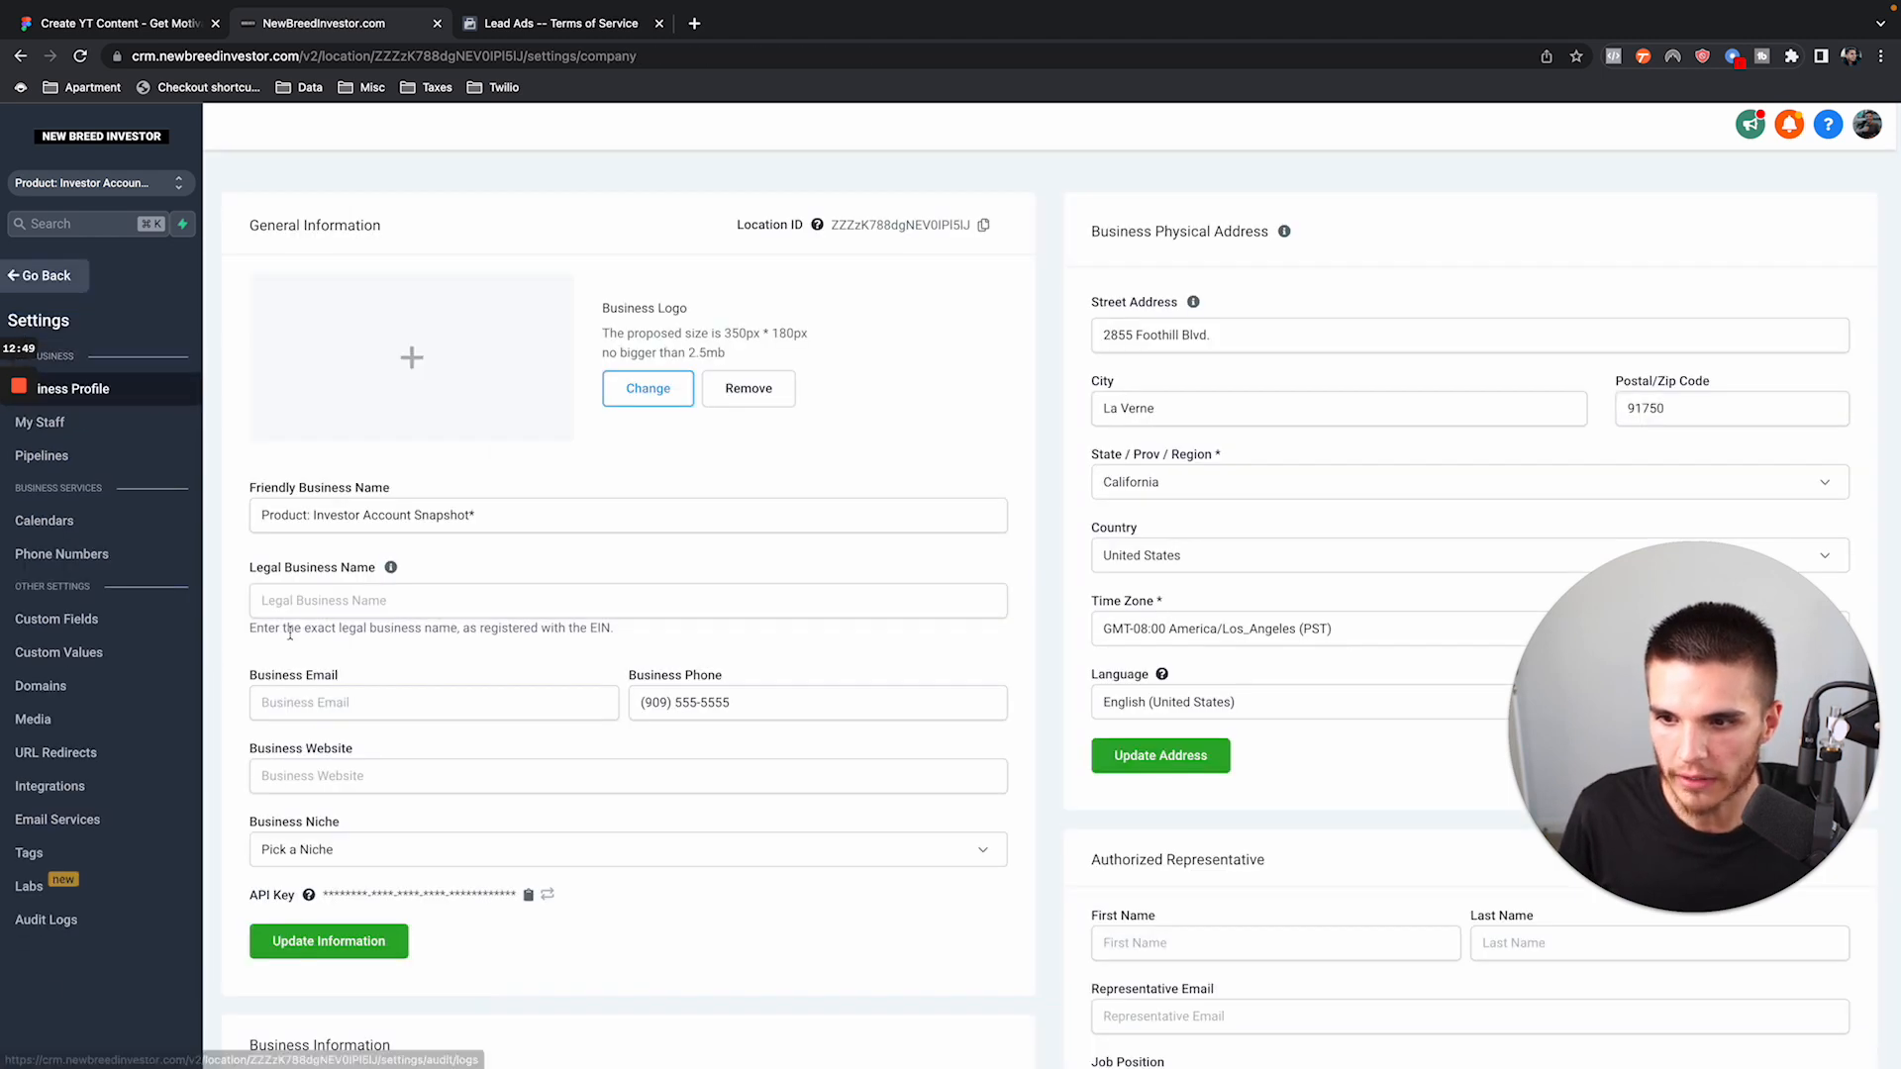
click(50, 785)
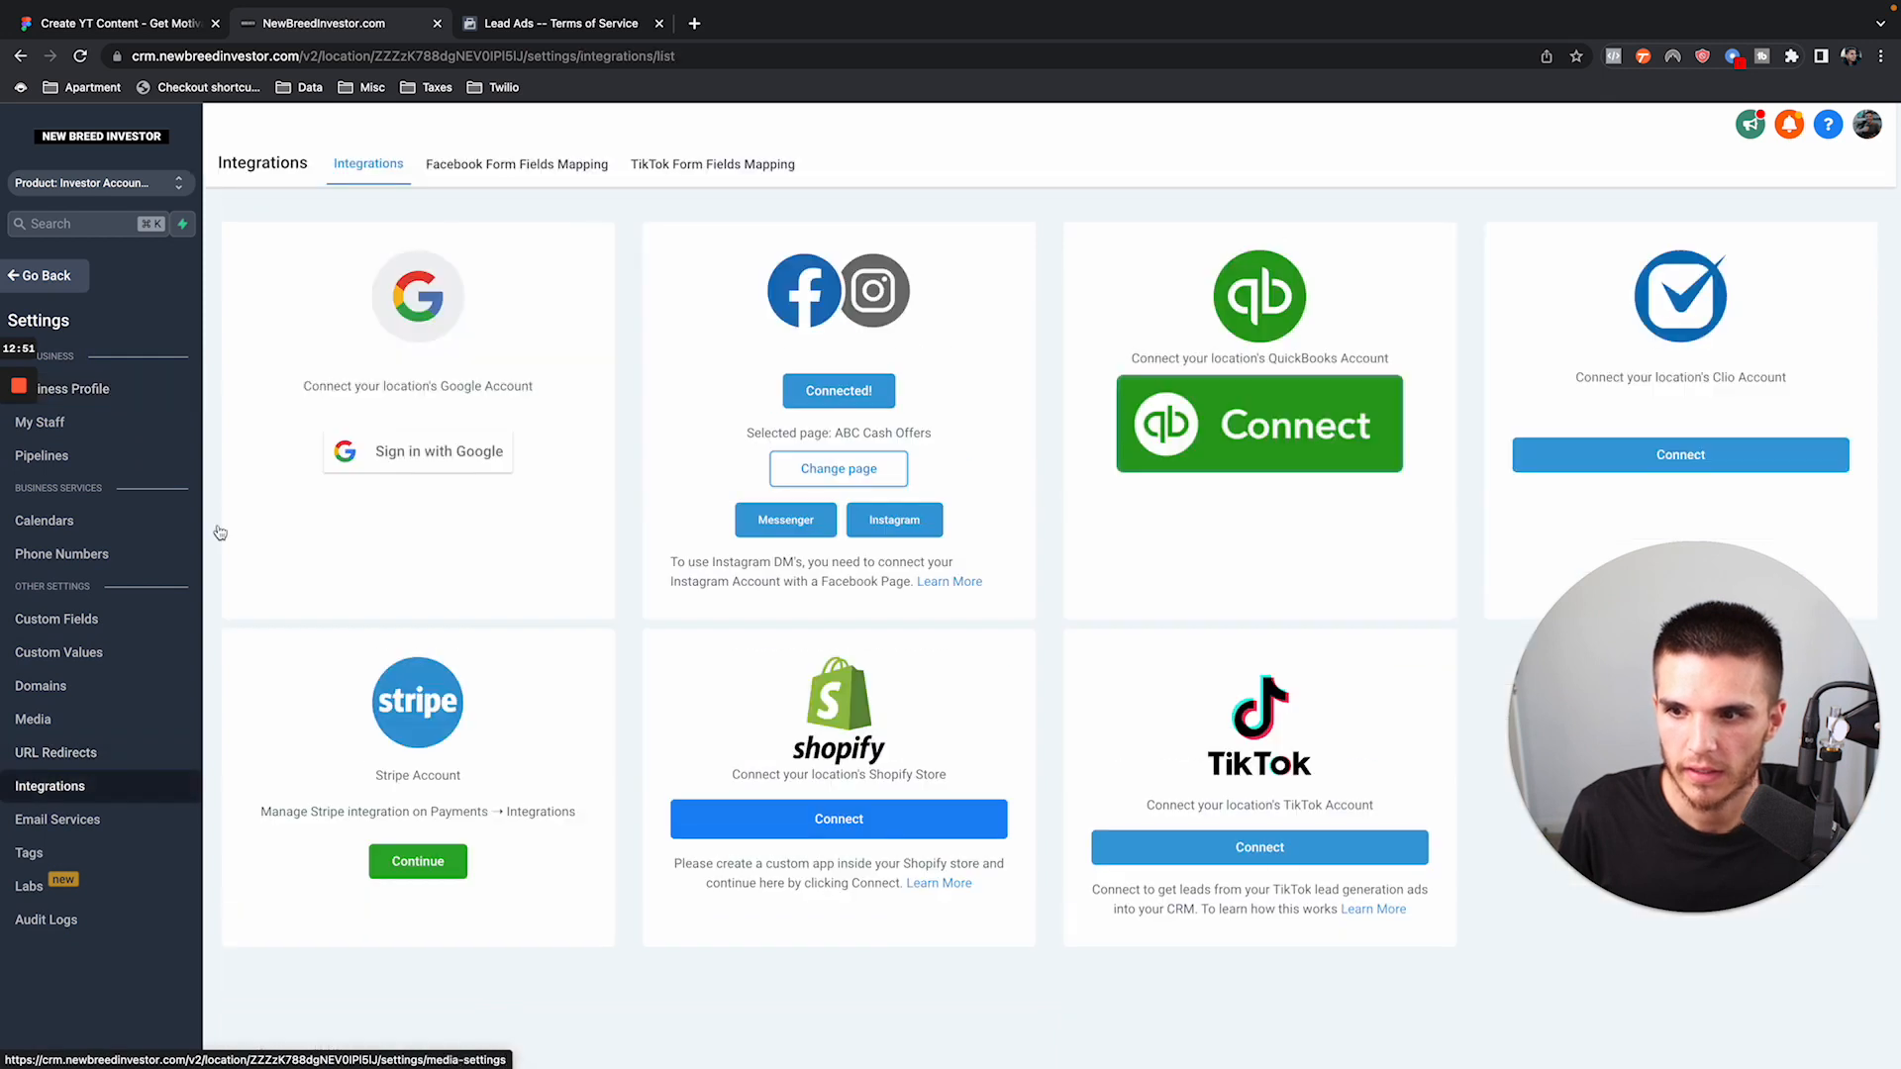
click(515, 164)
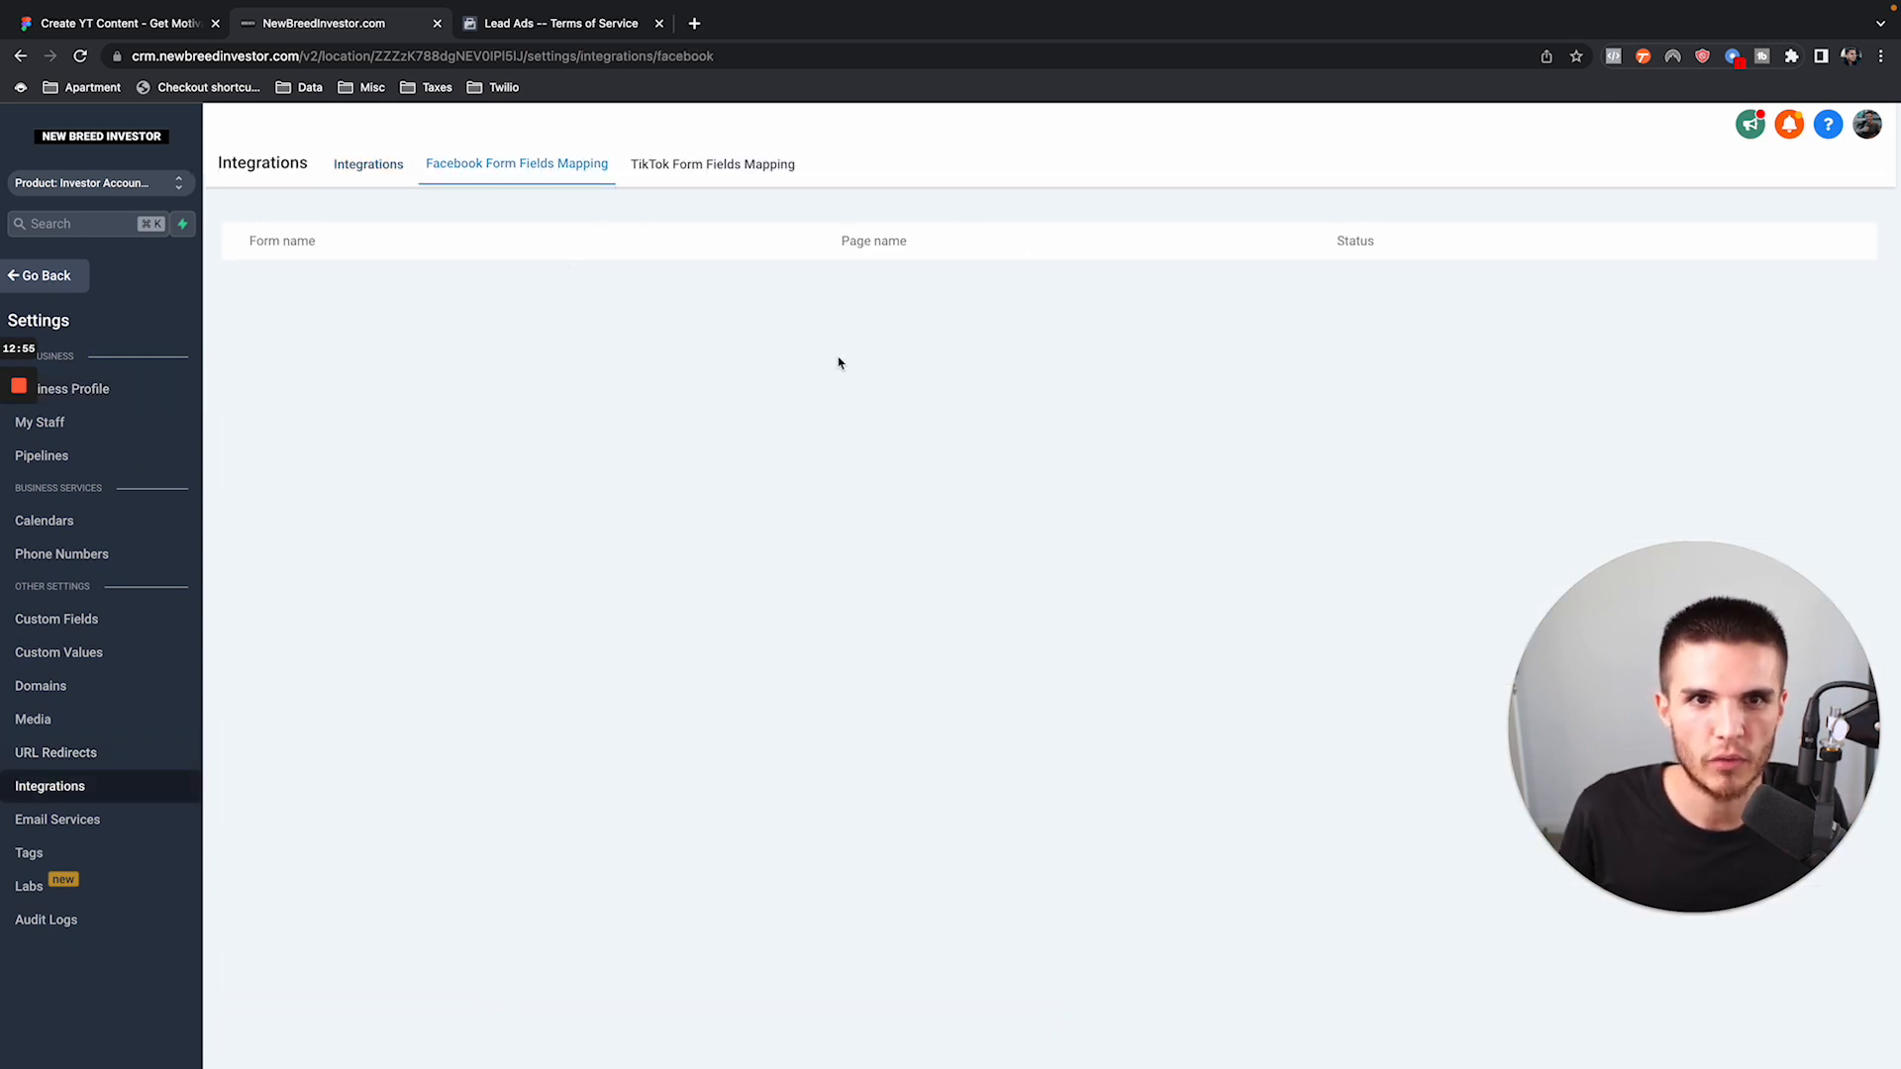
mouse_move(885, 309)
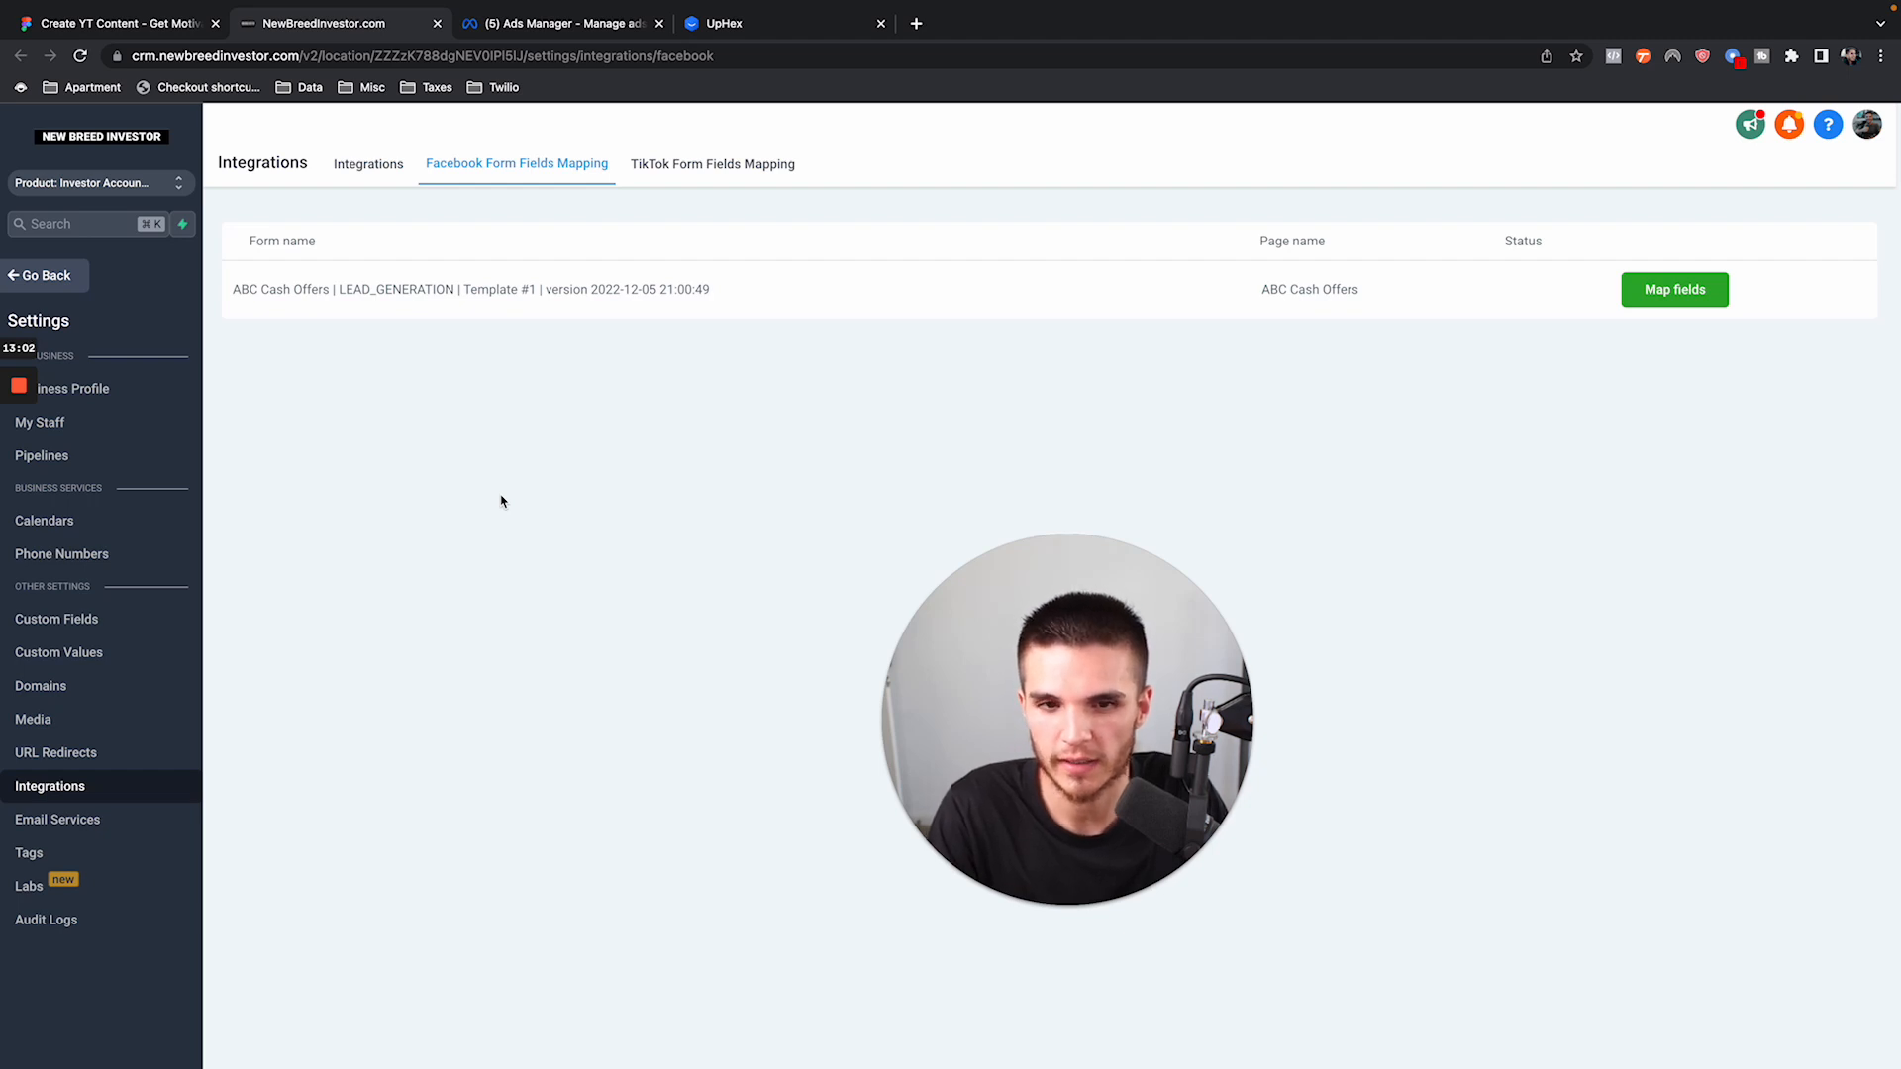
mouse_move(914, 318)
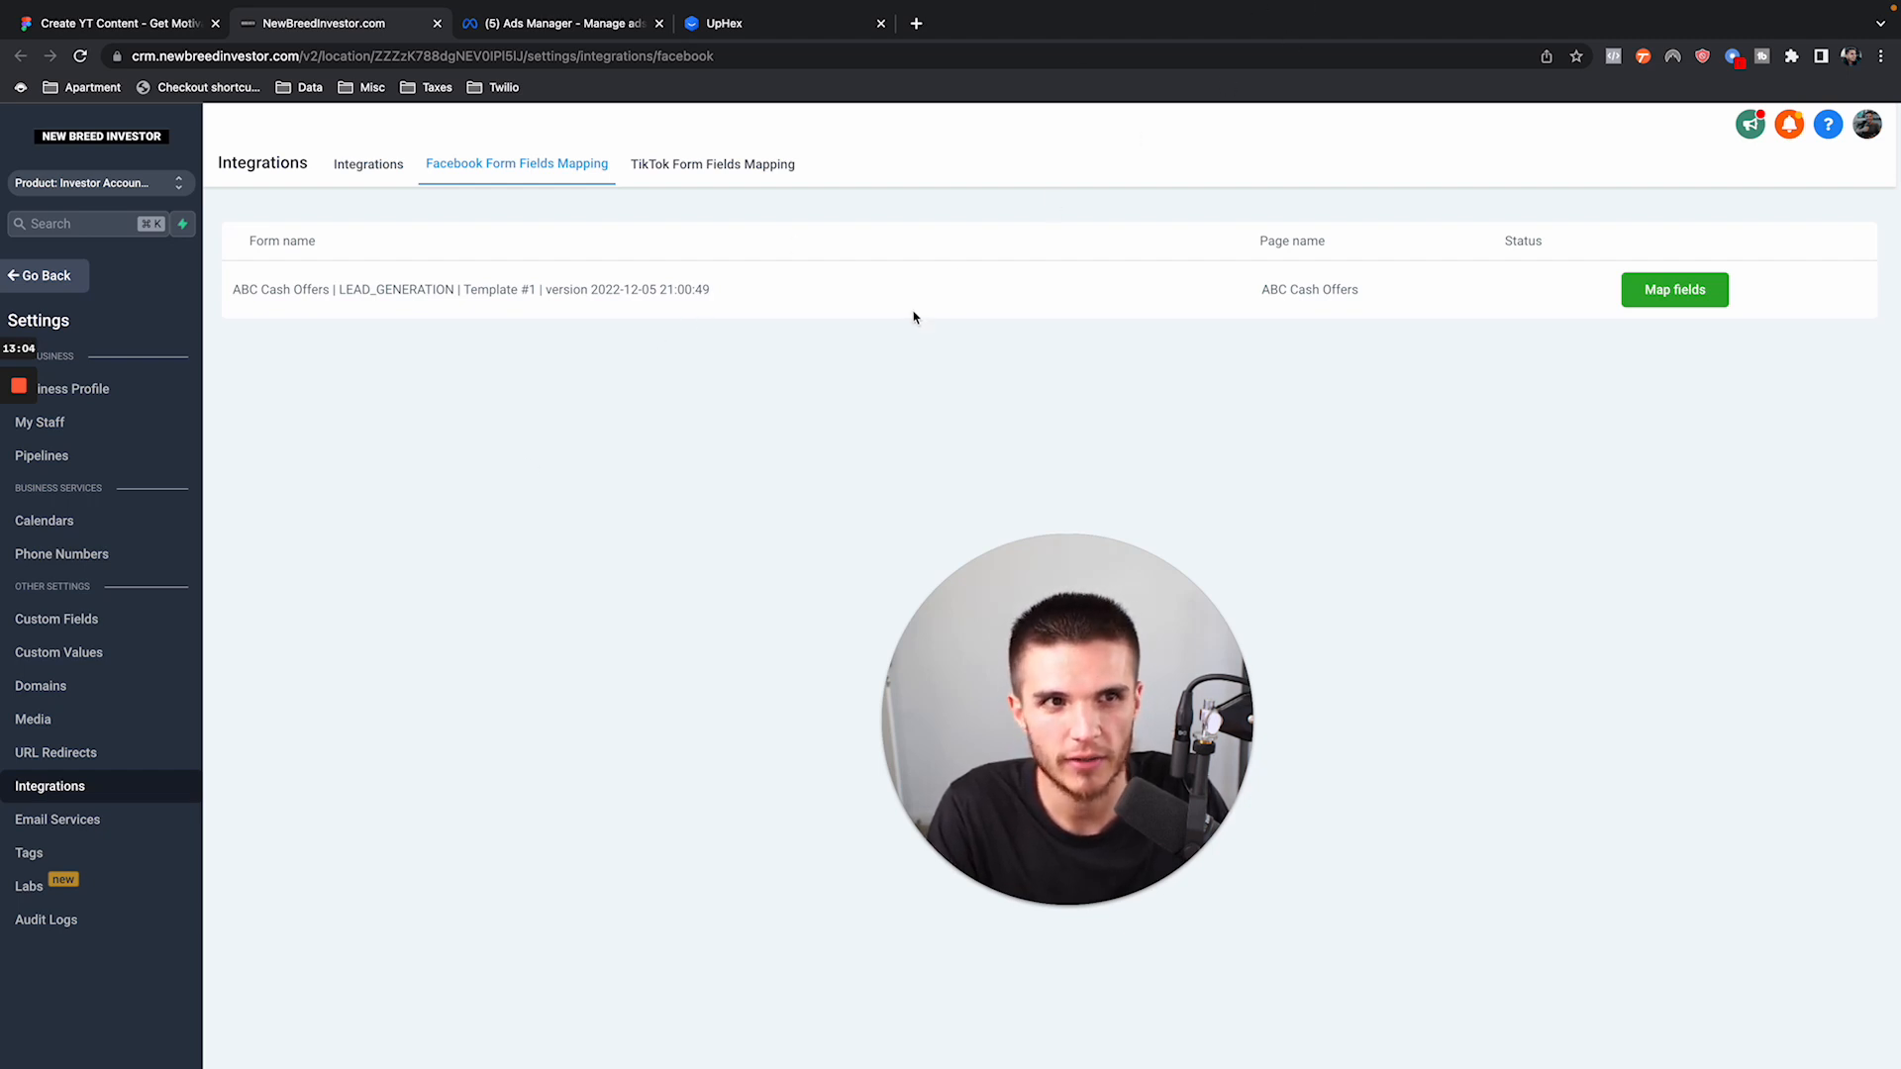
mouse_move(521, 403)
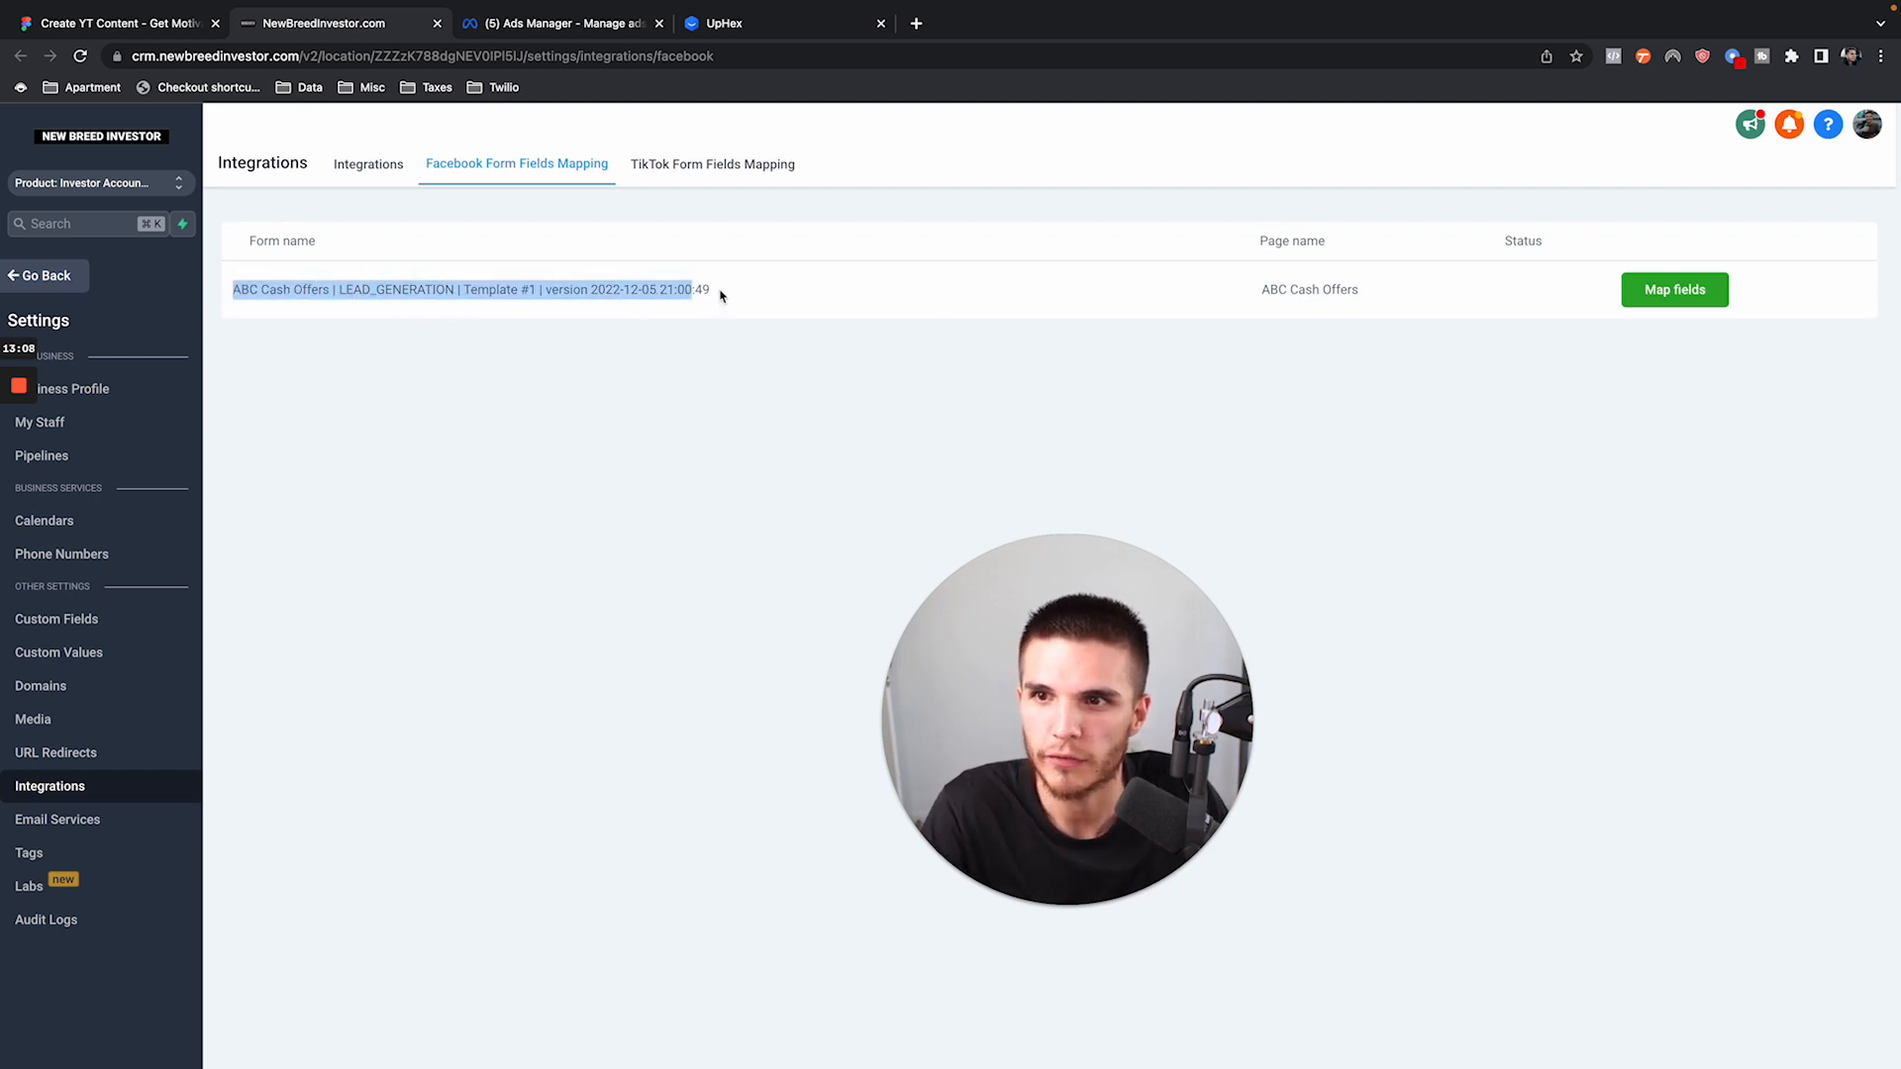
Open Map fields for the ABC Cash Offers lead form.
click(1674, 290)
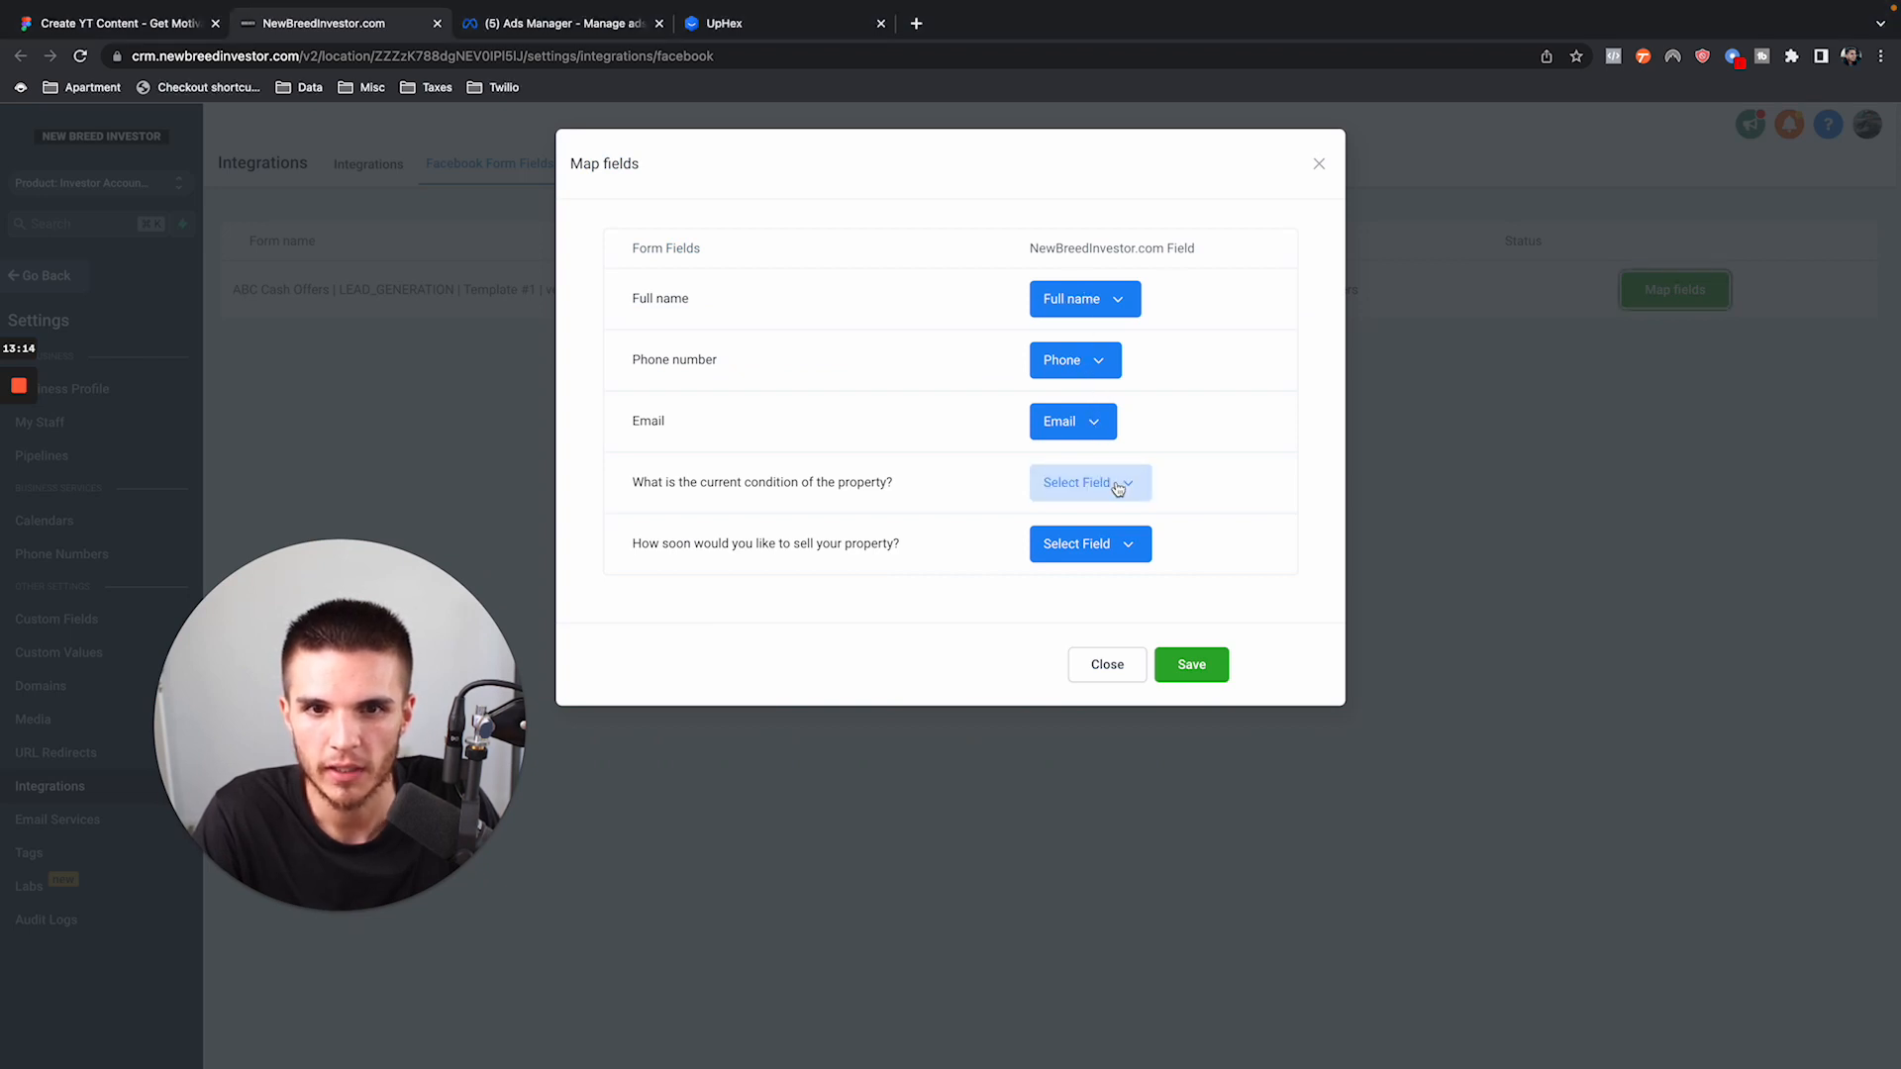
Map the property-condition and selling-timeline questions to their matching CRM fields.
click(1087, 482)
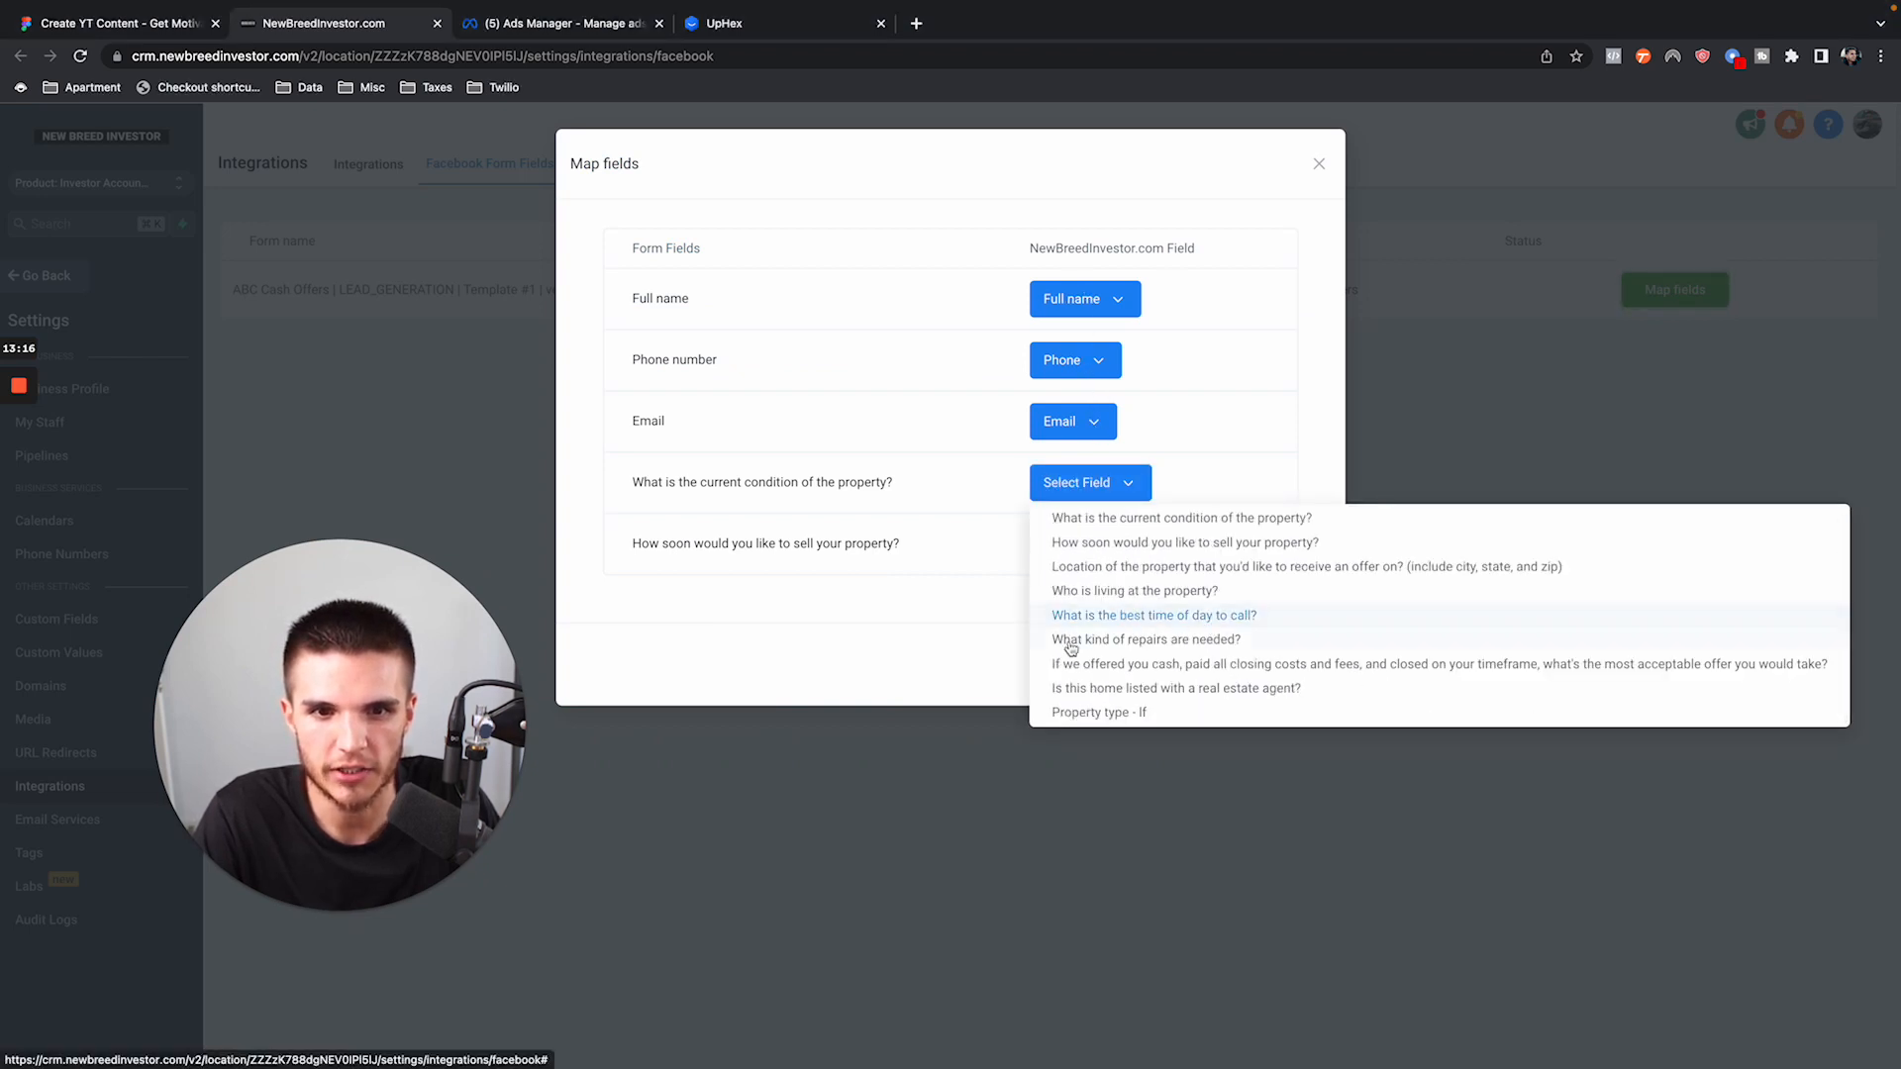
scroll(up, 3)
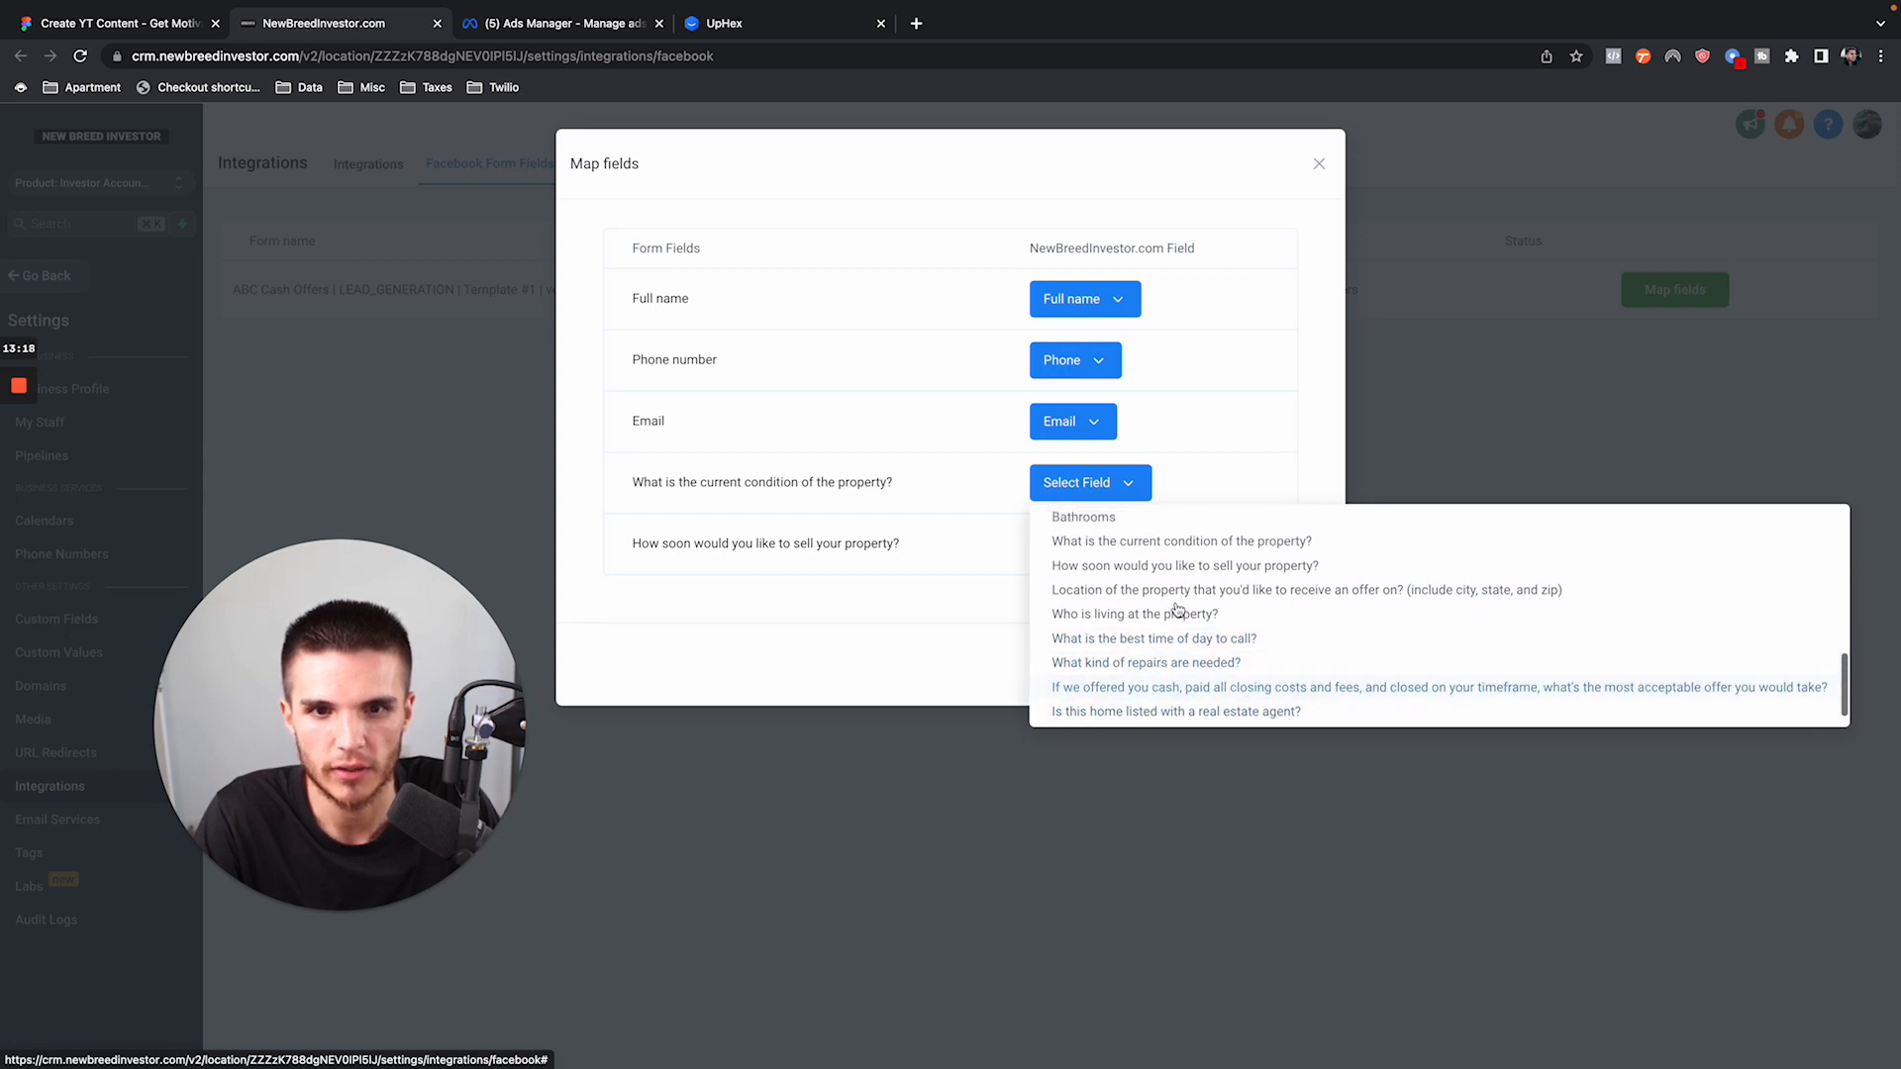
click(1182, 541)
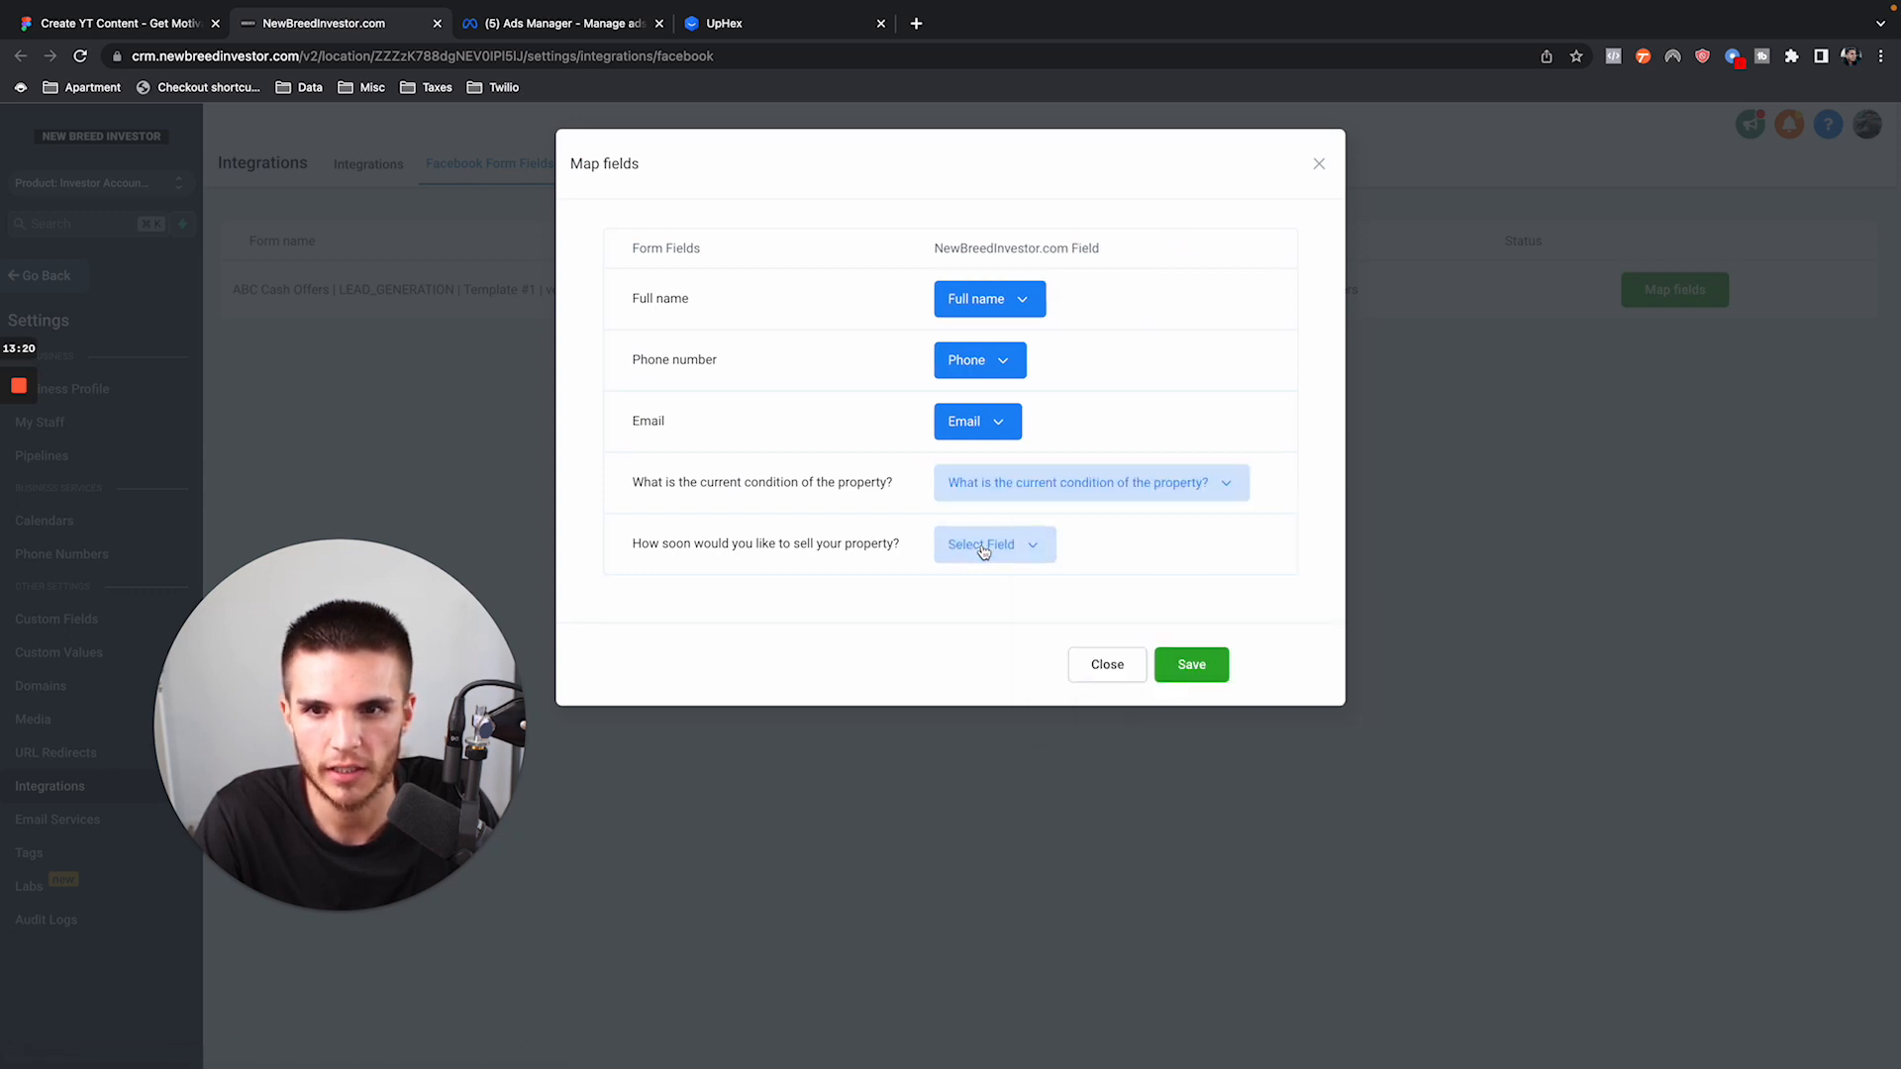
click(992, 543)
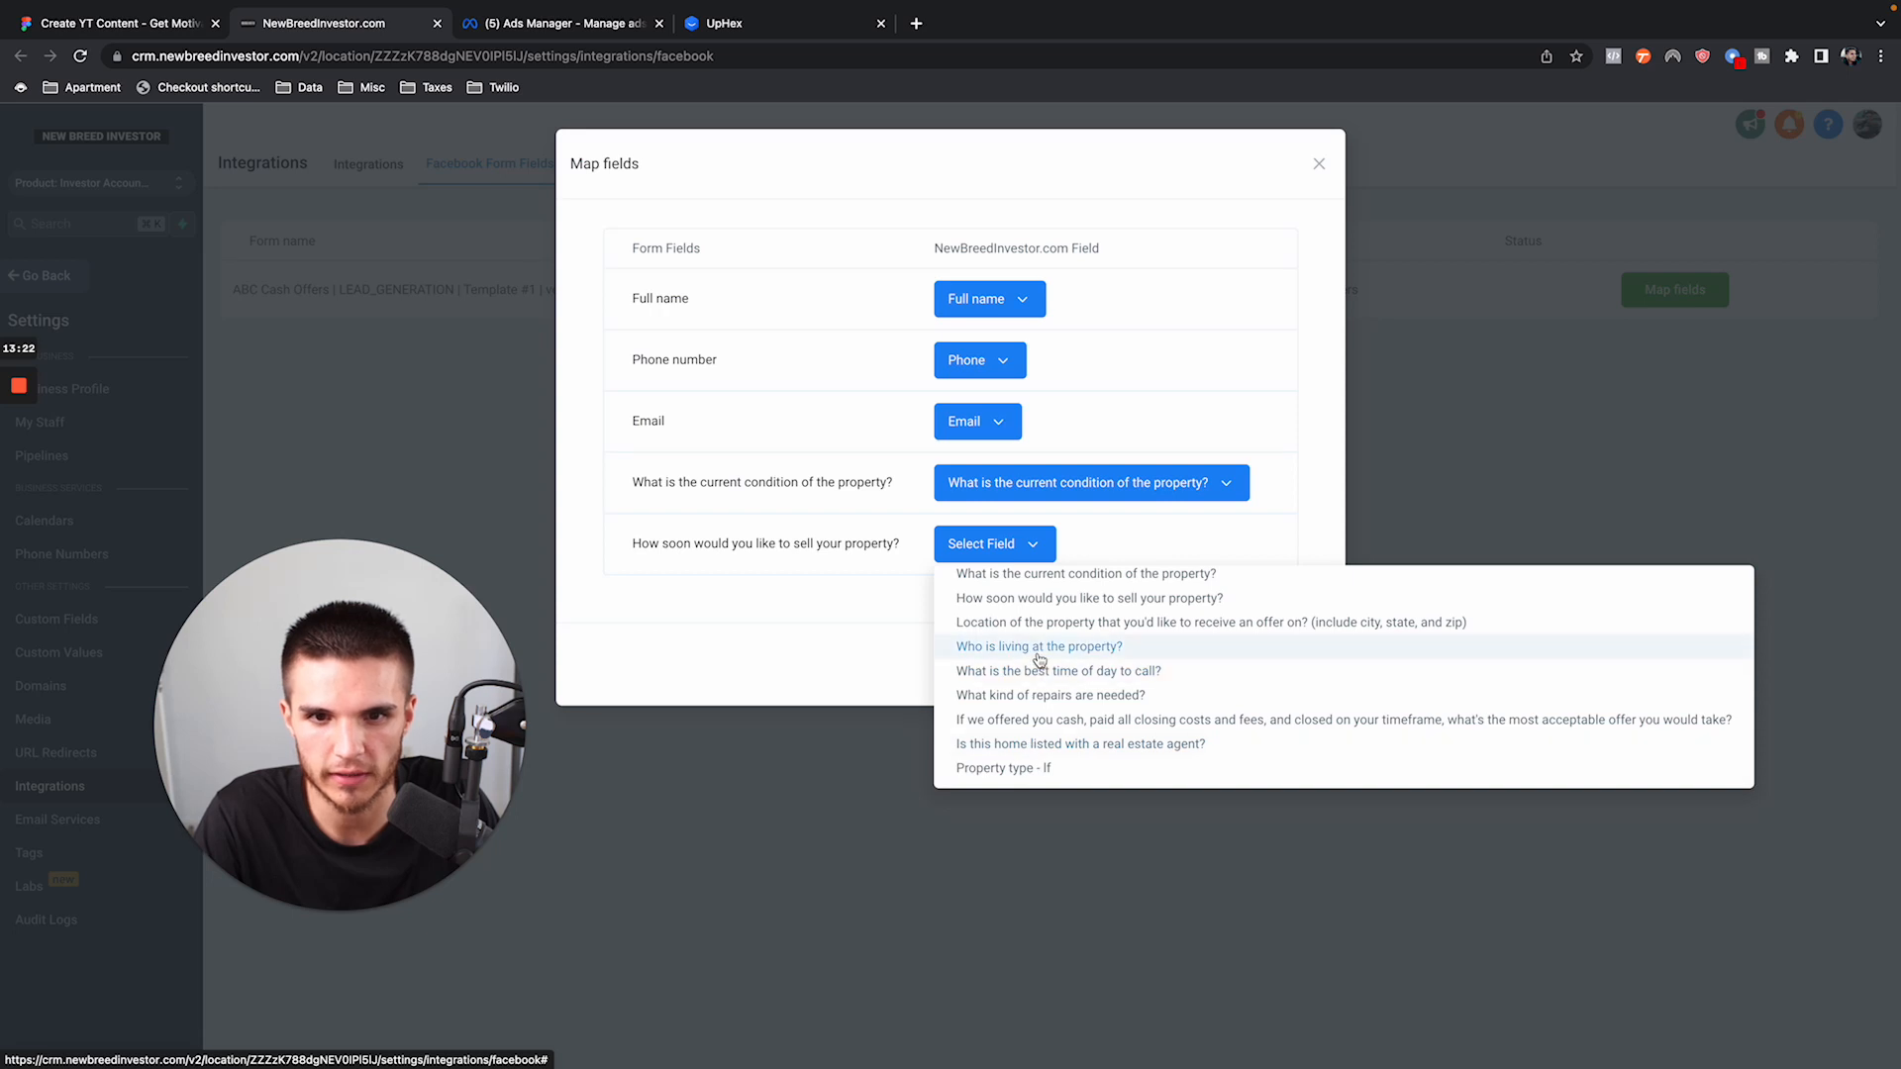
click(1087, 598)
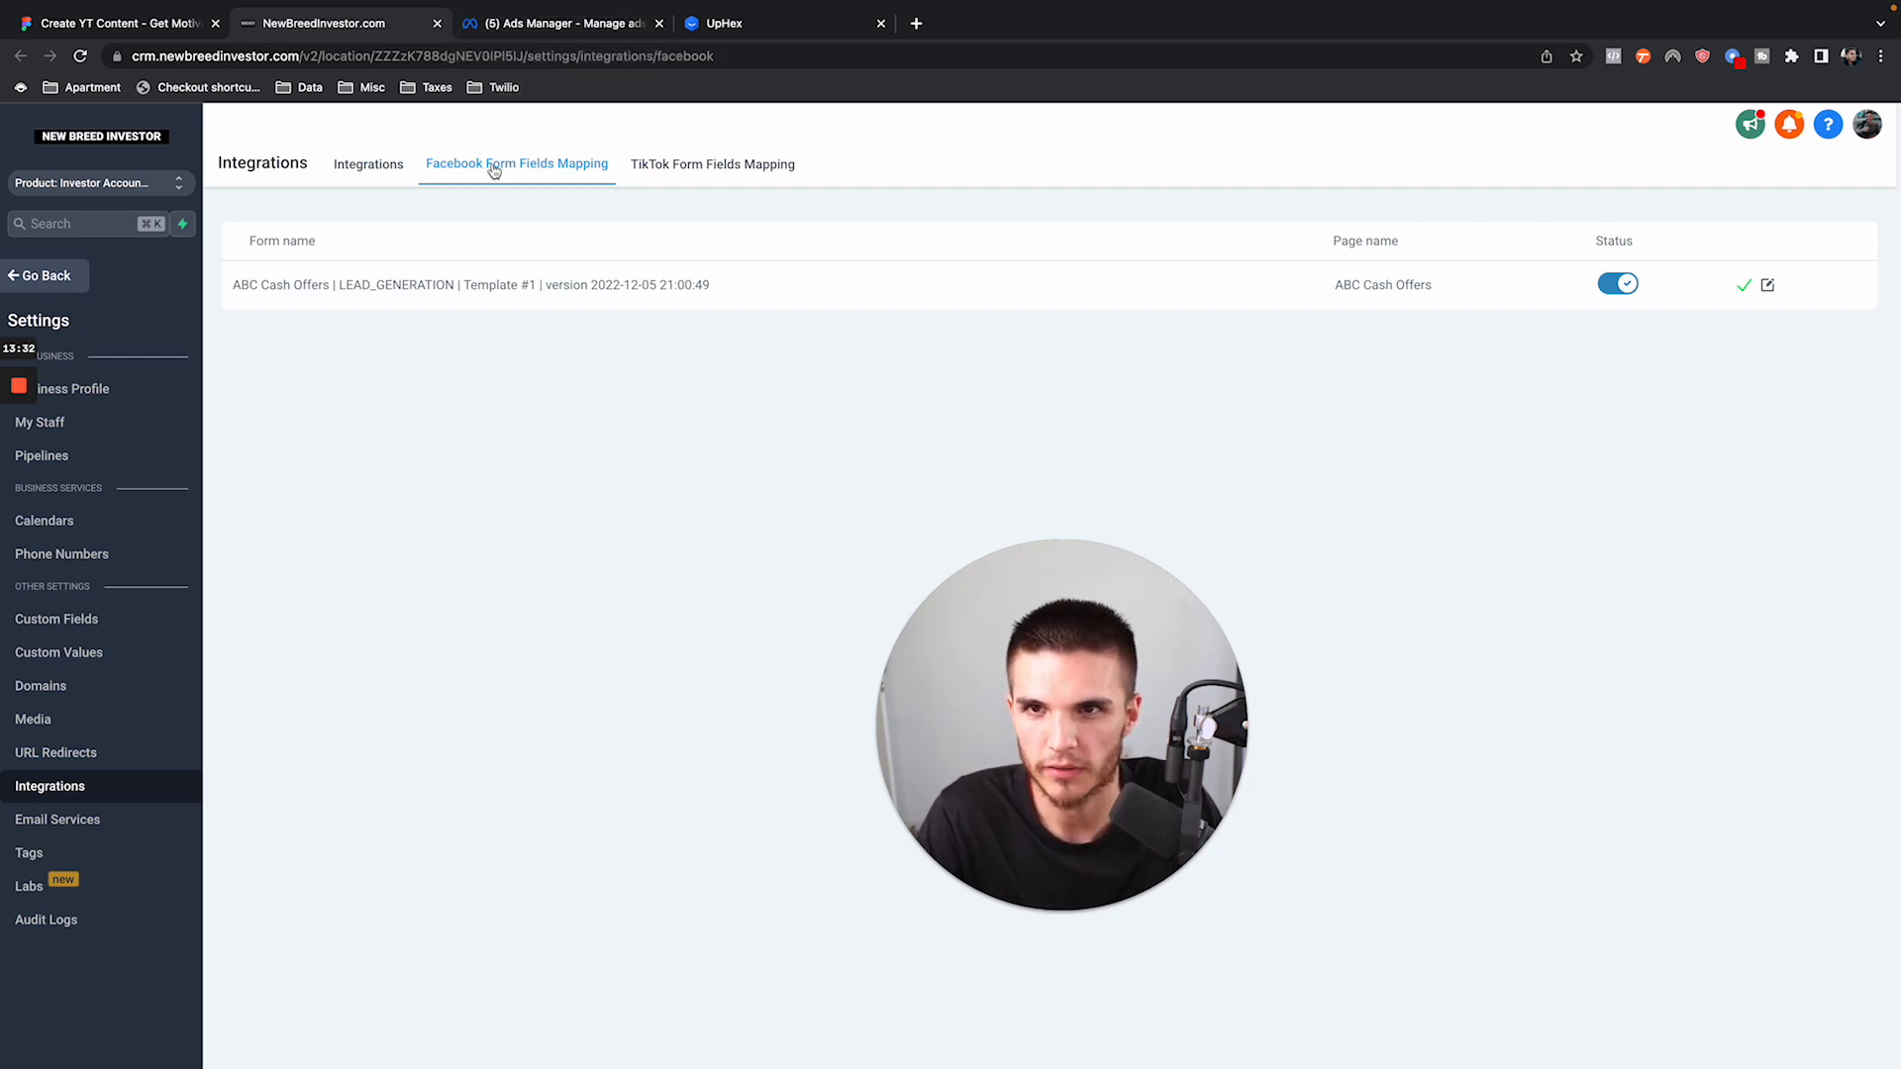
Refresh the Facebook Form Fields Mapping list to confirm the mapping status is on.
click(44, 275)
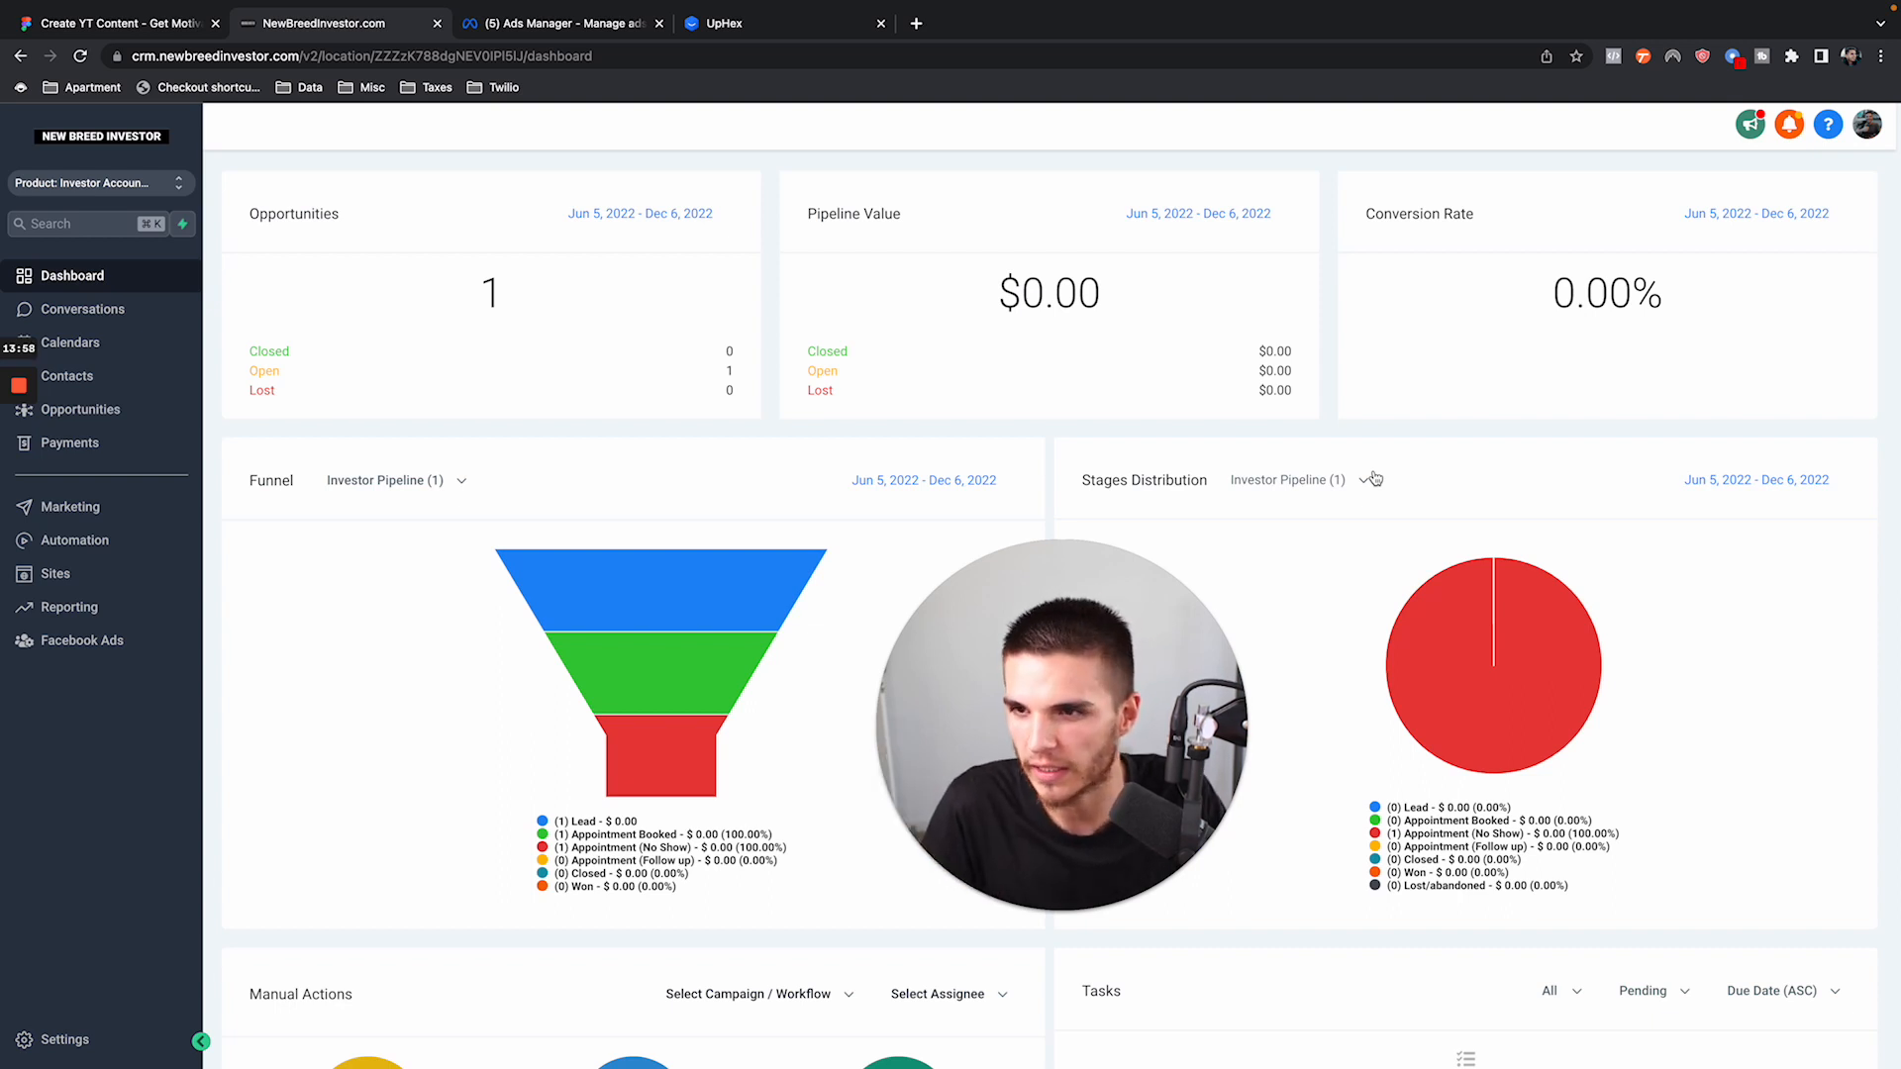
mouse_move(1169, 402)
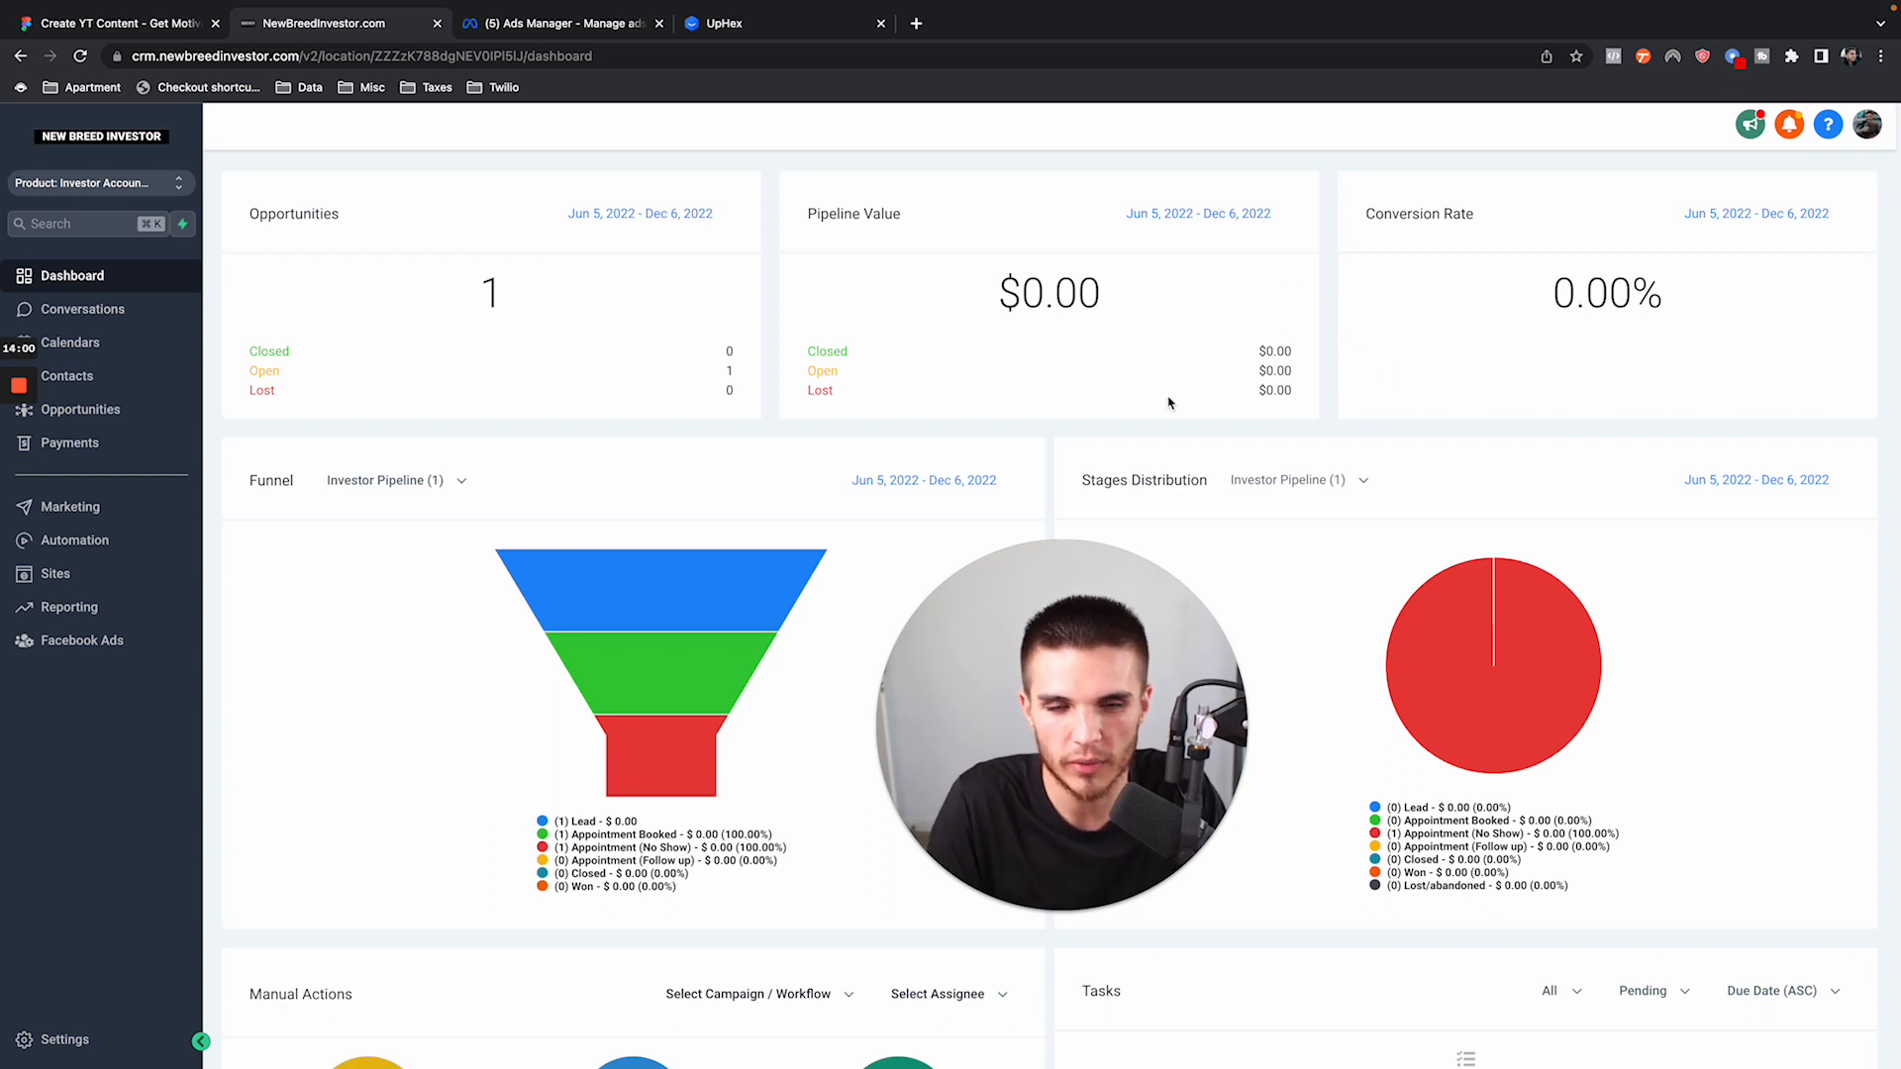